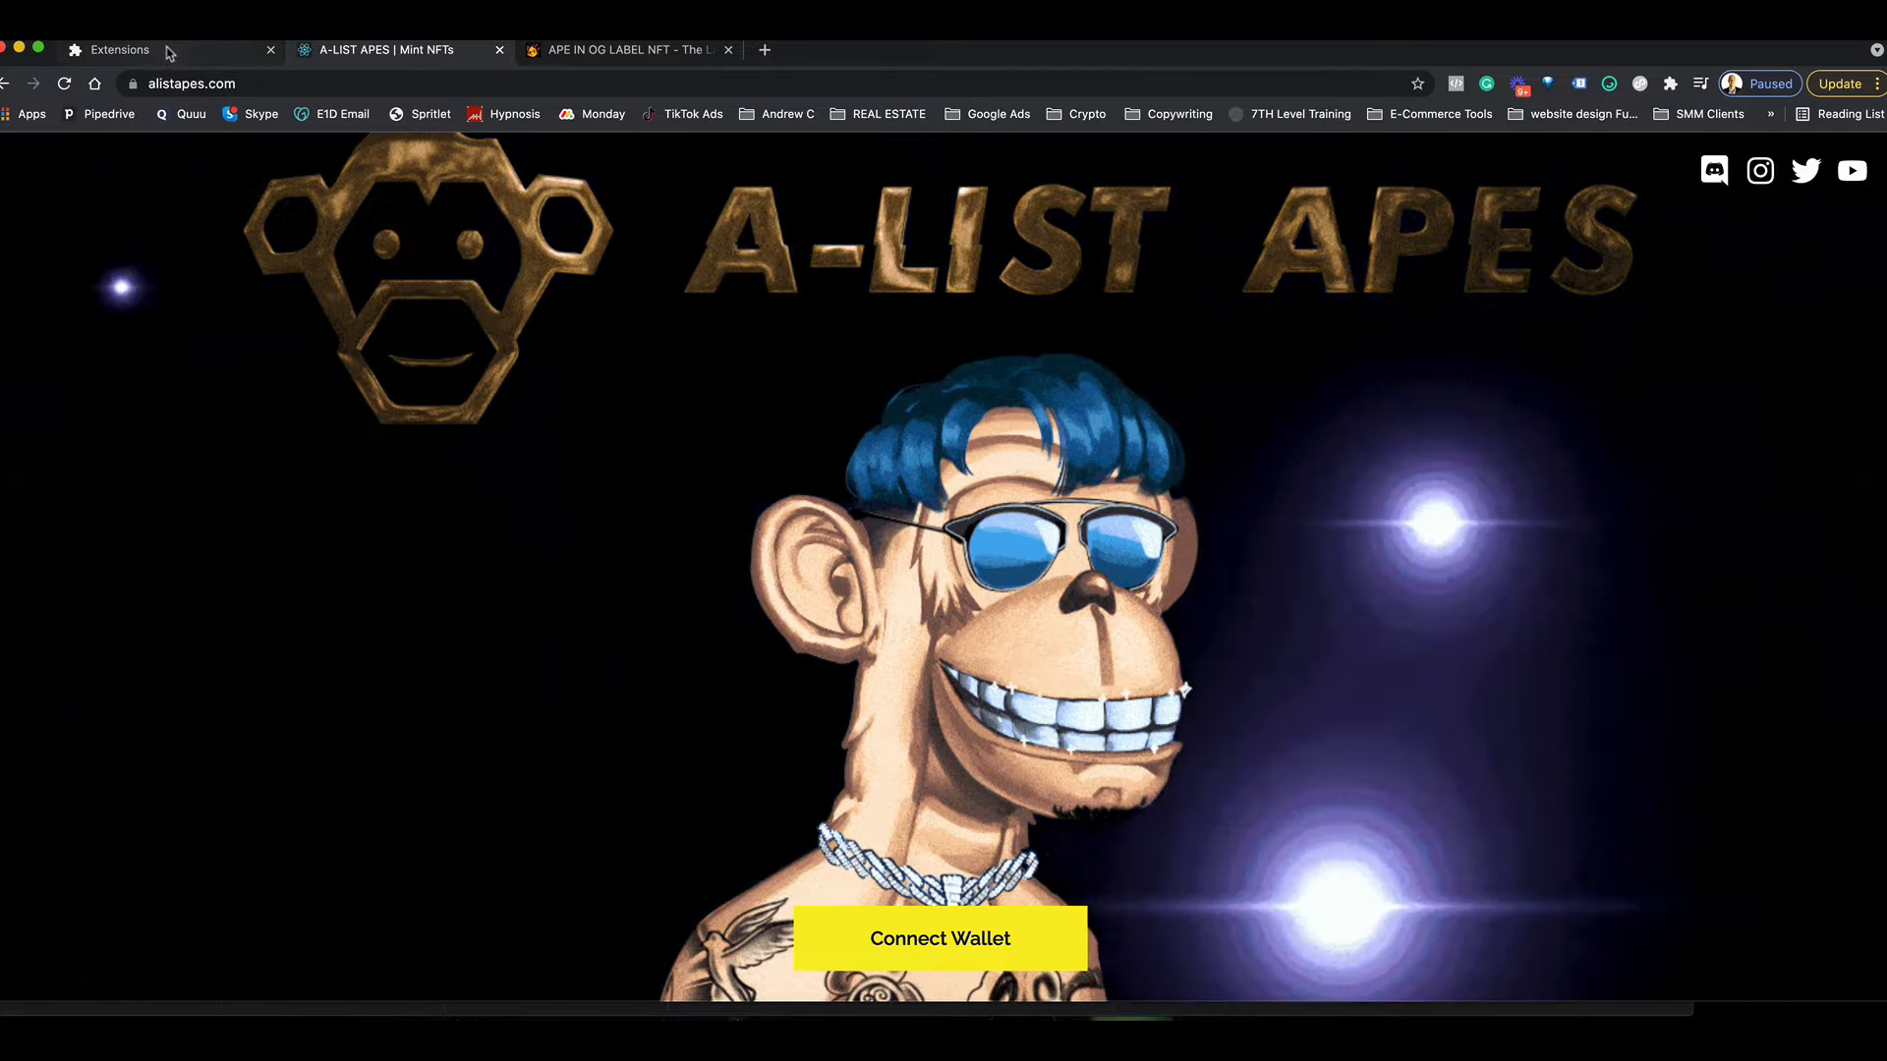
- Search 'metamask' on google.com and reach the metamask.io download page
{"action": "left_click", "coordinate": [118, 49]}
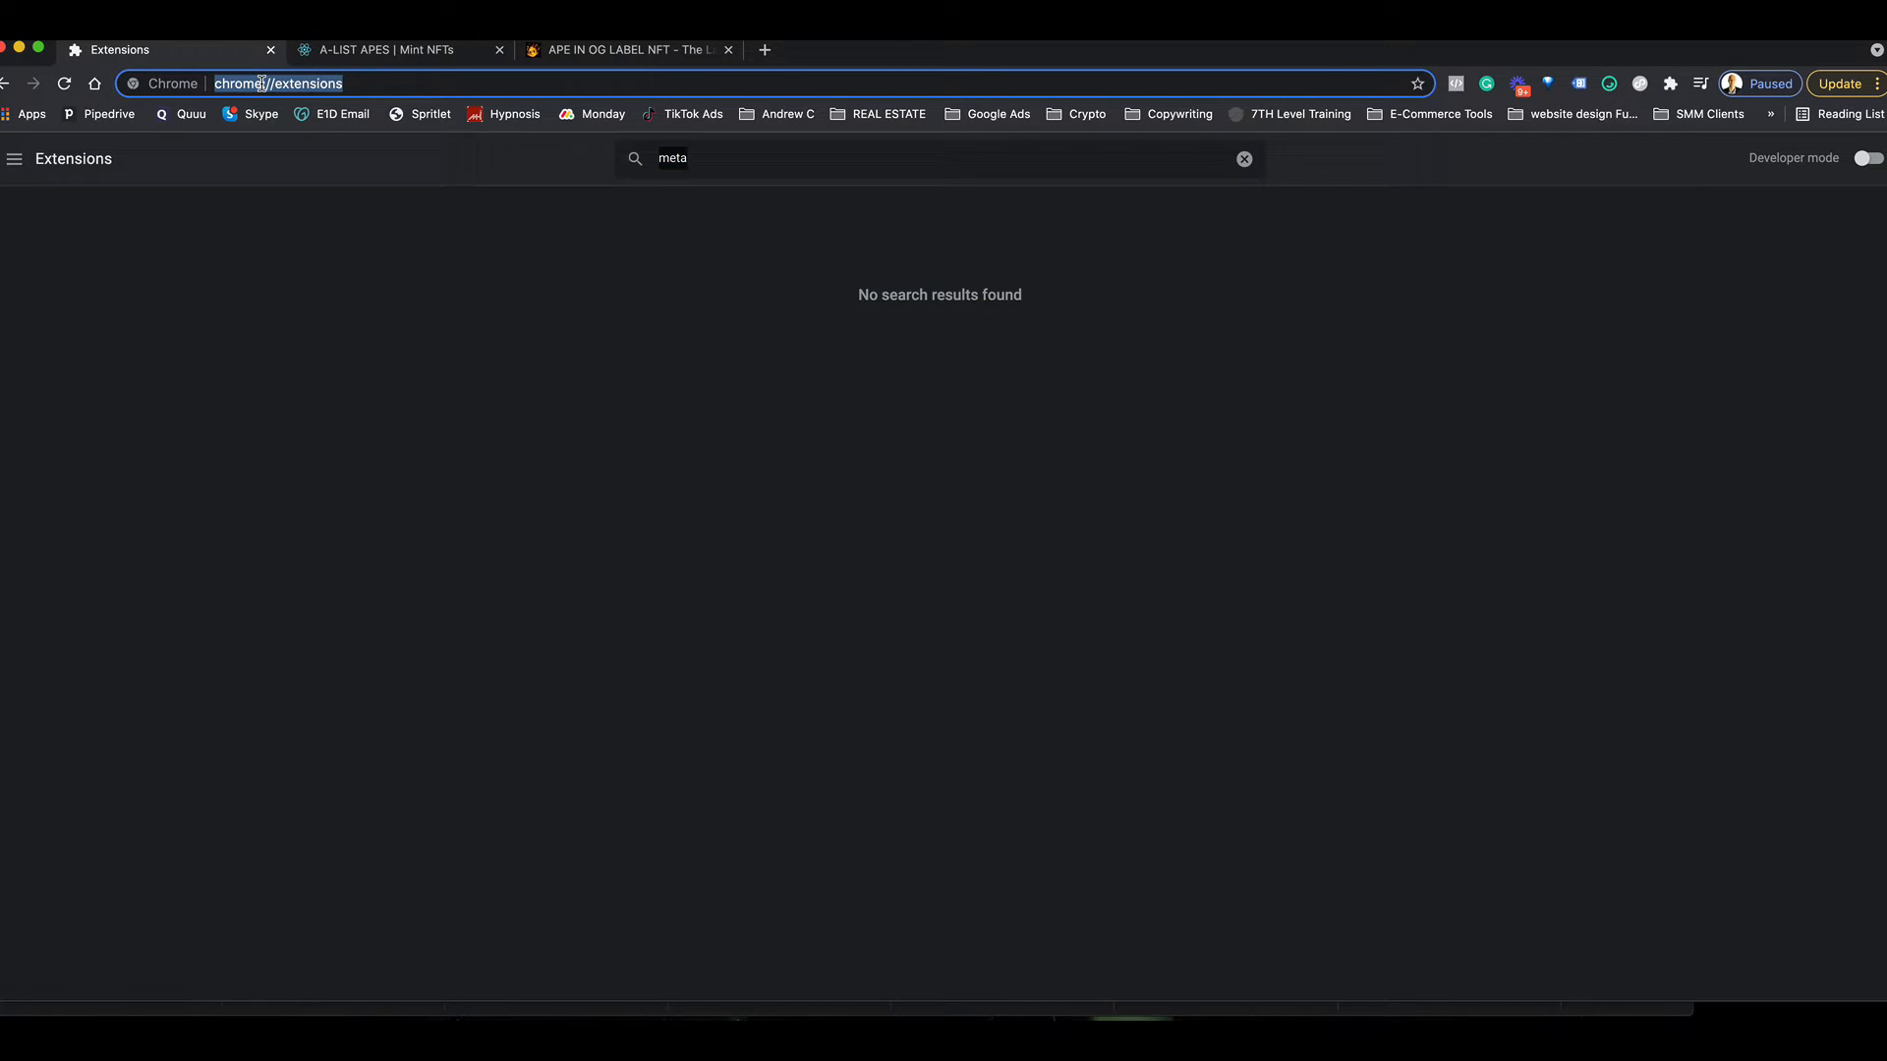
{"action": "type", "text": "google.com"}
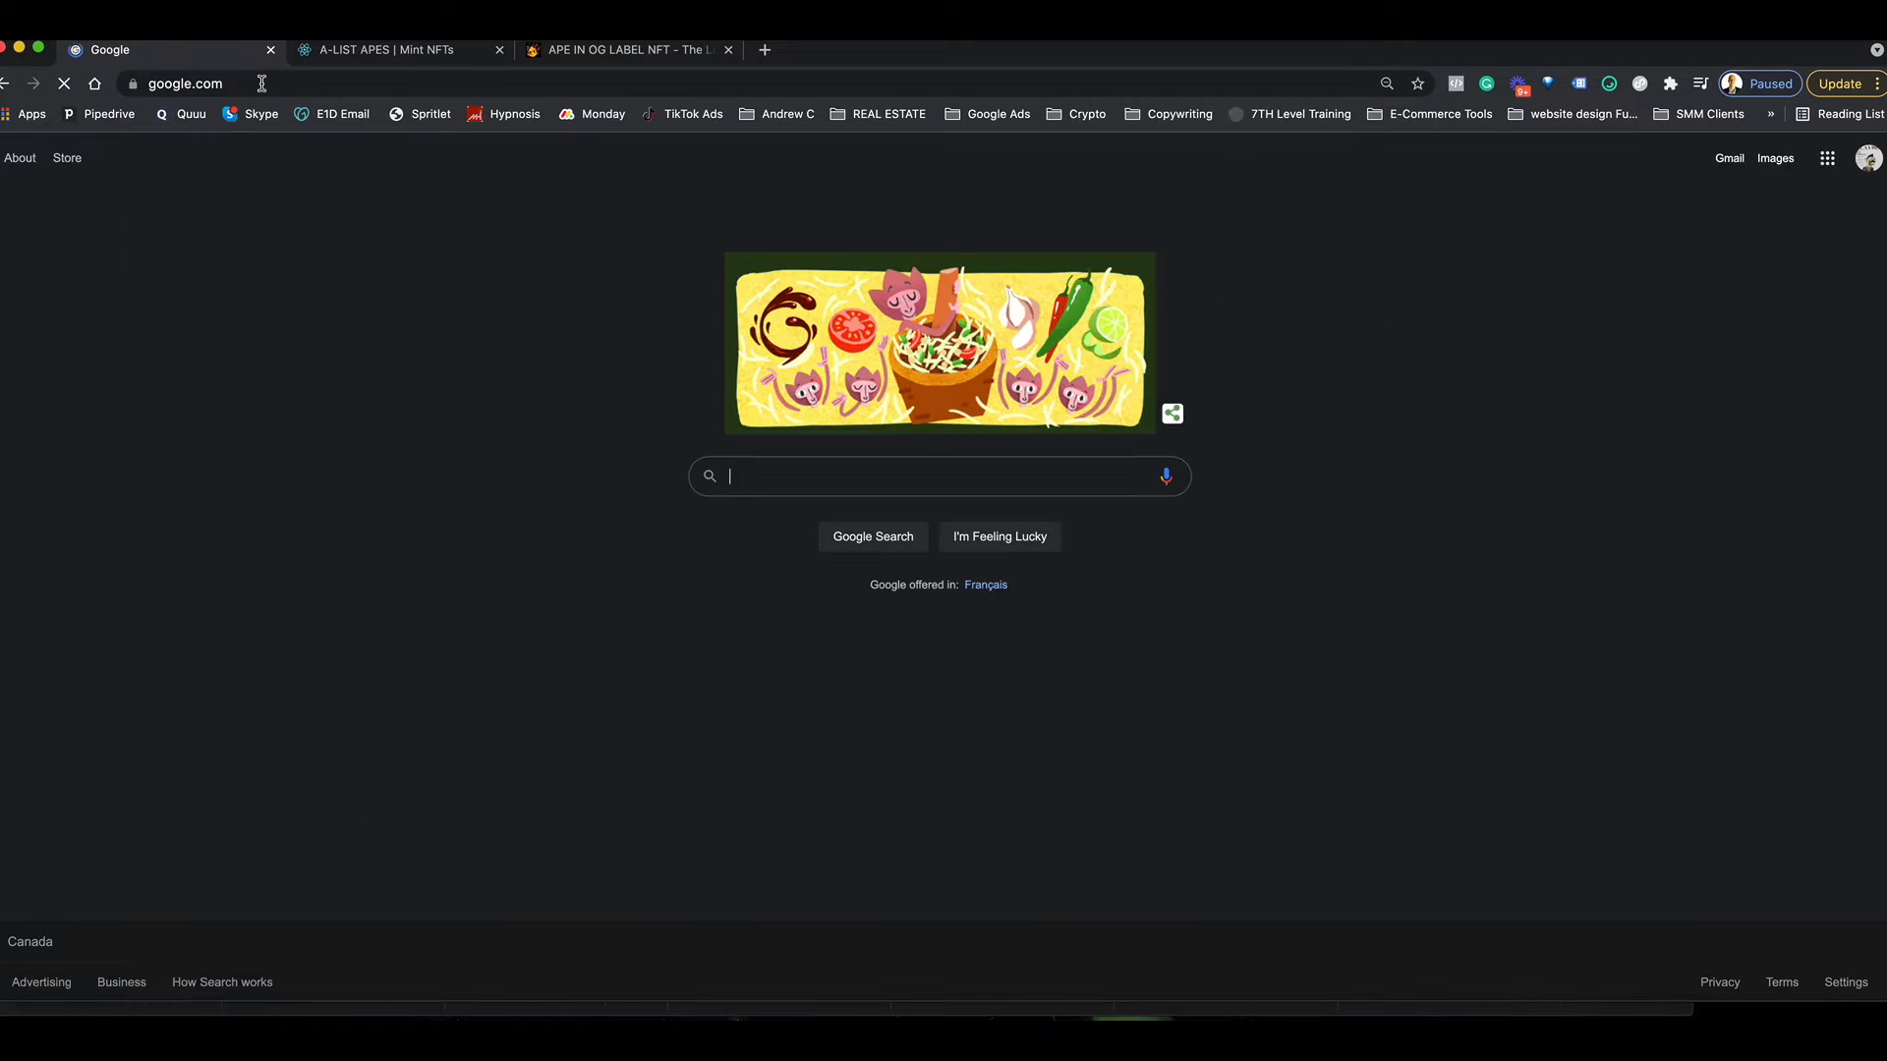
{"action": "type", "text": "met"}
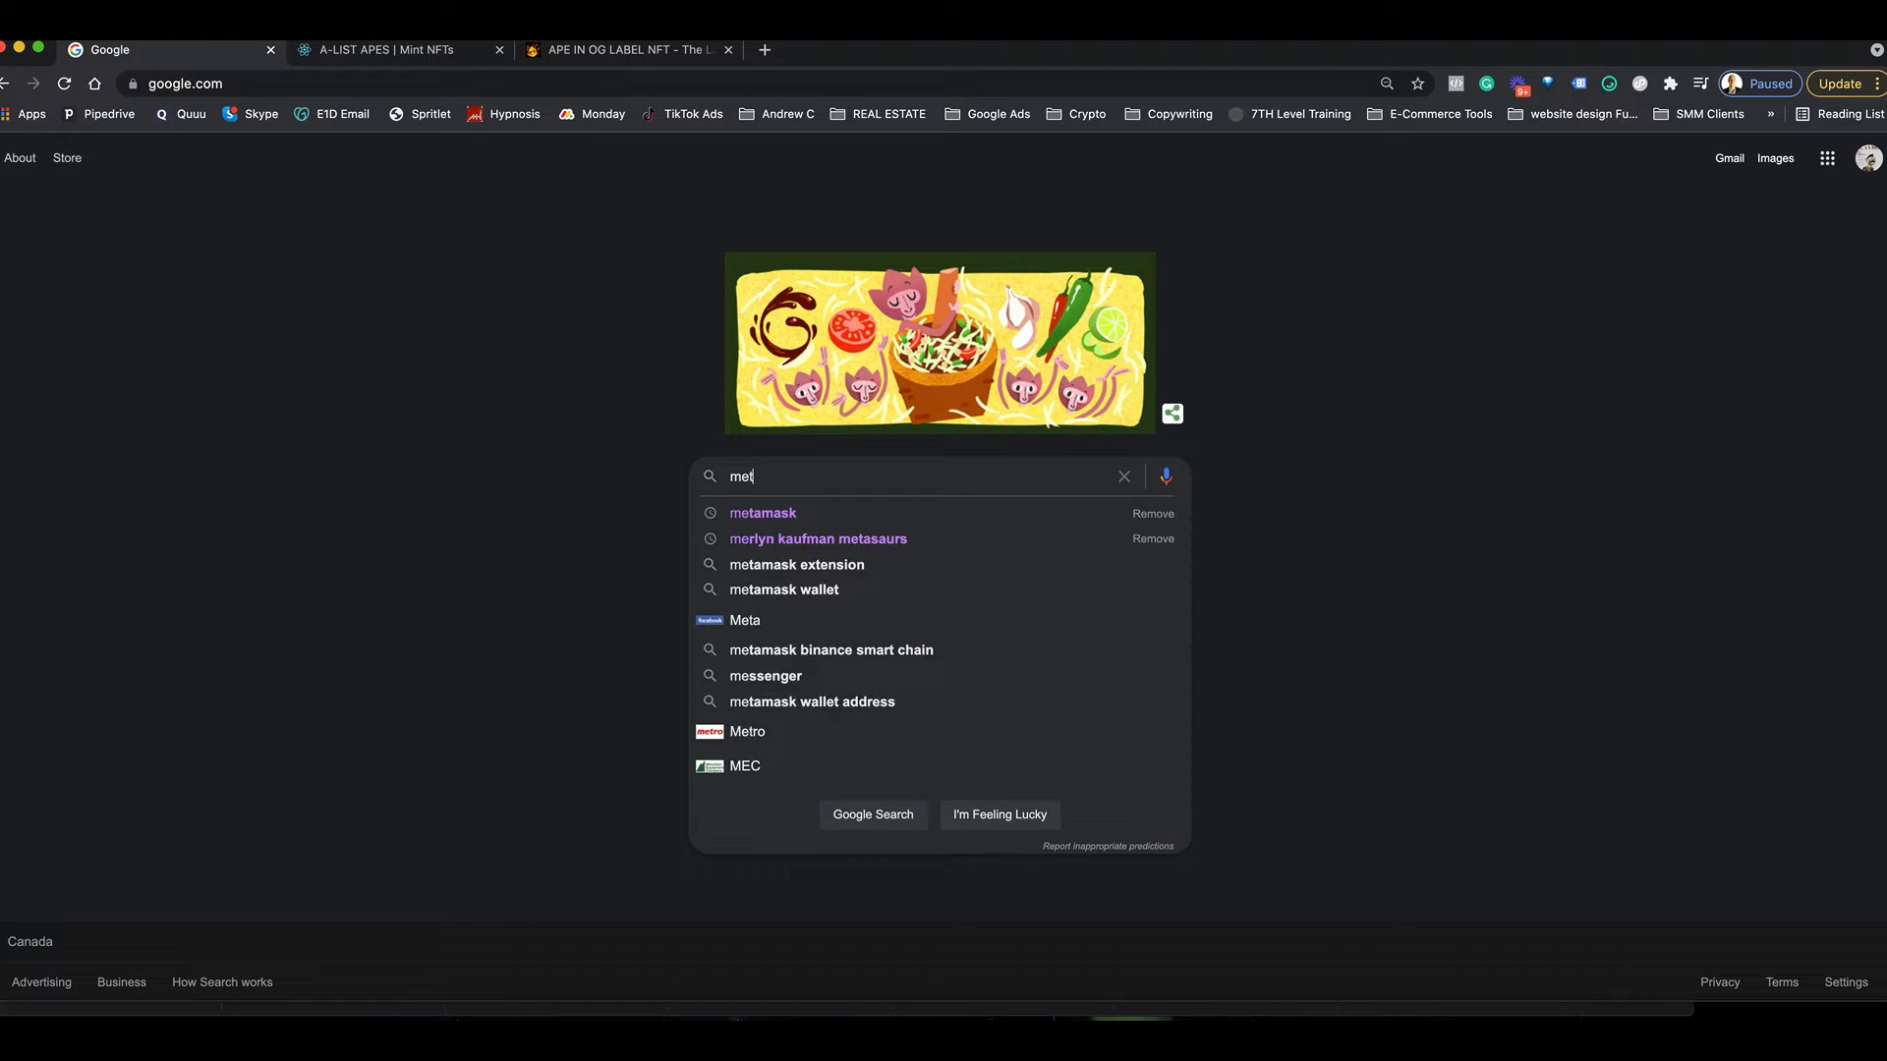
{"action": "left_click", "coordinate": [763, 513]}
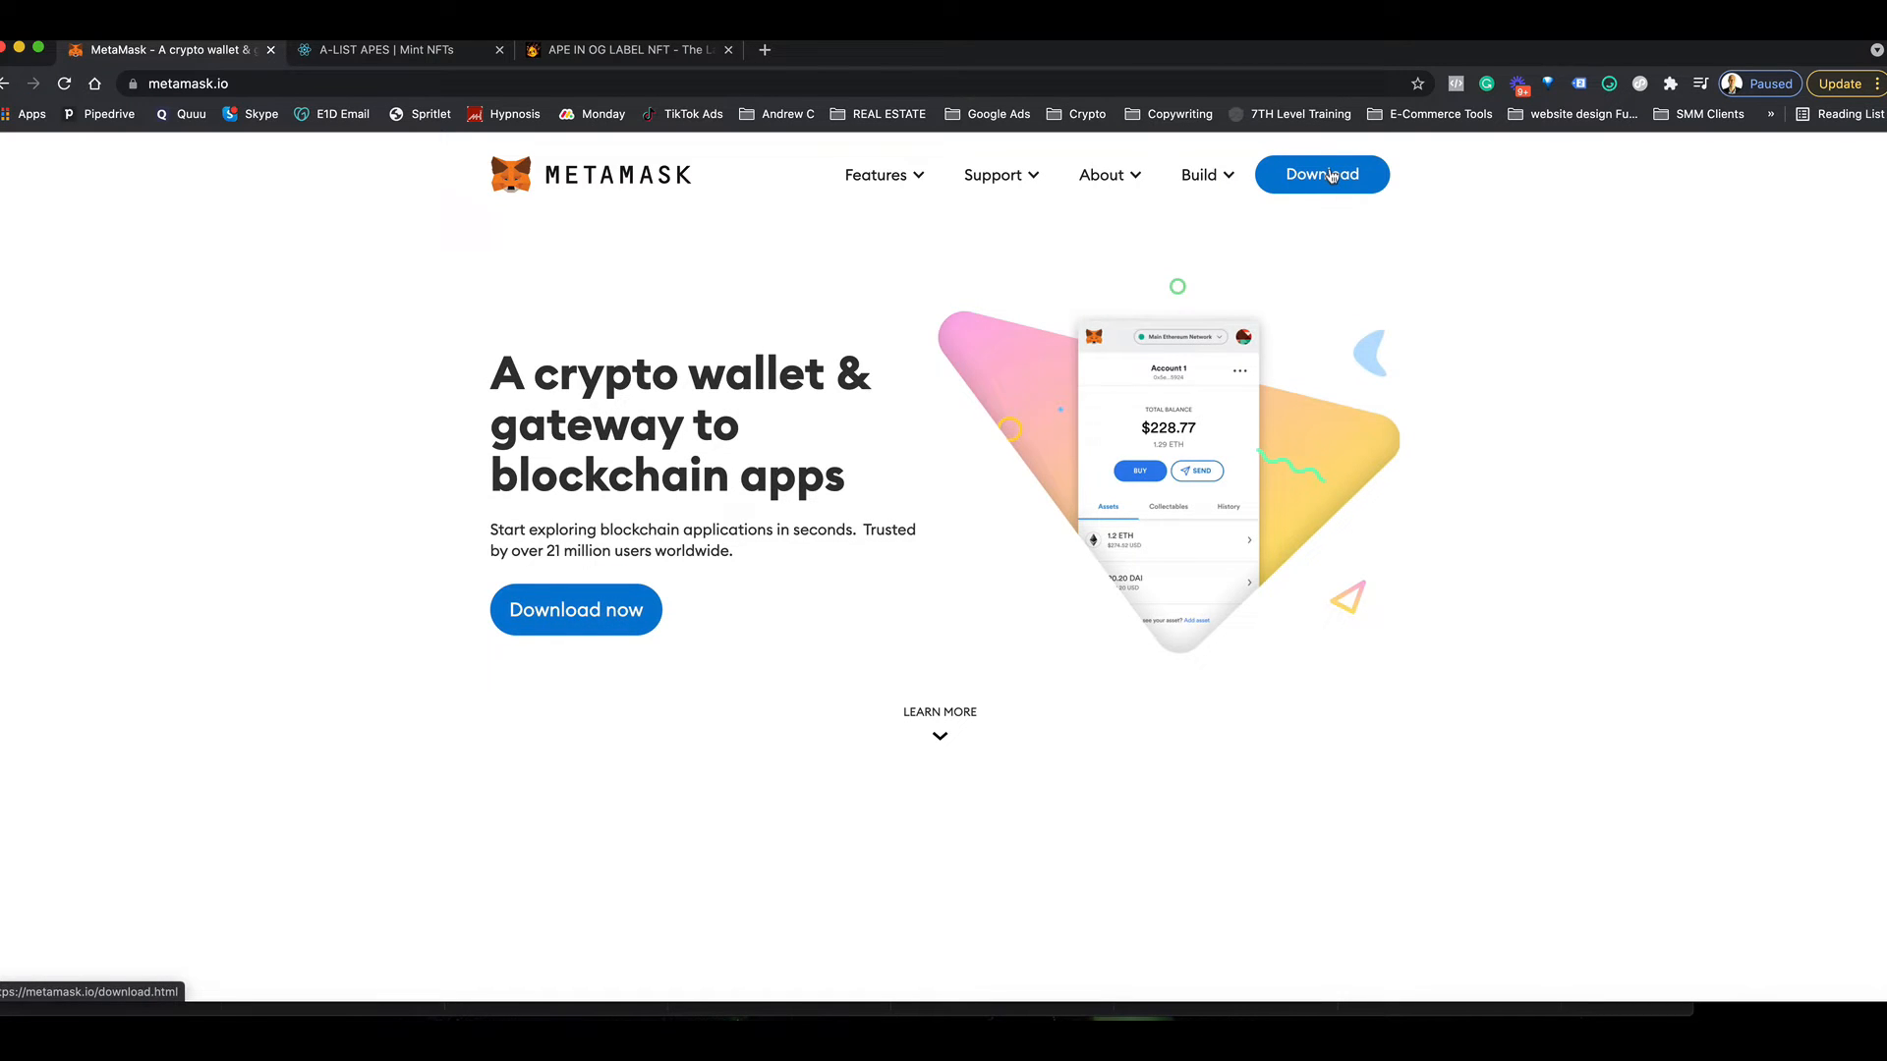
{"action": "left_click", "coordinate": [1321, 175]}
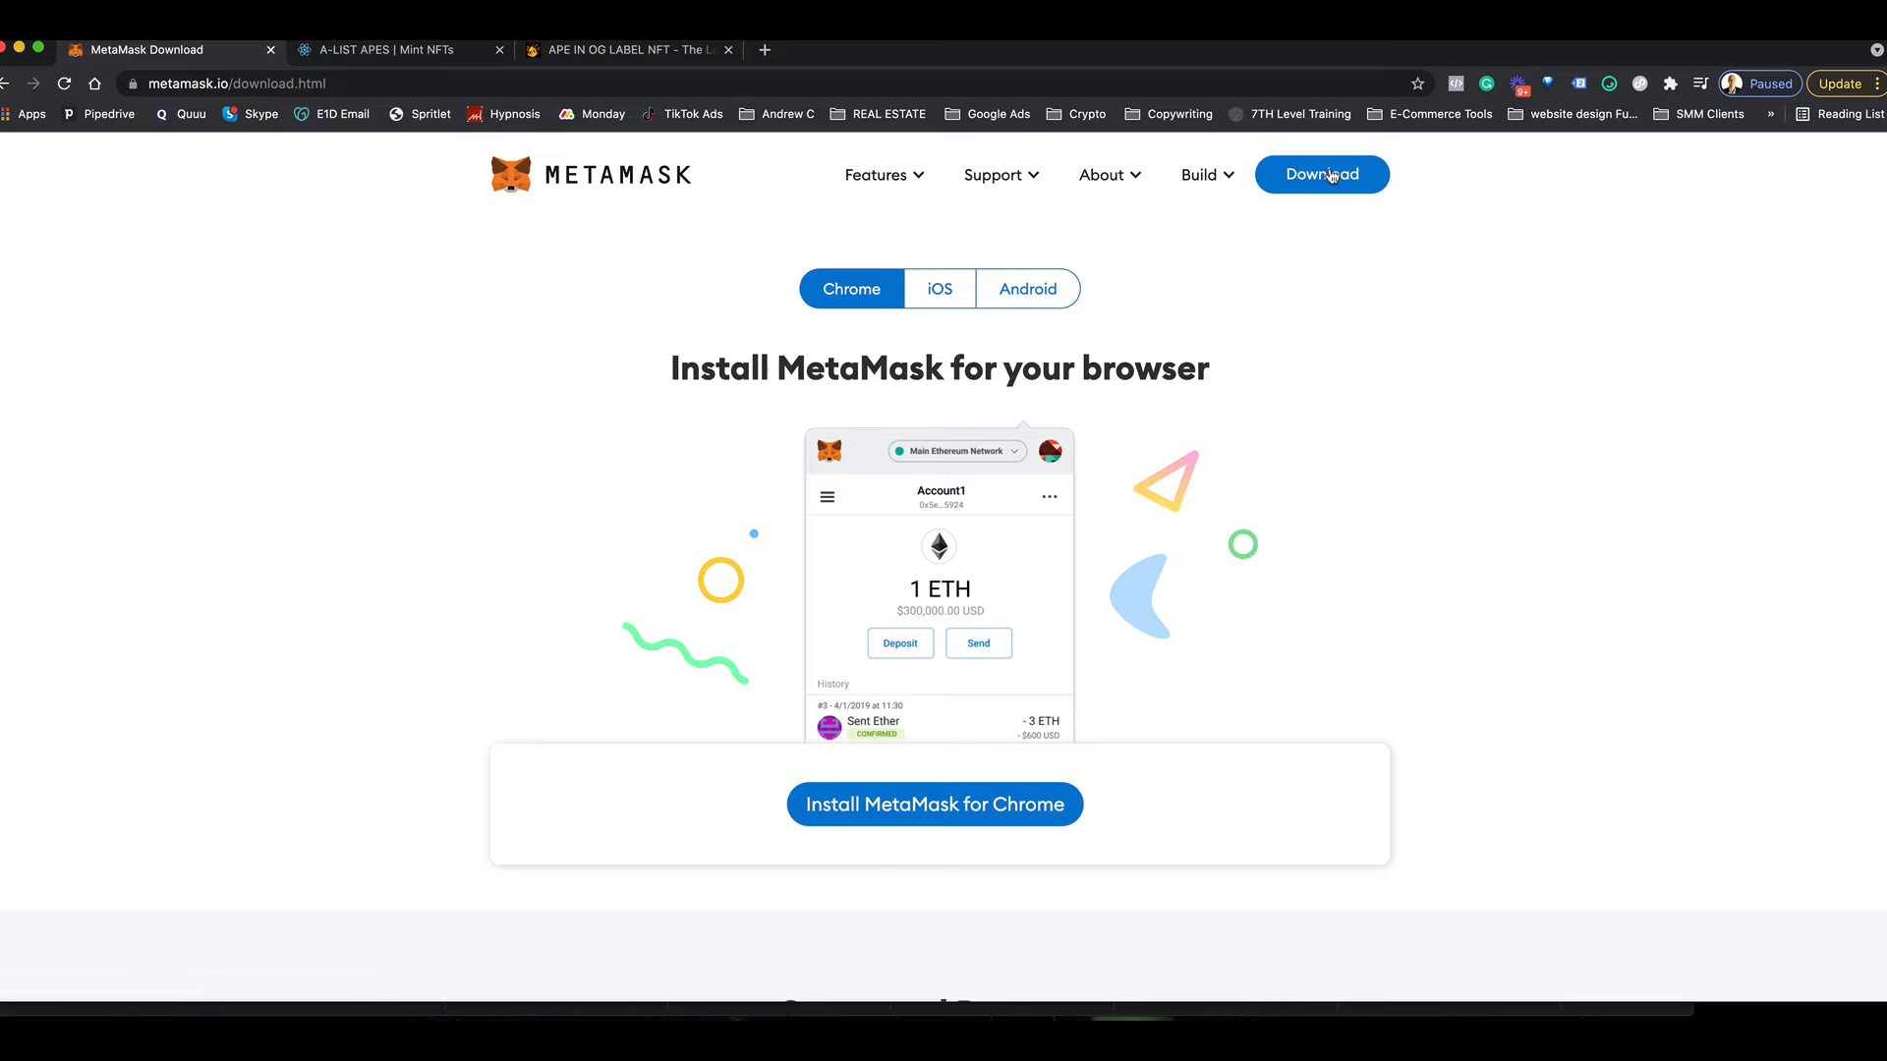
{"action": "mouse_move", "coordinate": [771, 293]}
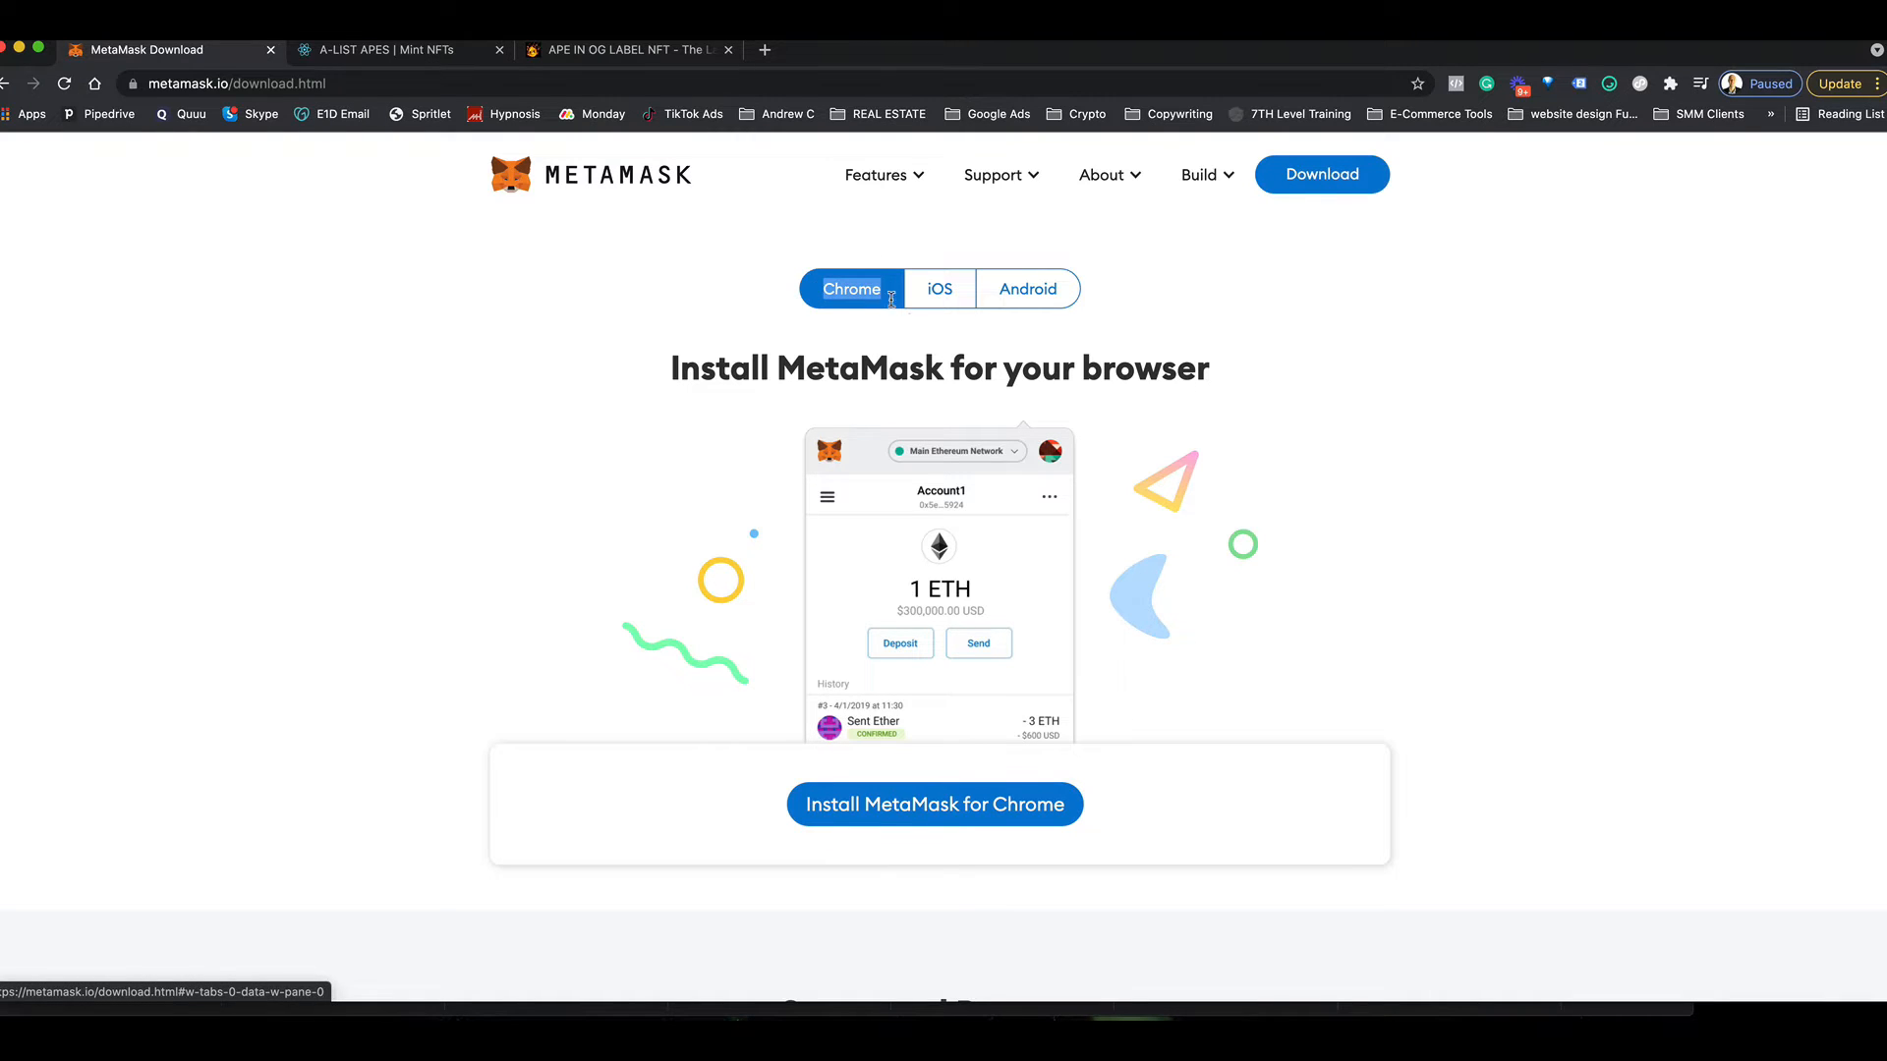
{"action": "mouse_move", "coordinate": [637, 467]}
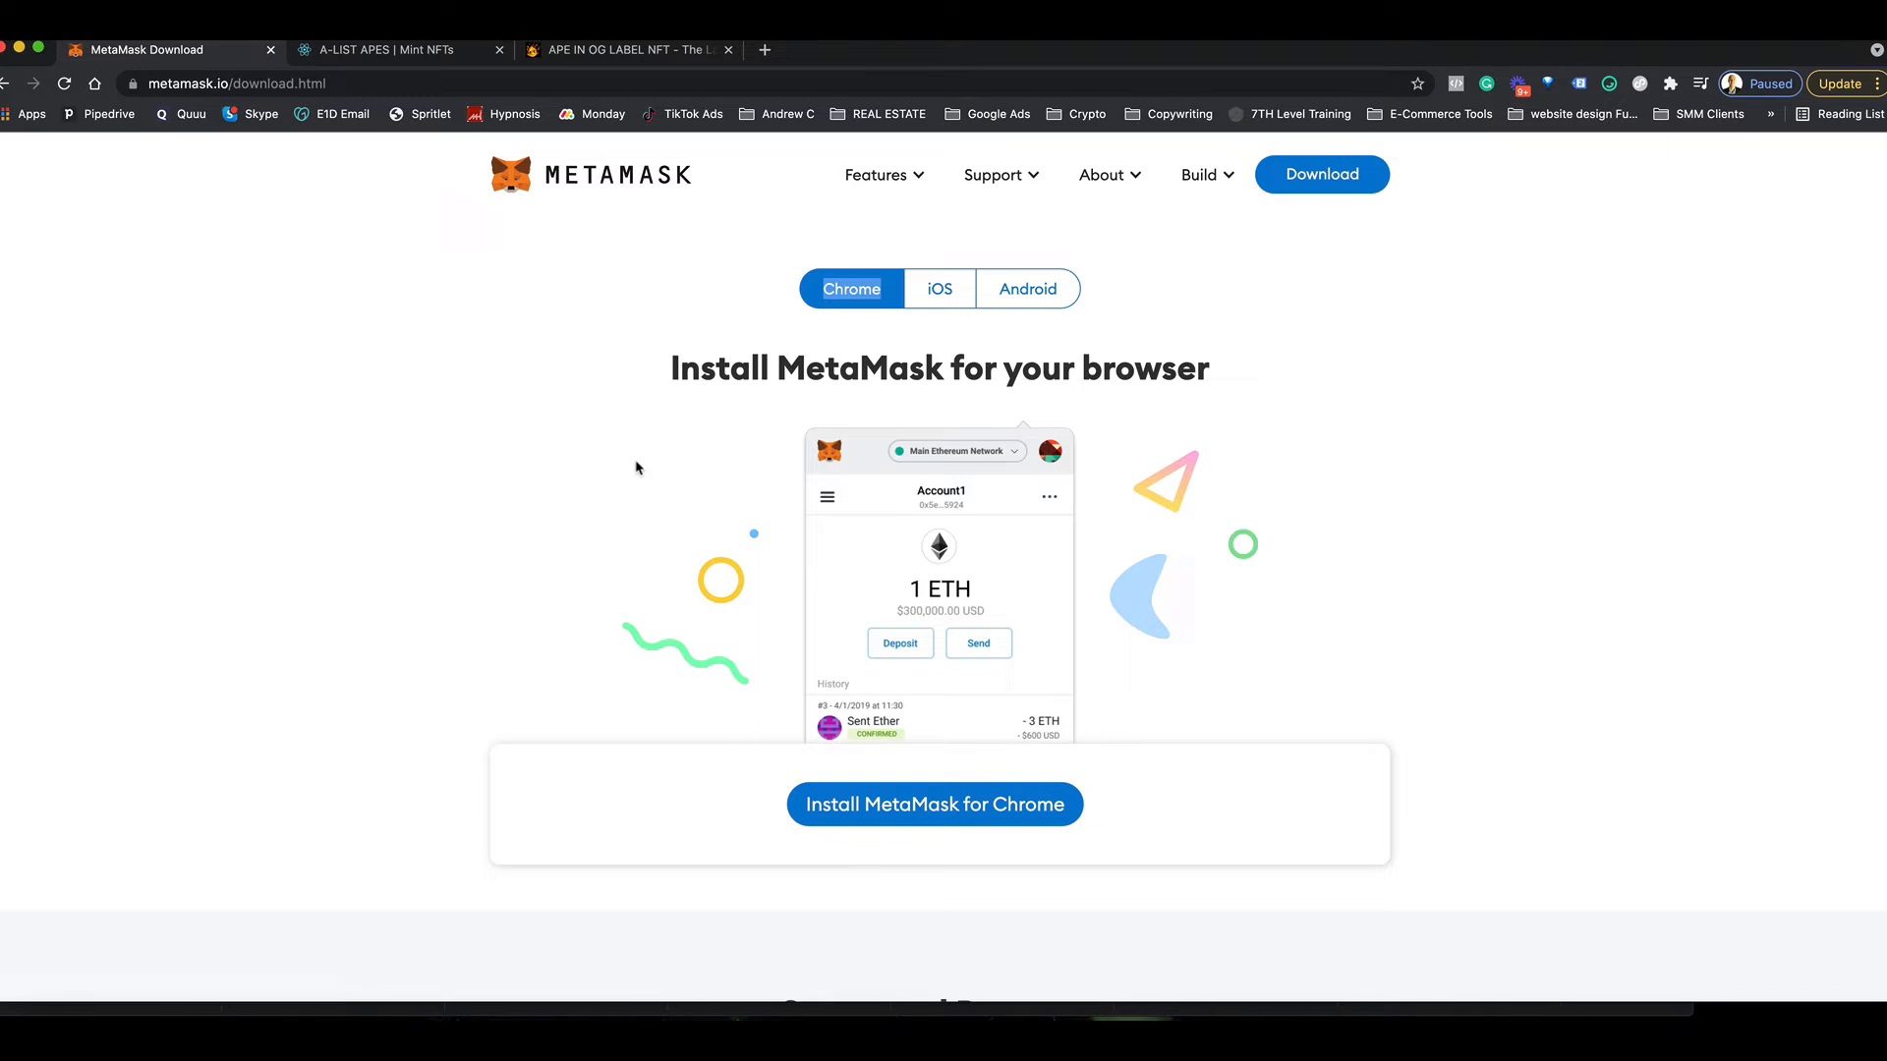
{"action": "mouse_move", "coordinate": [1242, 492]}
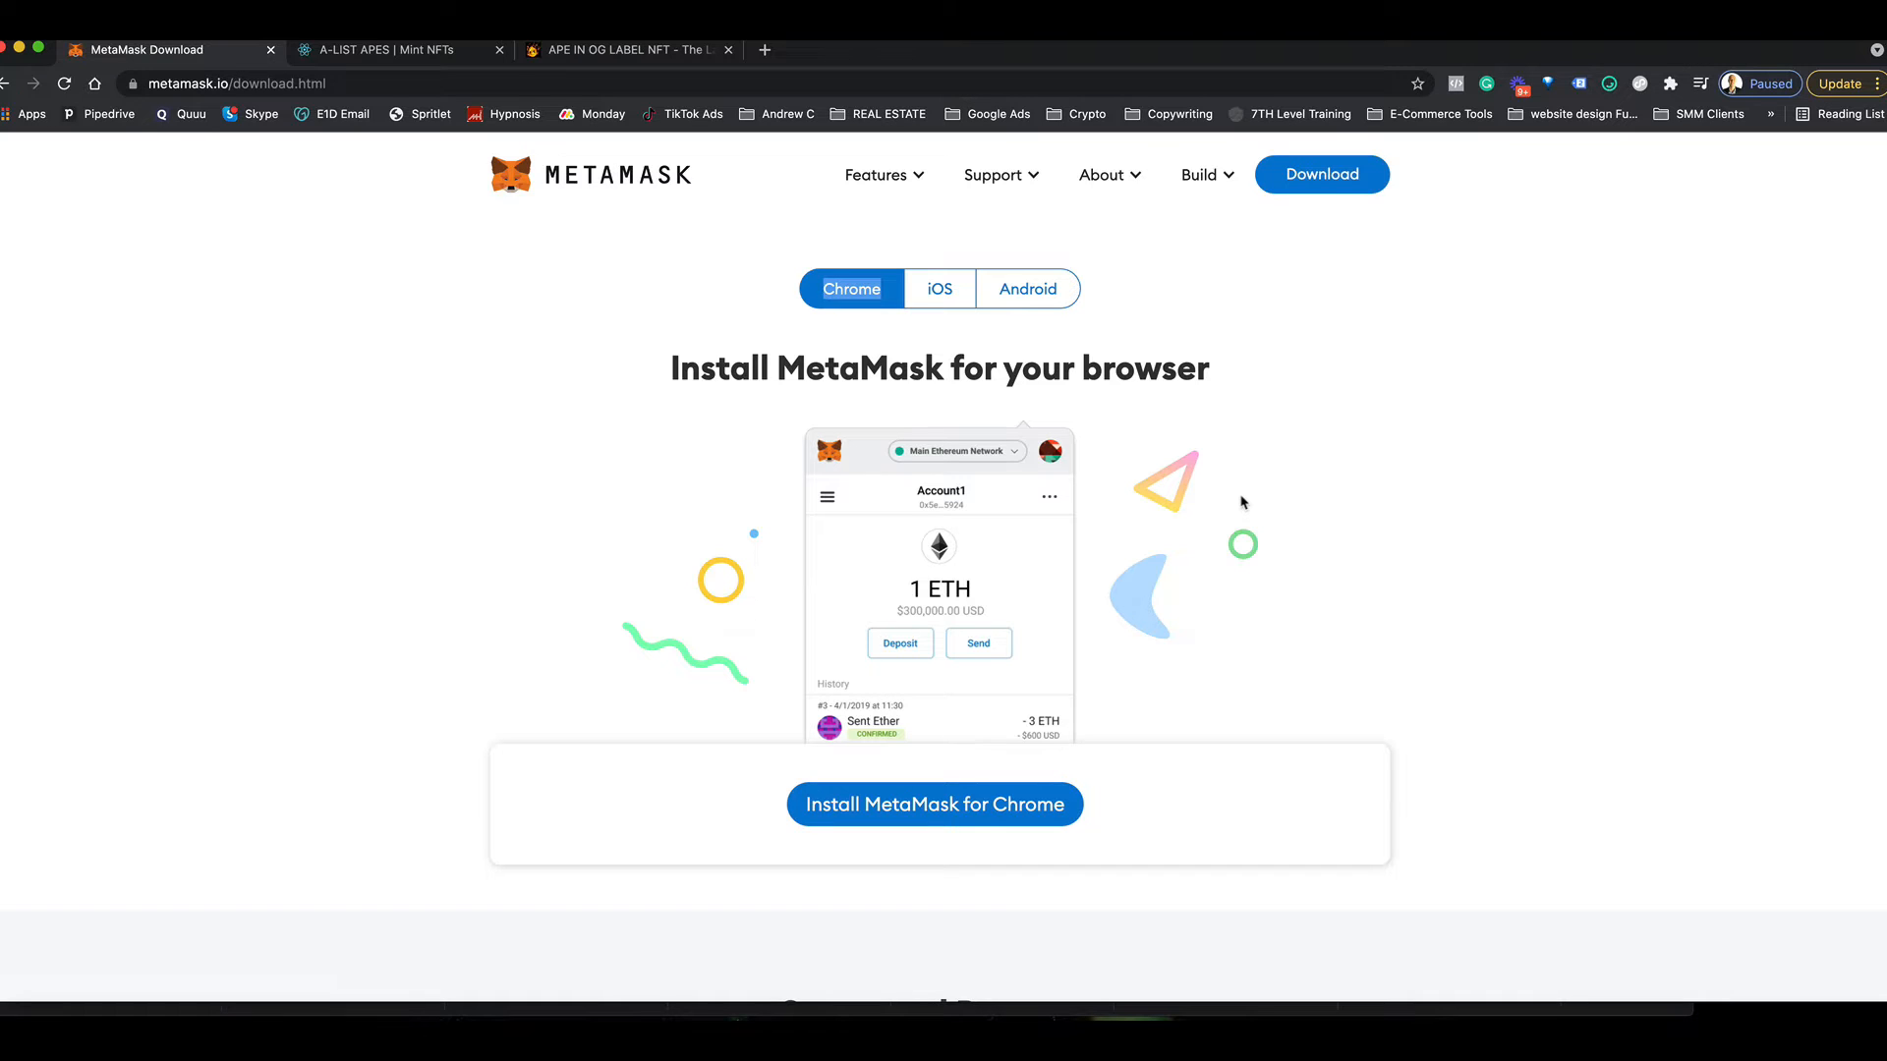
{"action": "mouse_move", "coordinate": [1238, 481]}
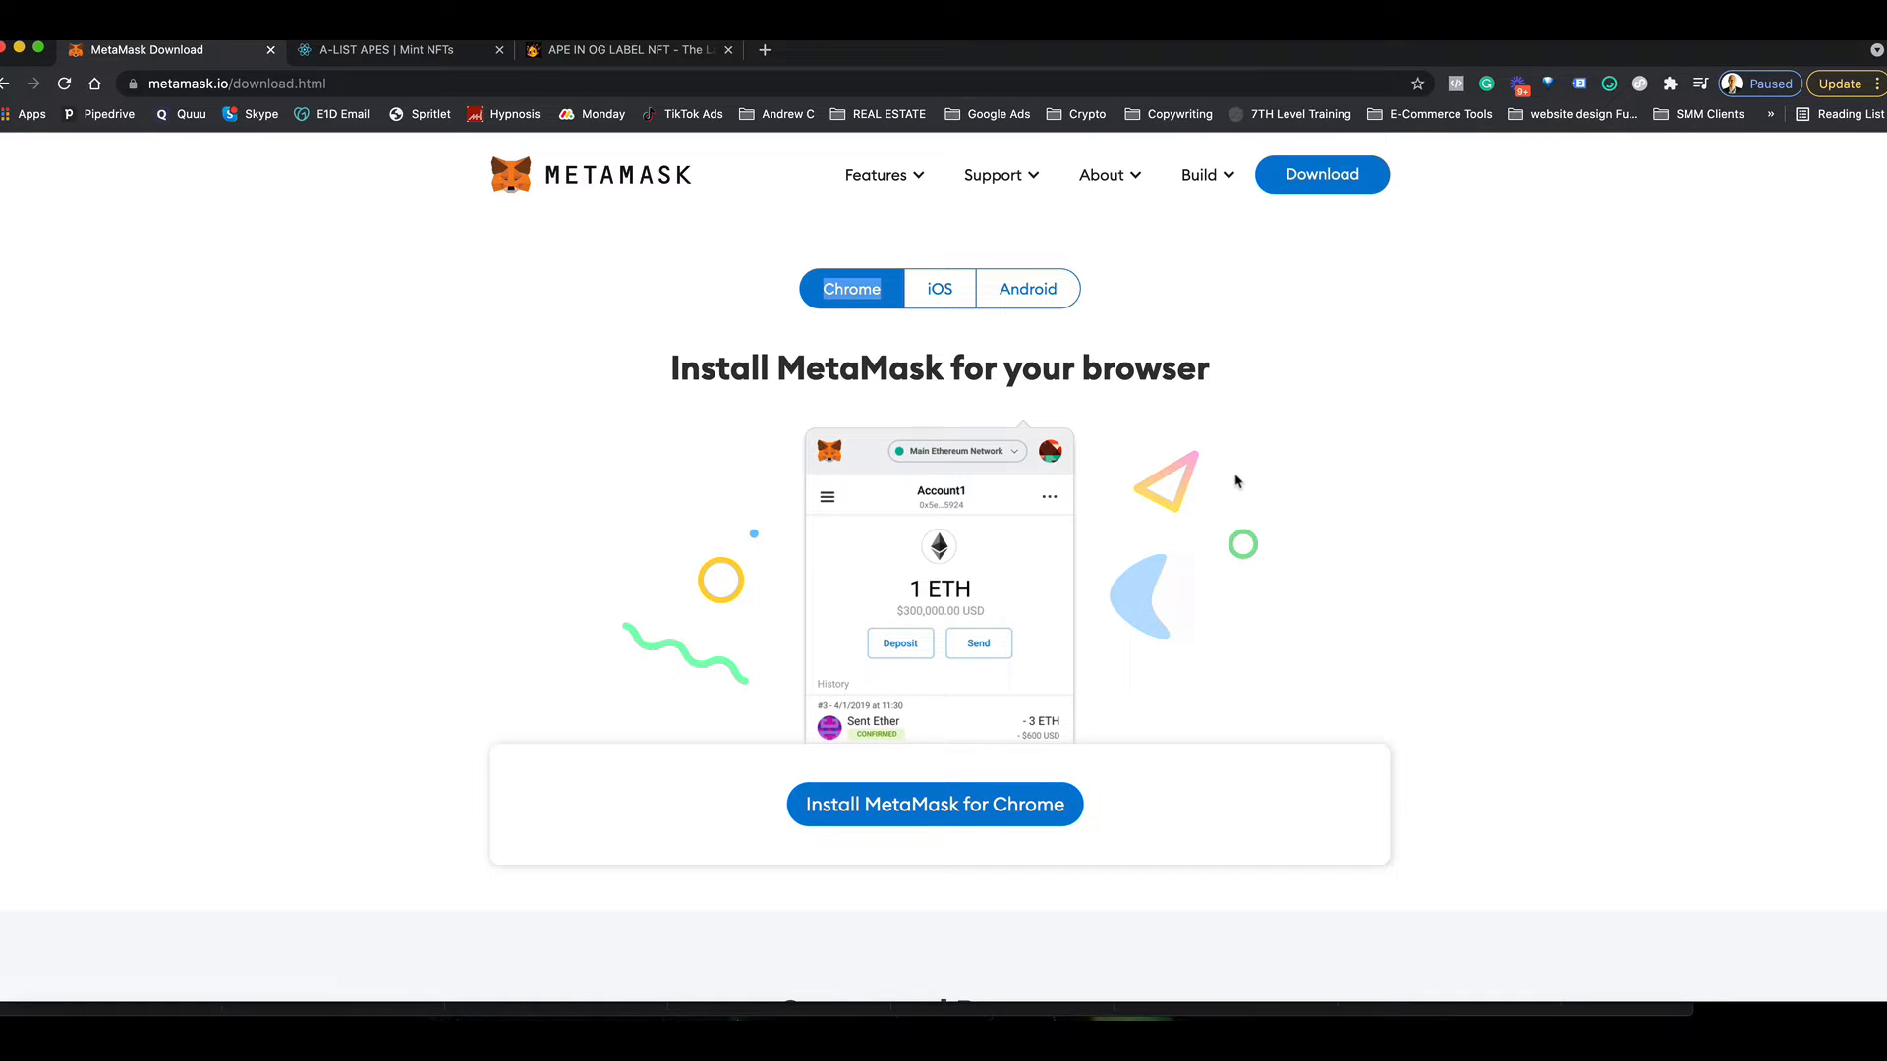
{"action": "mouse_move", "coordinate": [633, 263]}
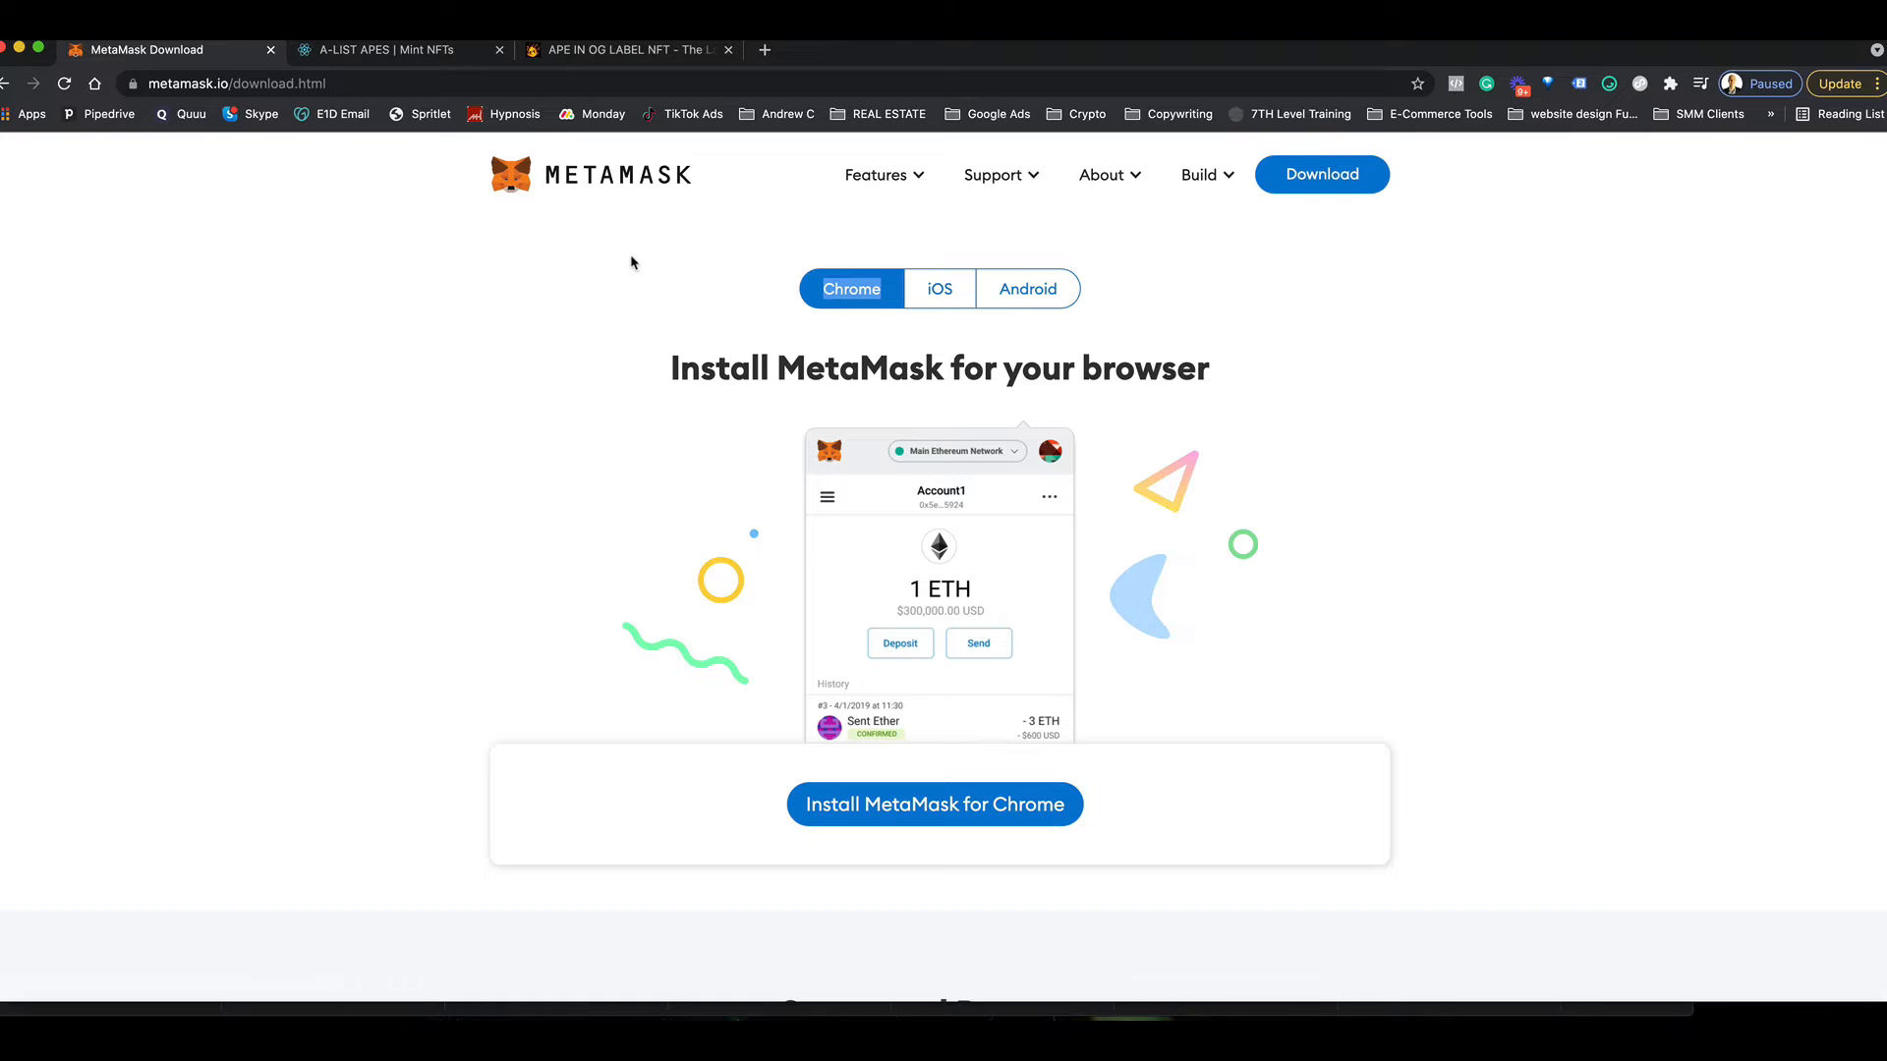
{"action": "mouse_move", "coordinate": [1340, 179]}
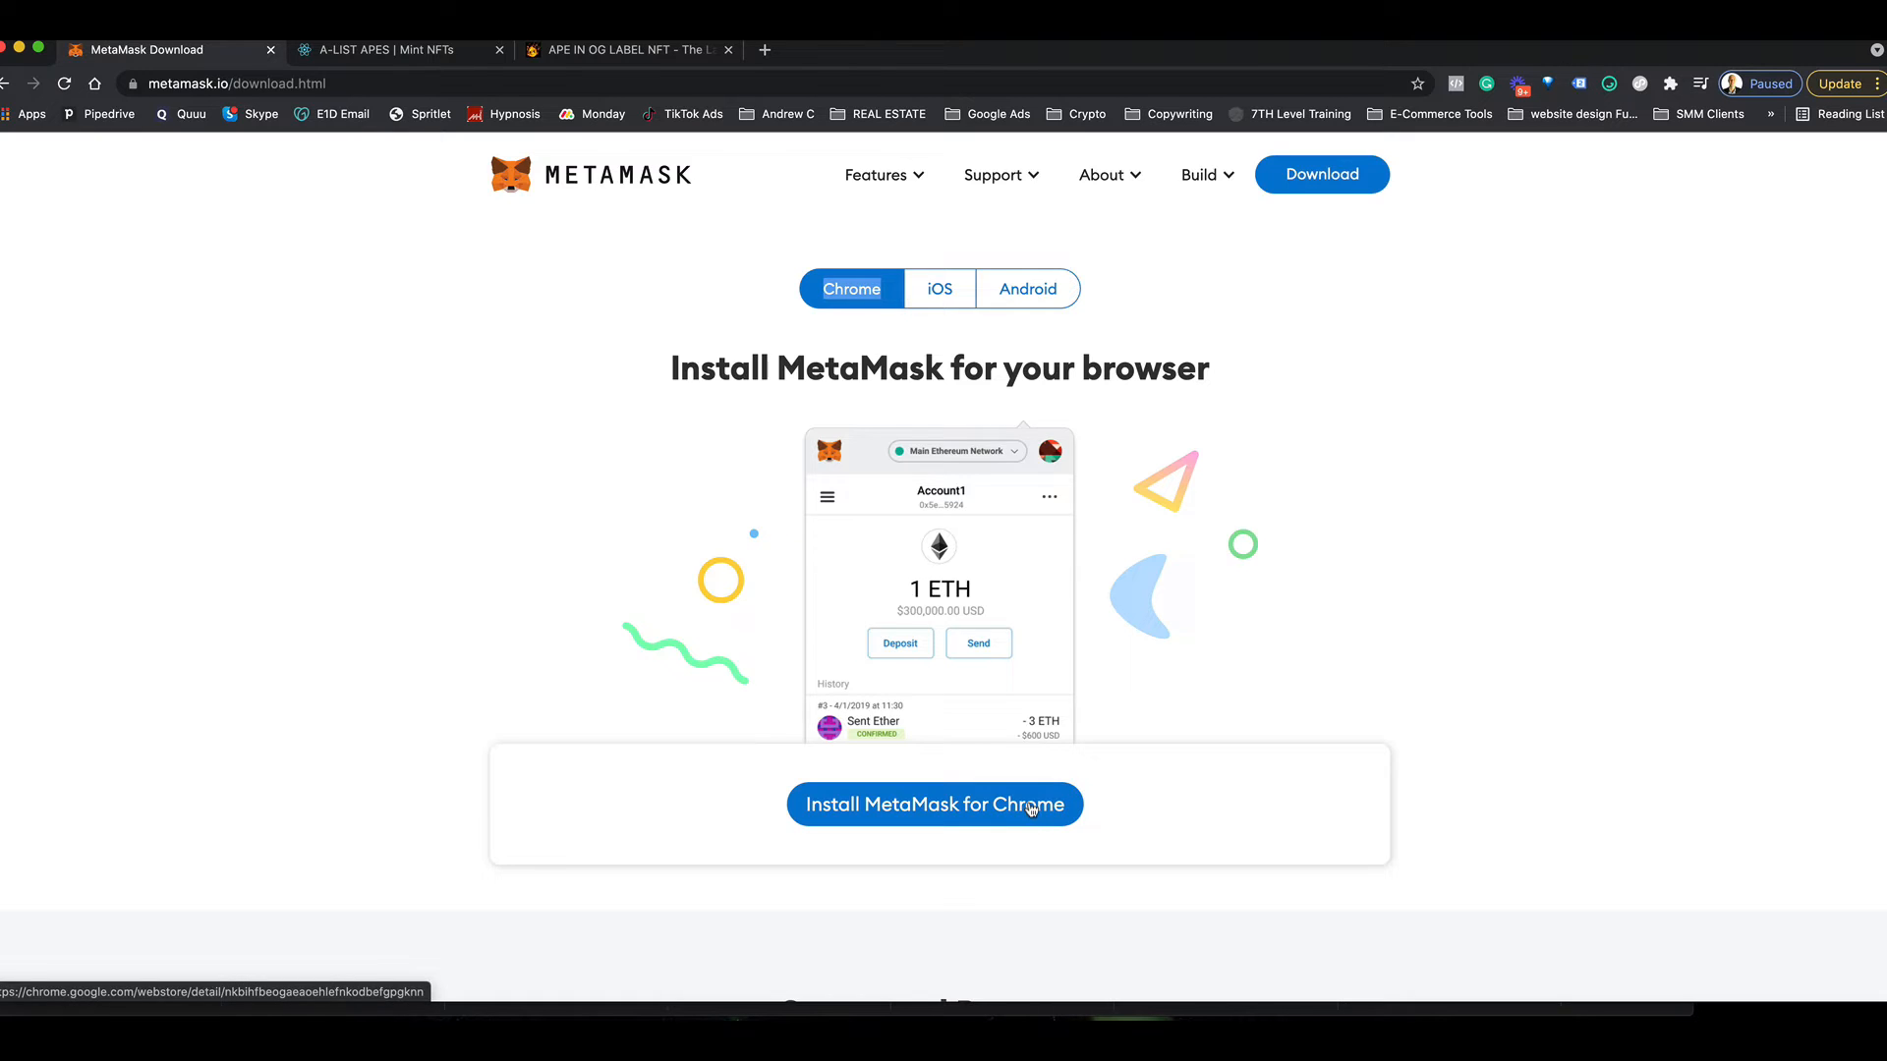
- Install MetaMask for Chrome from the Web Store listing and confirm adding the extension
{"action": "left_click", "coordinate": [933, 805]}
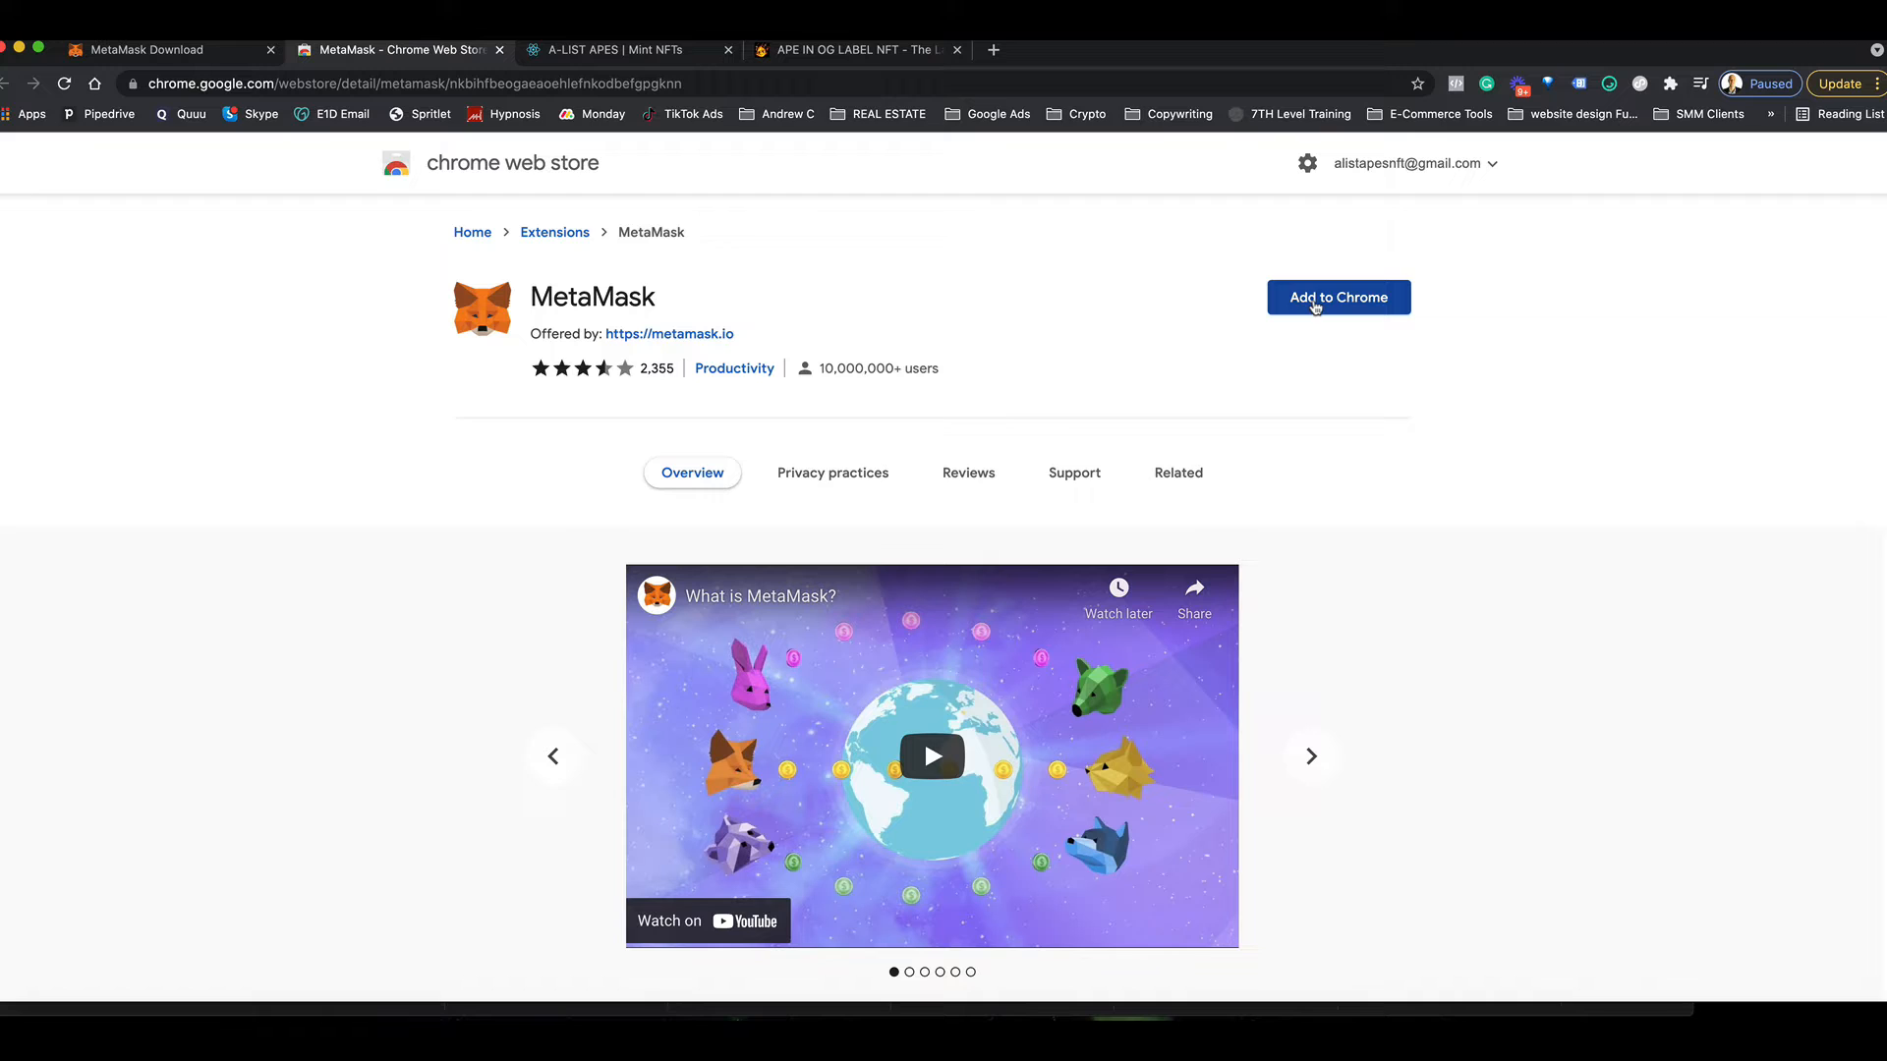
{"action": "left_click", "coordinate": [1338, 297]}
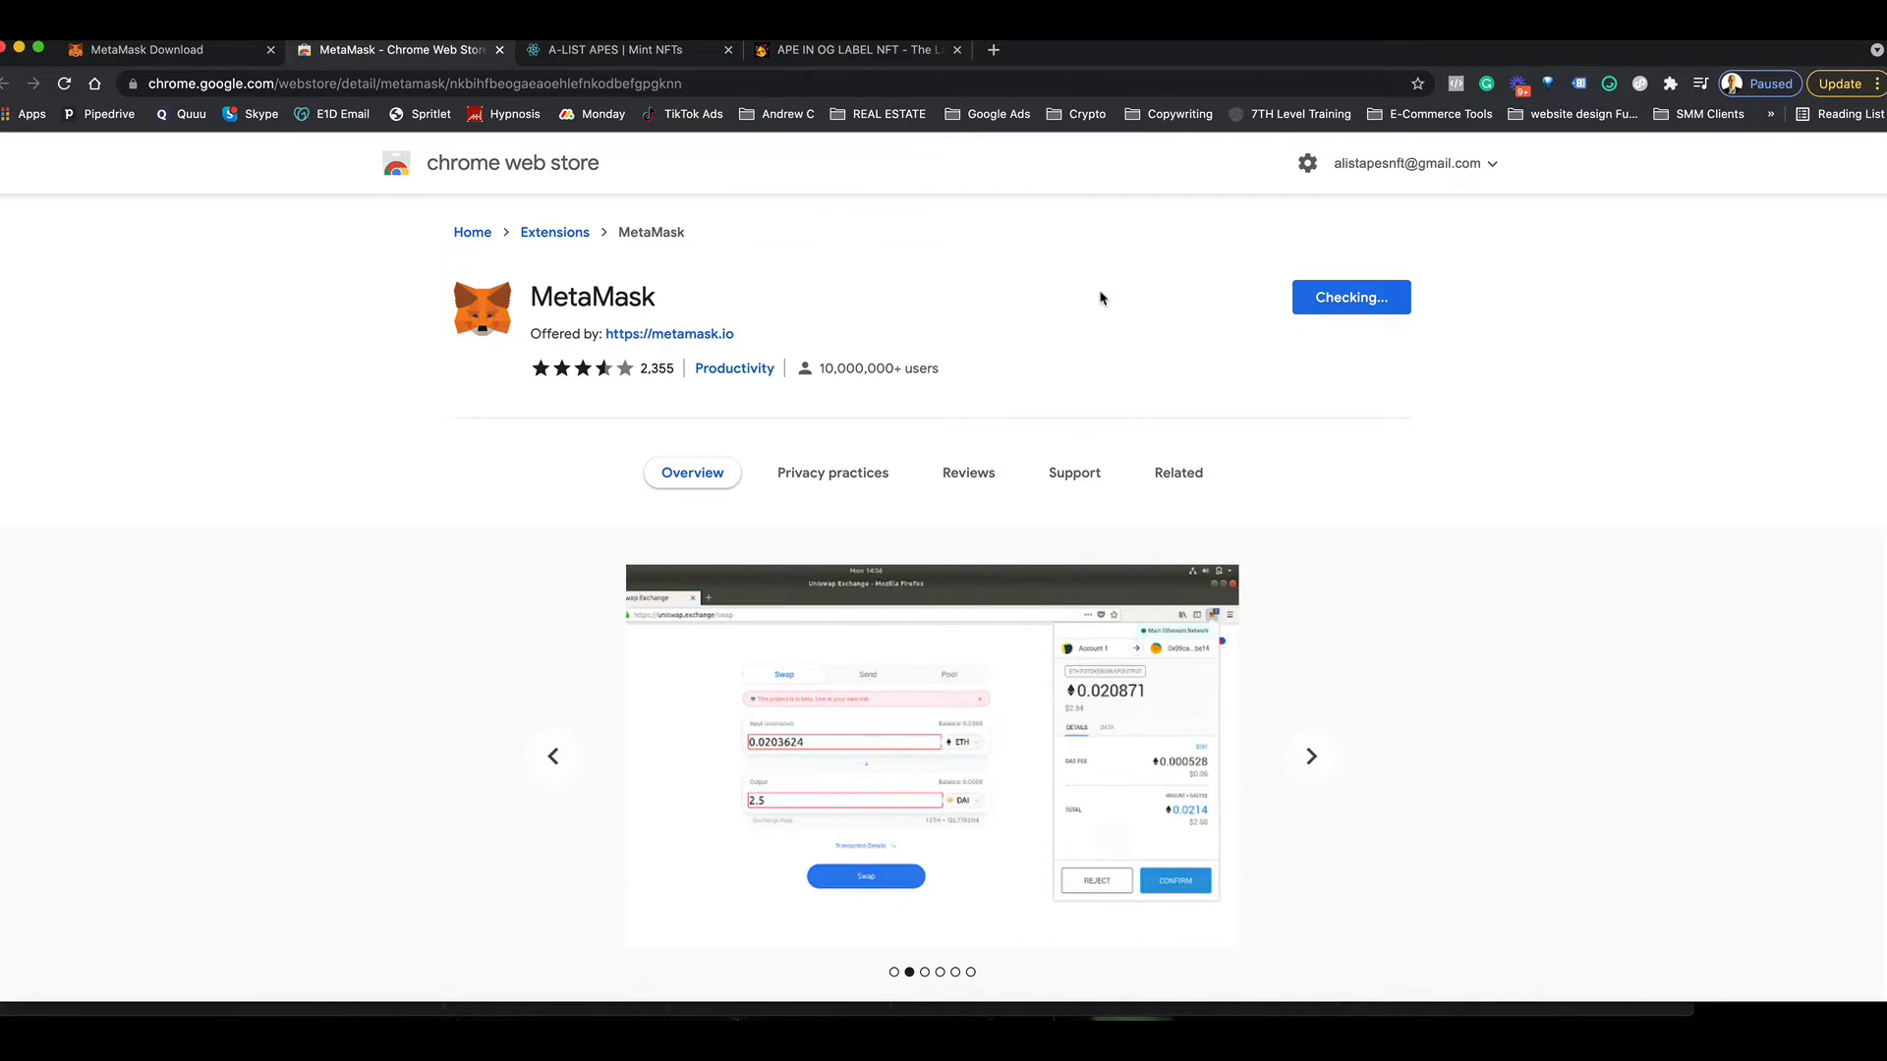
{"action": "left_click", "coordinate": [1352, 296]}
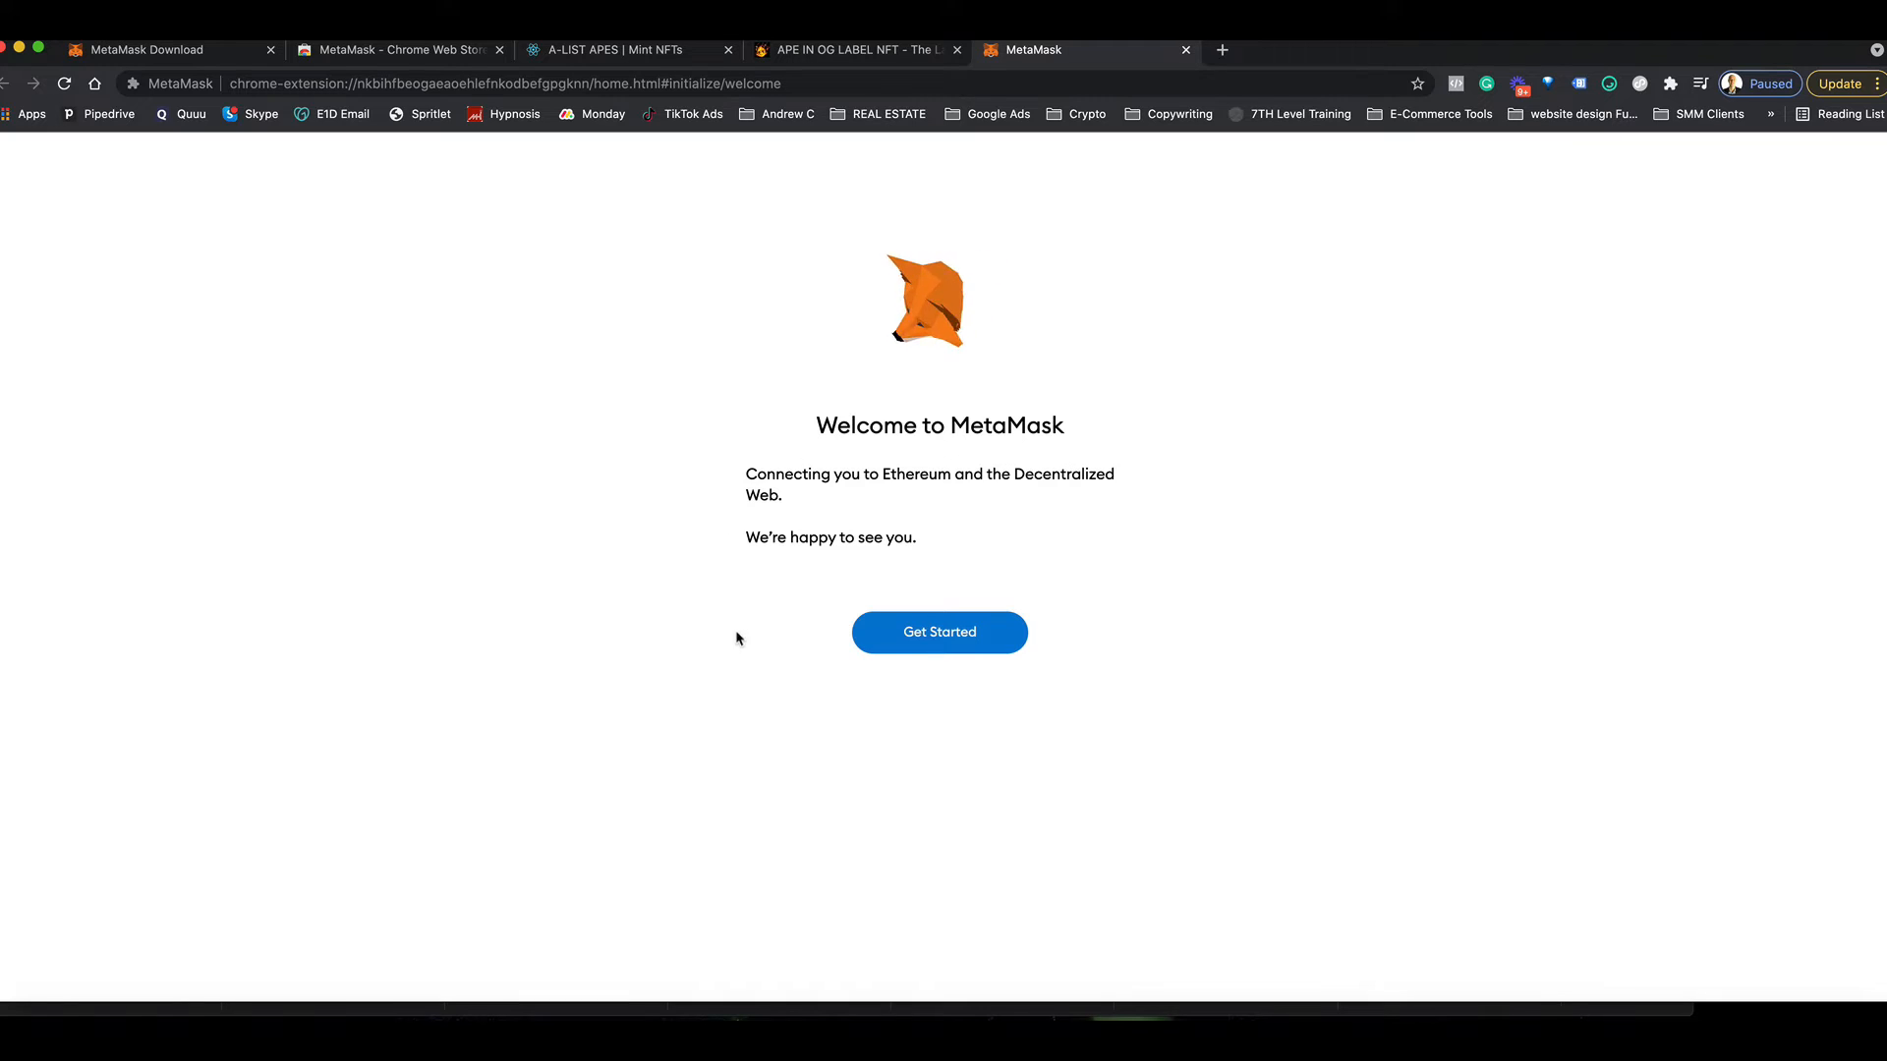
- Get started, choose Create a Wallet and answer the usage-data prompt
{"action": "left_click", "coordinate": [940, 633]}
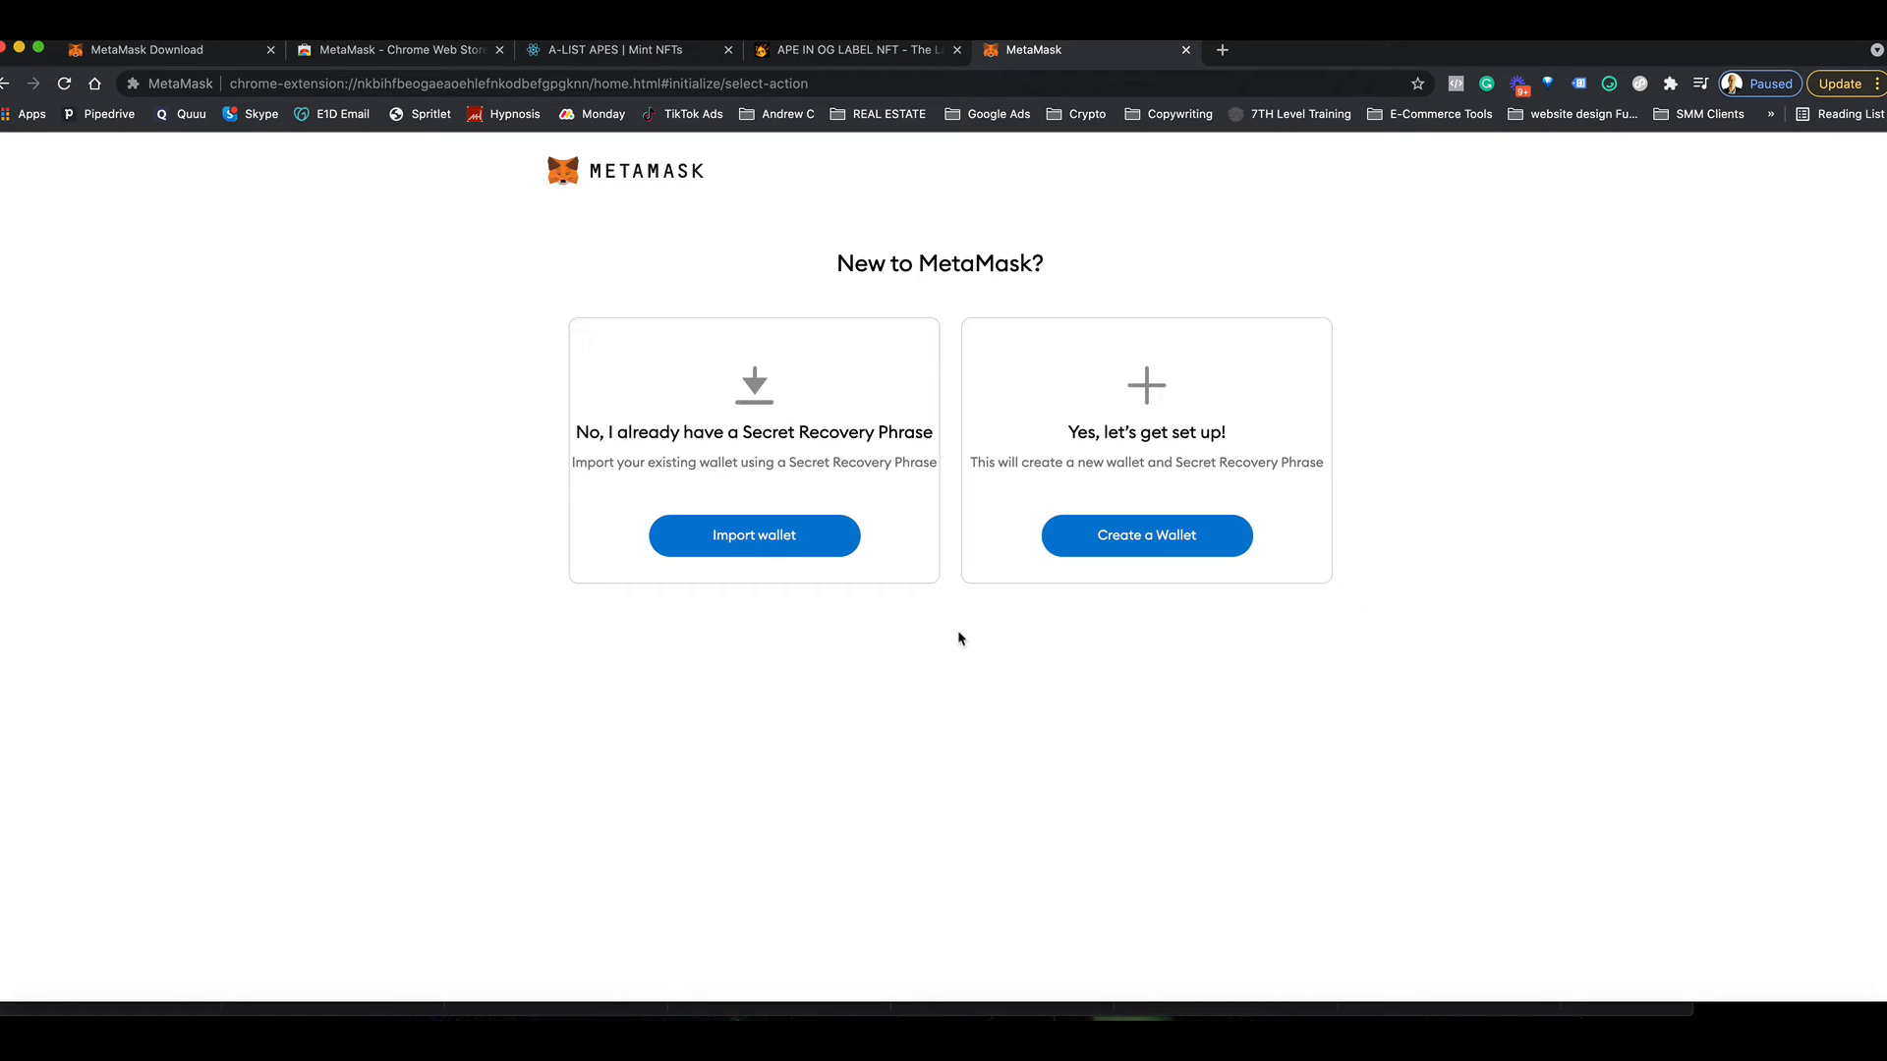
{"action": "double_click", "coordinate": [865, 263]}
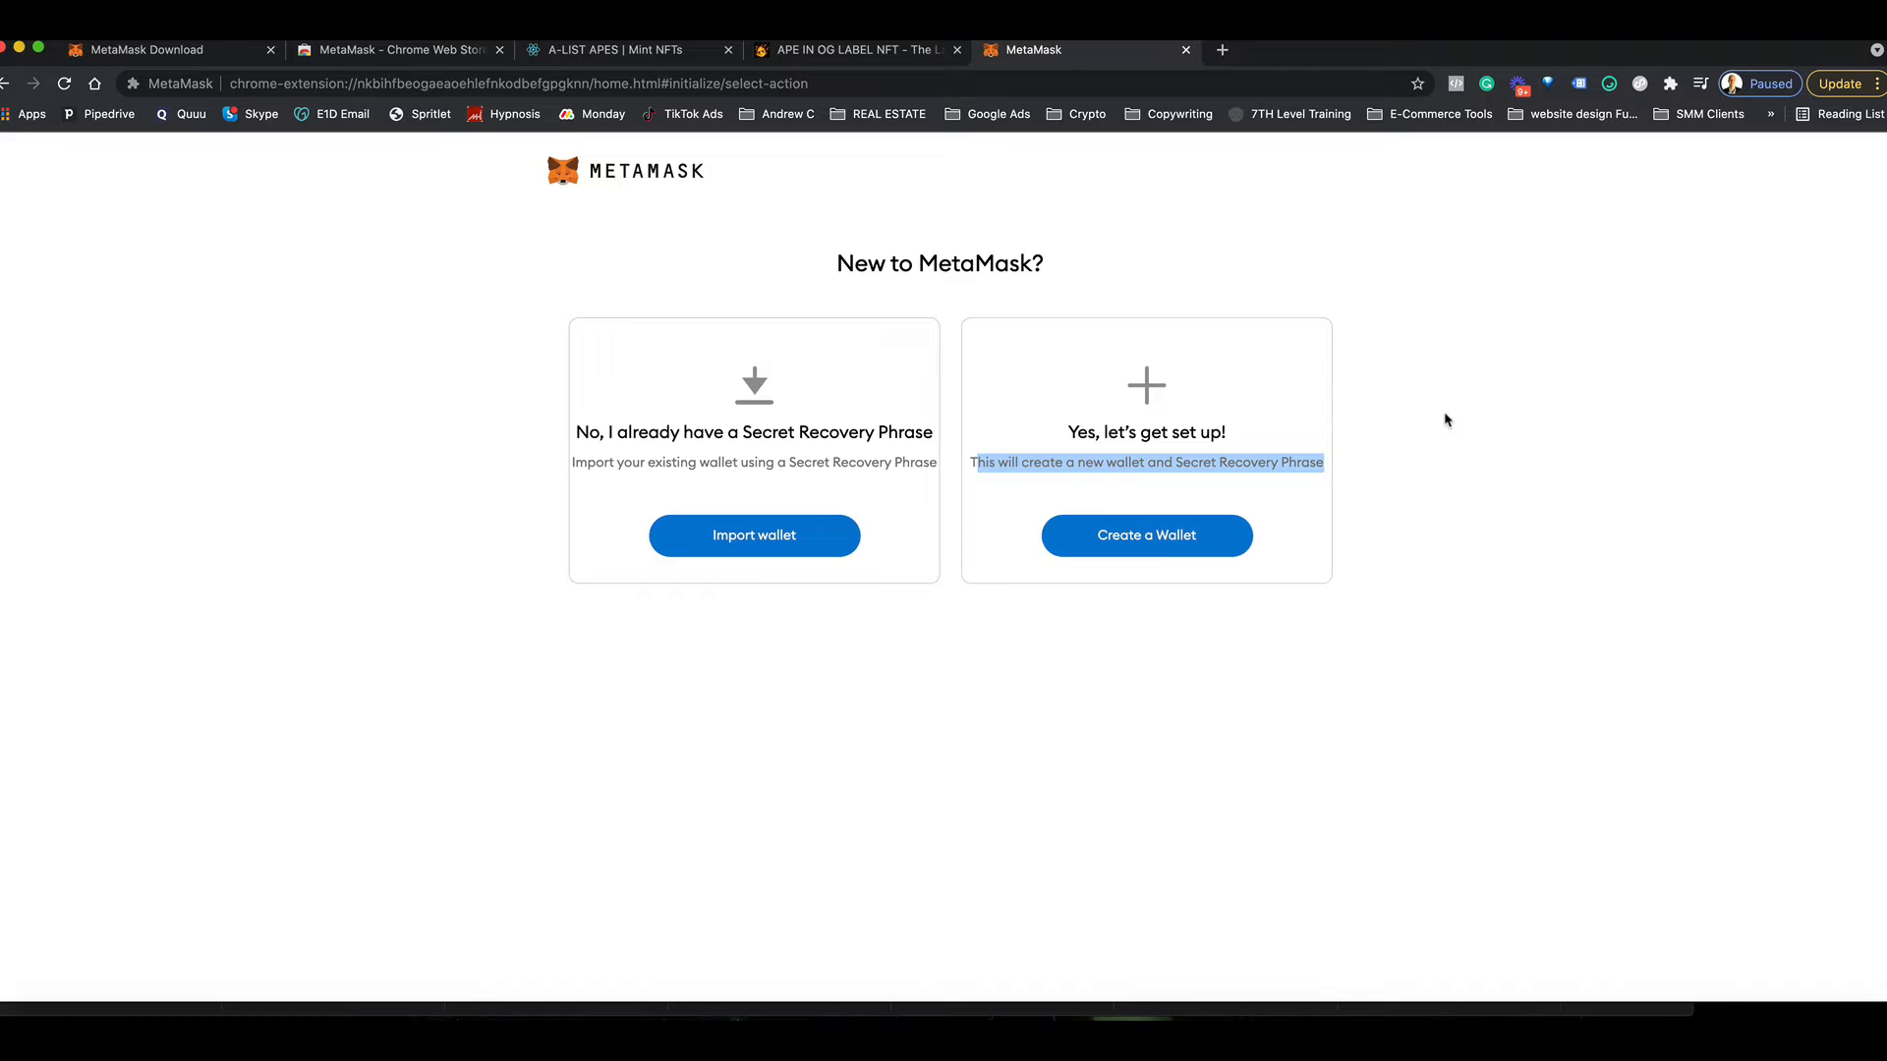
{"action": "left_click", "coordinate": [1148, 534]}
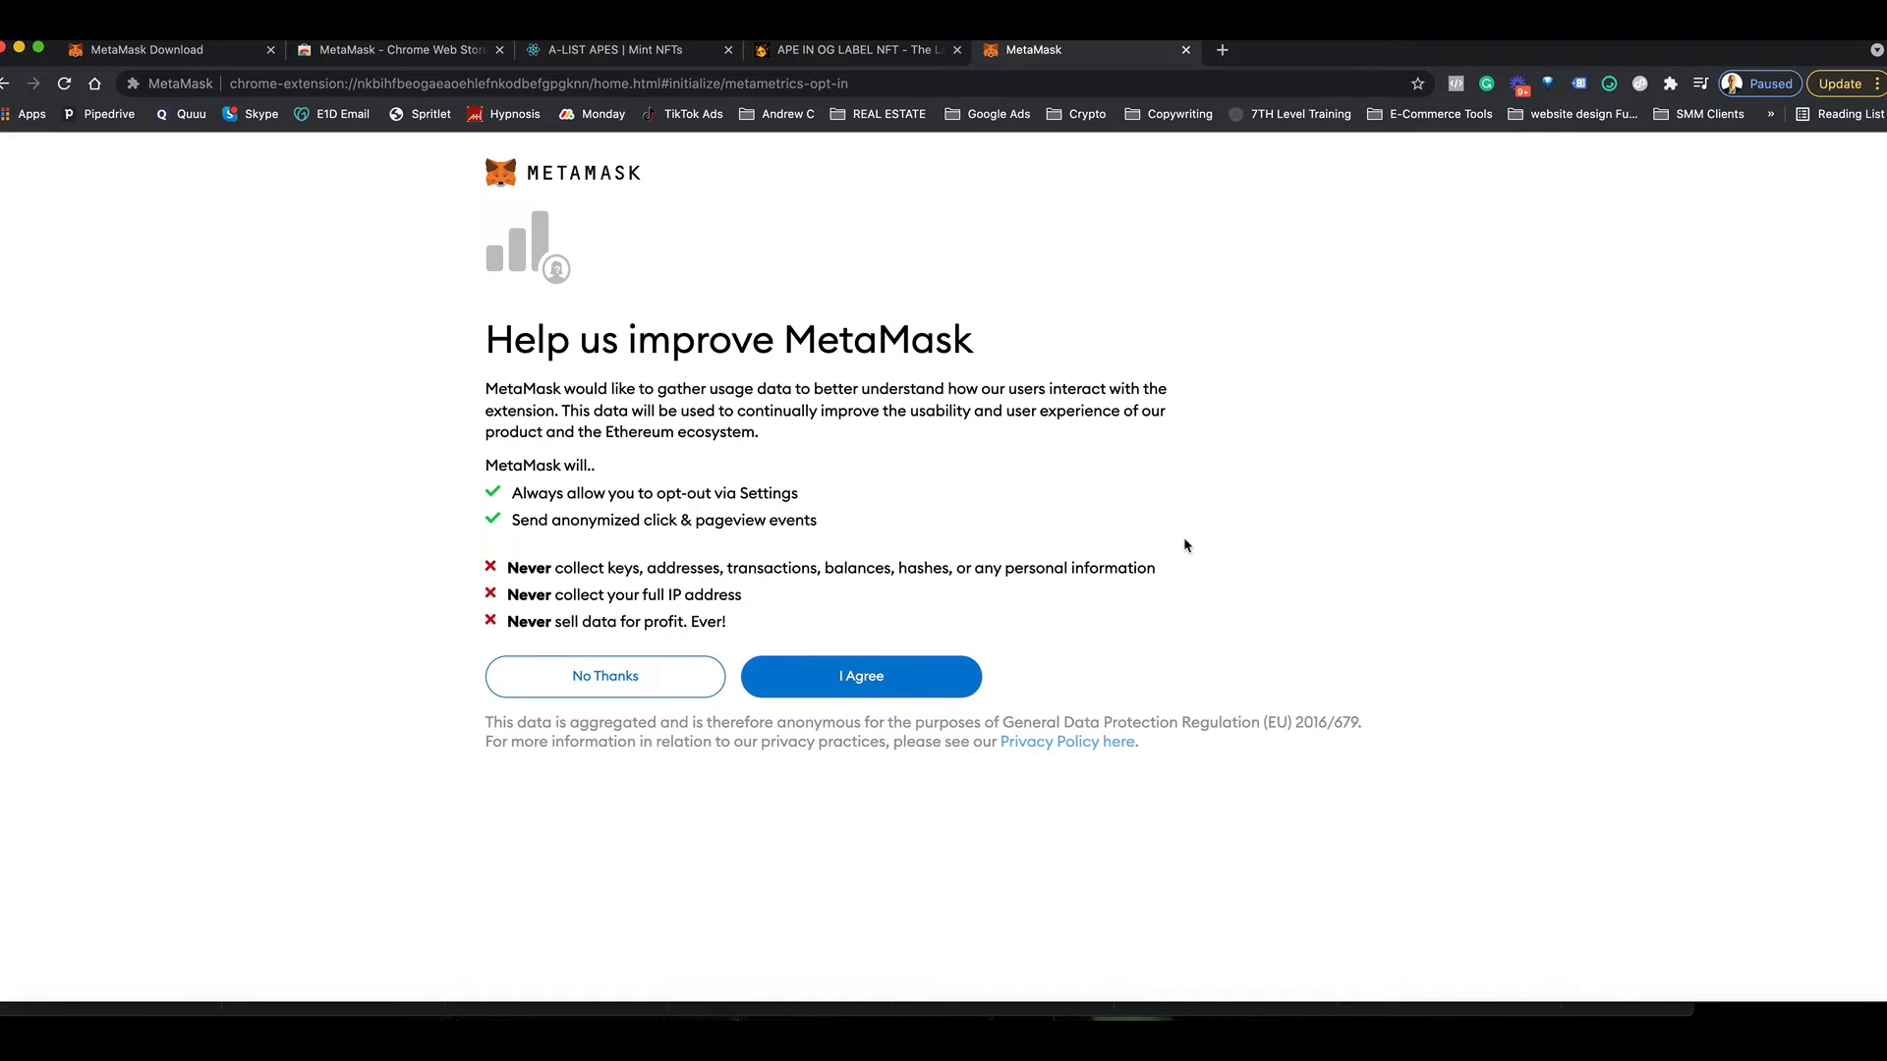
{"action": "left_click", "coordinate": [861, 676]}
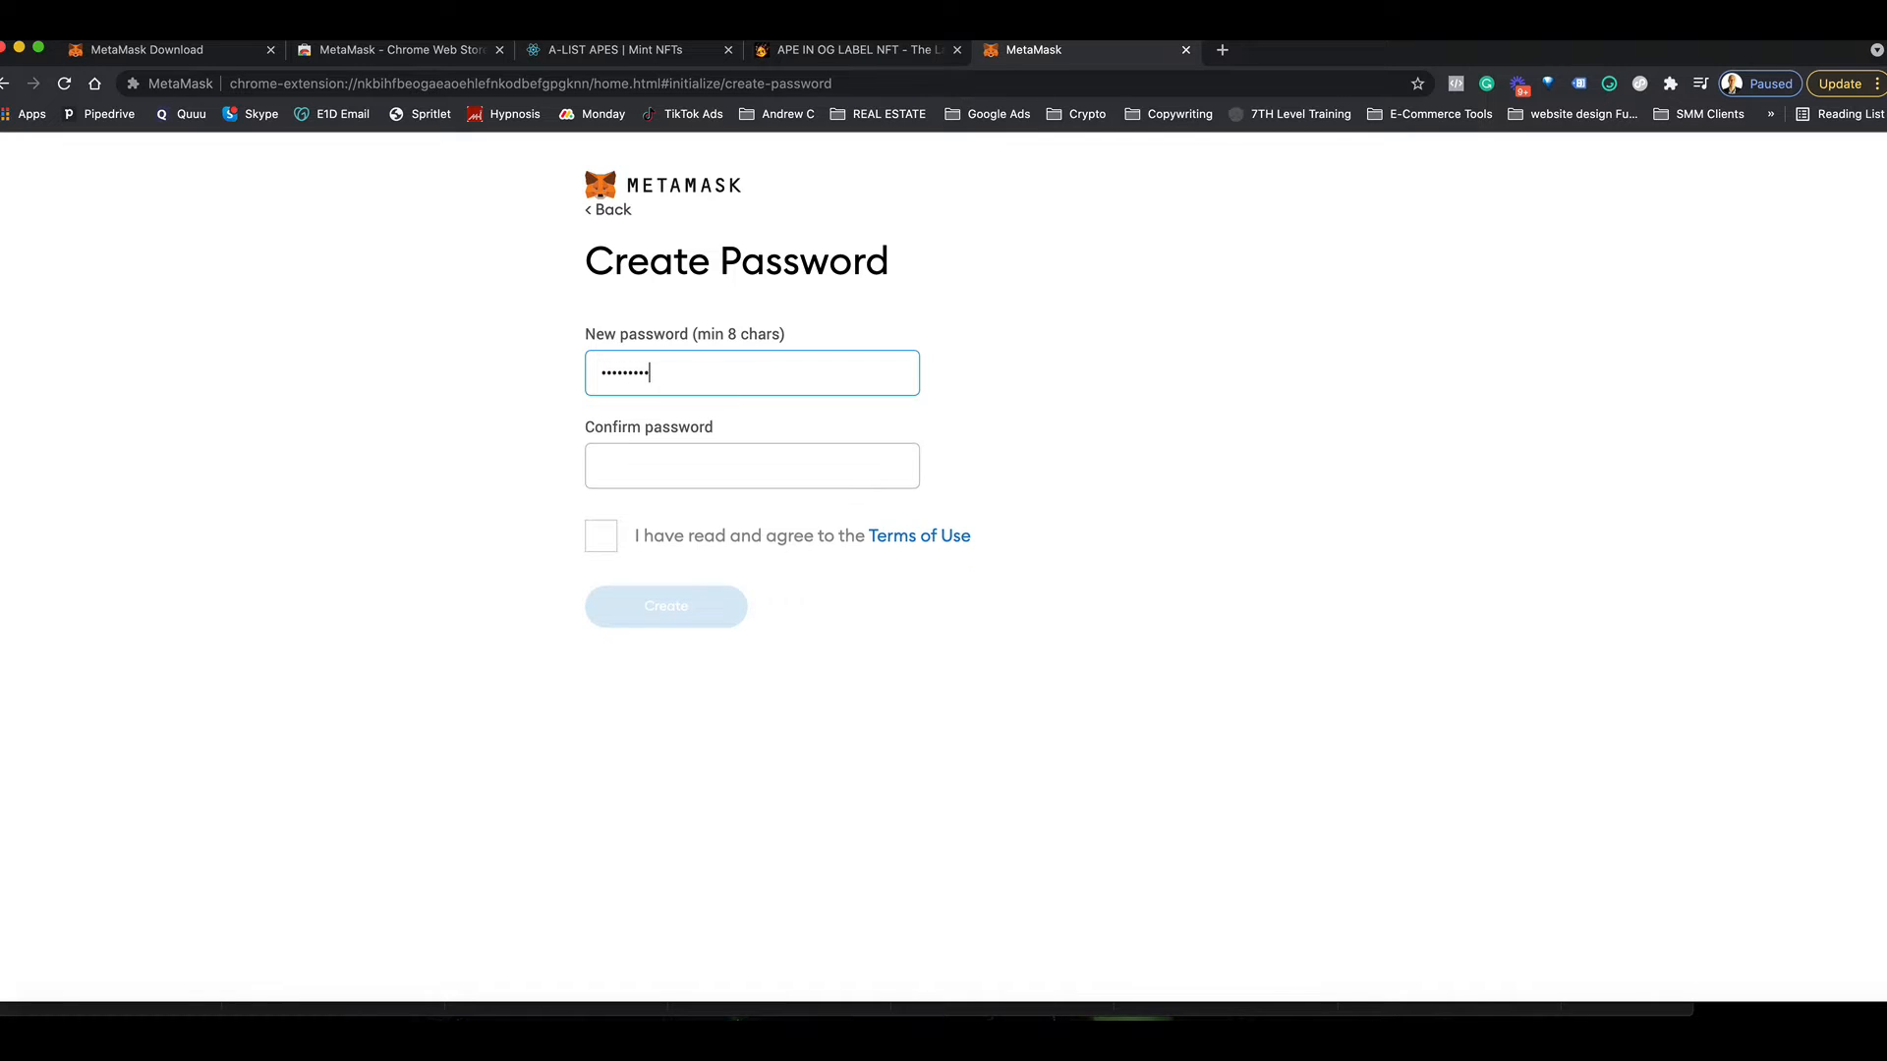
- Enter and confirm the wallet password, accept the Terms of Use and create the wallet
{"action": "type", "text": "••••"}
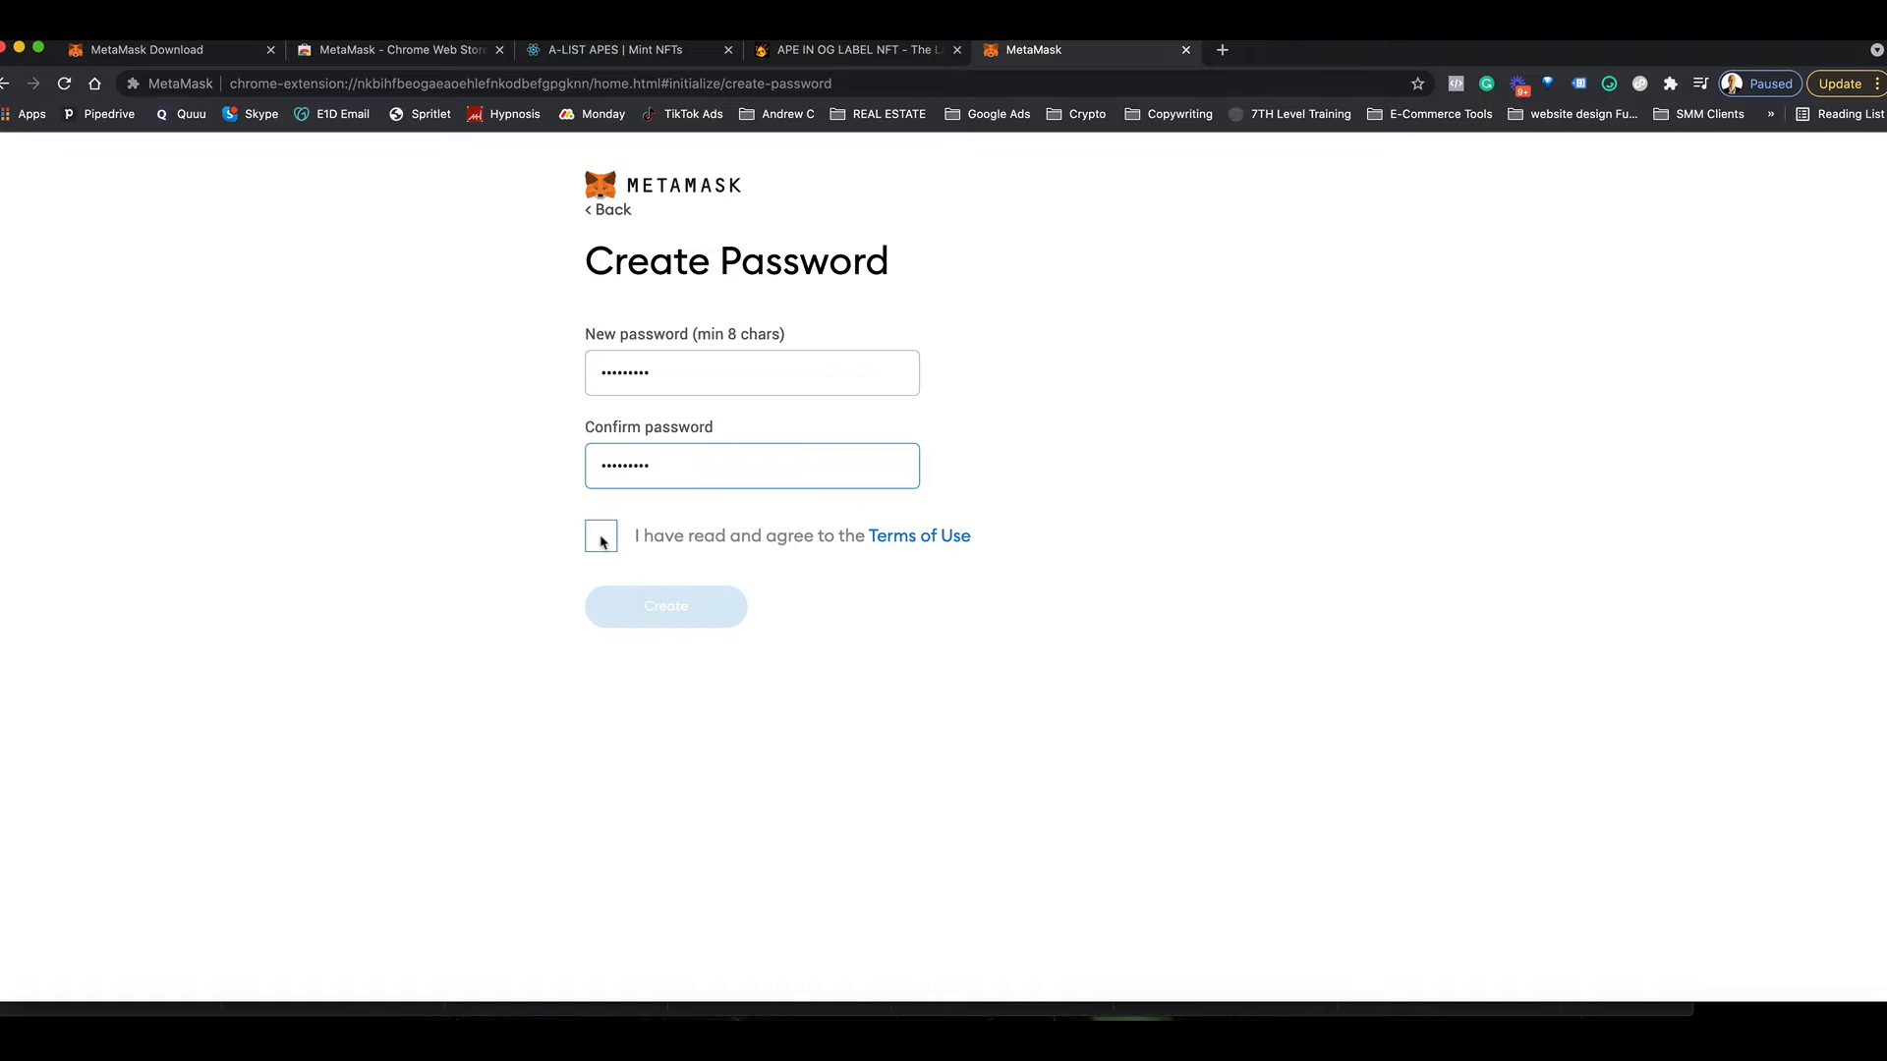
{"action": "left_click", "coordinate": [601, 535]}
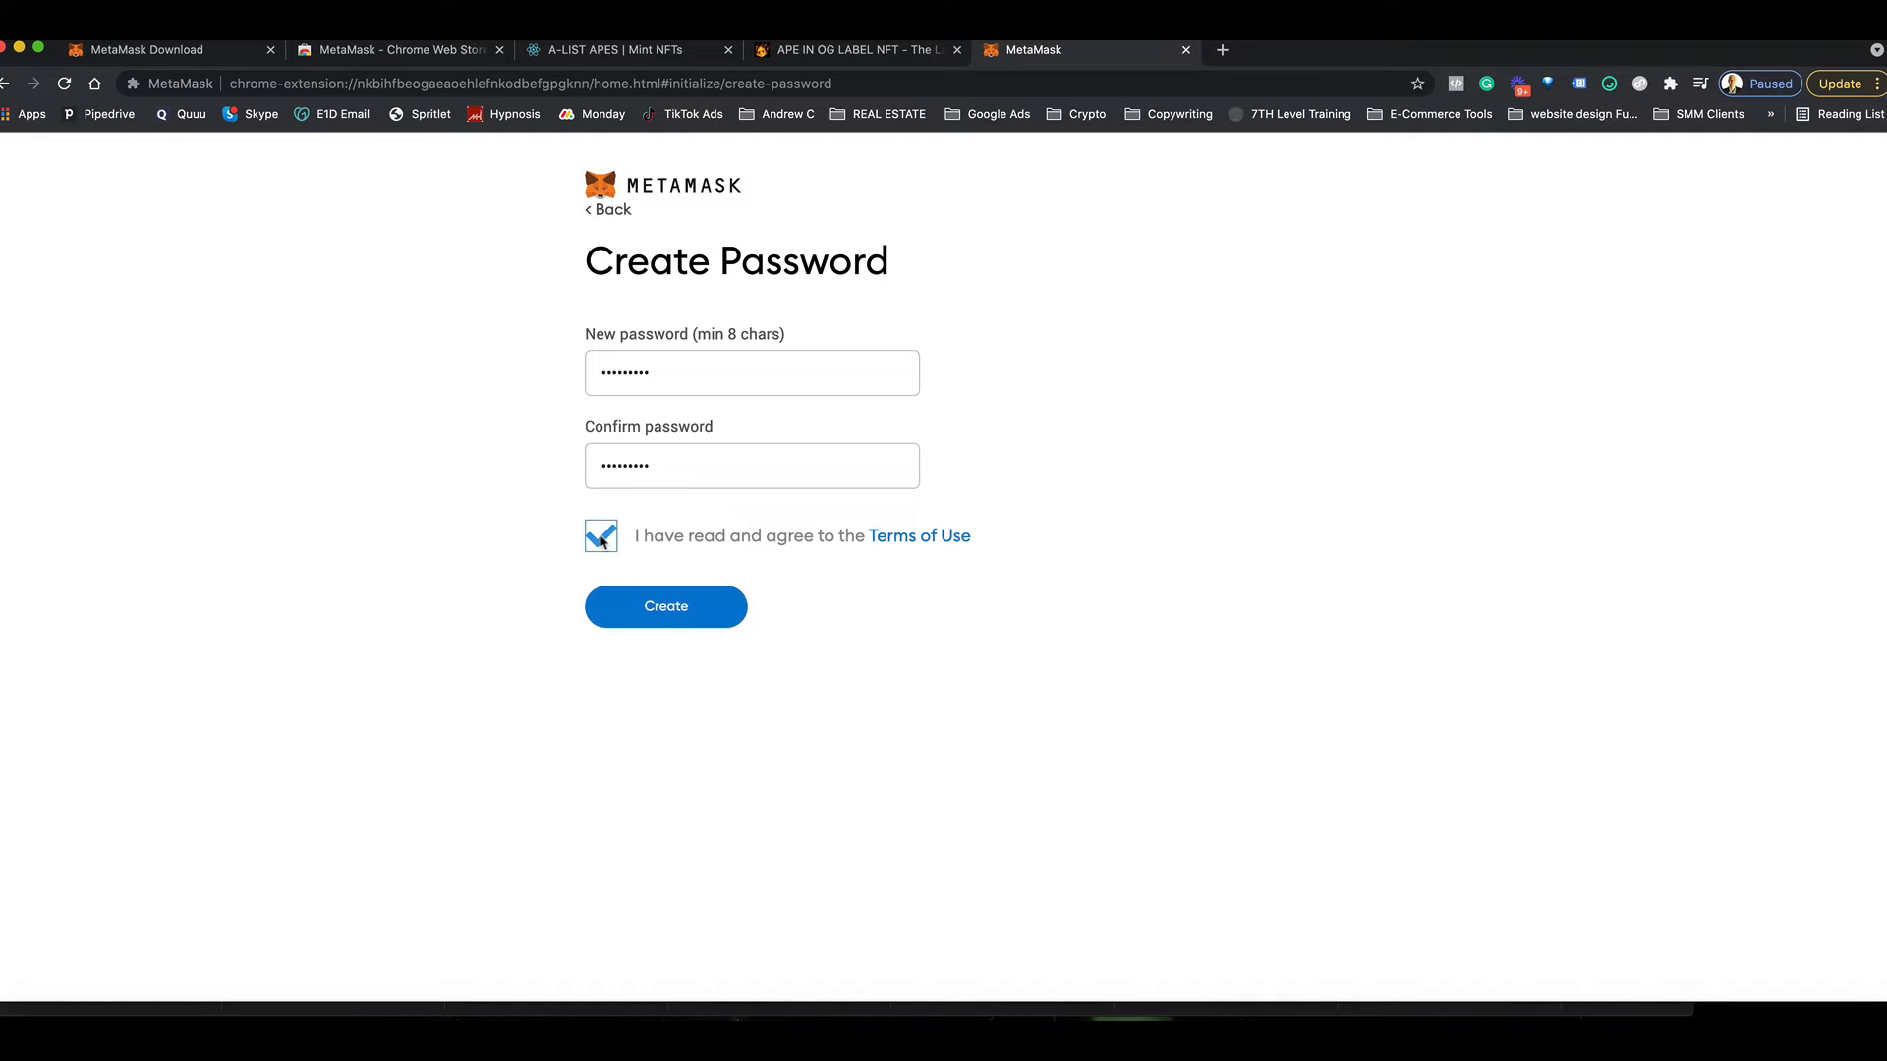
{"action": "left_click", "coordinate": [664, 605]}
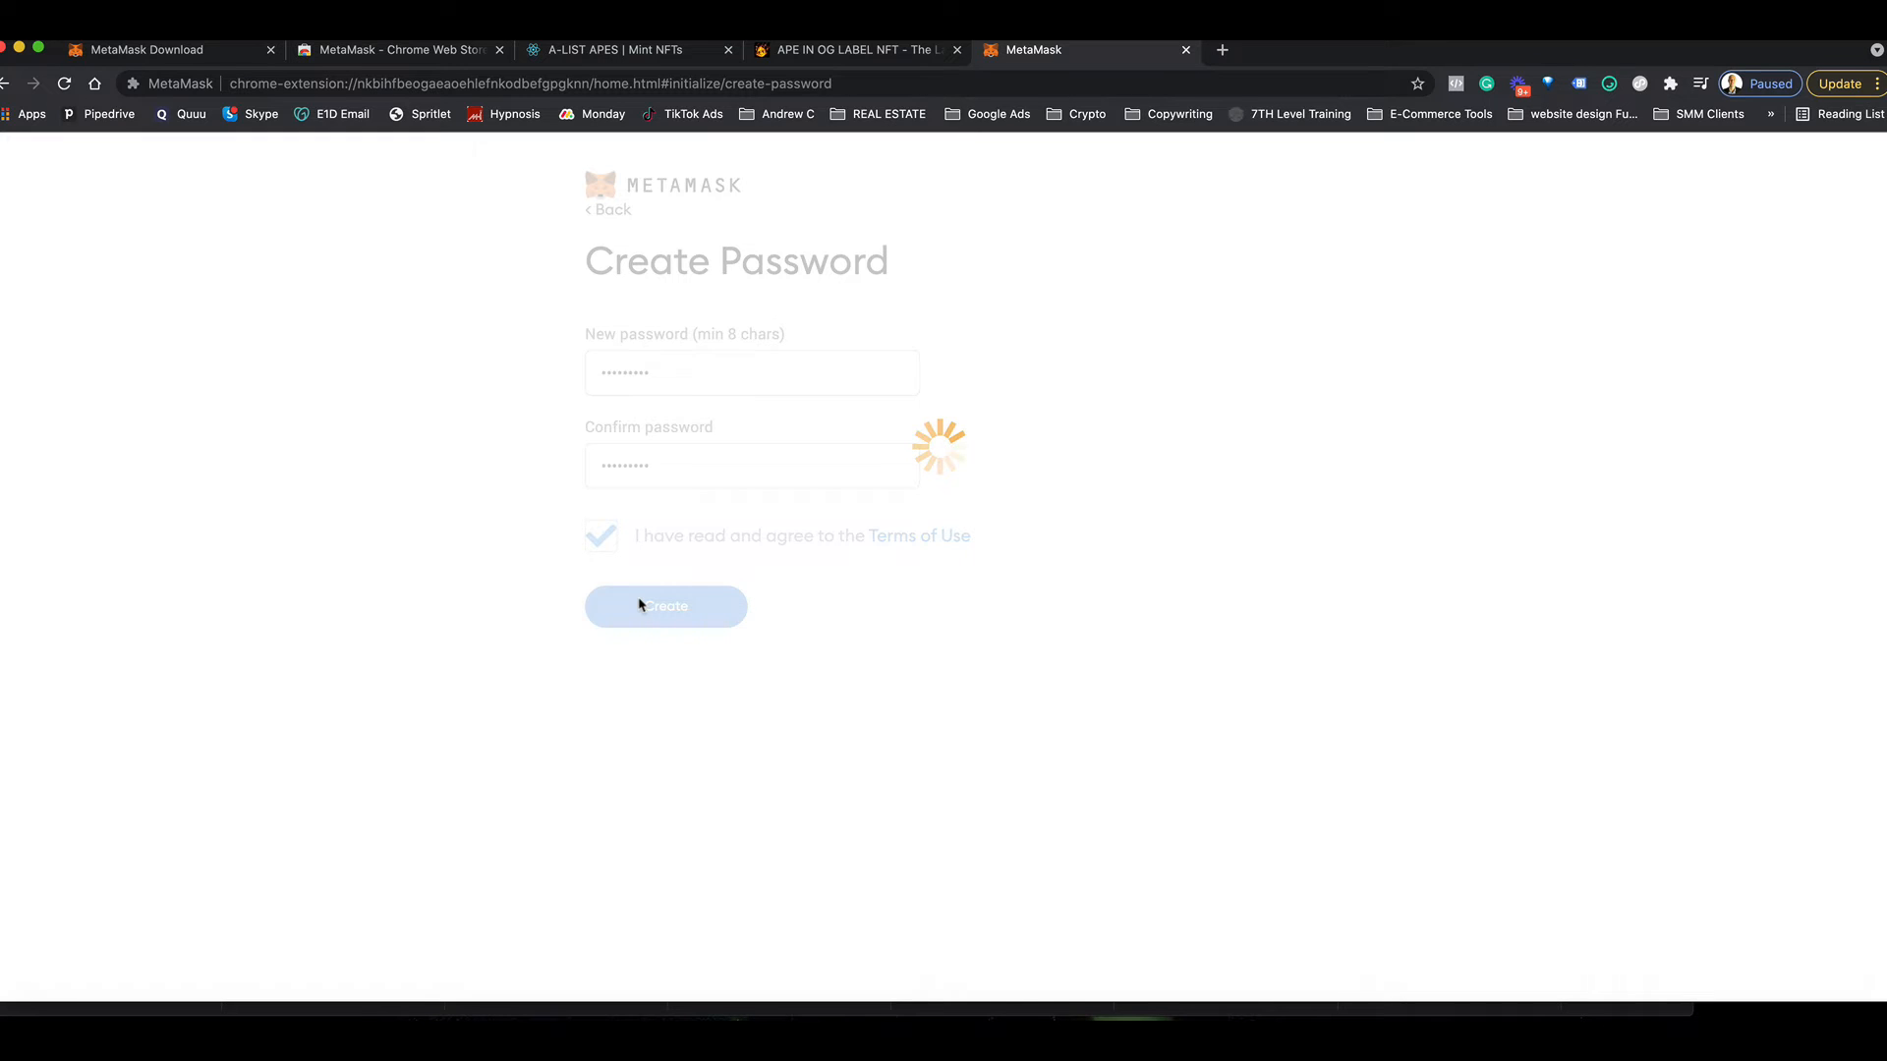
- Continue past the security video, reveal the twelve-word Secret Recovery Phrase and move on to confirm it
{"action": "left_click", "coordinate": [664, 606]}
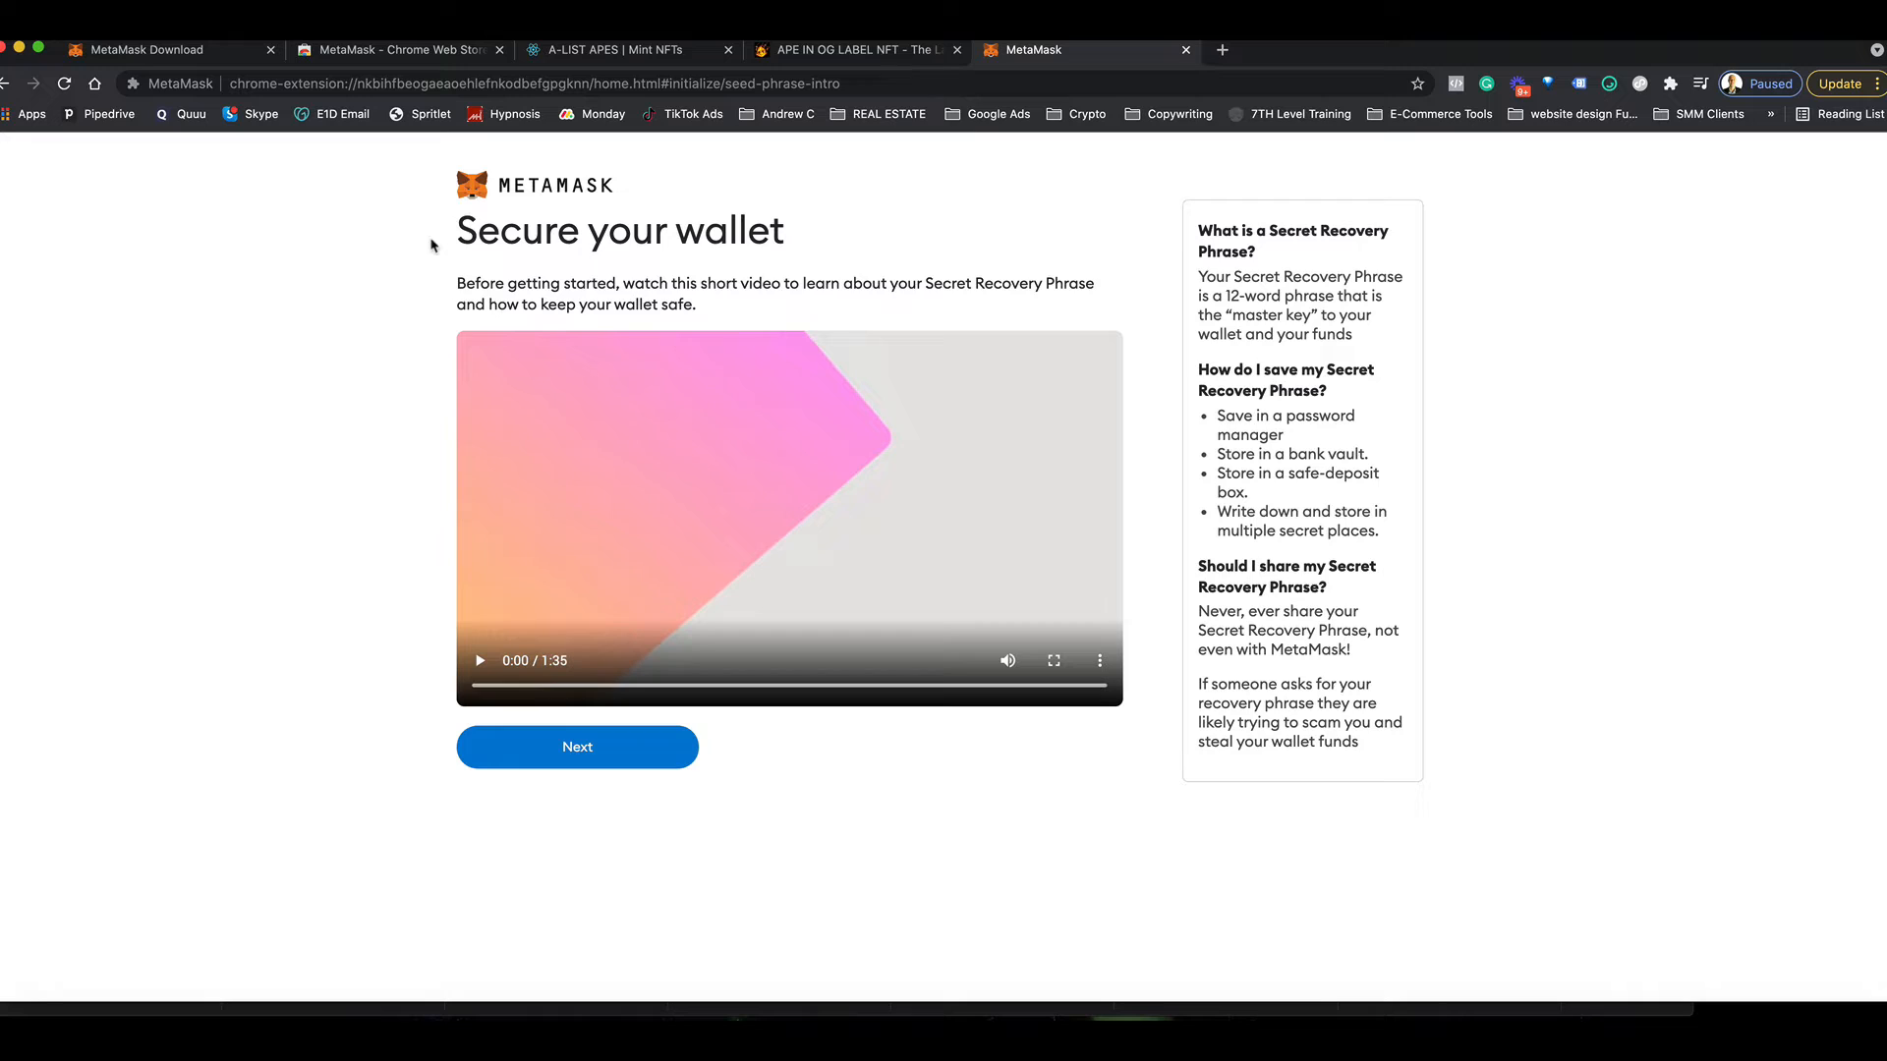
{"action": "mouse_move", "coordinate": [838, 275]}
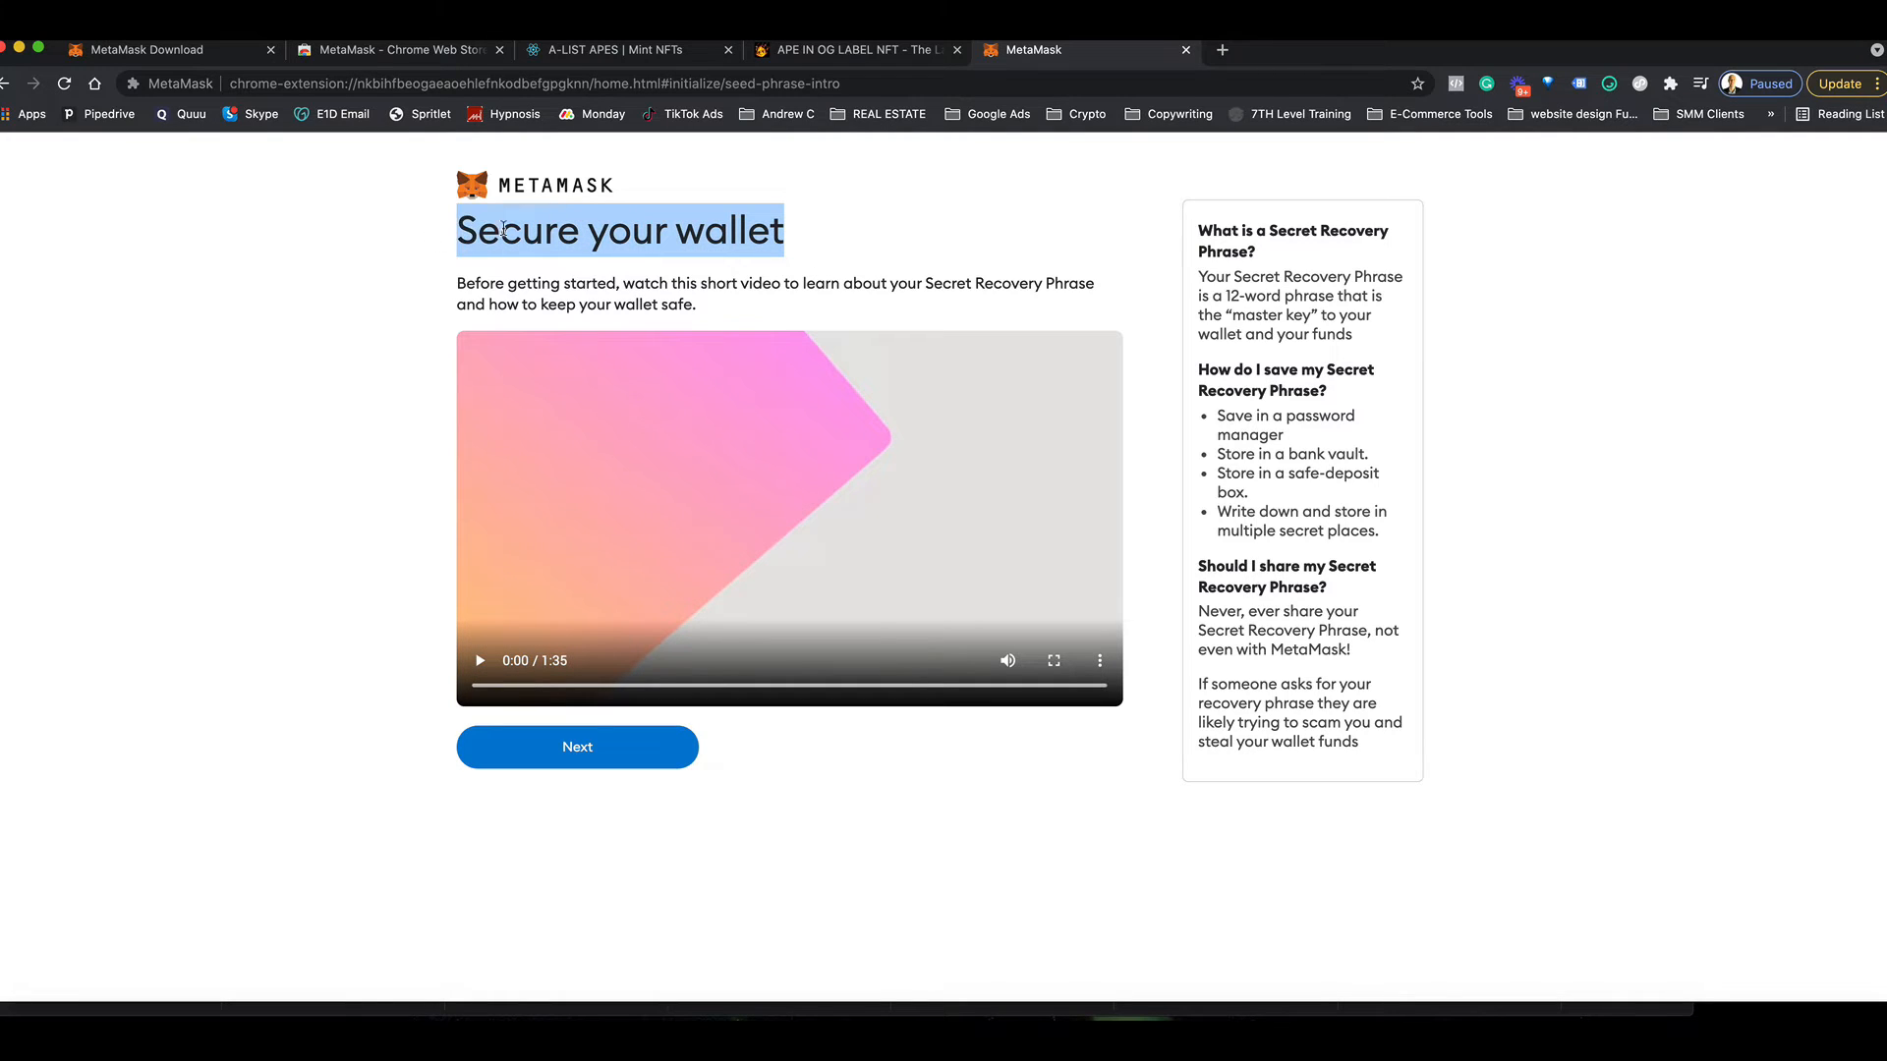
{"action": "left_click", "coordinate": [1012, 263]}
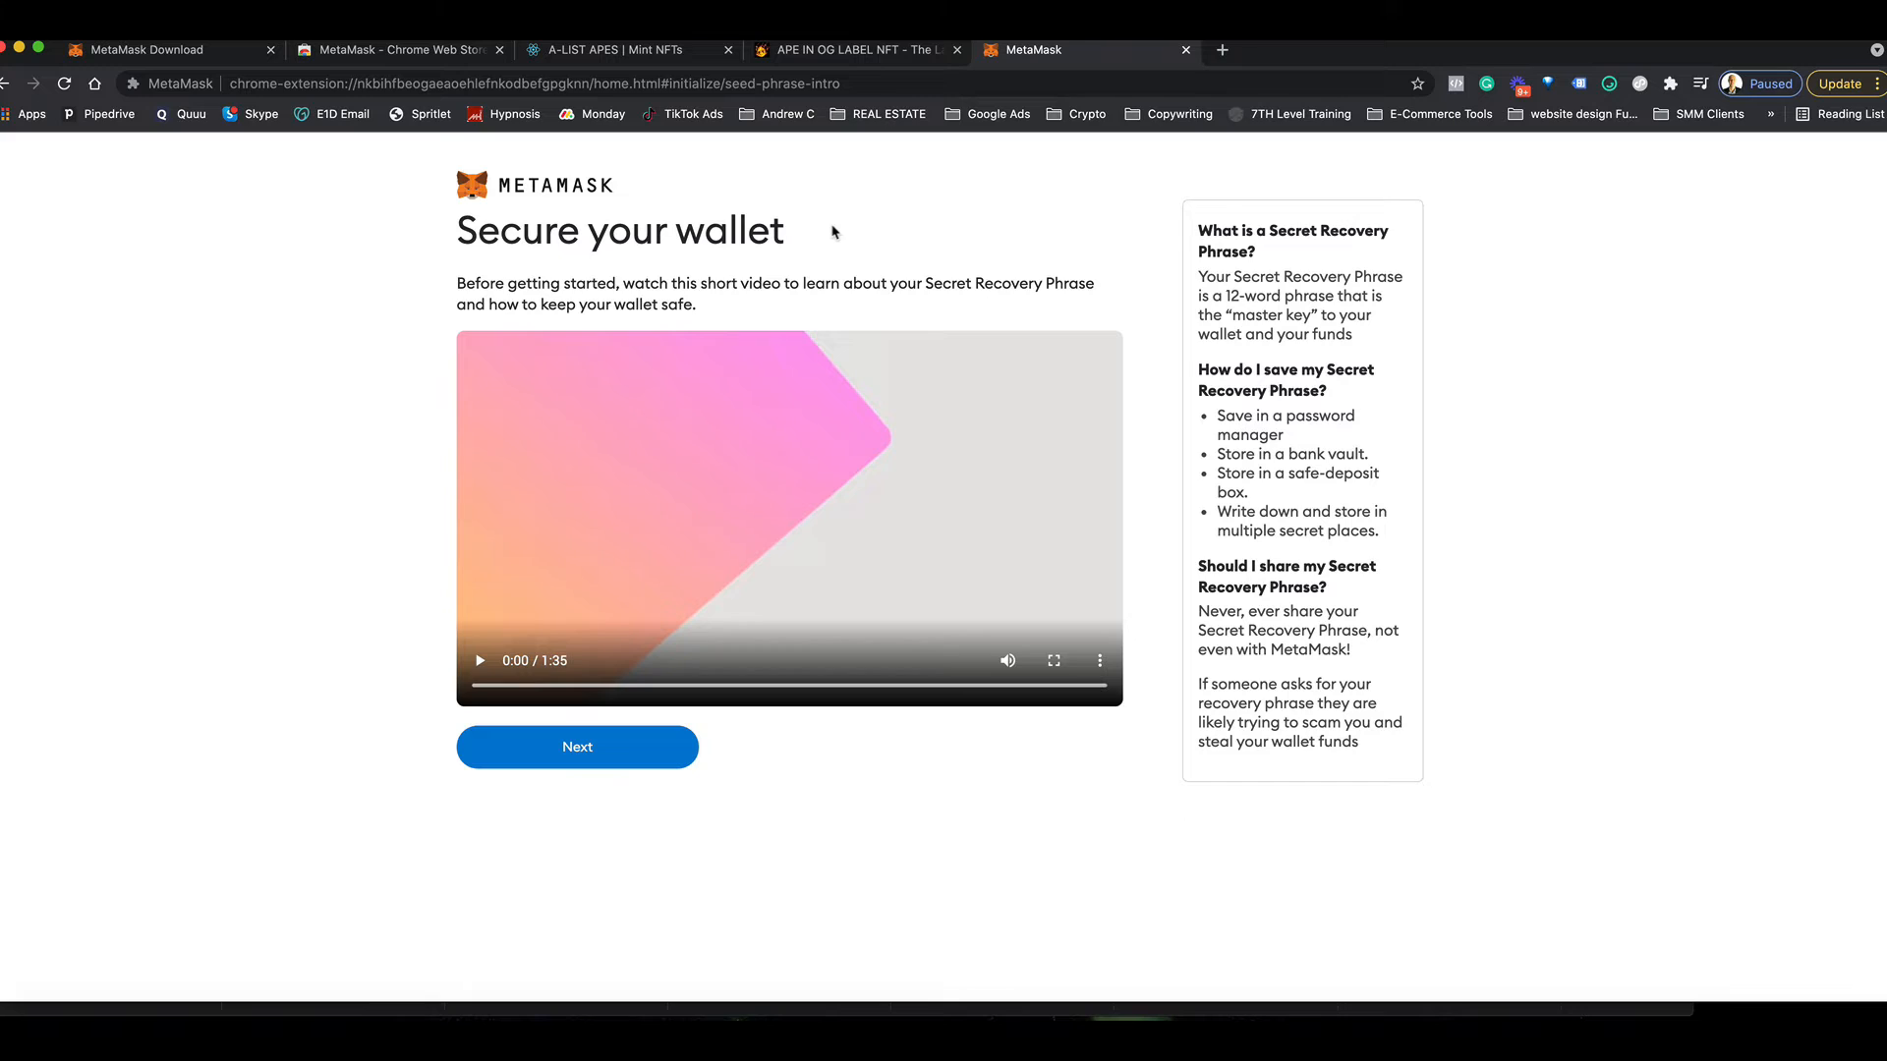
{"action": "mouse_move", "coordinate": [467, 287]}
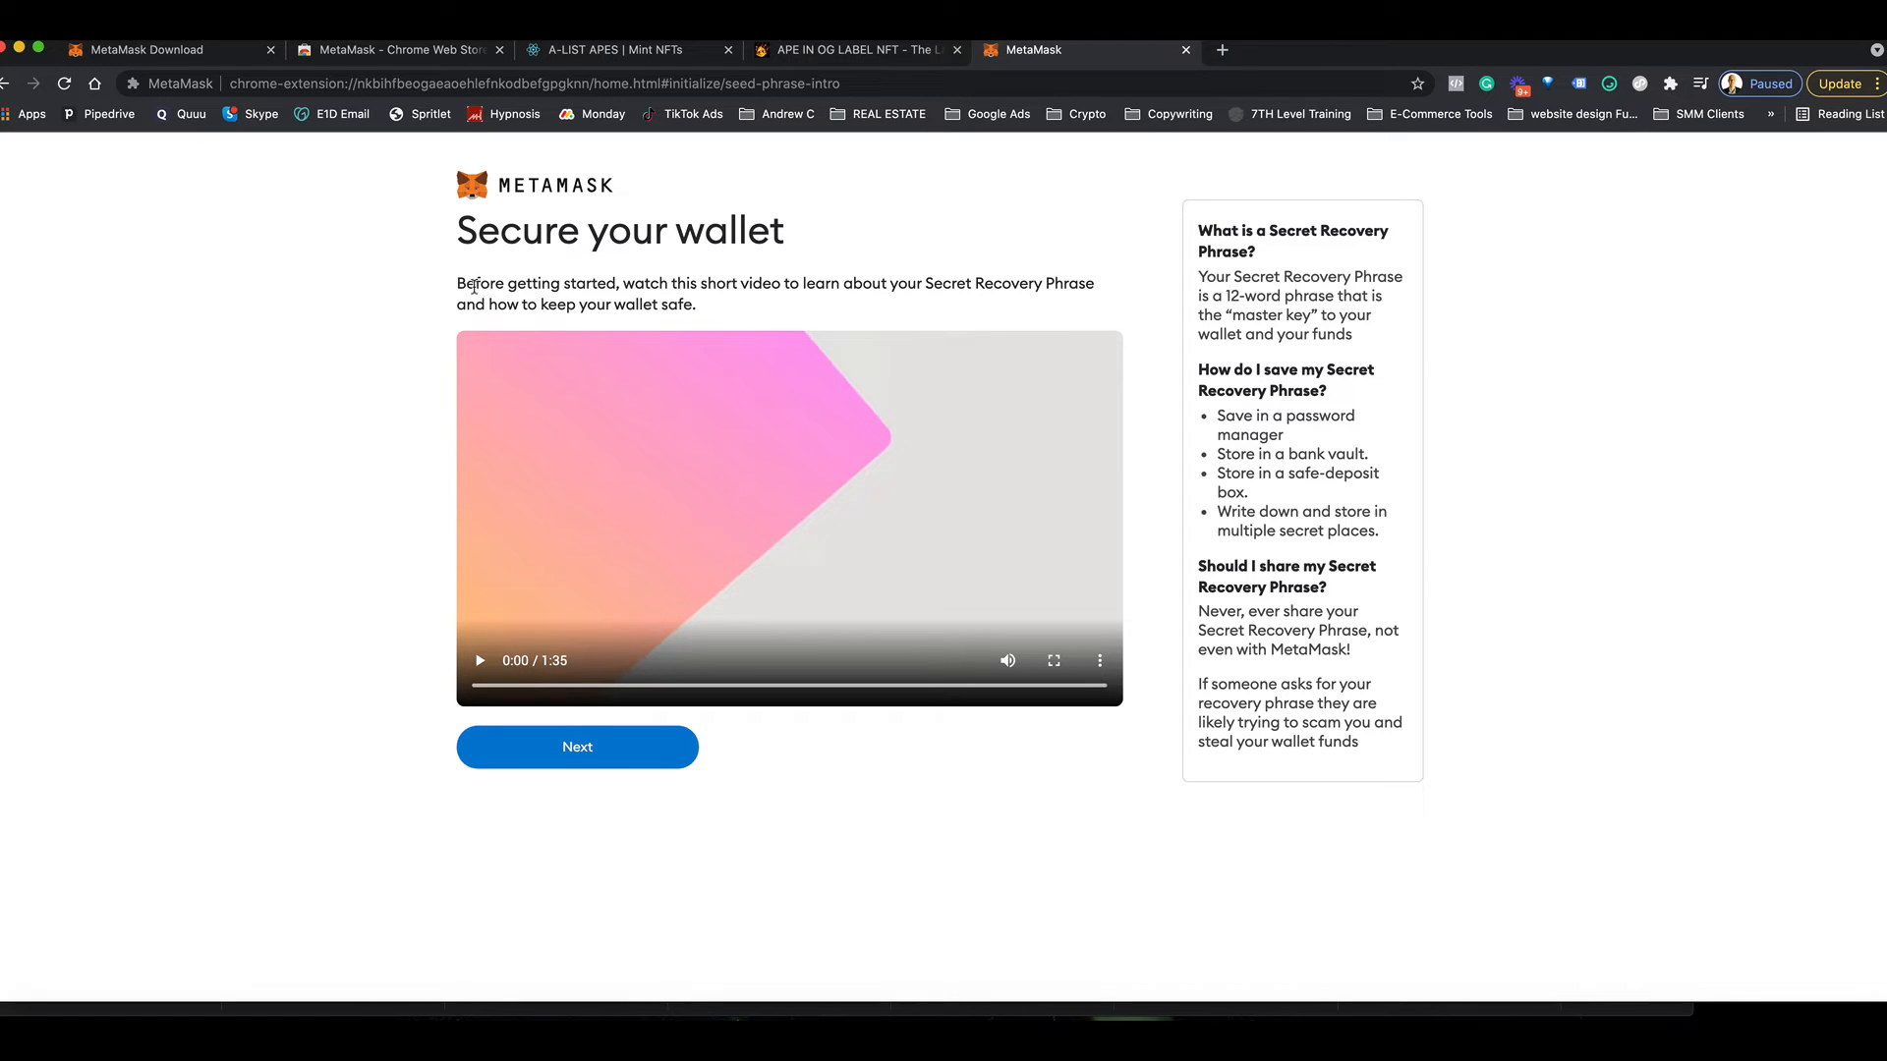
{"action": "mouse_move", "coordinate": [808, 234]}
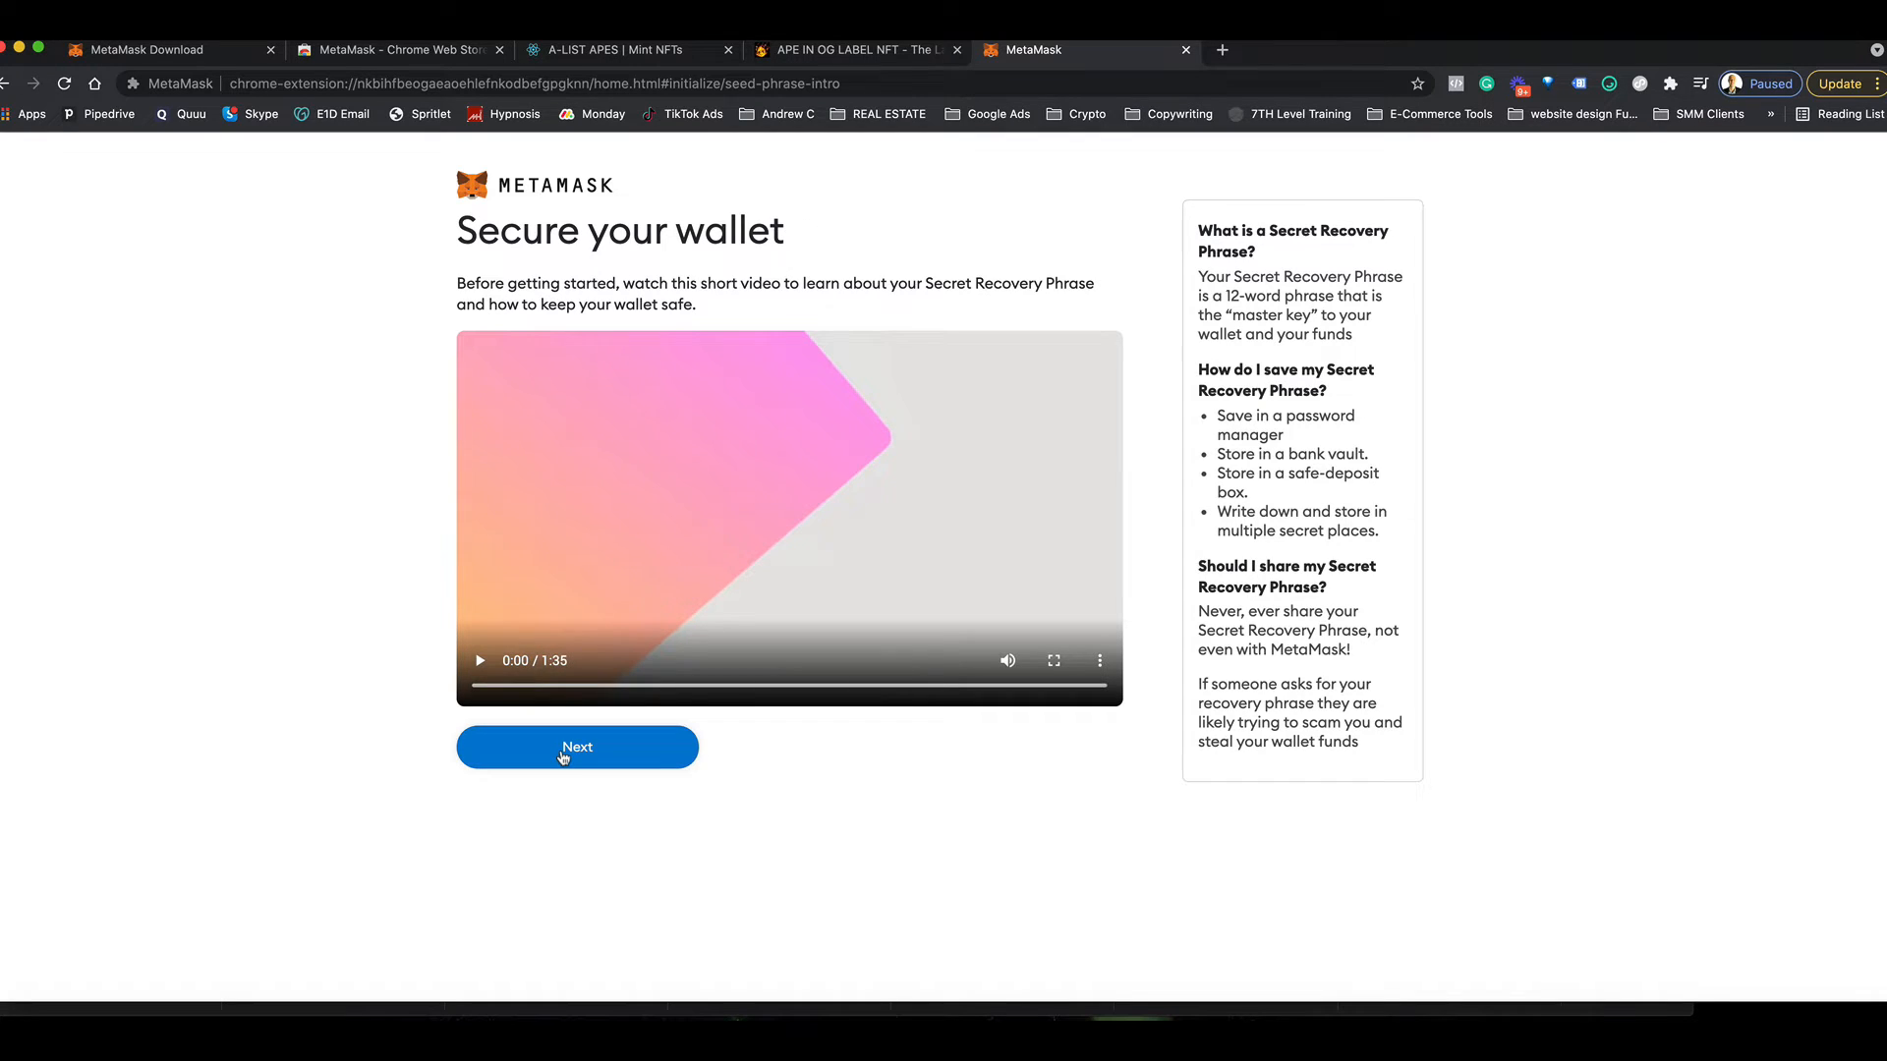
{"action": "left_click", "coordinate": [578, 747]}
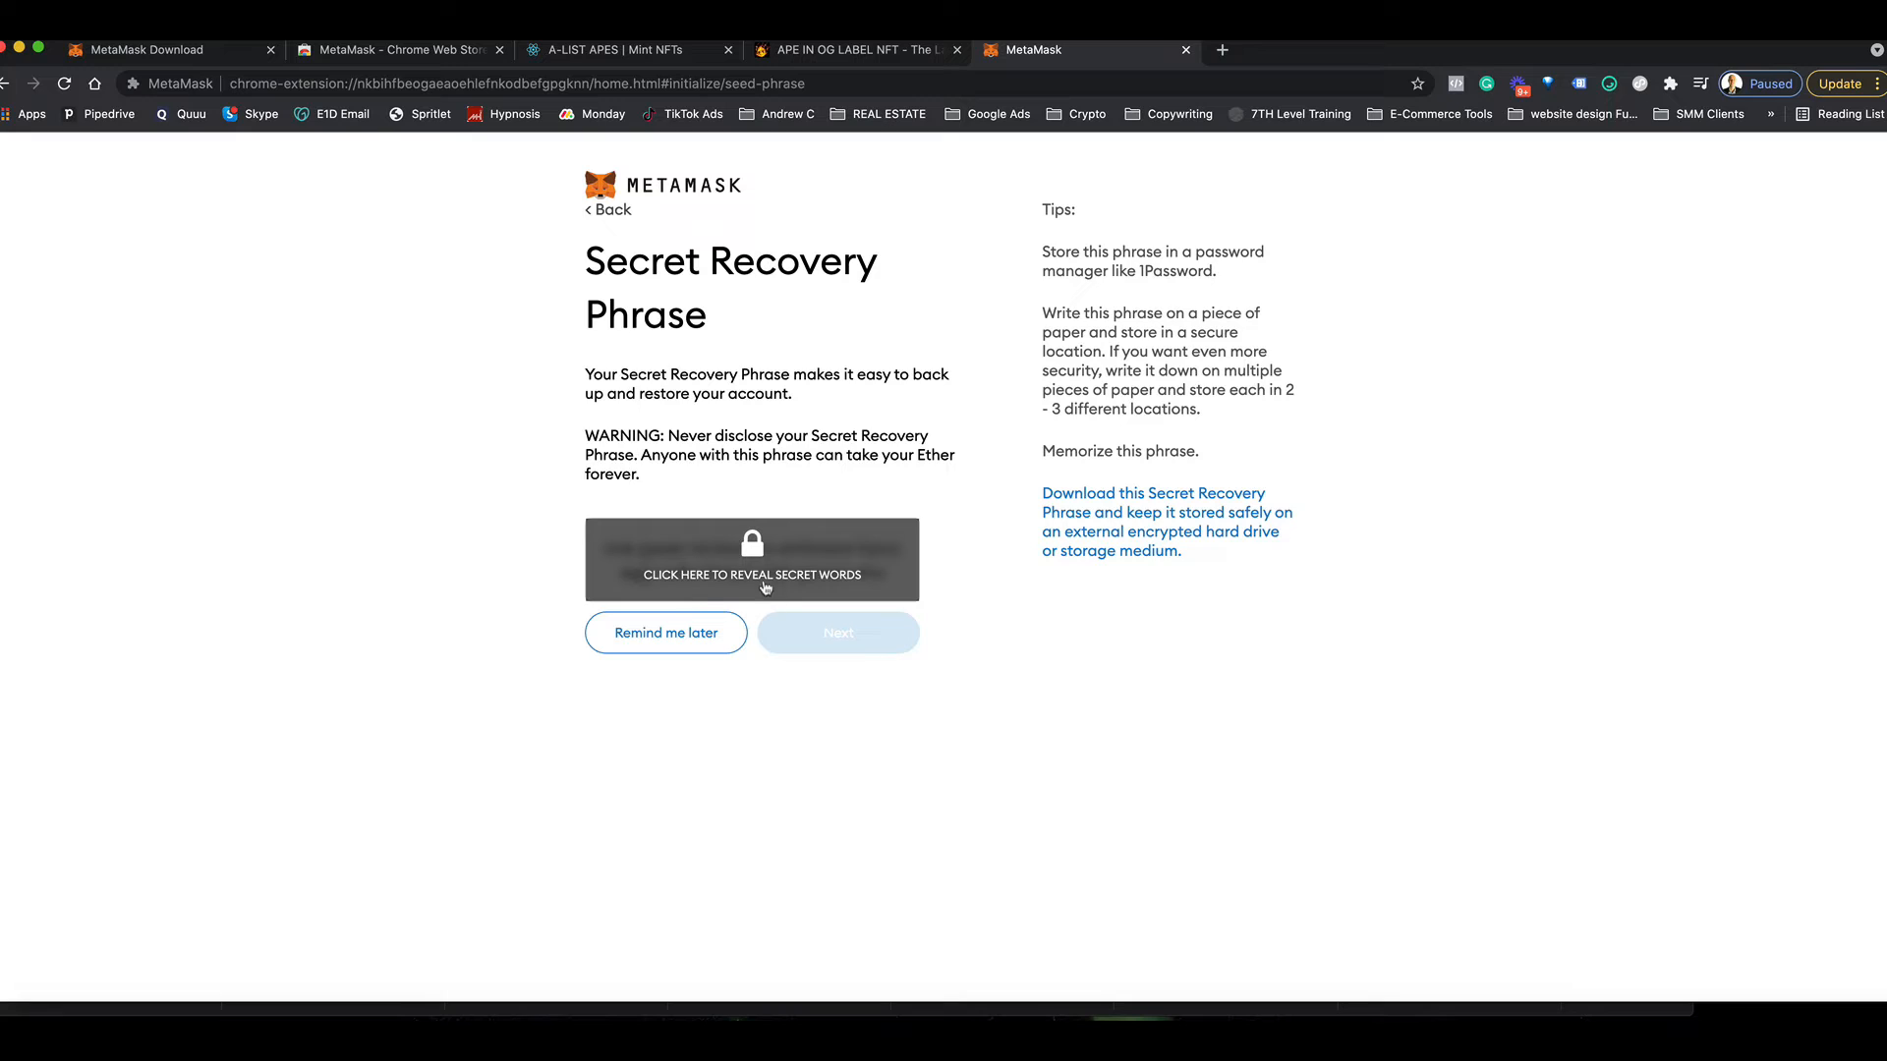
{"action": "left_click", "coordinate": [751, 574]}
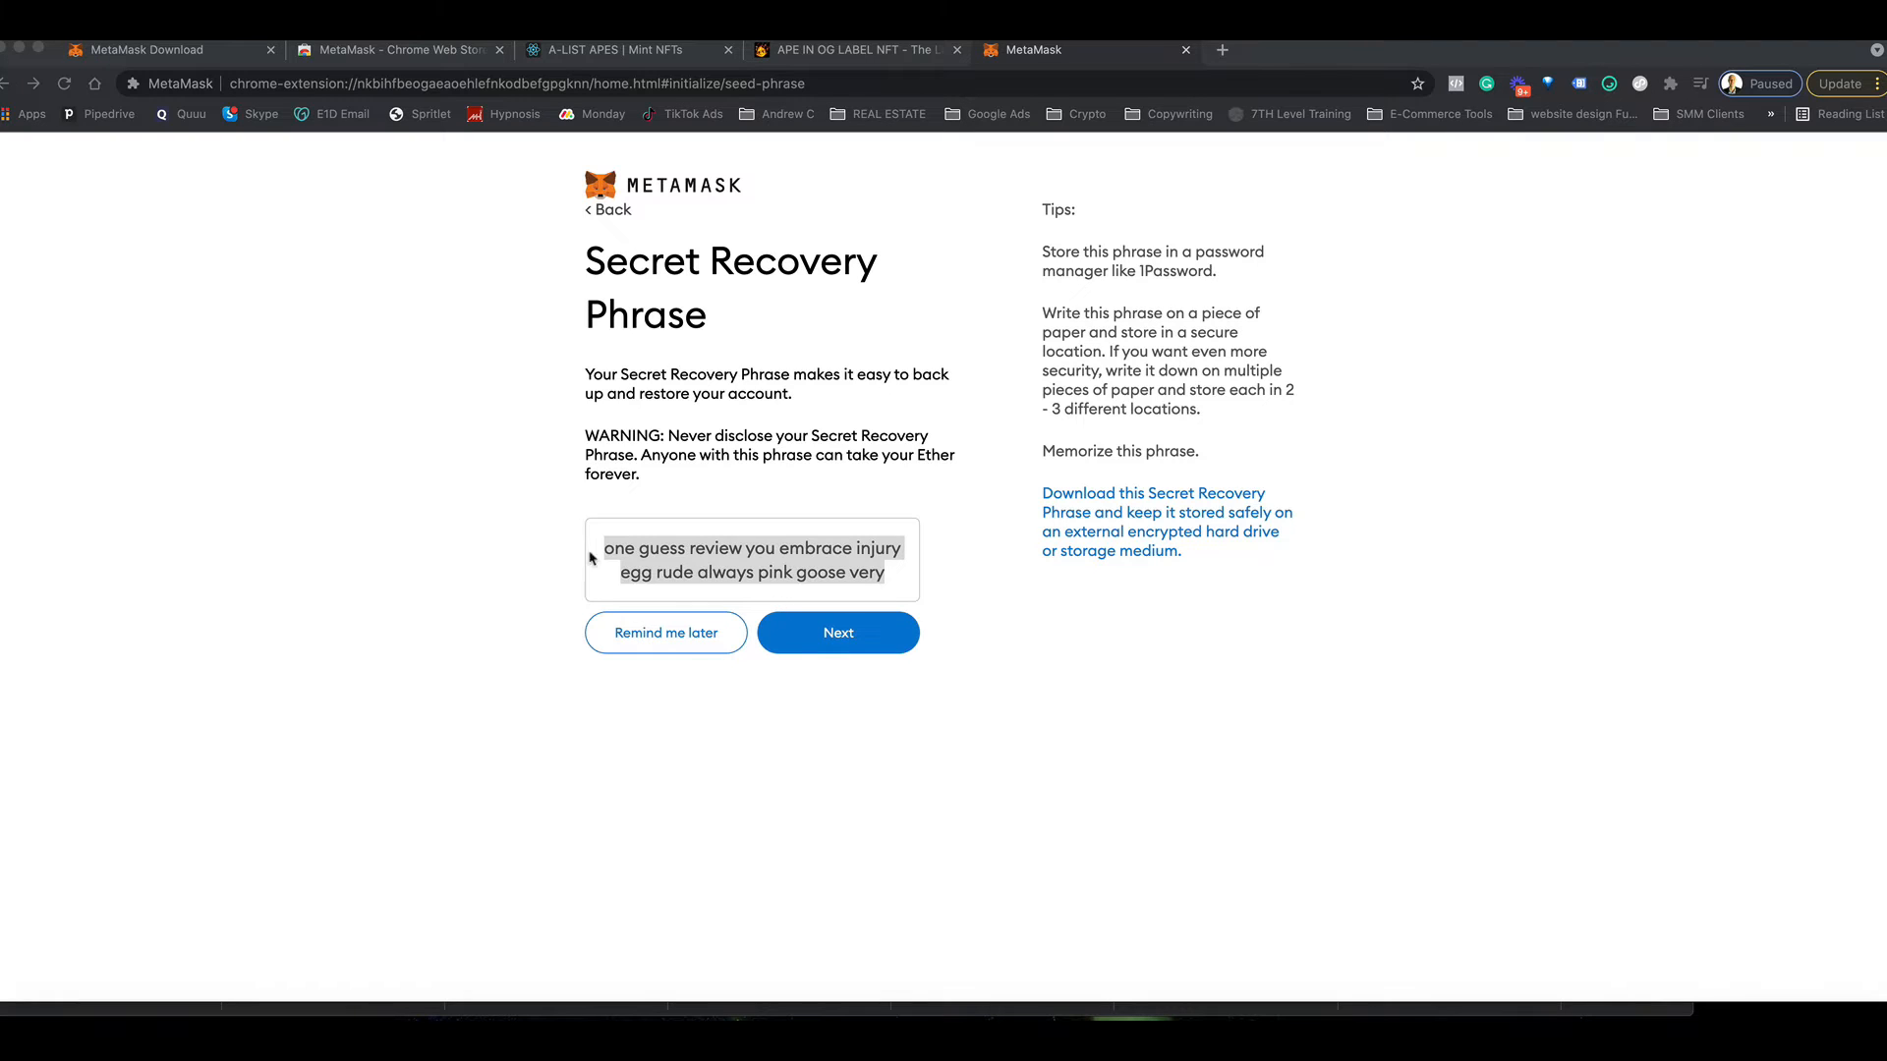
{"action": "left_click", "coordinate": [860, 572]}
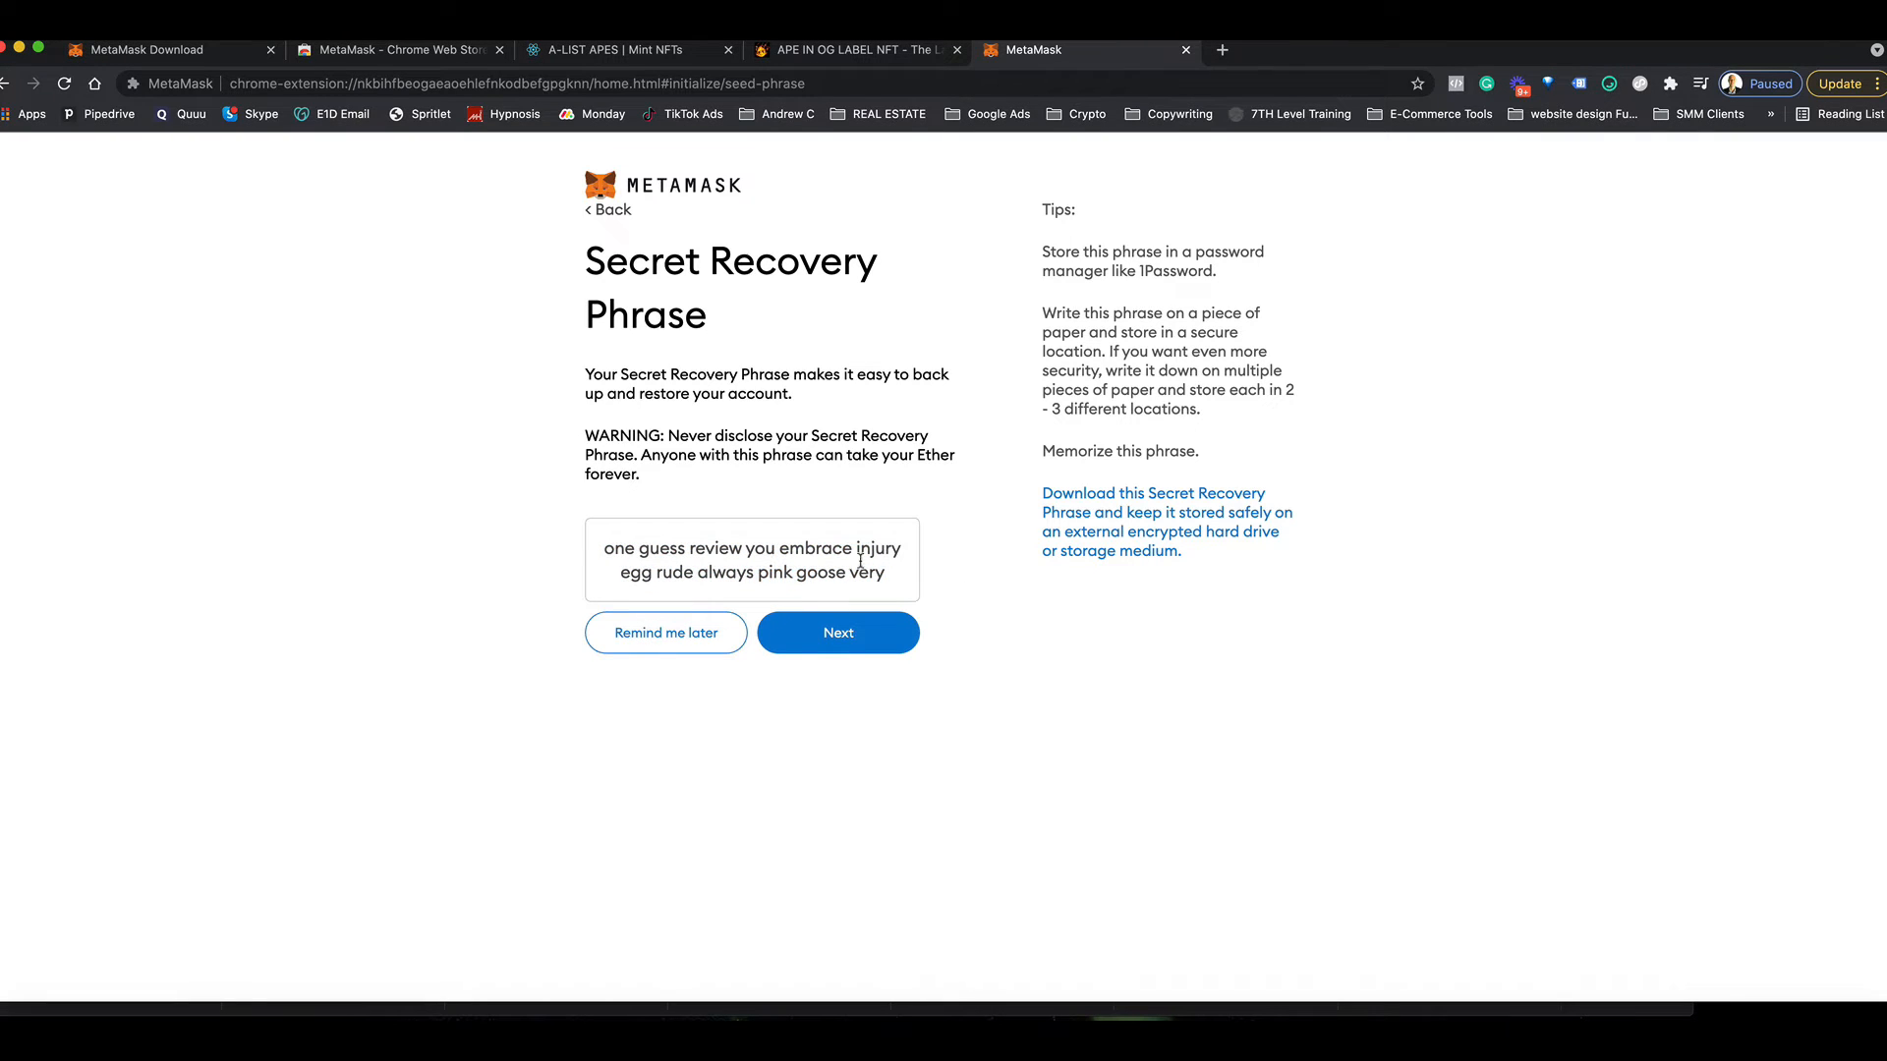
{"action": "mouse_move", "coordinate": [526, 466]}
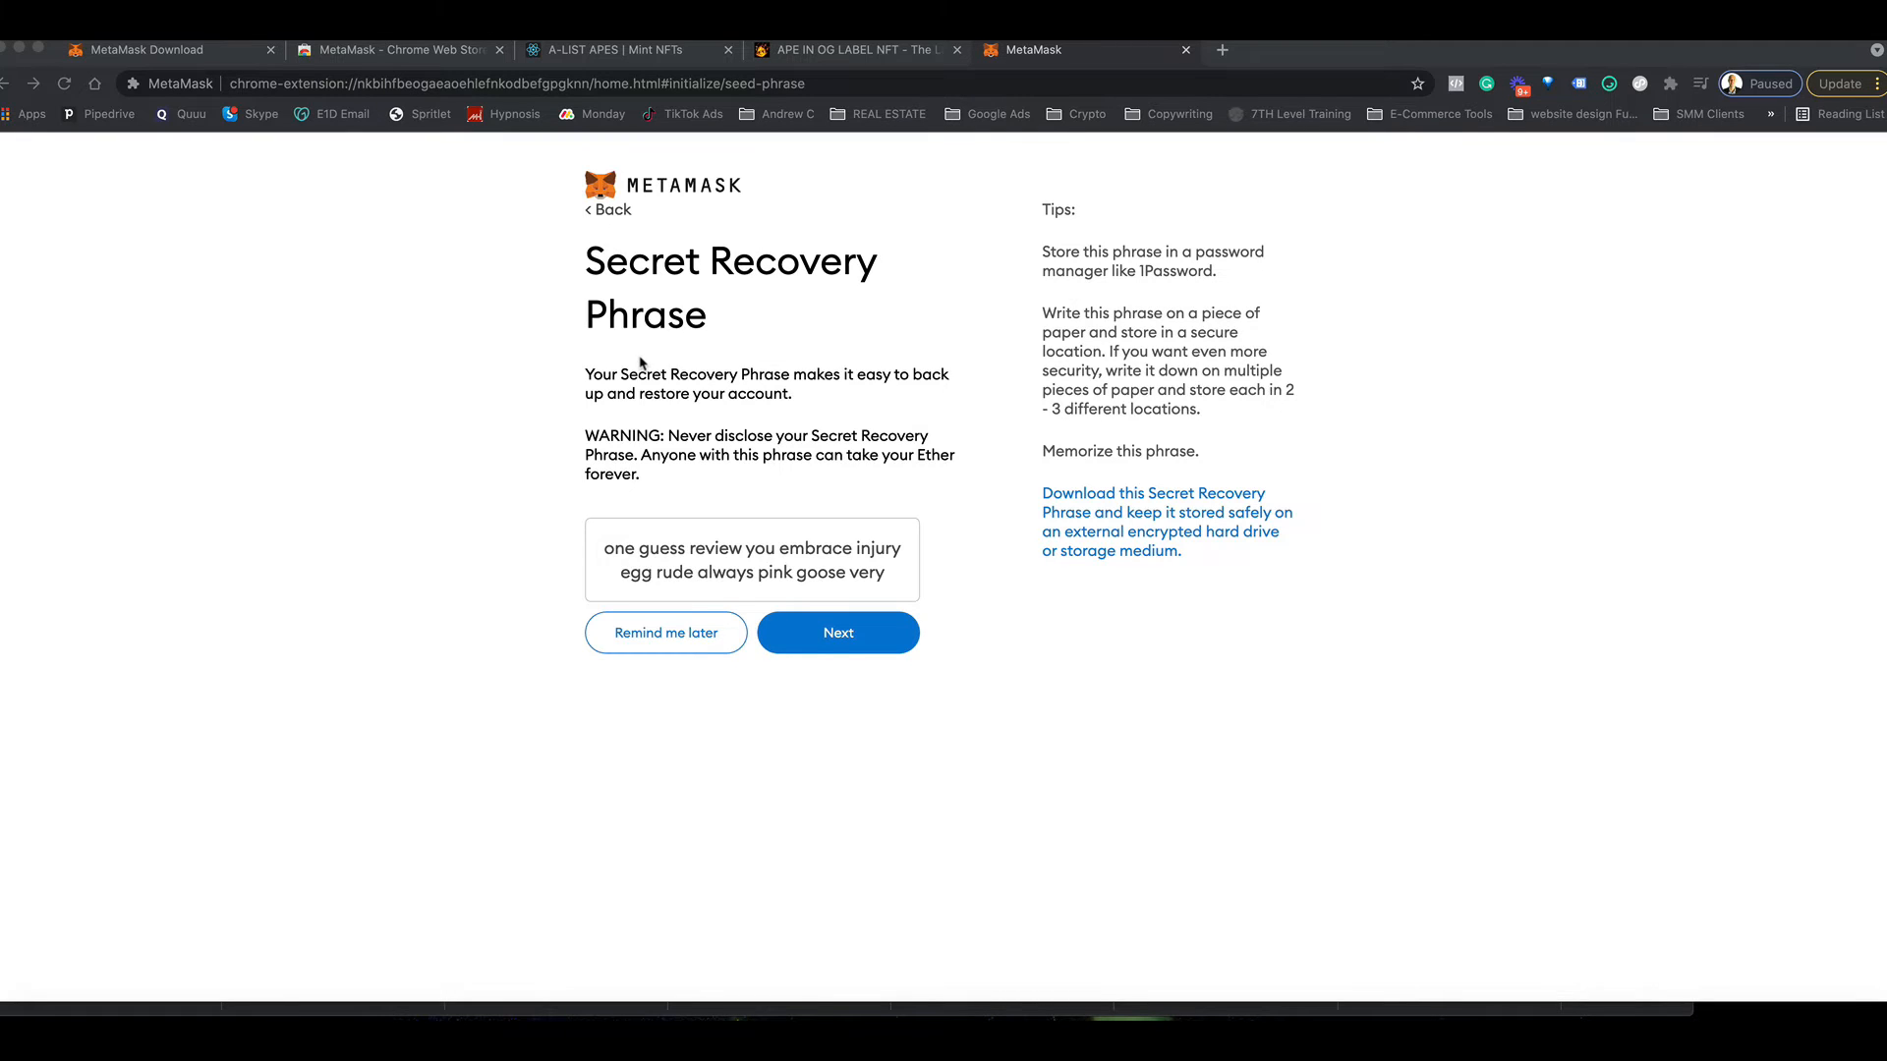
{"action": "mouse_move", "coordinate": [719, 491]}
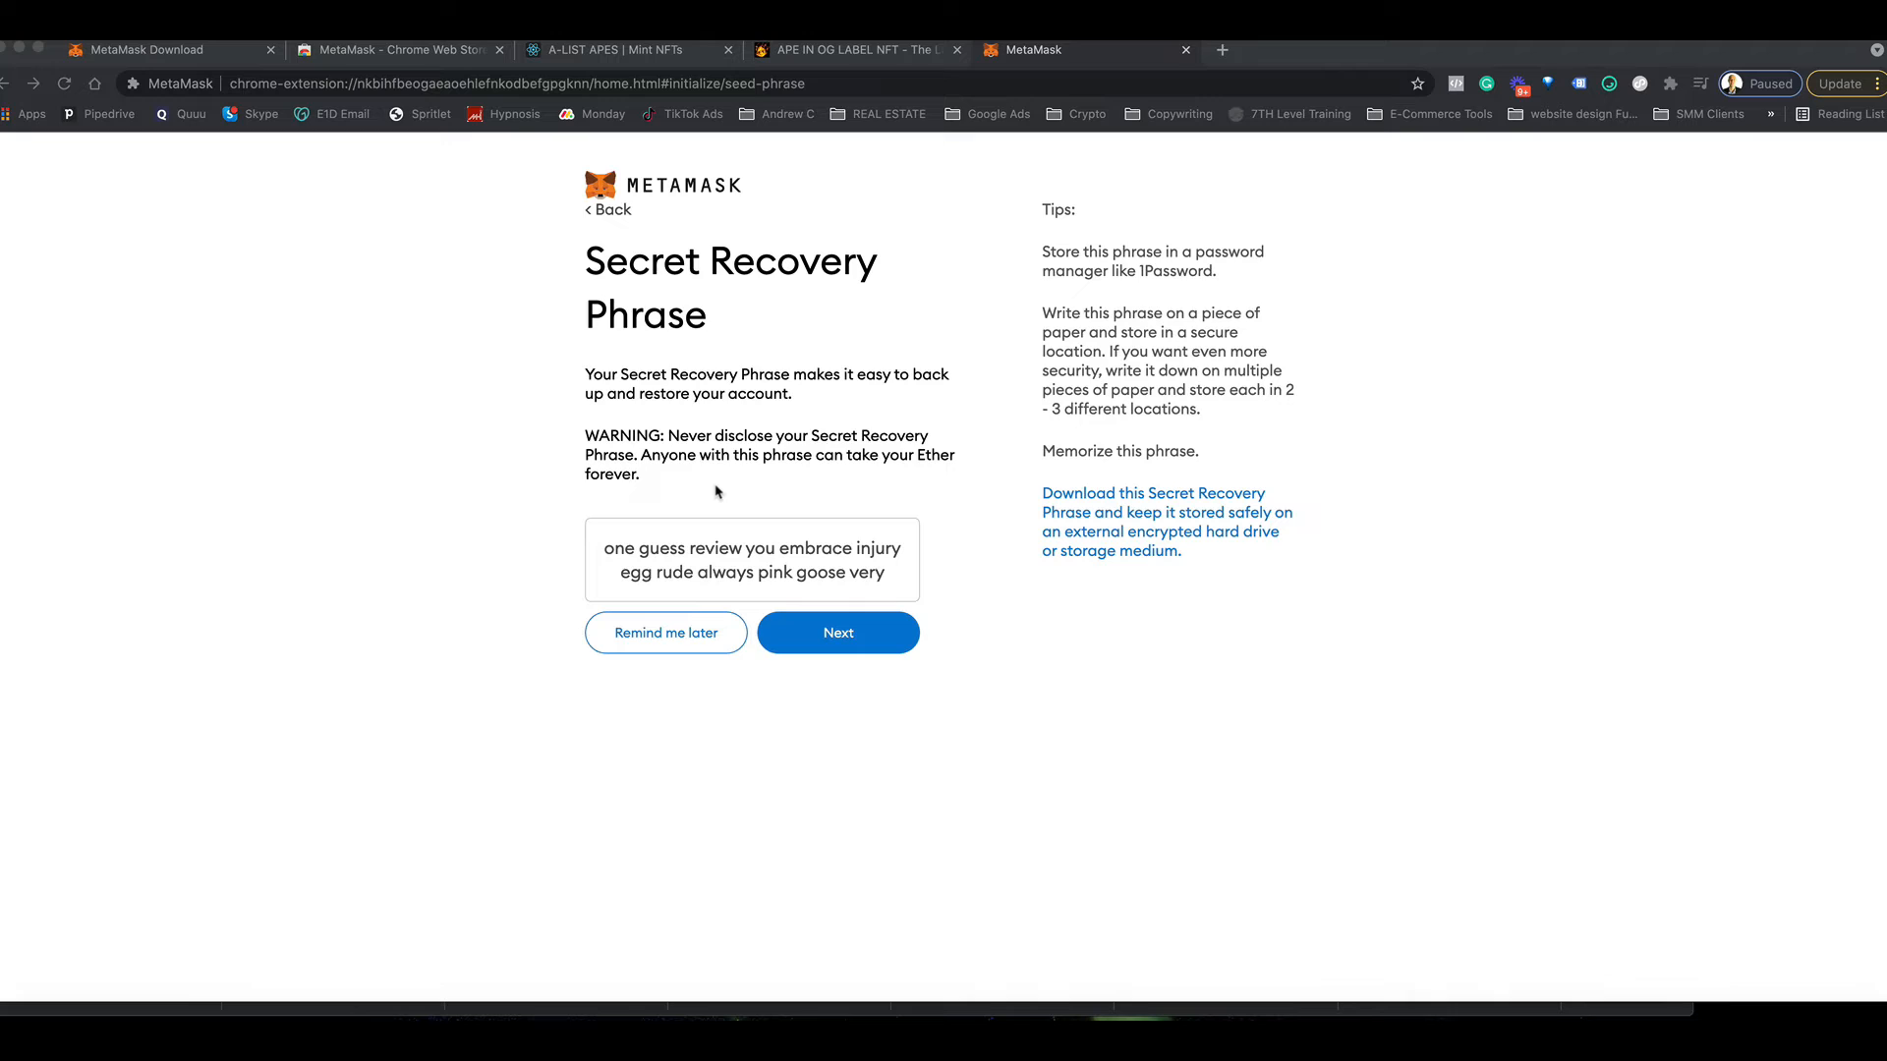
{"action": "mouse_move", "coordinate": [762, 621]}
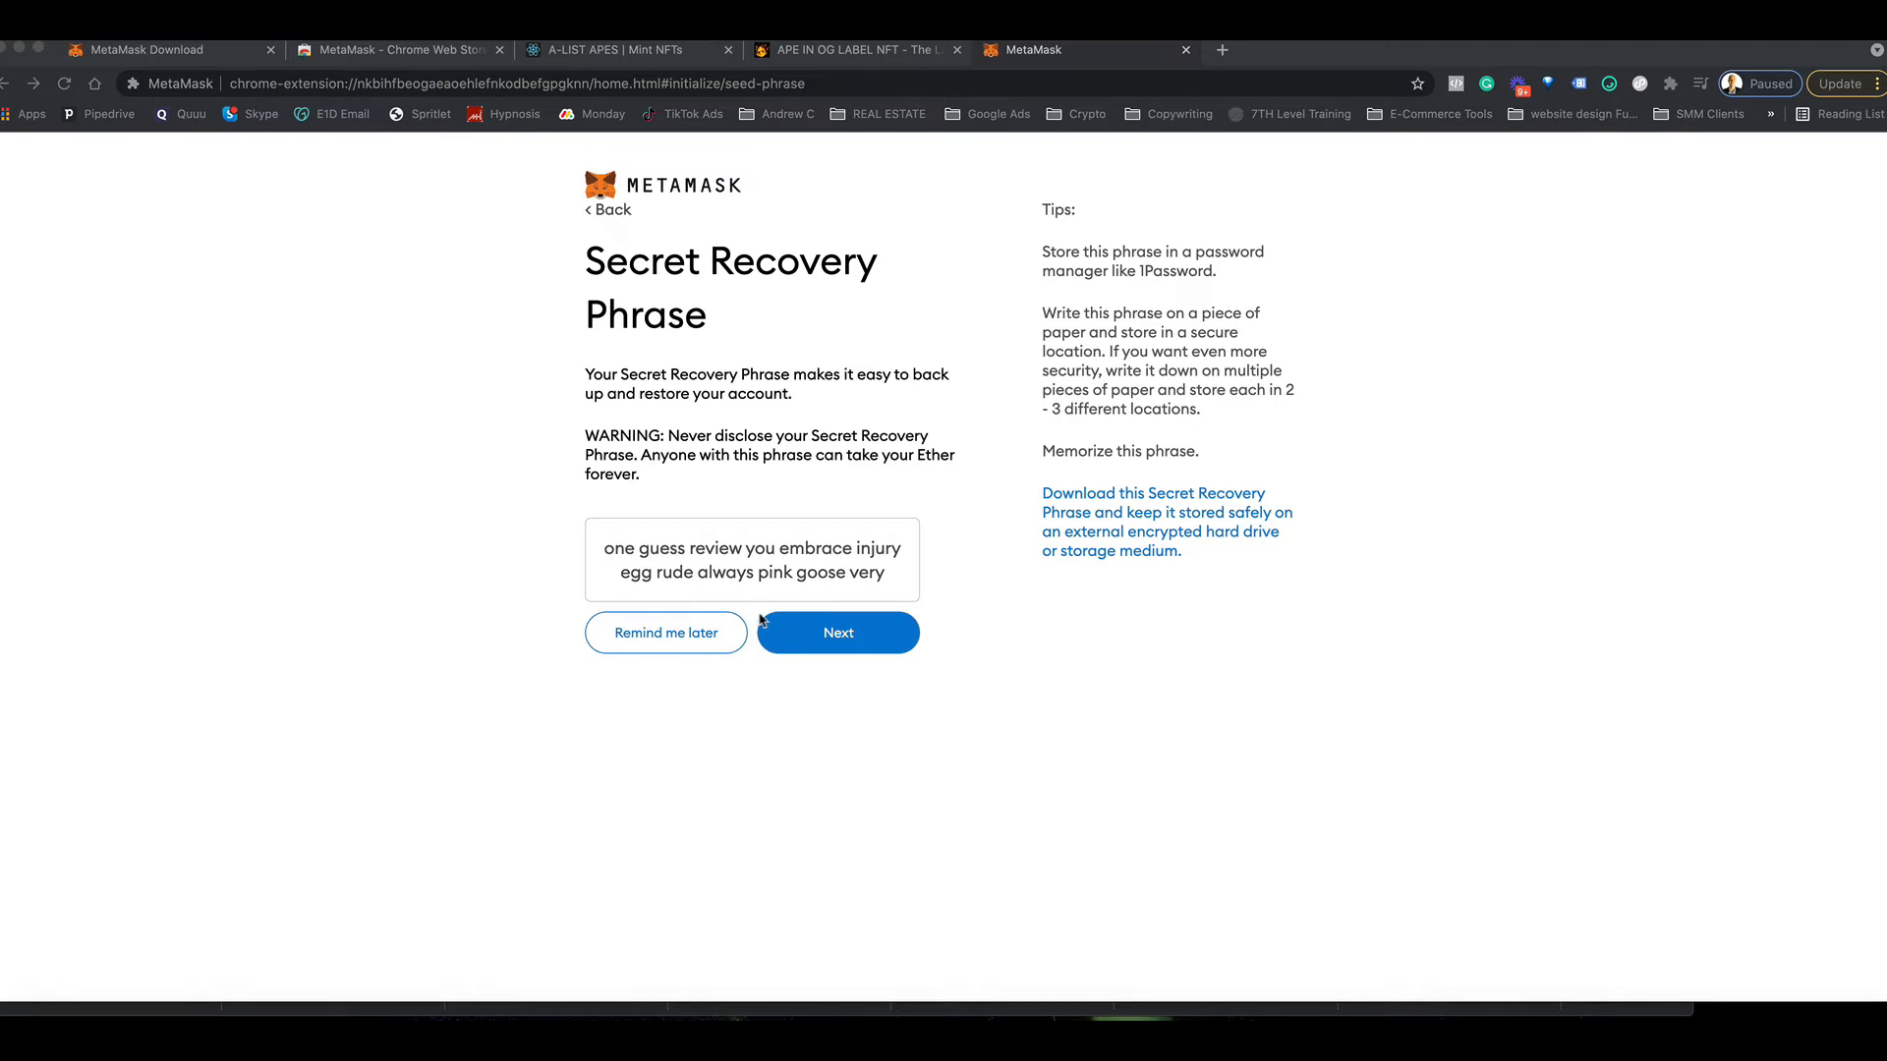
{"action": "left_click", "coordinate": [837, 633]}
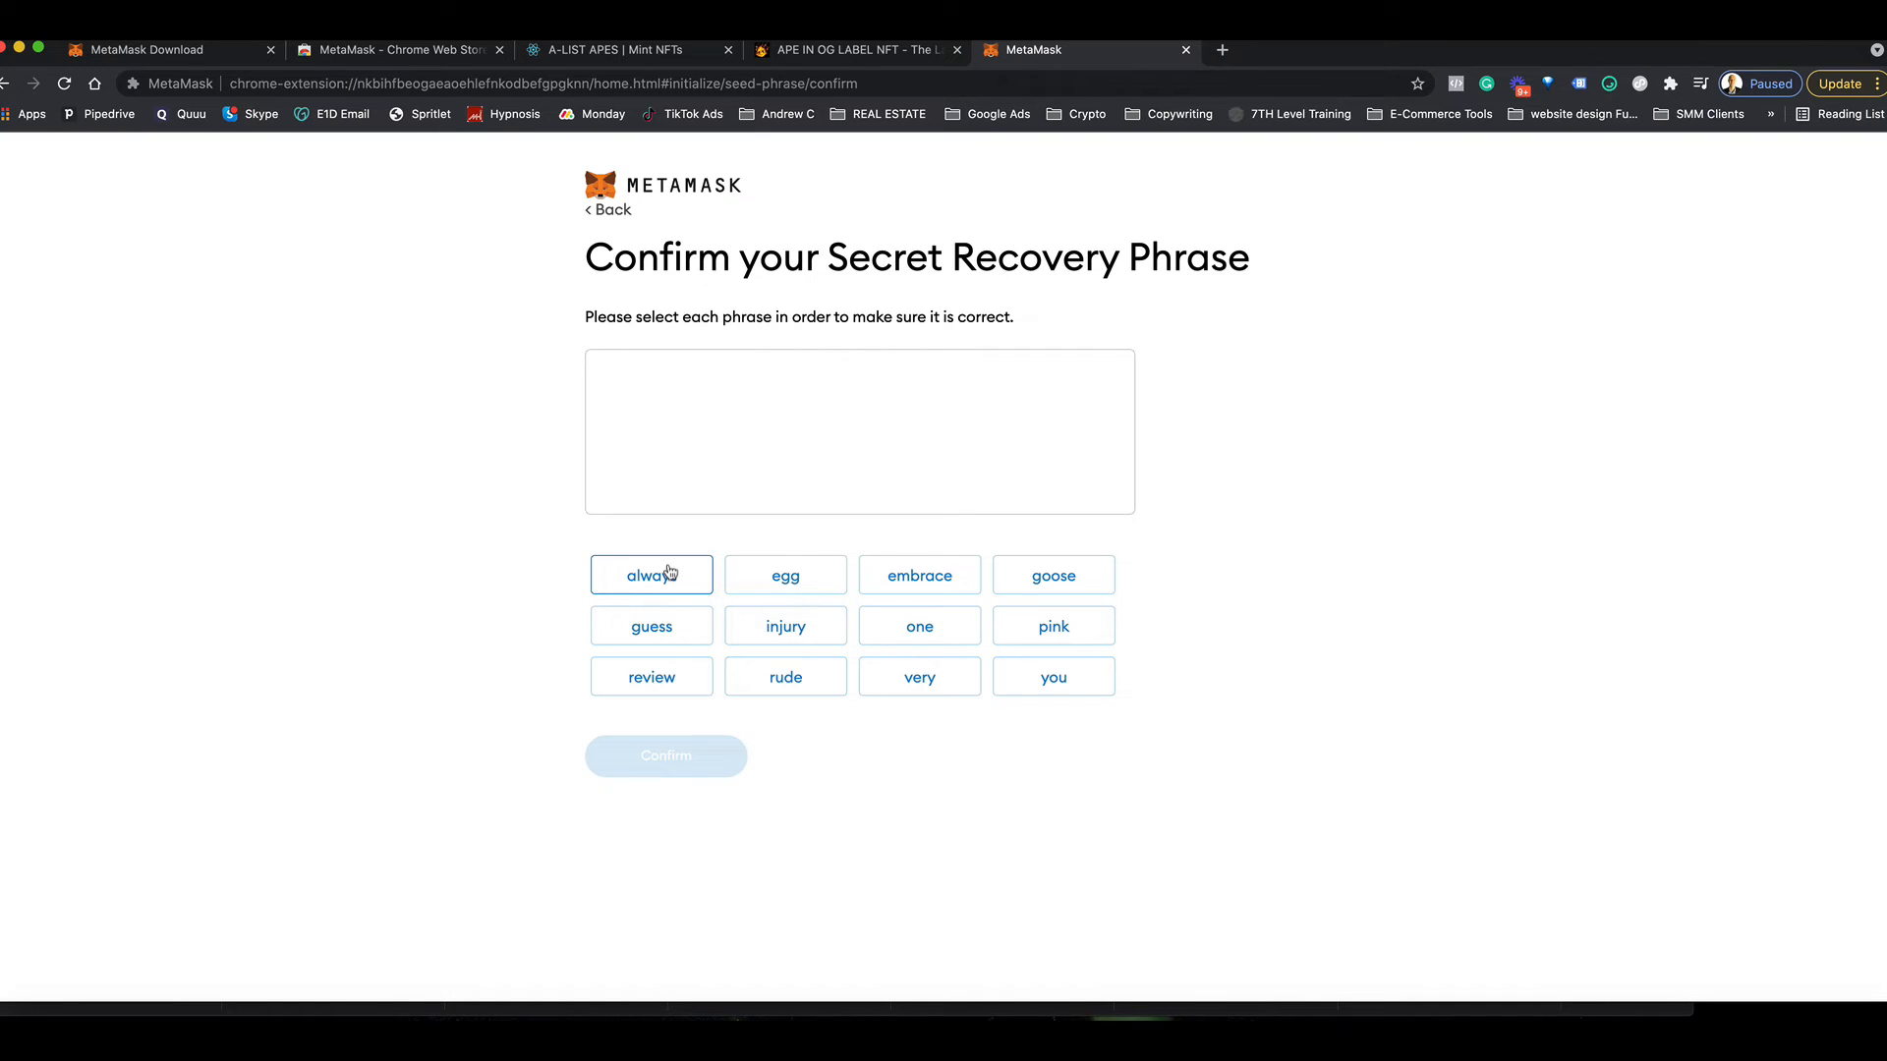
{"action": "left_click", "coordinate": [920, 627]}
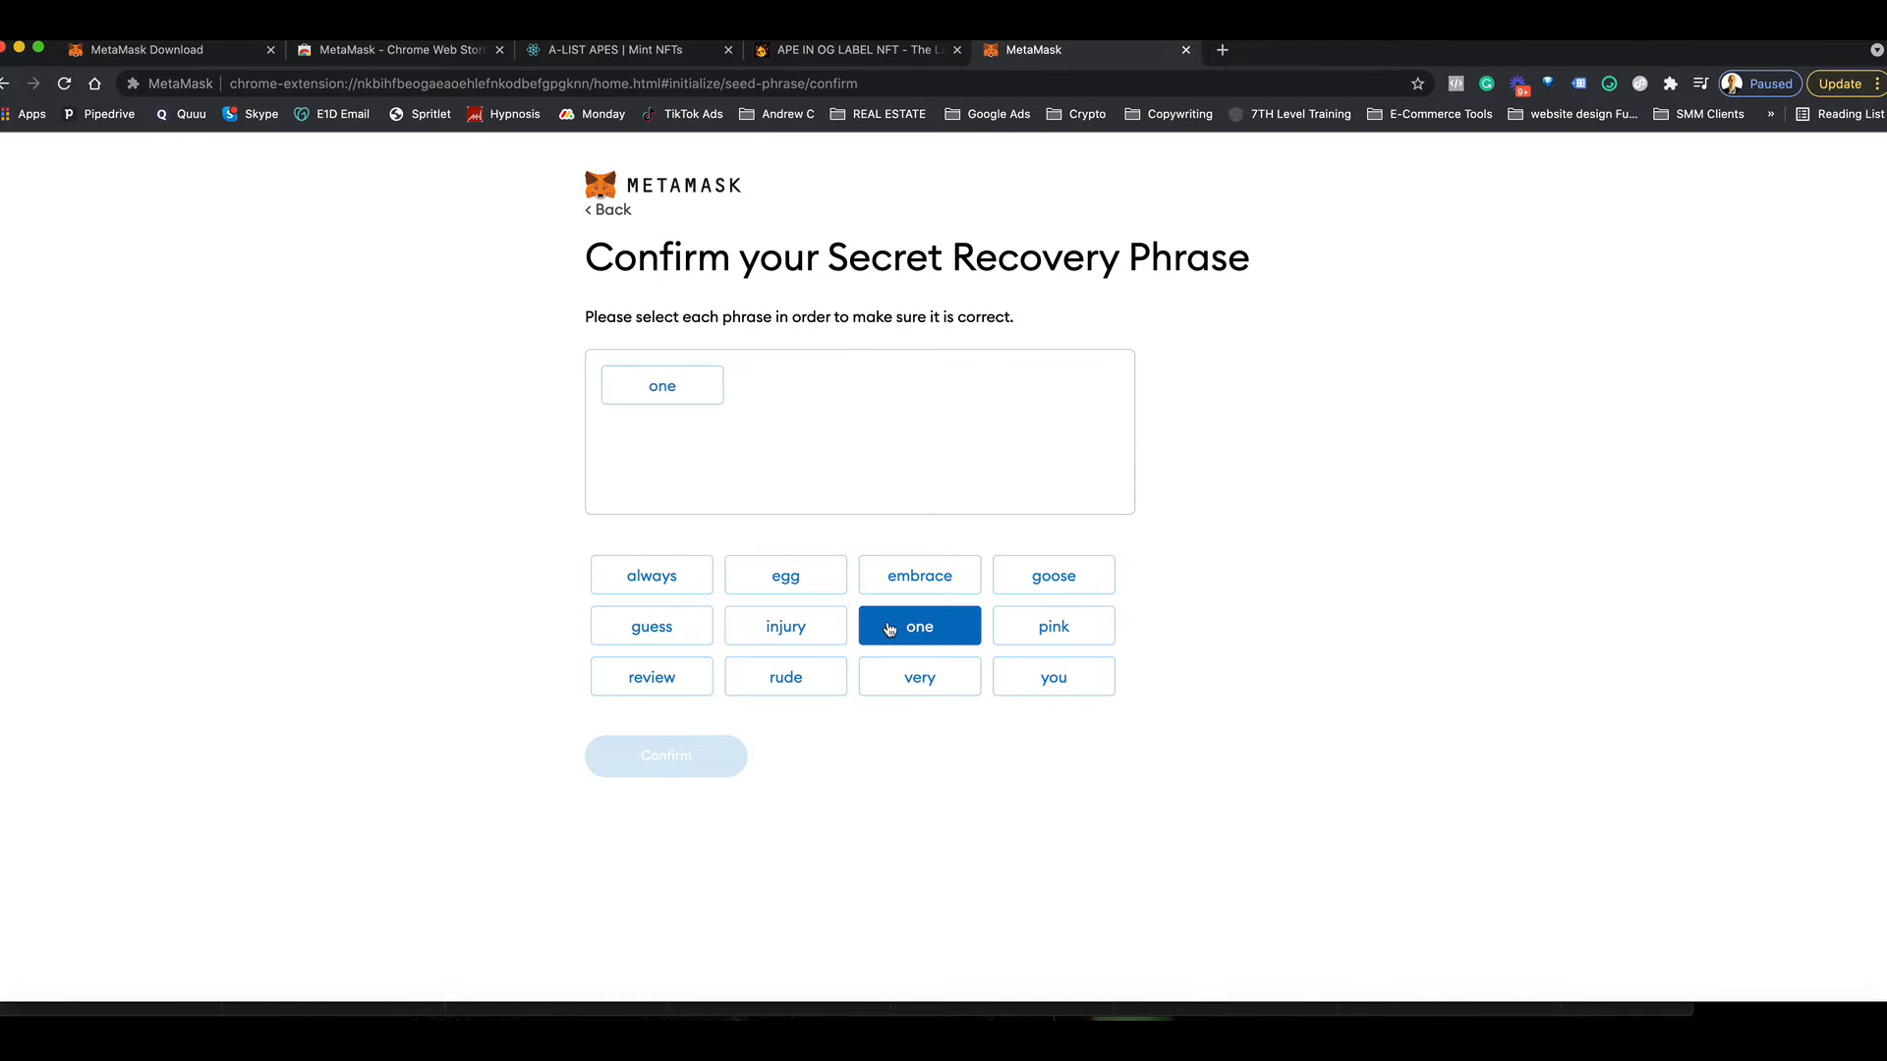
{"action": "mouse_move", "coordinate": [641, 593]}
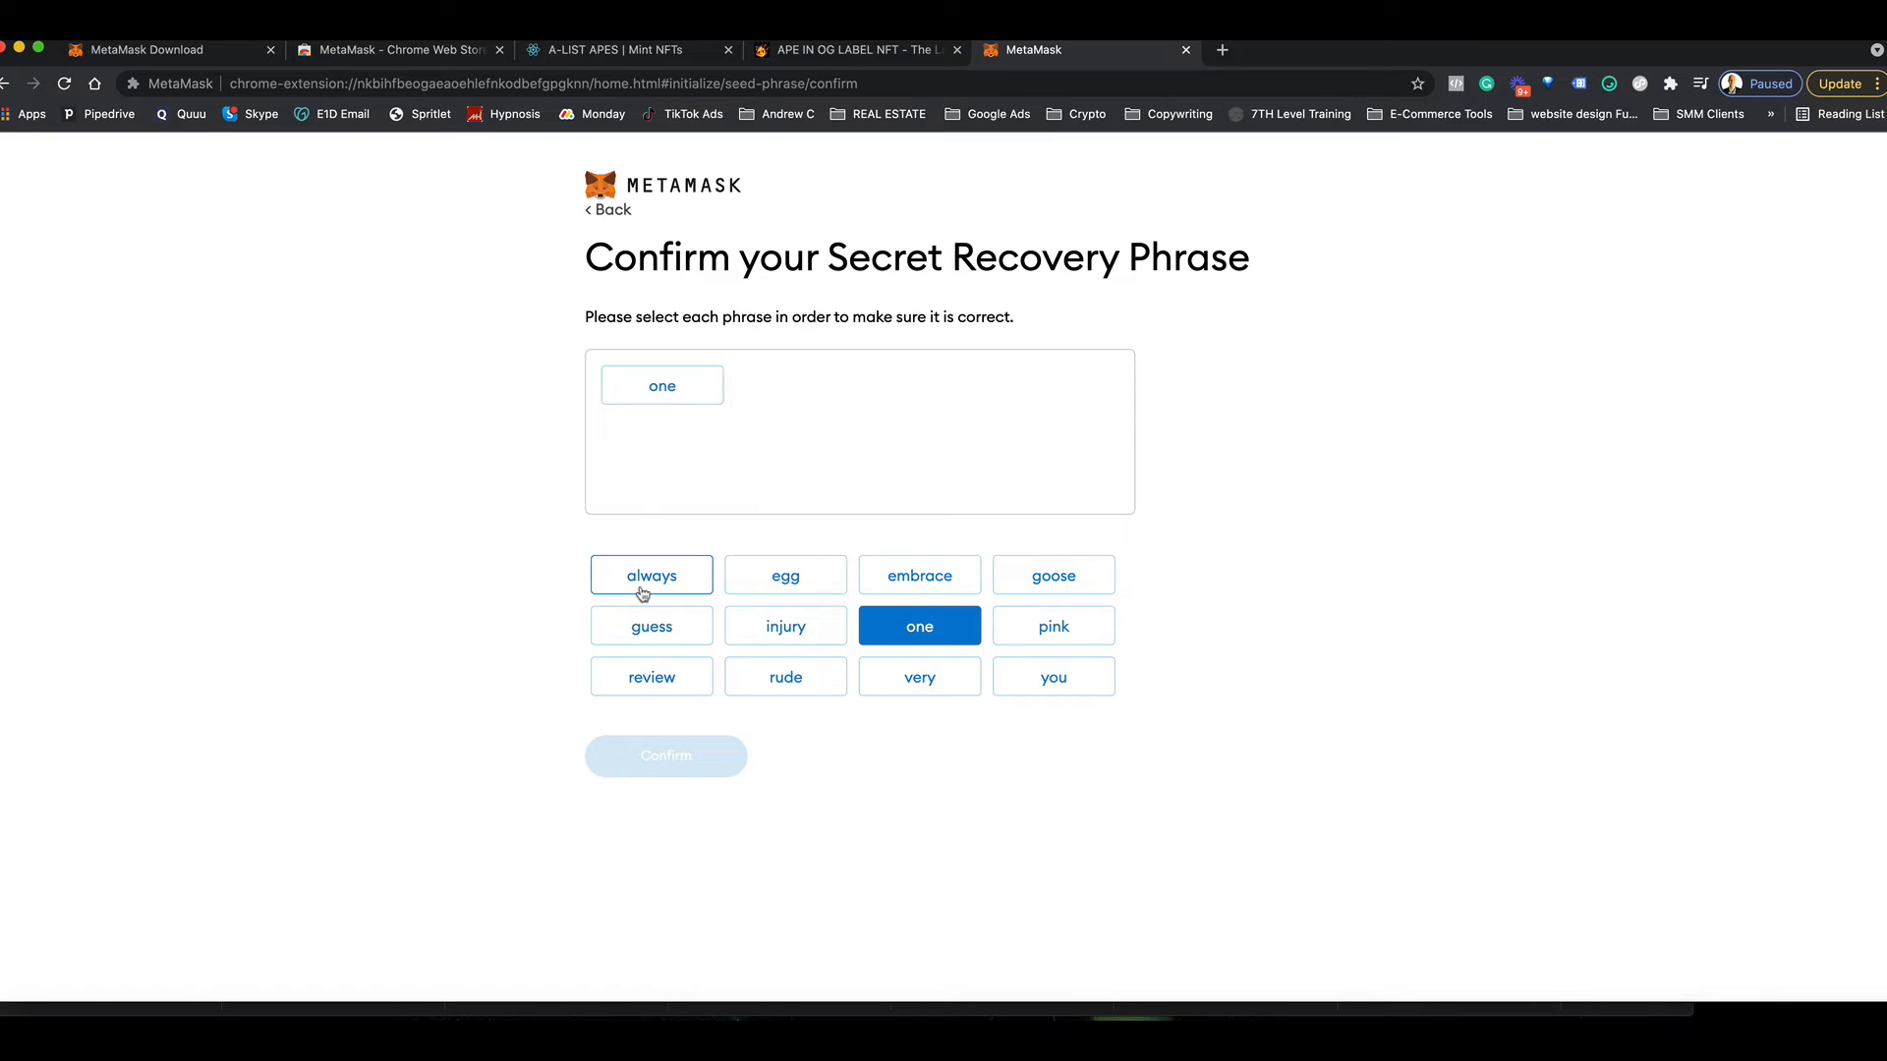
{"action": "left_click", "coordinate": [650, 627]}
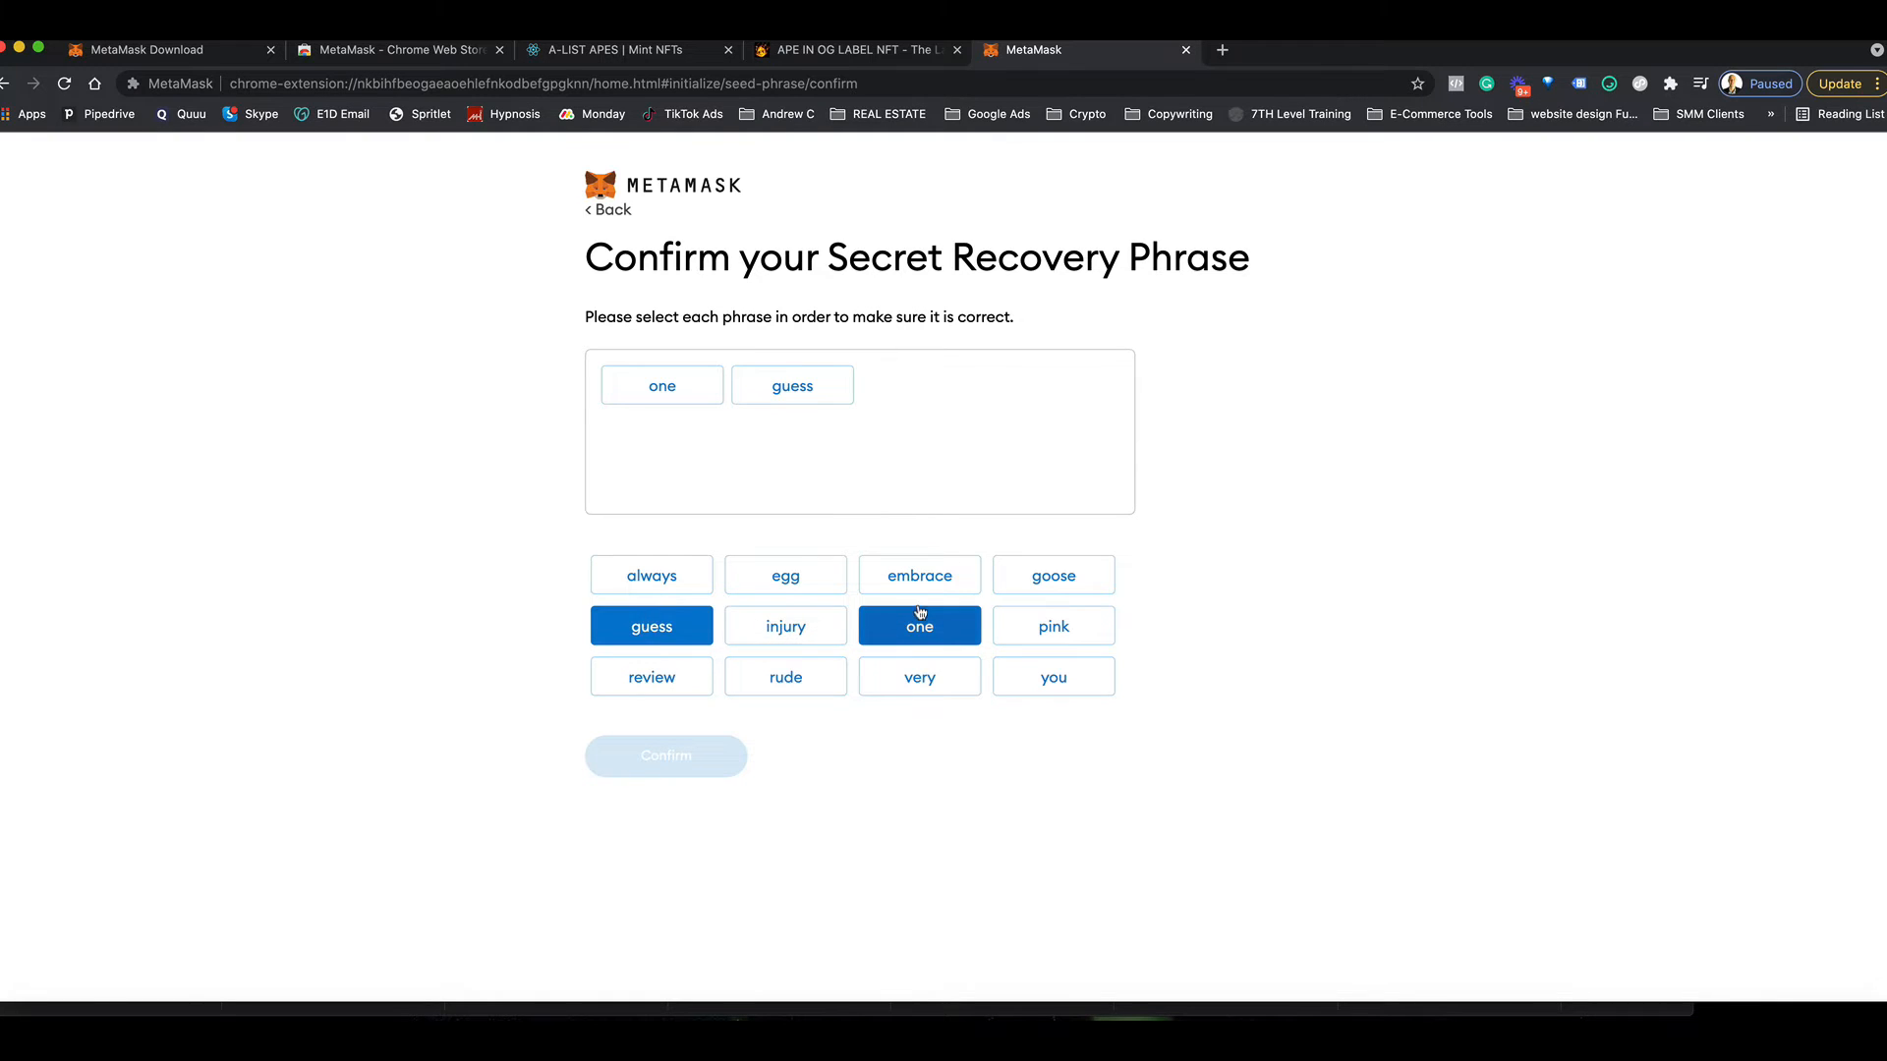
{"action": "left_click", "coordinate": [651, 676]}
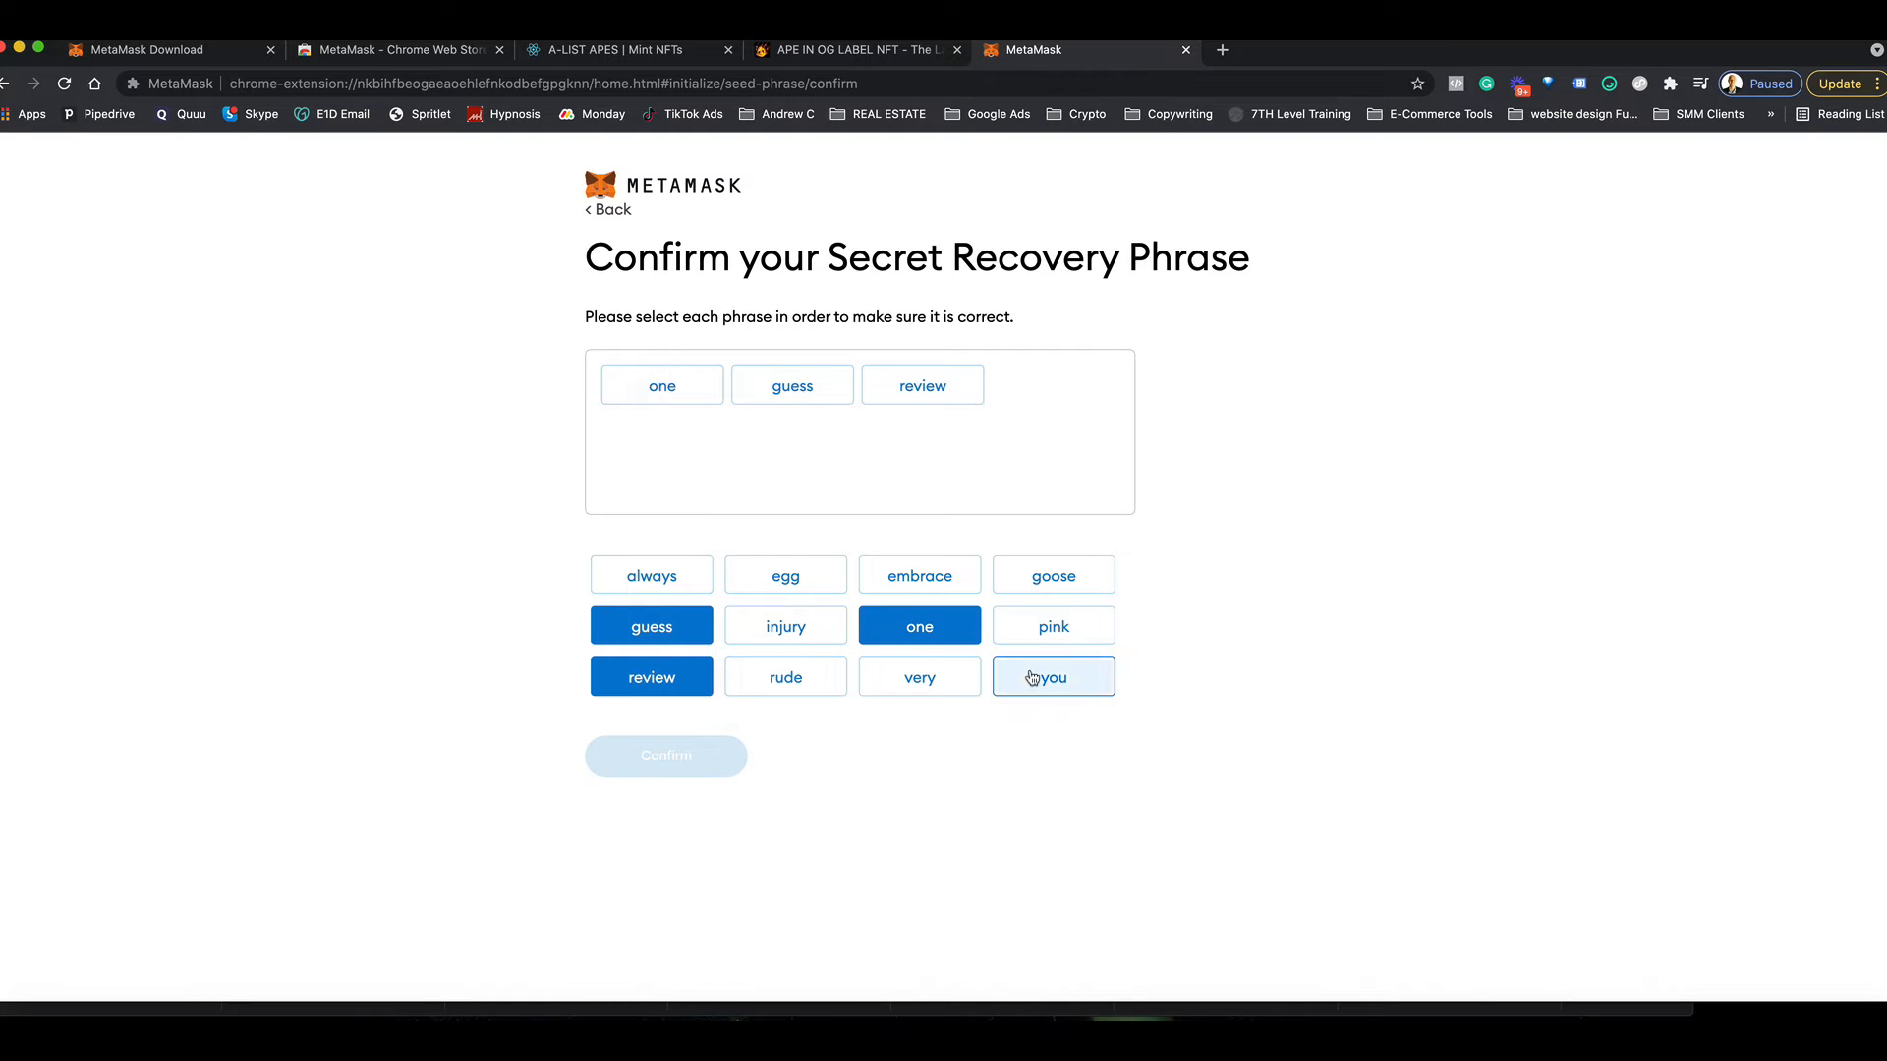
{"action": "left_click", "coordinate": [1053, 676]}
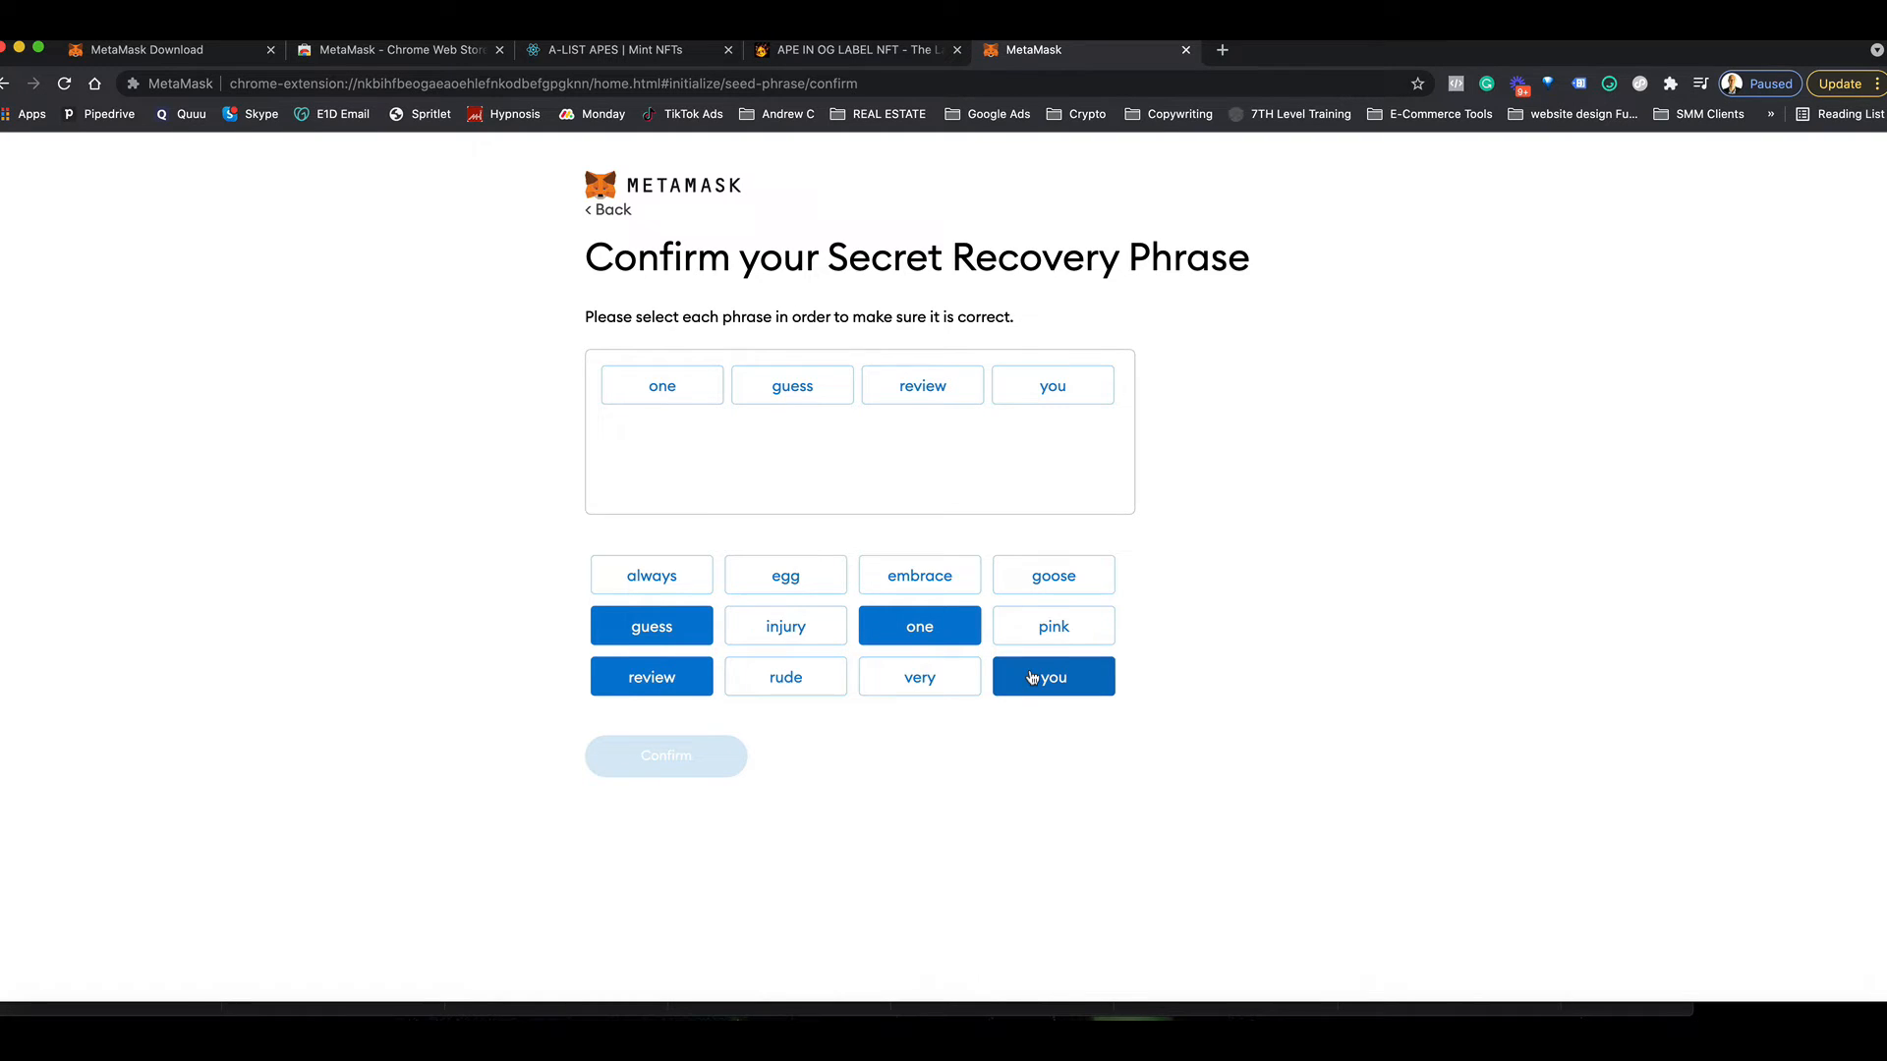
{"action": "left_click", "coordinate": [920, 574]}
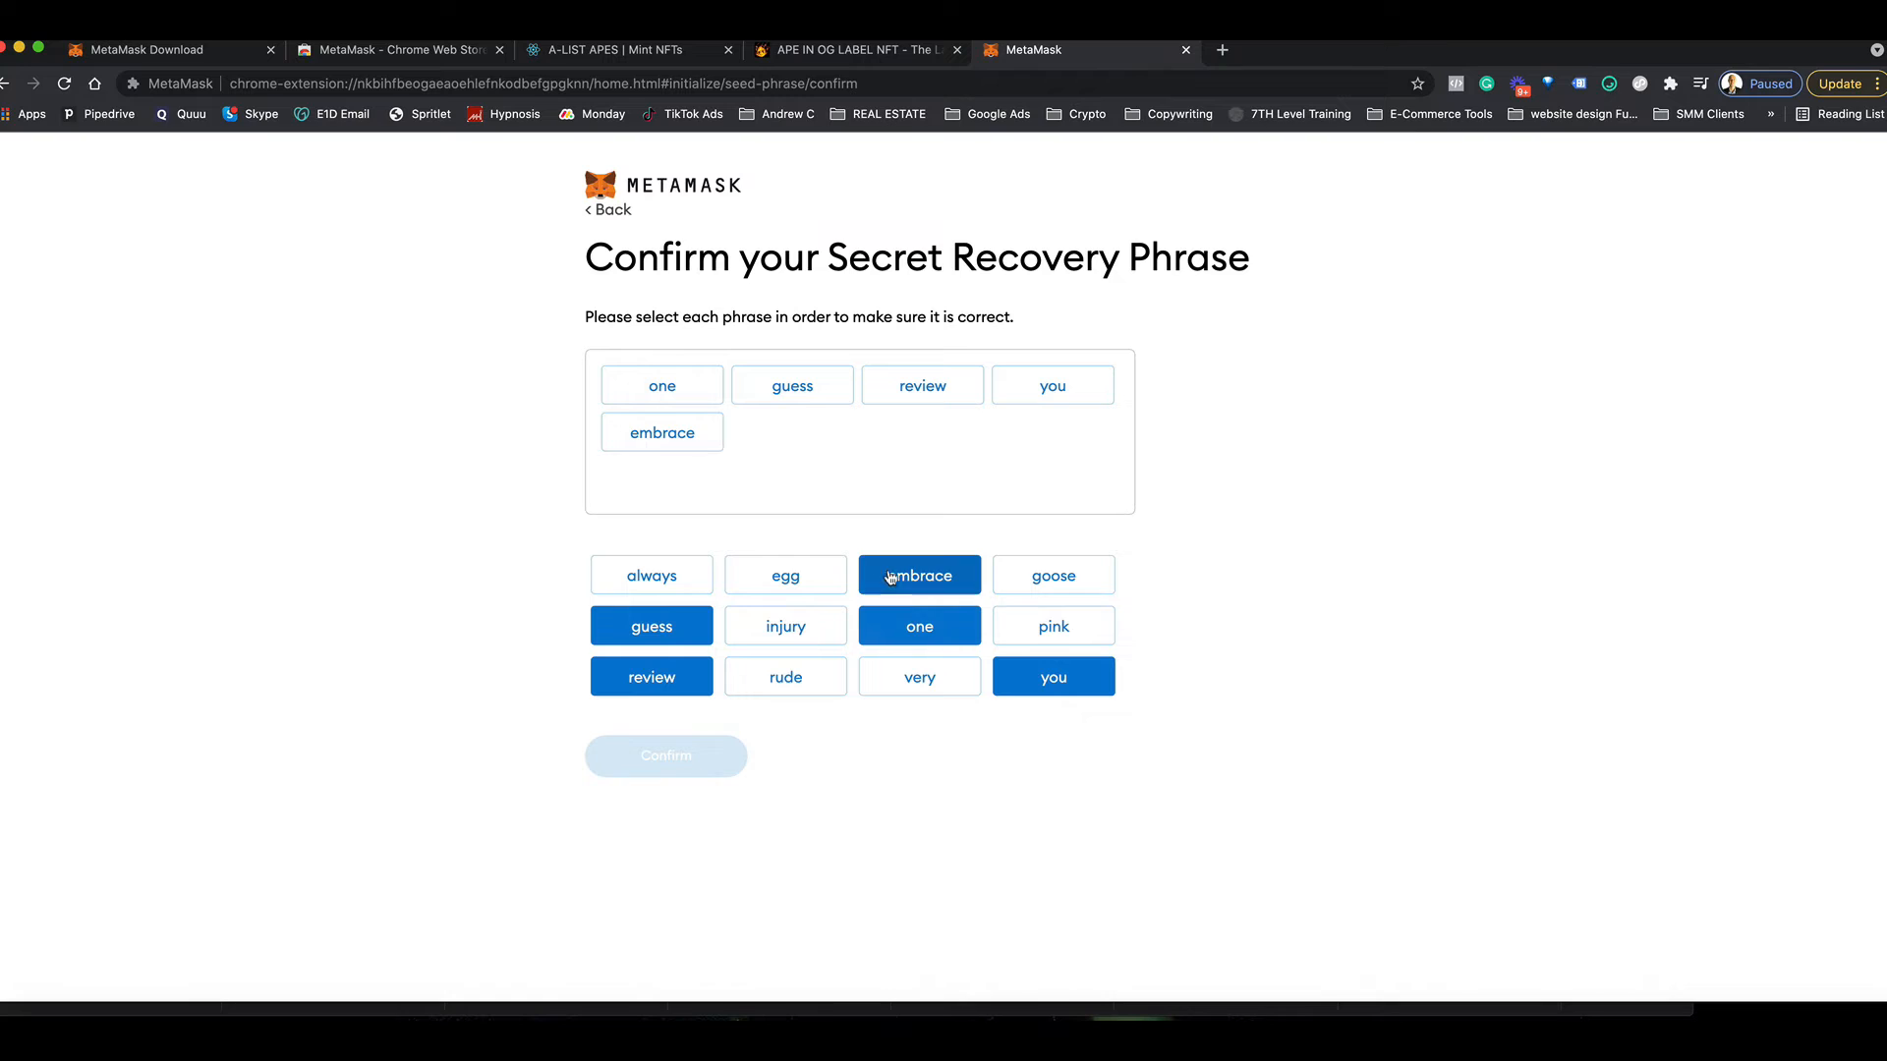
{"action": "left_click", "coordinate": [786, 627]}
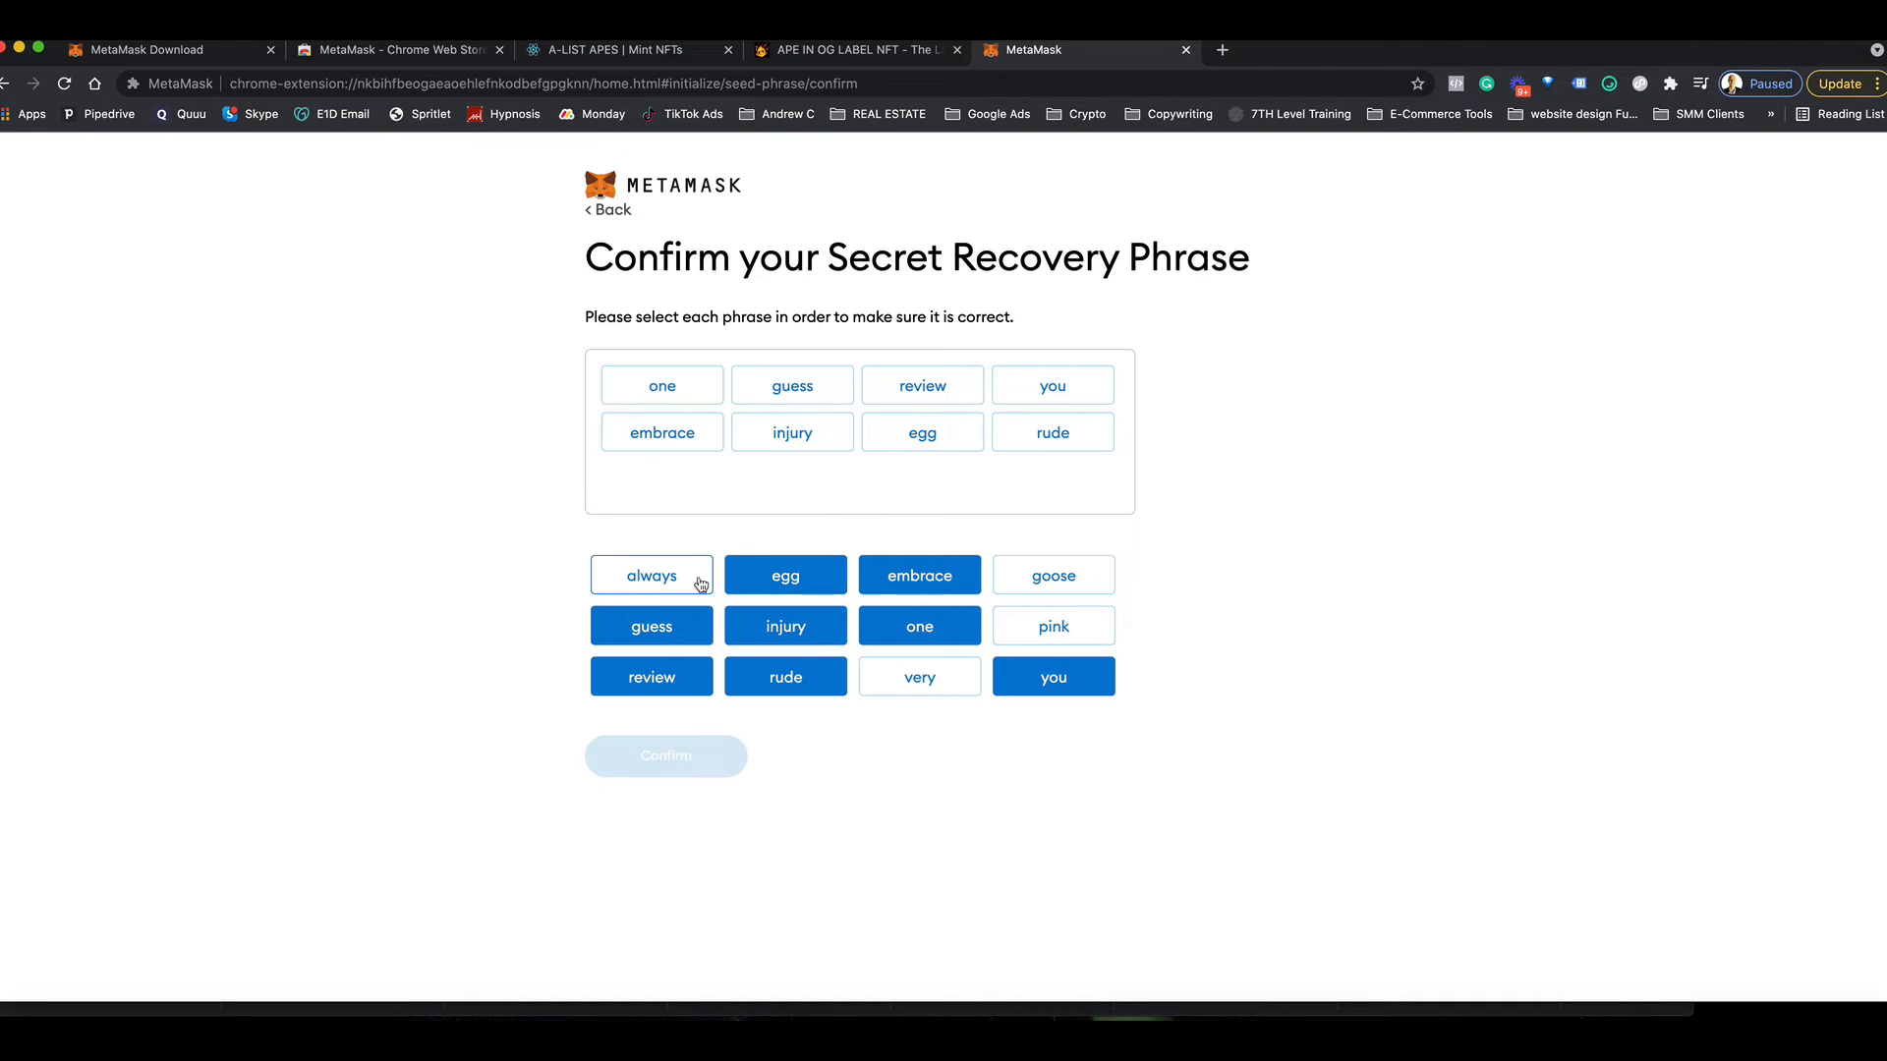
{"action": "left_click", "coordinate": [651, 574]}
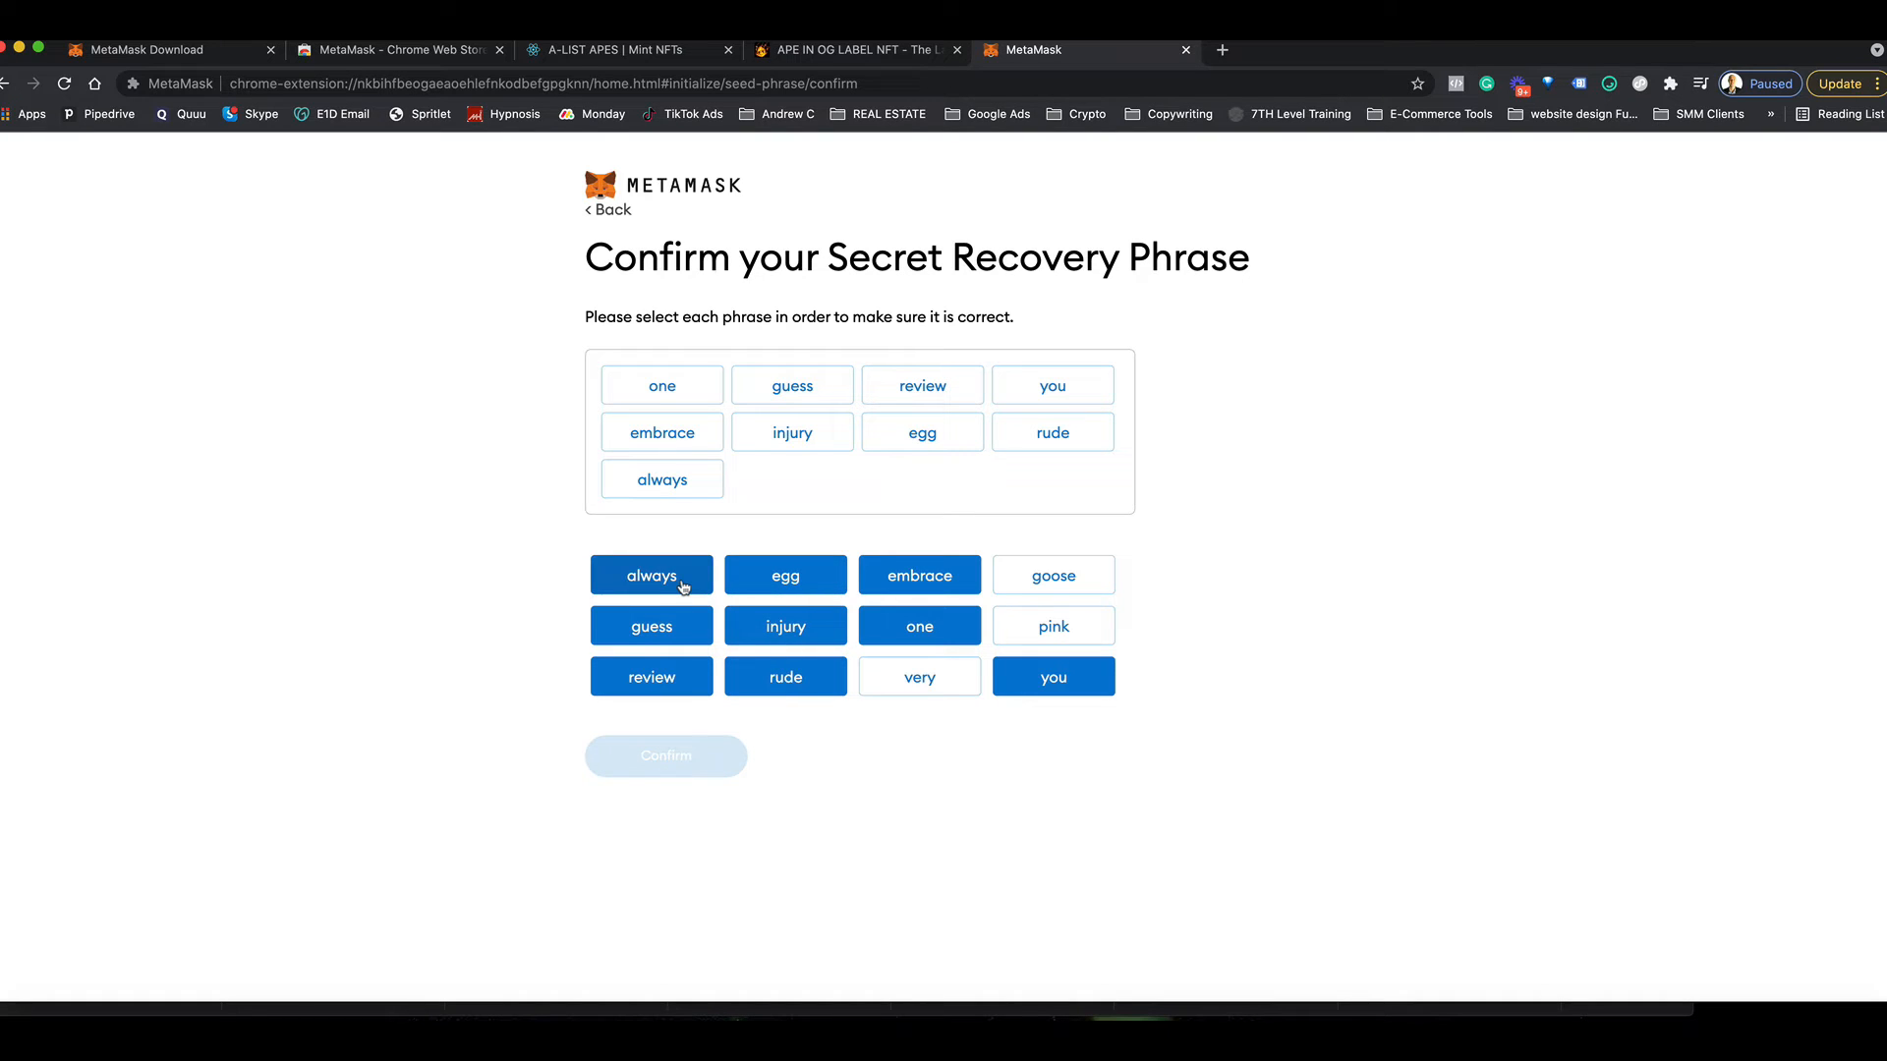
{"action": "left_click", "coordinate": [1054, 627]}
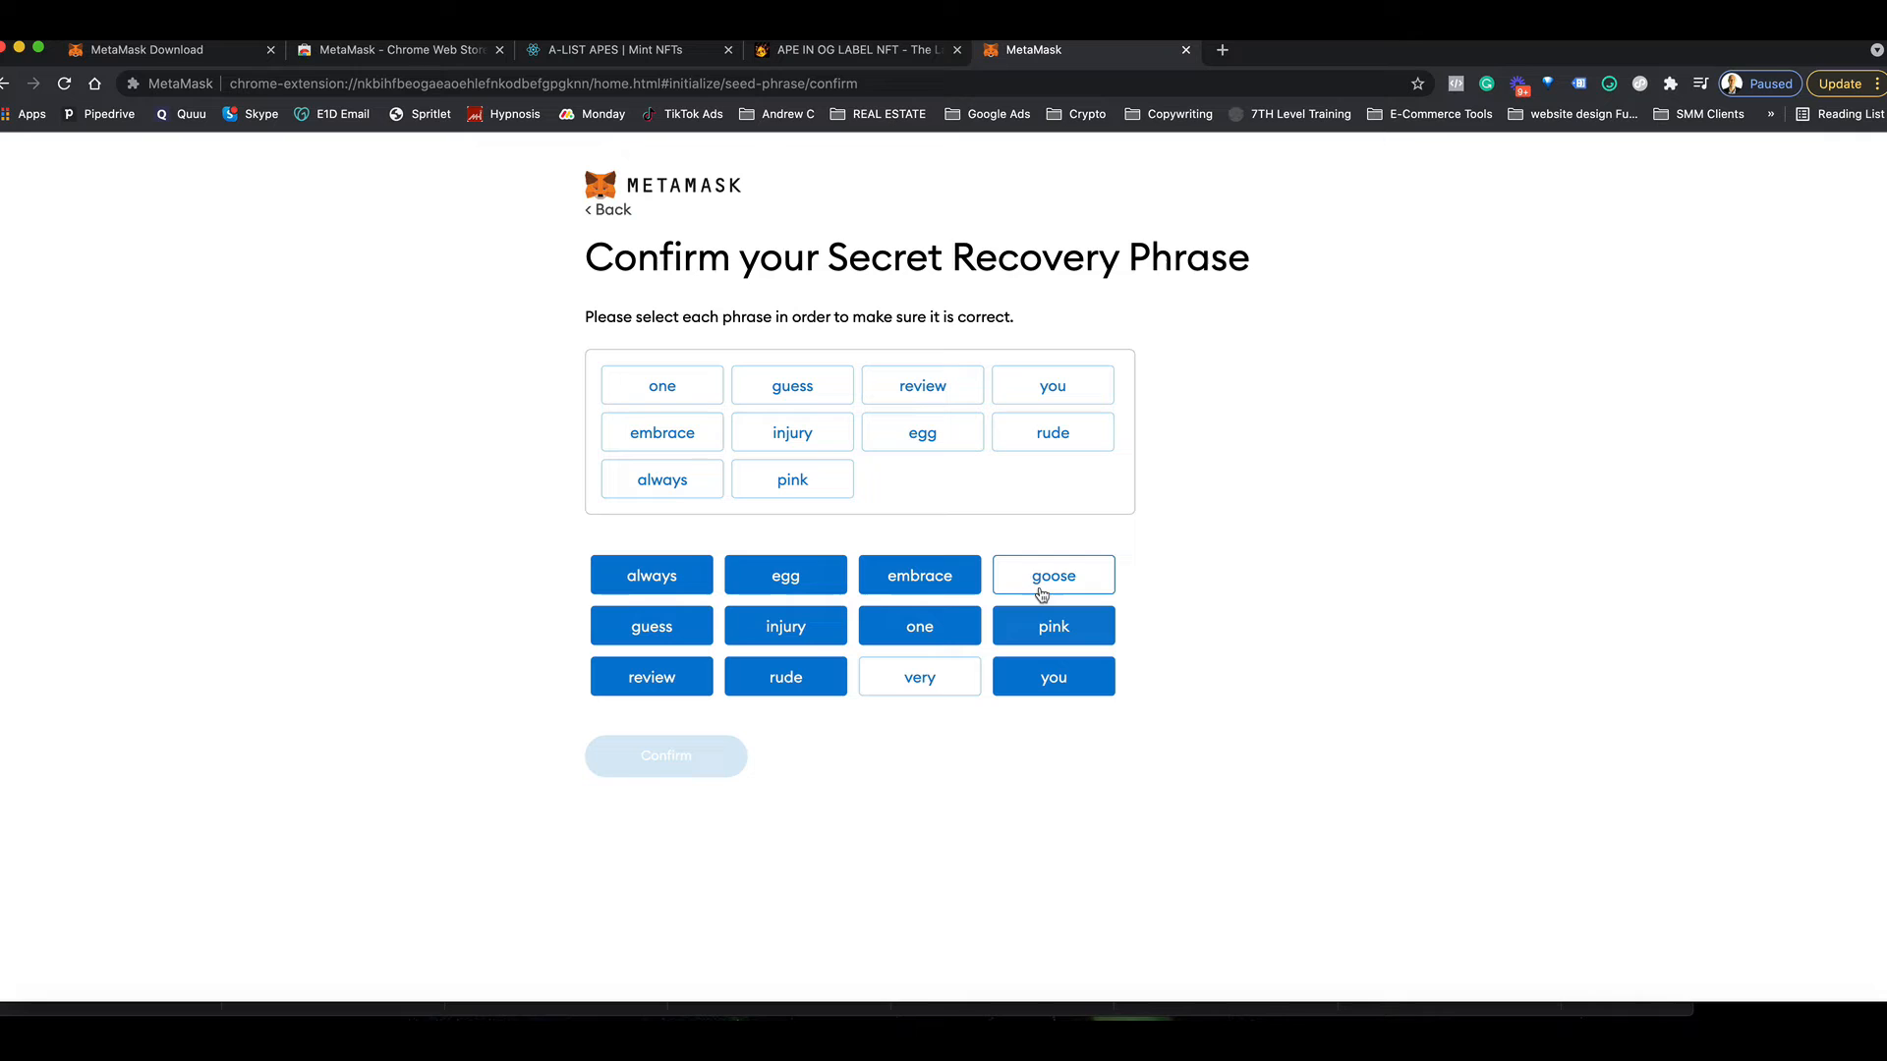
{"action": "left_click", "coordinate": [1052, 574]}
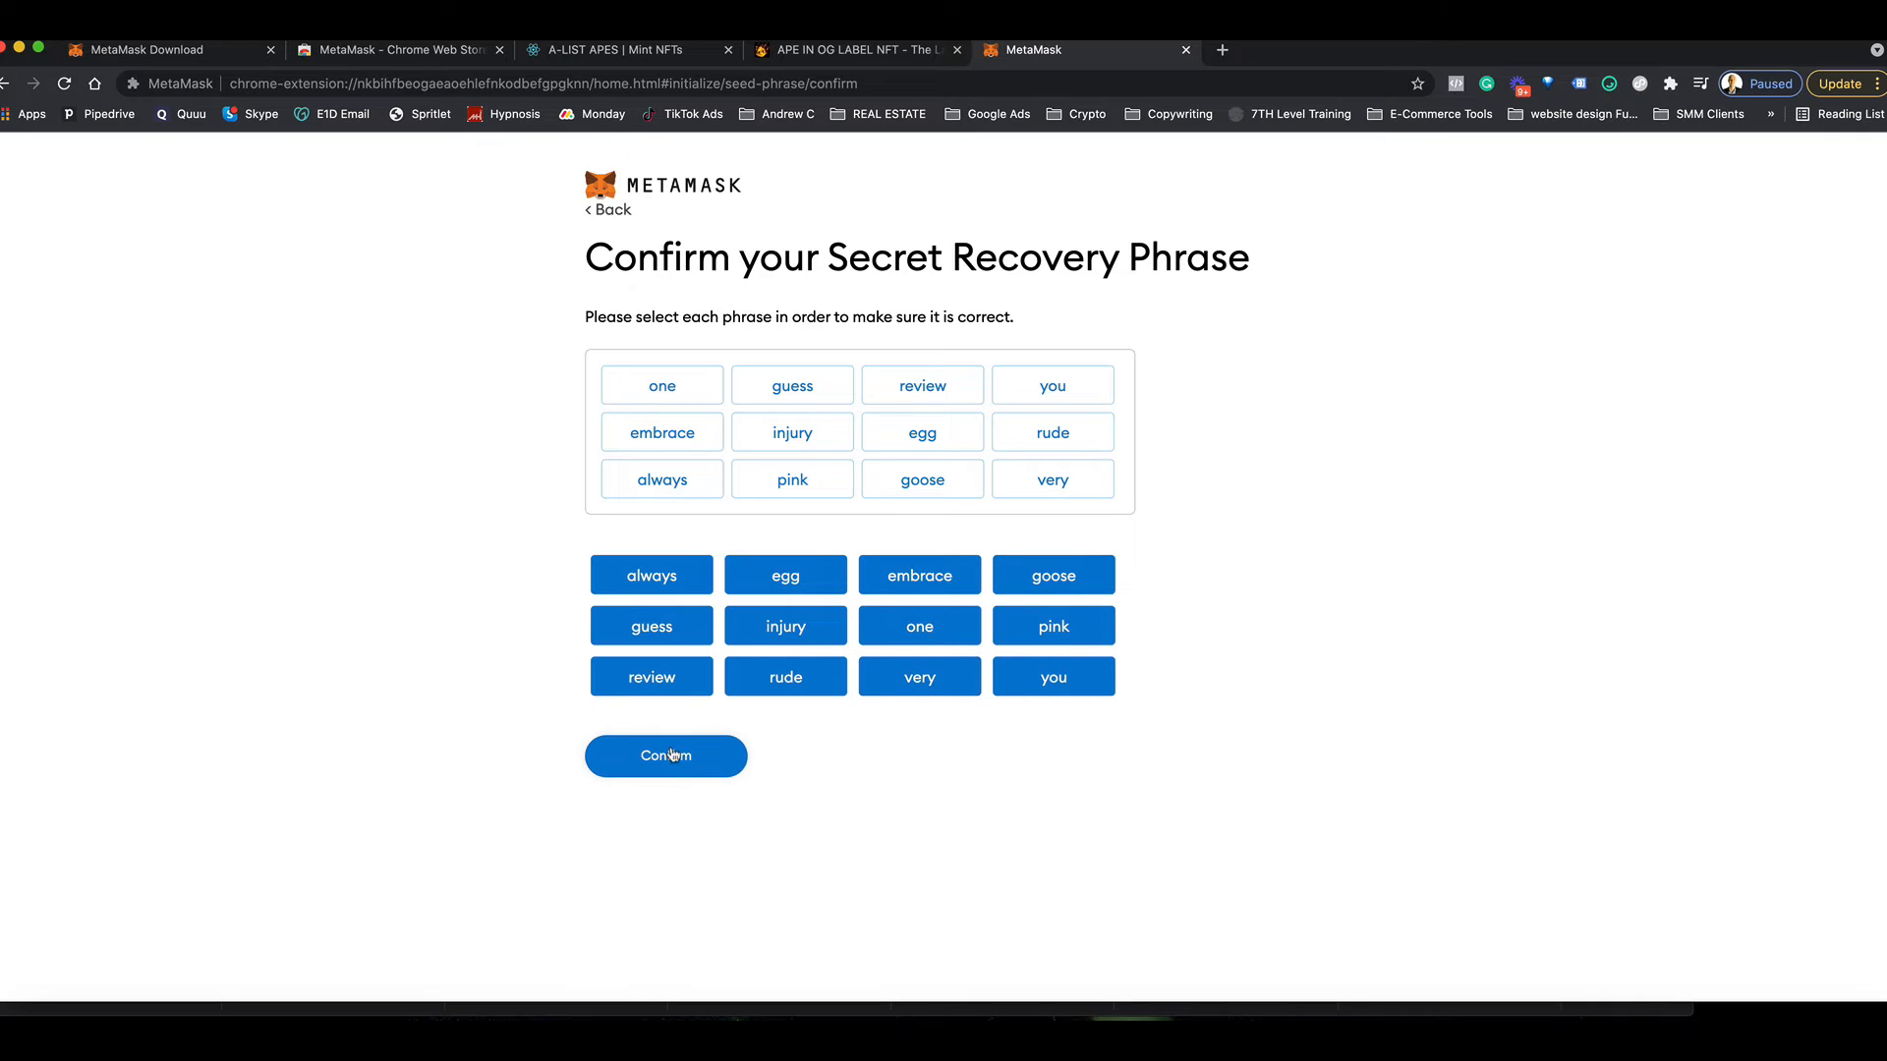
{"action": "left_click", "coordinate": [664, 755]}
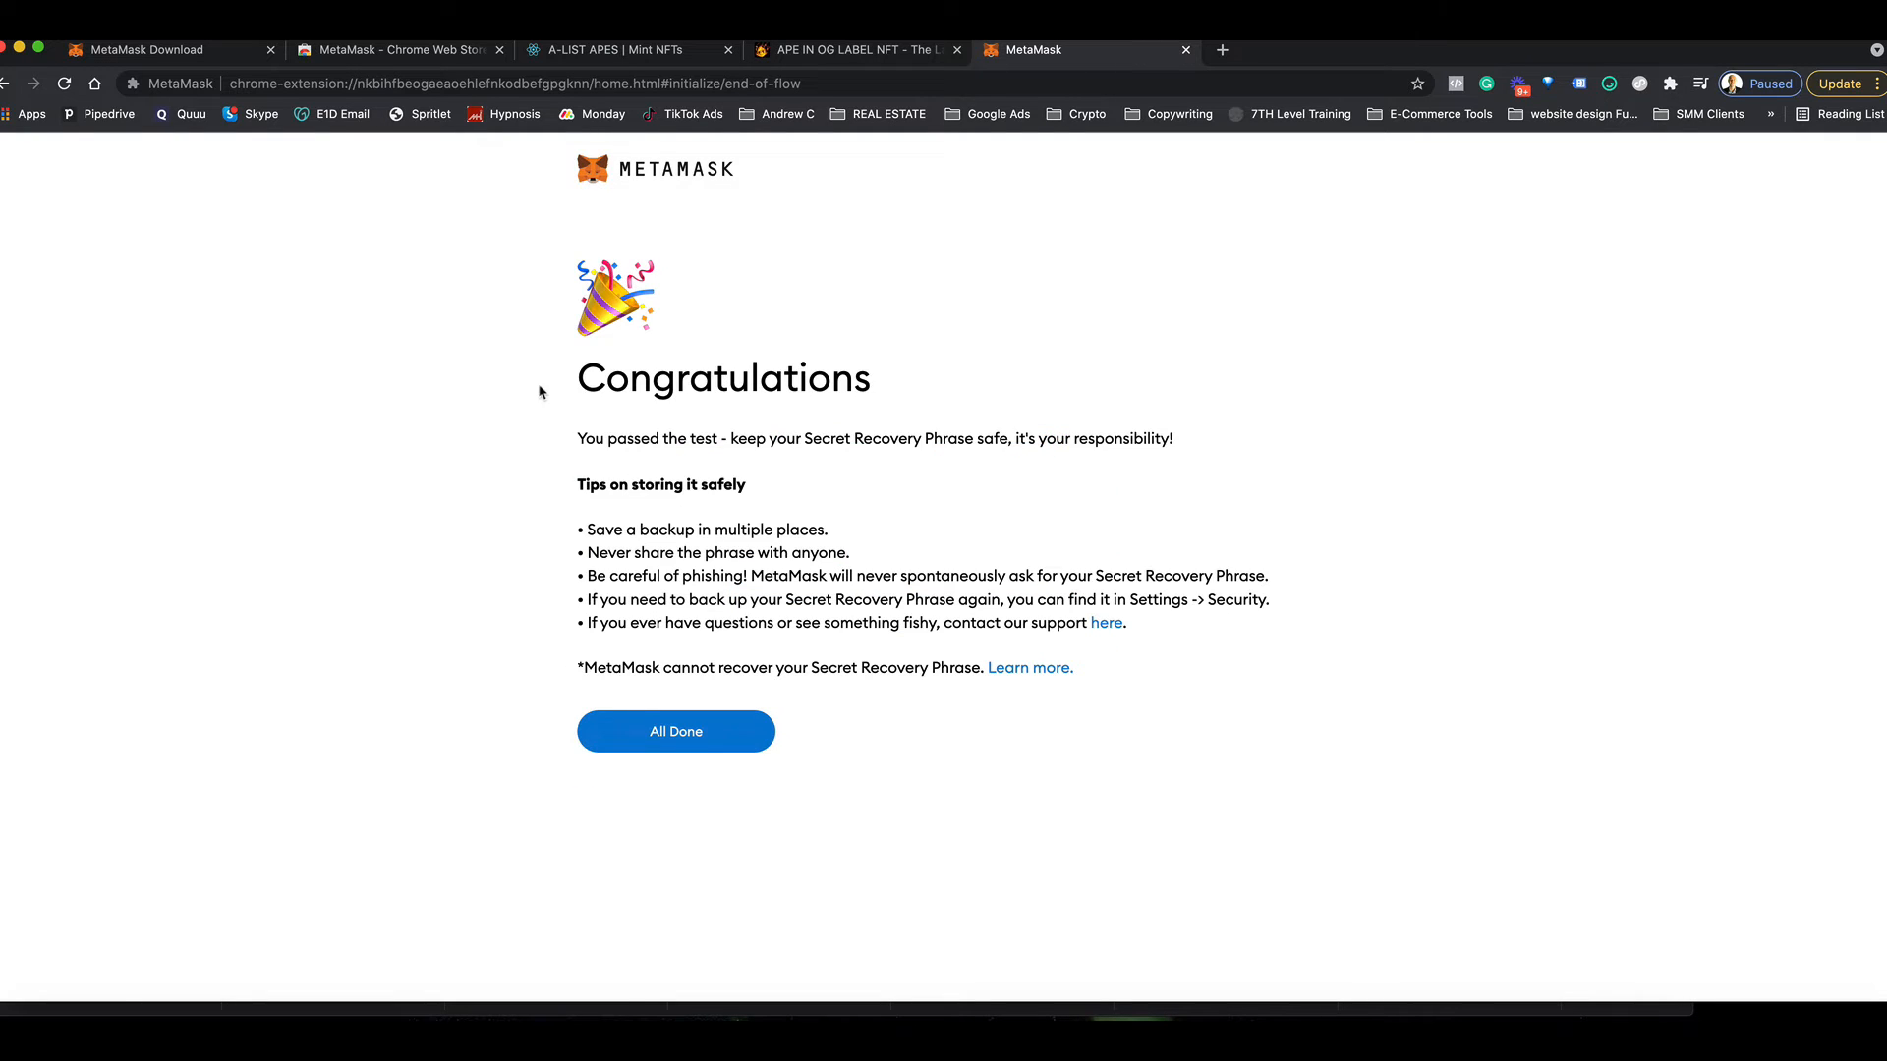
- Finish with All Done so the new account overview shows a 0 ETH balance
{"action": "left_click_drag", "start_coordinate": [578, 362], "coordinate": [1002, 623]}
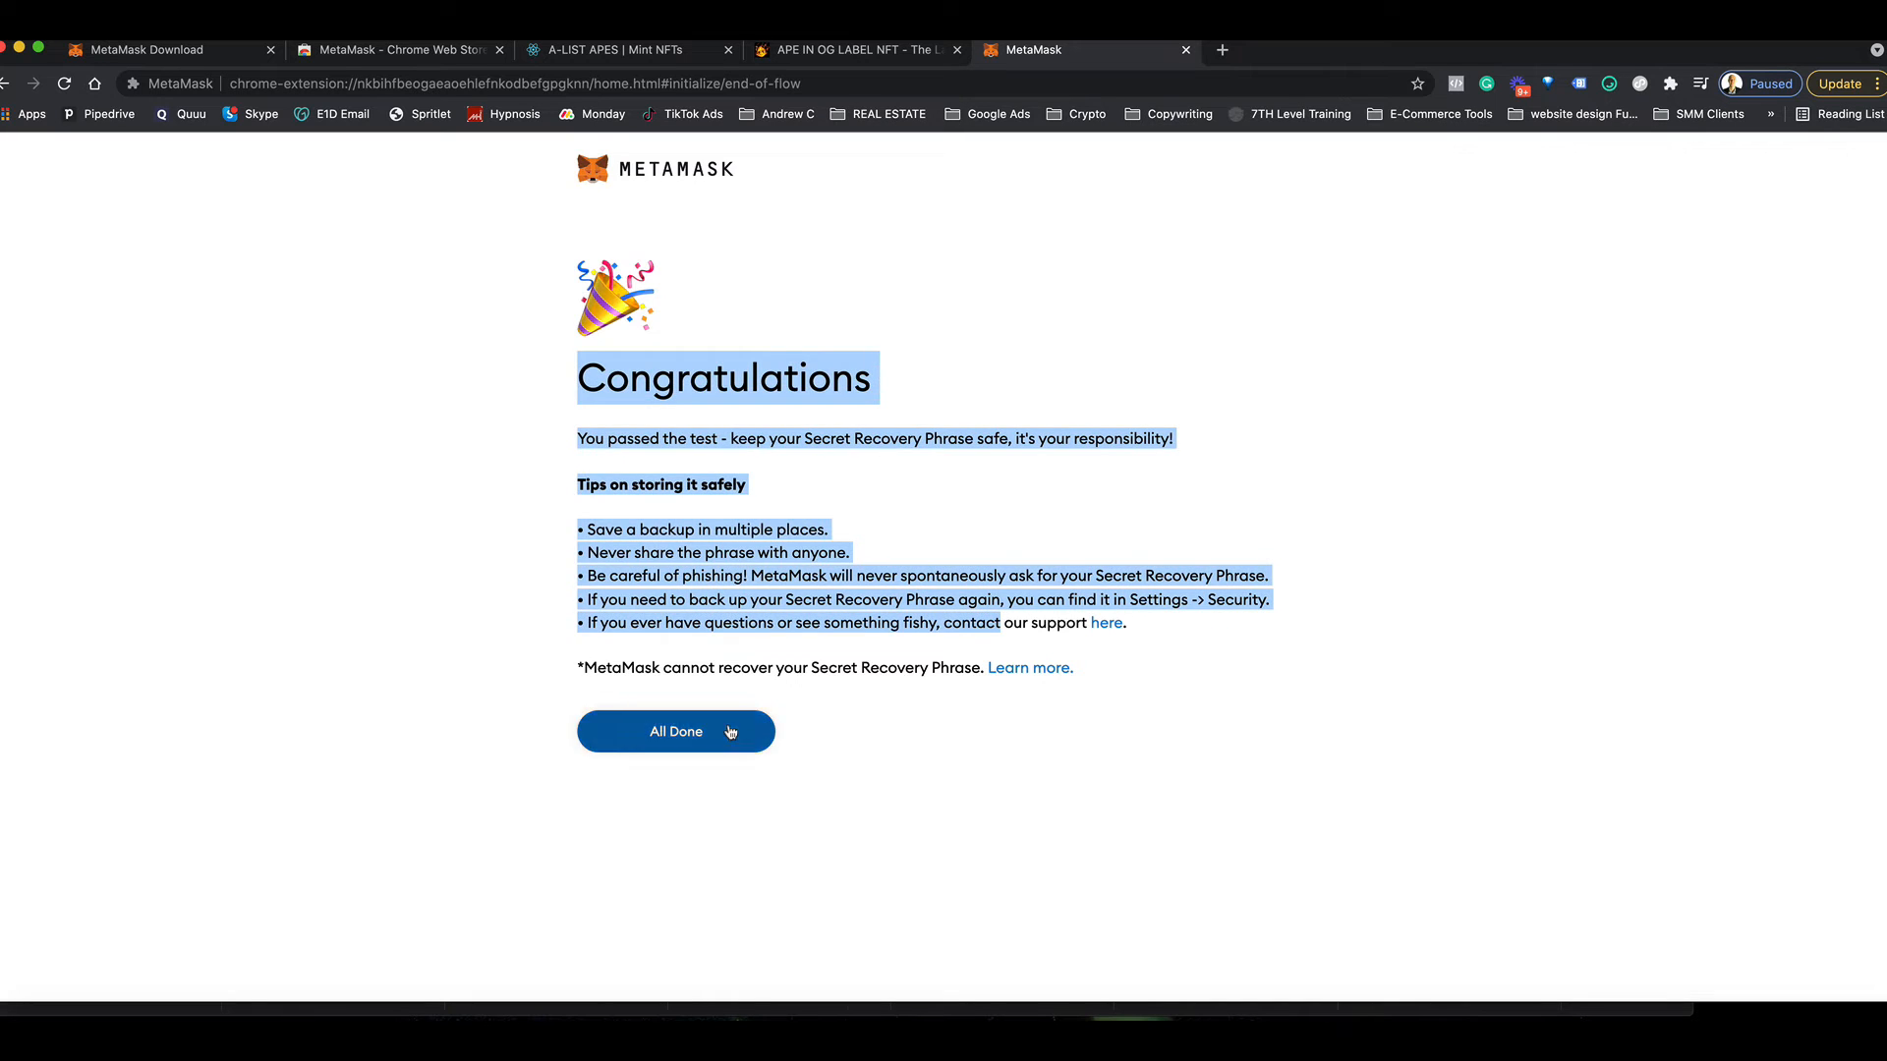
{"action": "left_click", "coordinate": [676, 732]}
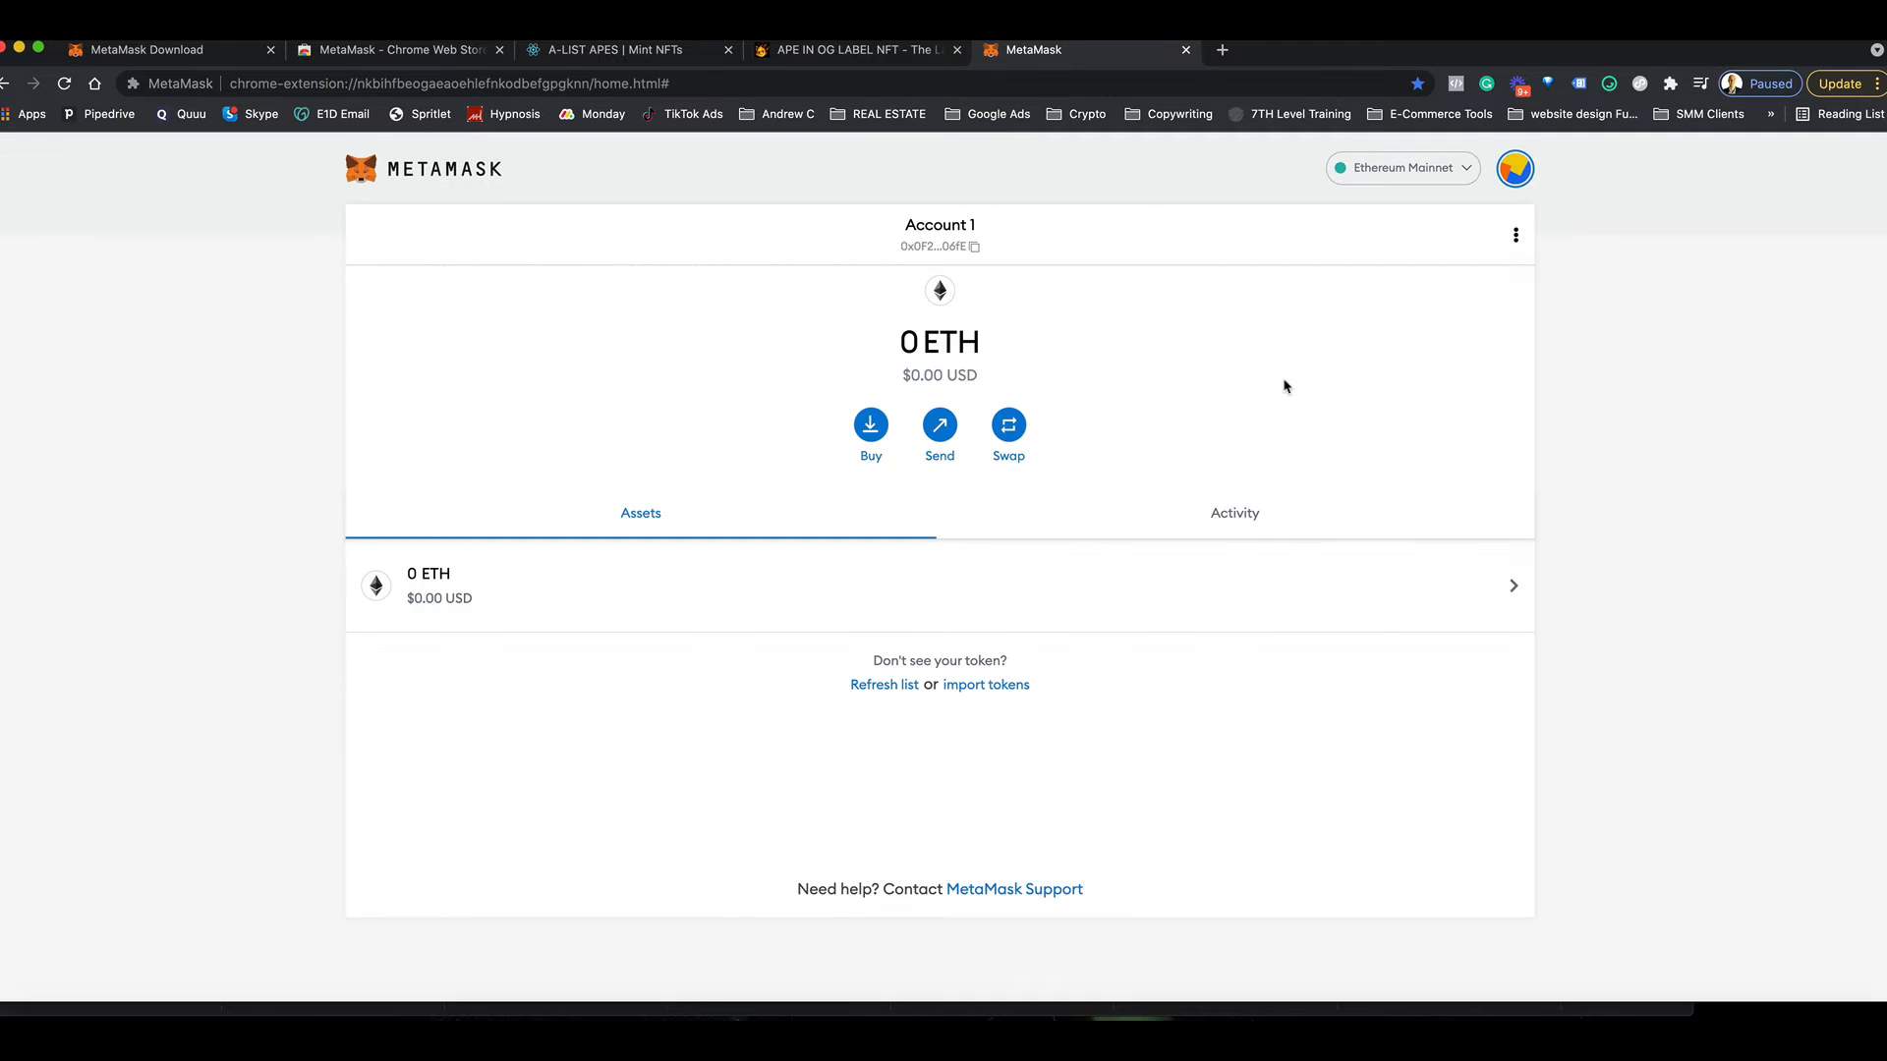
{"action": "mouse_move", "coordinate": [1576, 497]}
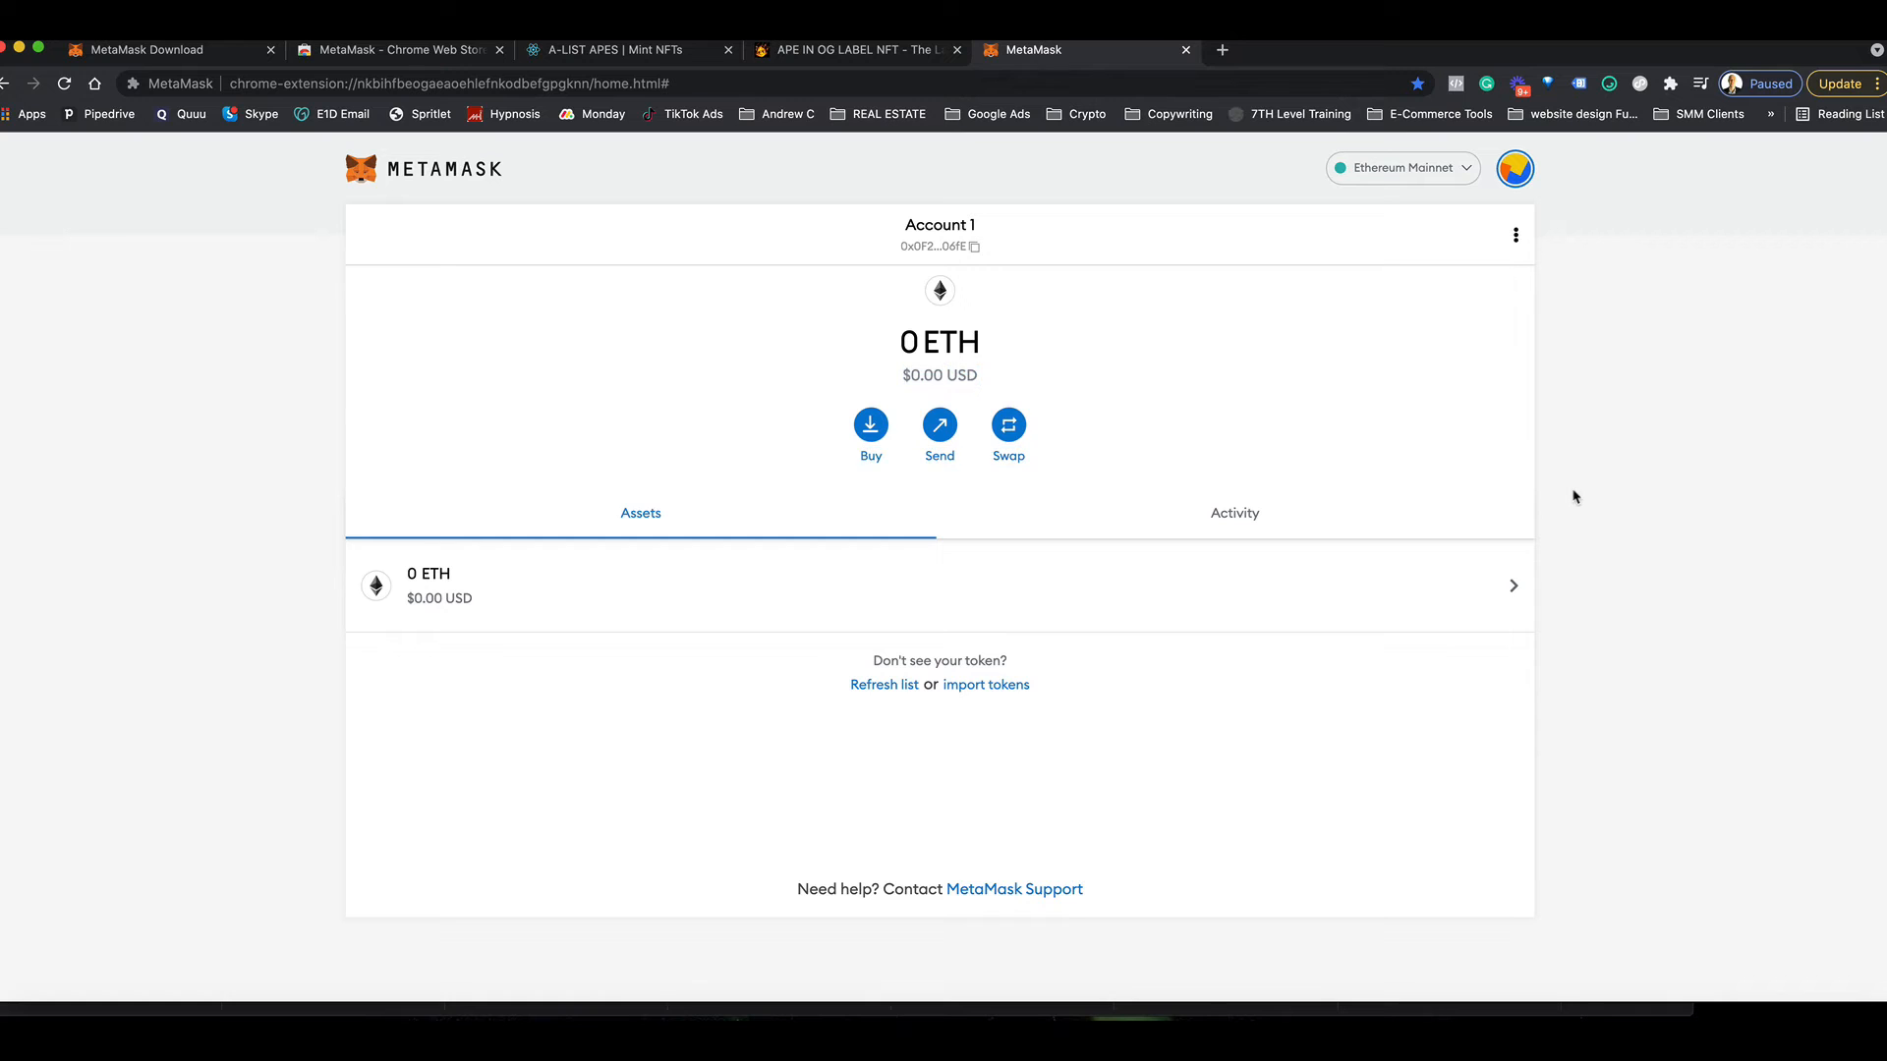
{"action": "mouse_move", "coordinate": [1254, 411]}
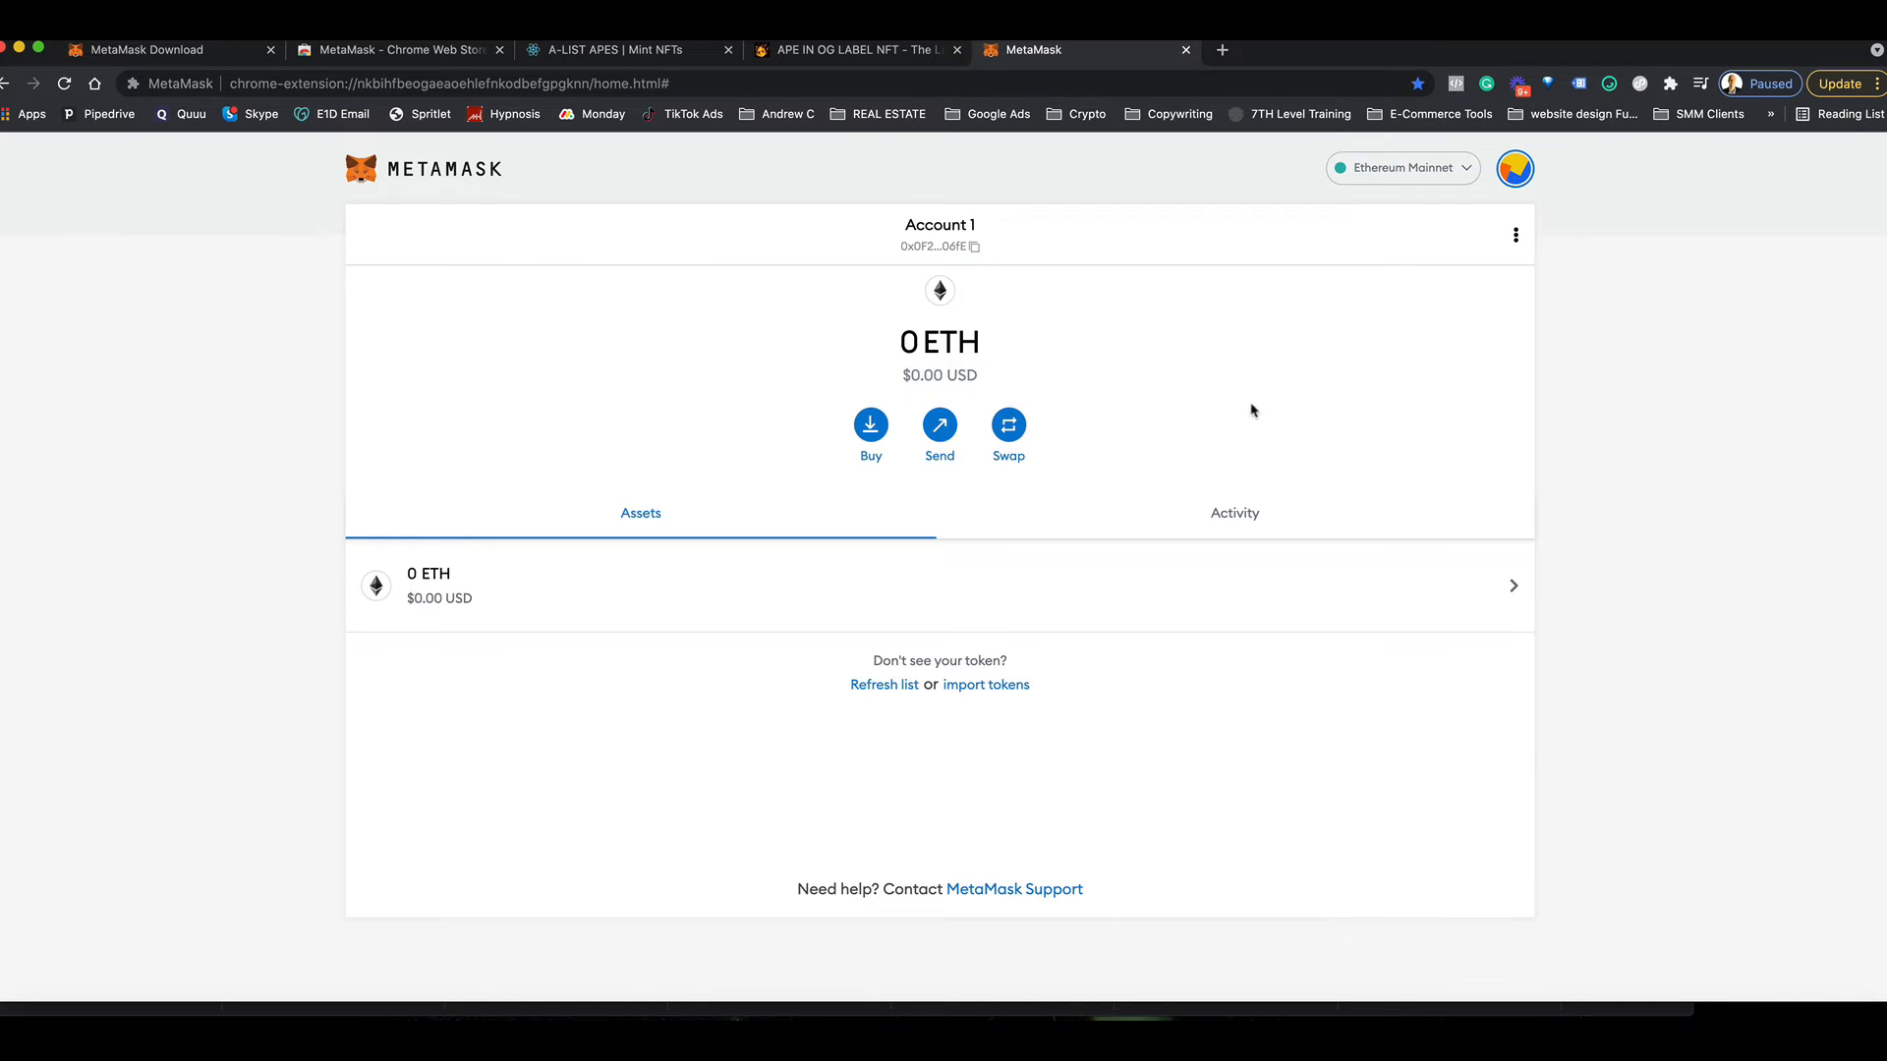
- Use Buy to show the Deposit Ether options via Wyre, Transak or direct deposit
{"action": "left_click", "coordinate": [871, 425]}
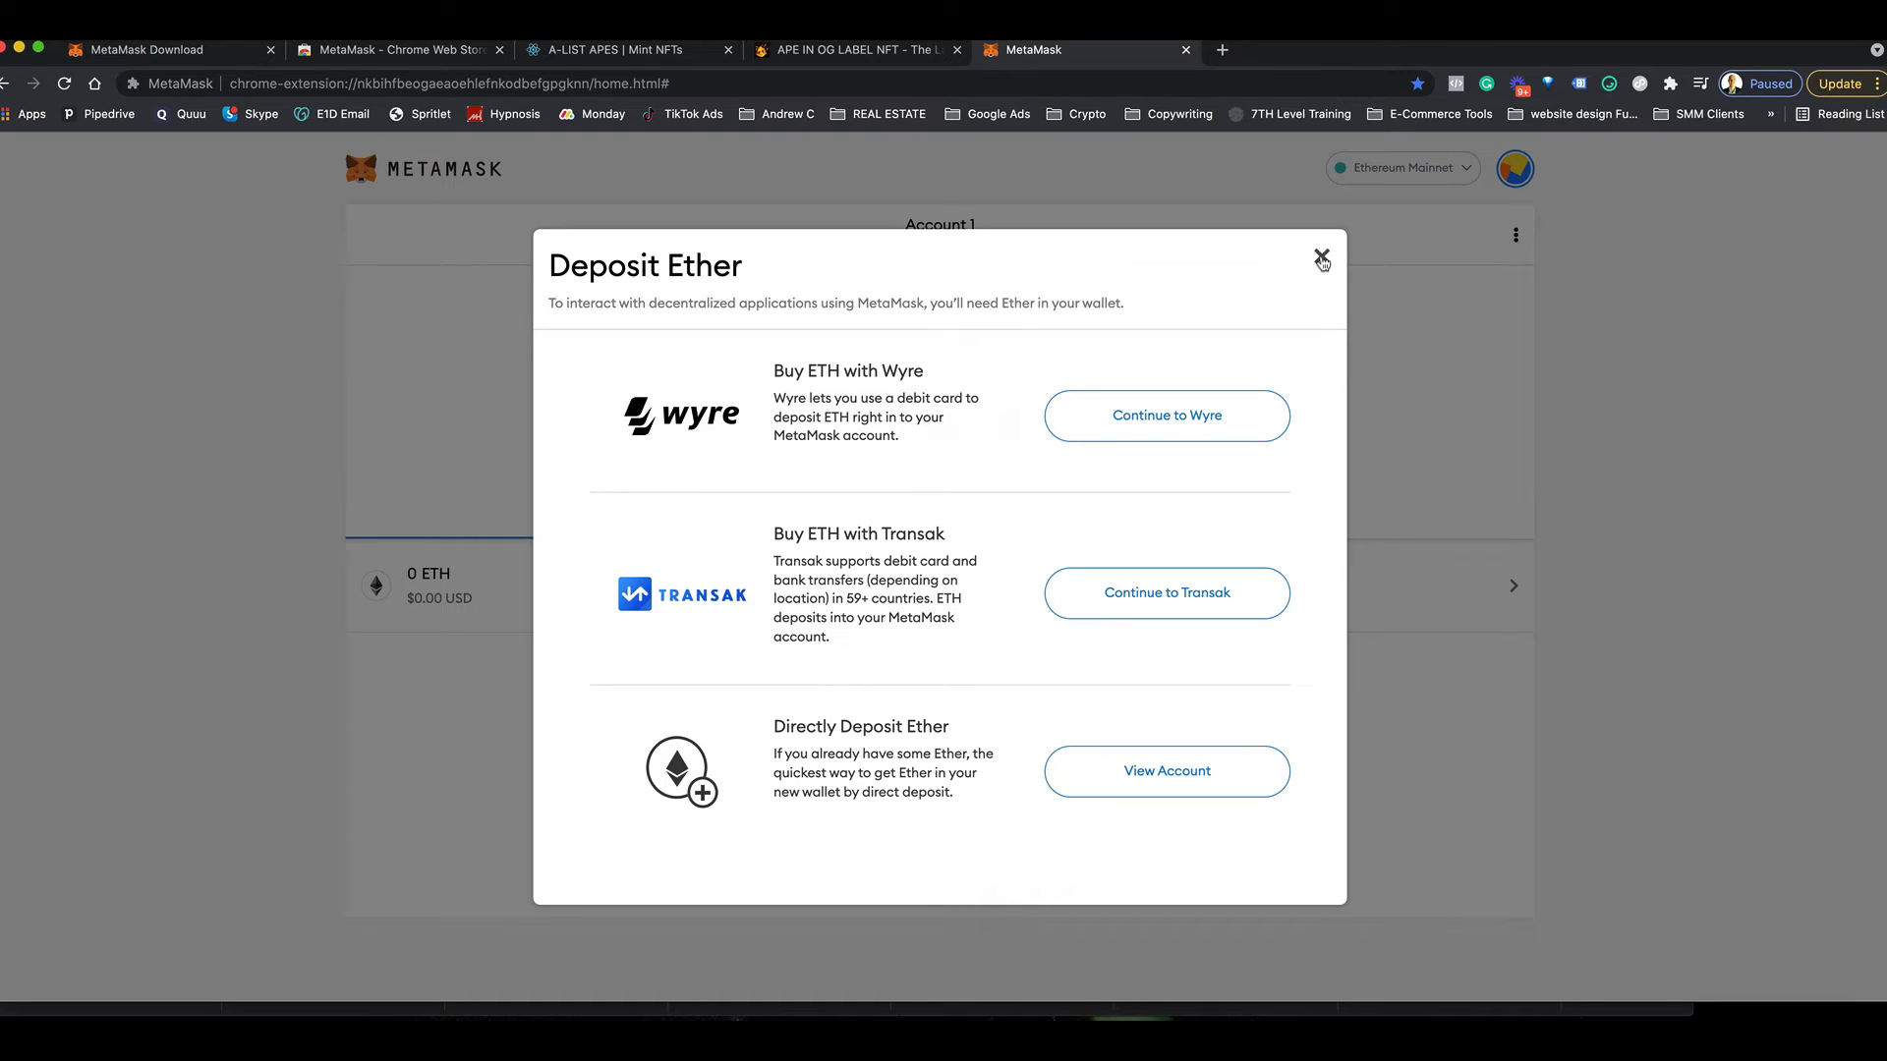
{"action": "mouse_move", "coordinate": [1203, 411]}
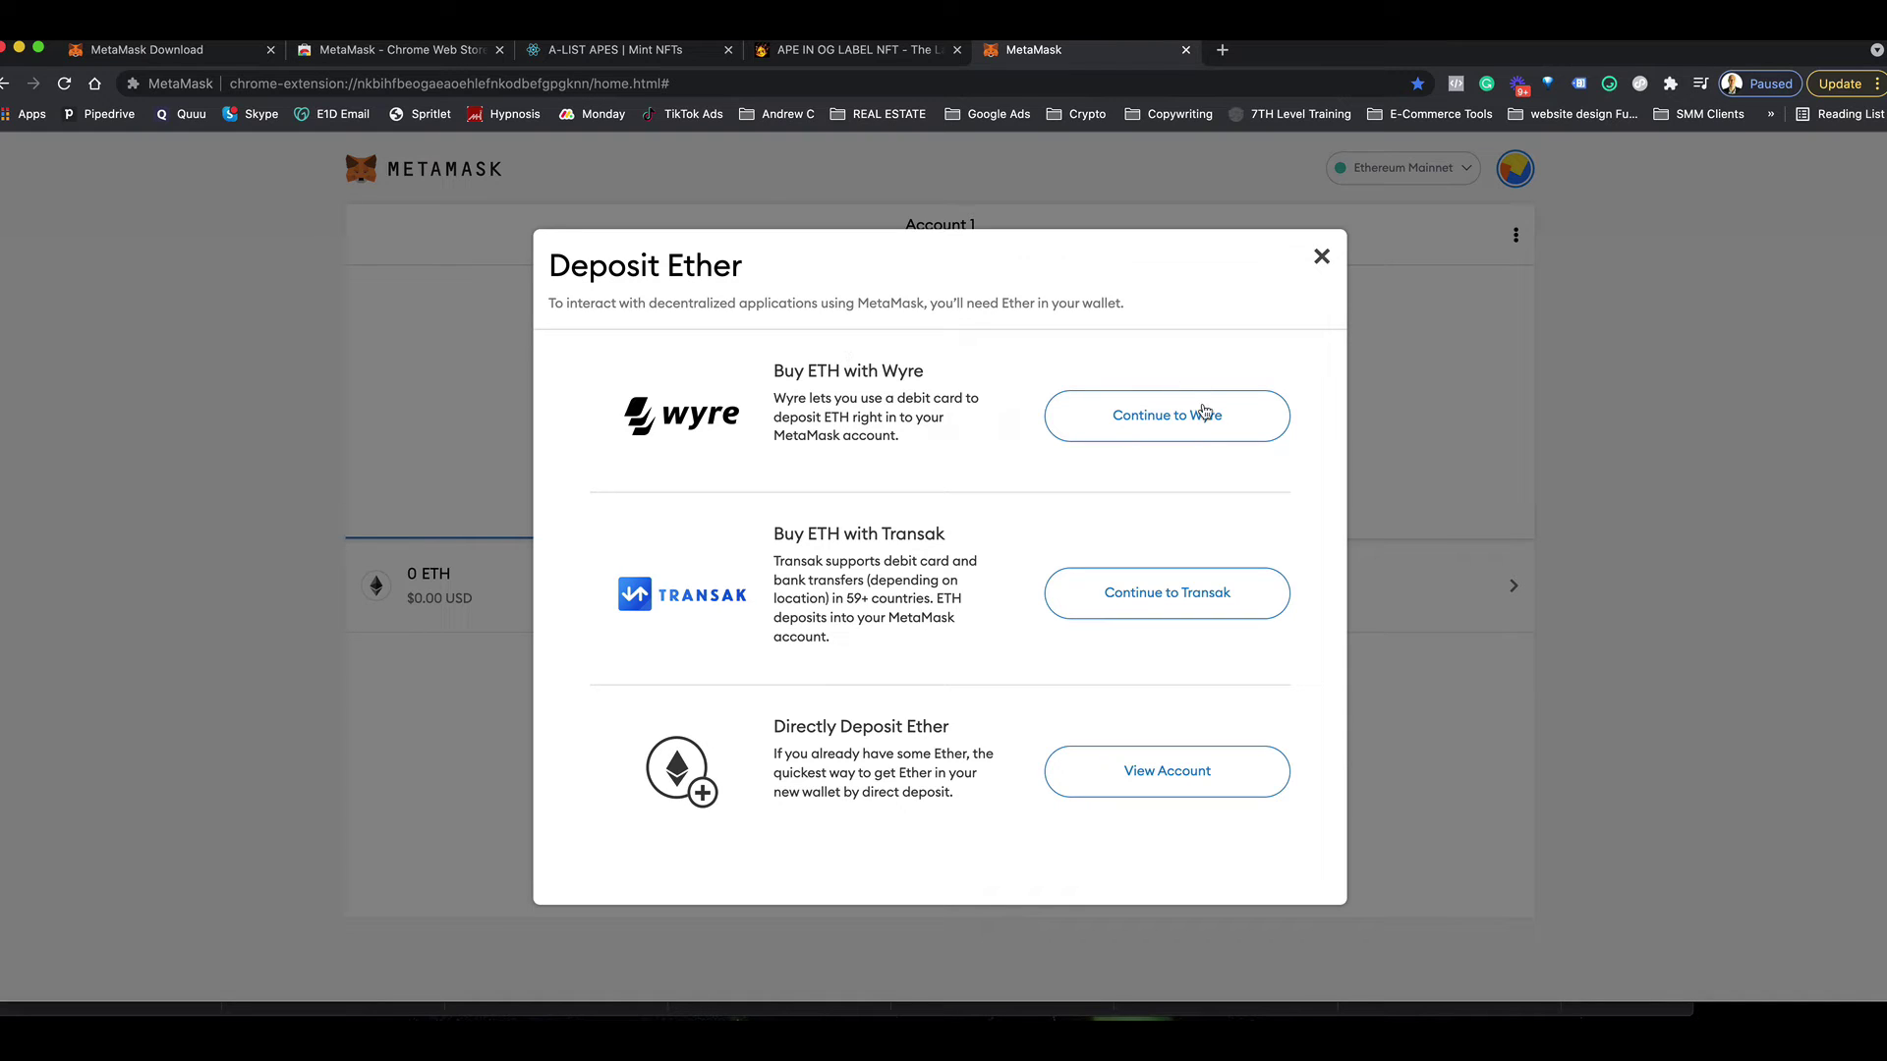
{"action": "mouse_move", "coordinate": [1120, 509]}
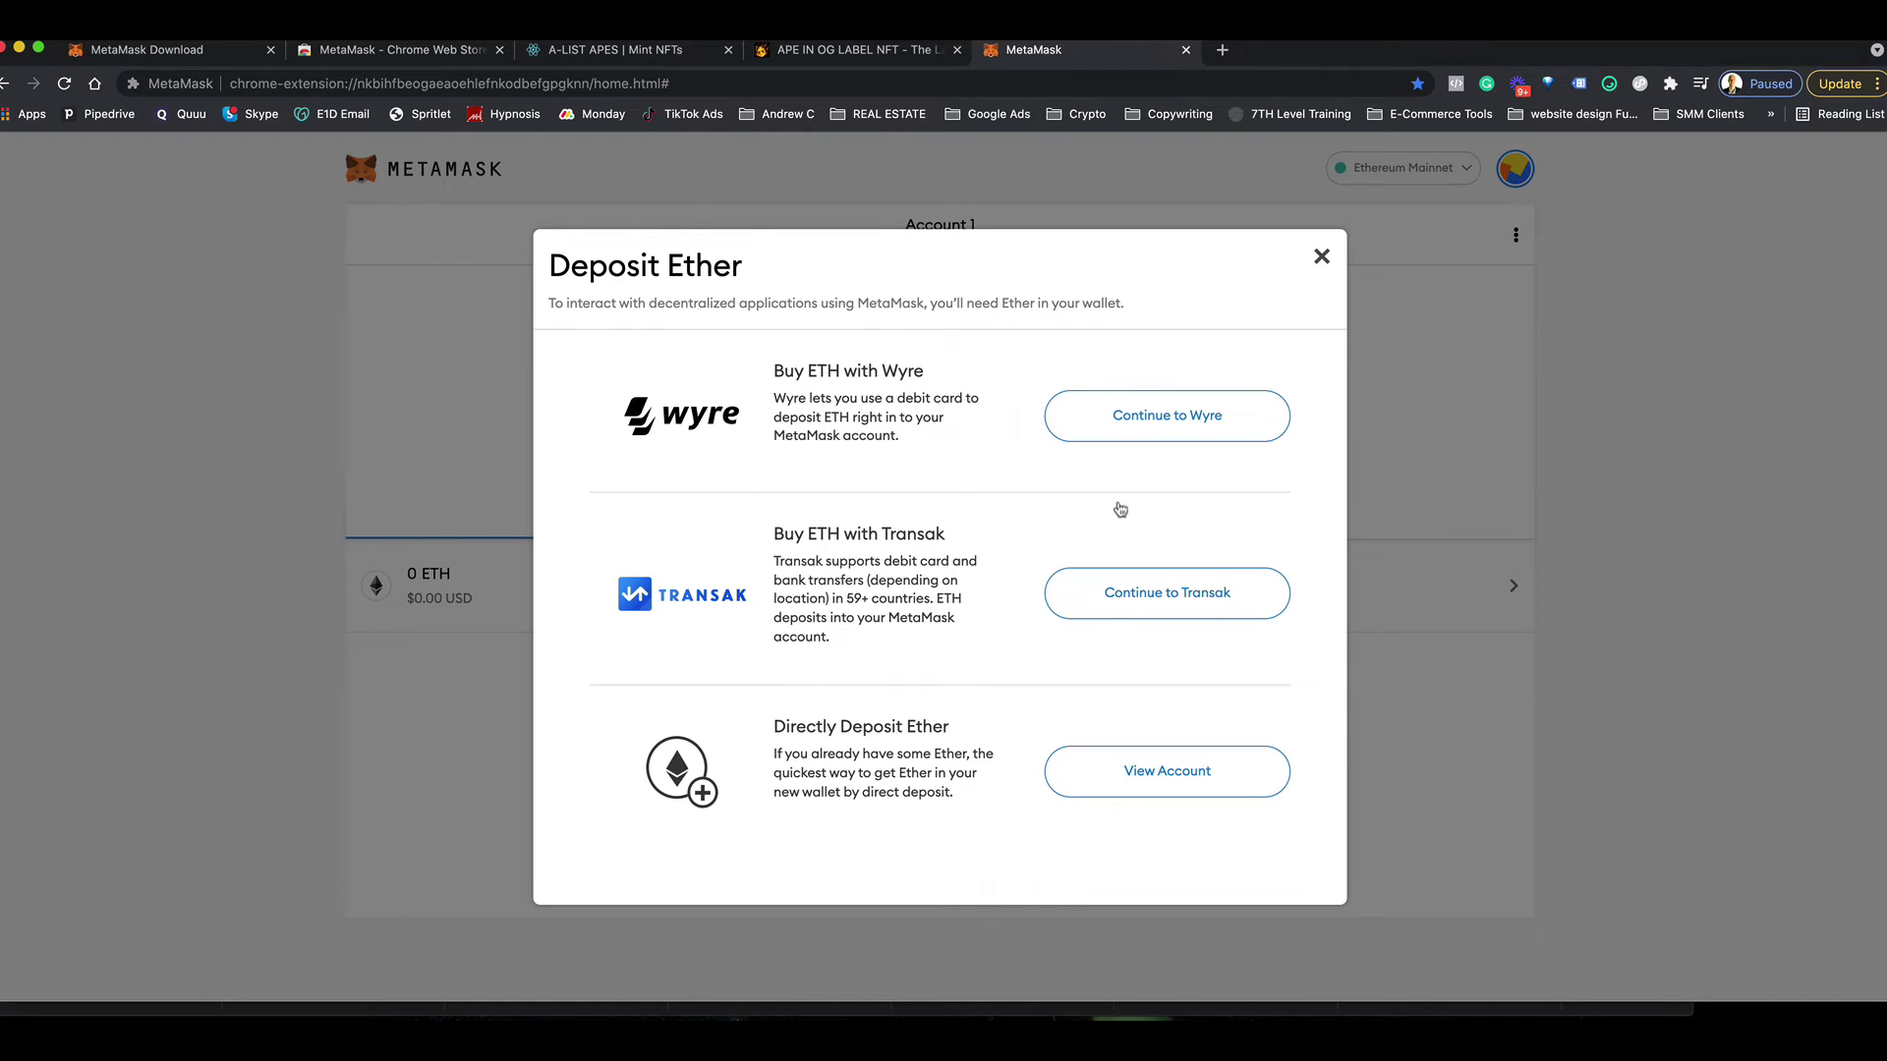
{"action": "mouse_move", "coordinate": [1316, 256]}
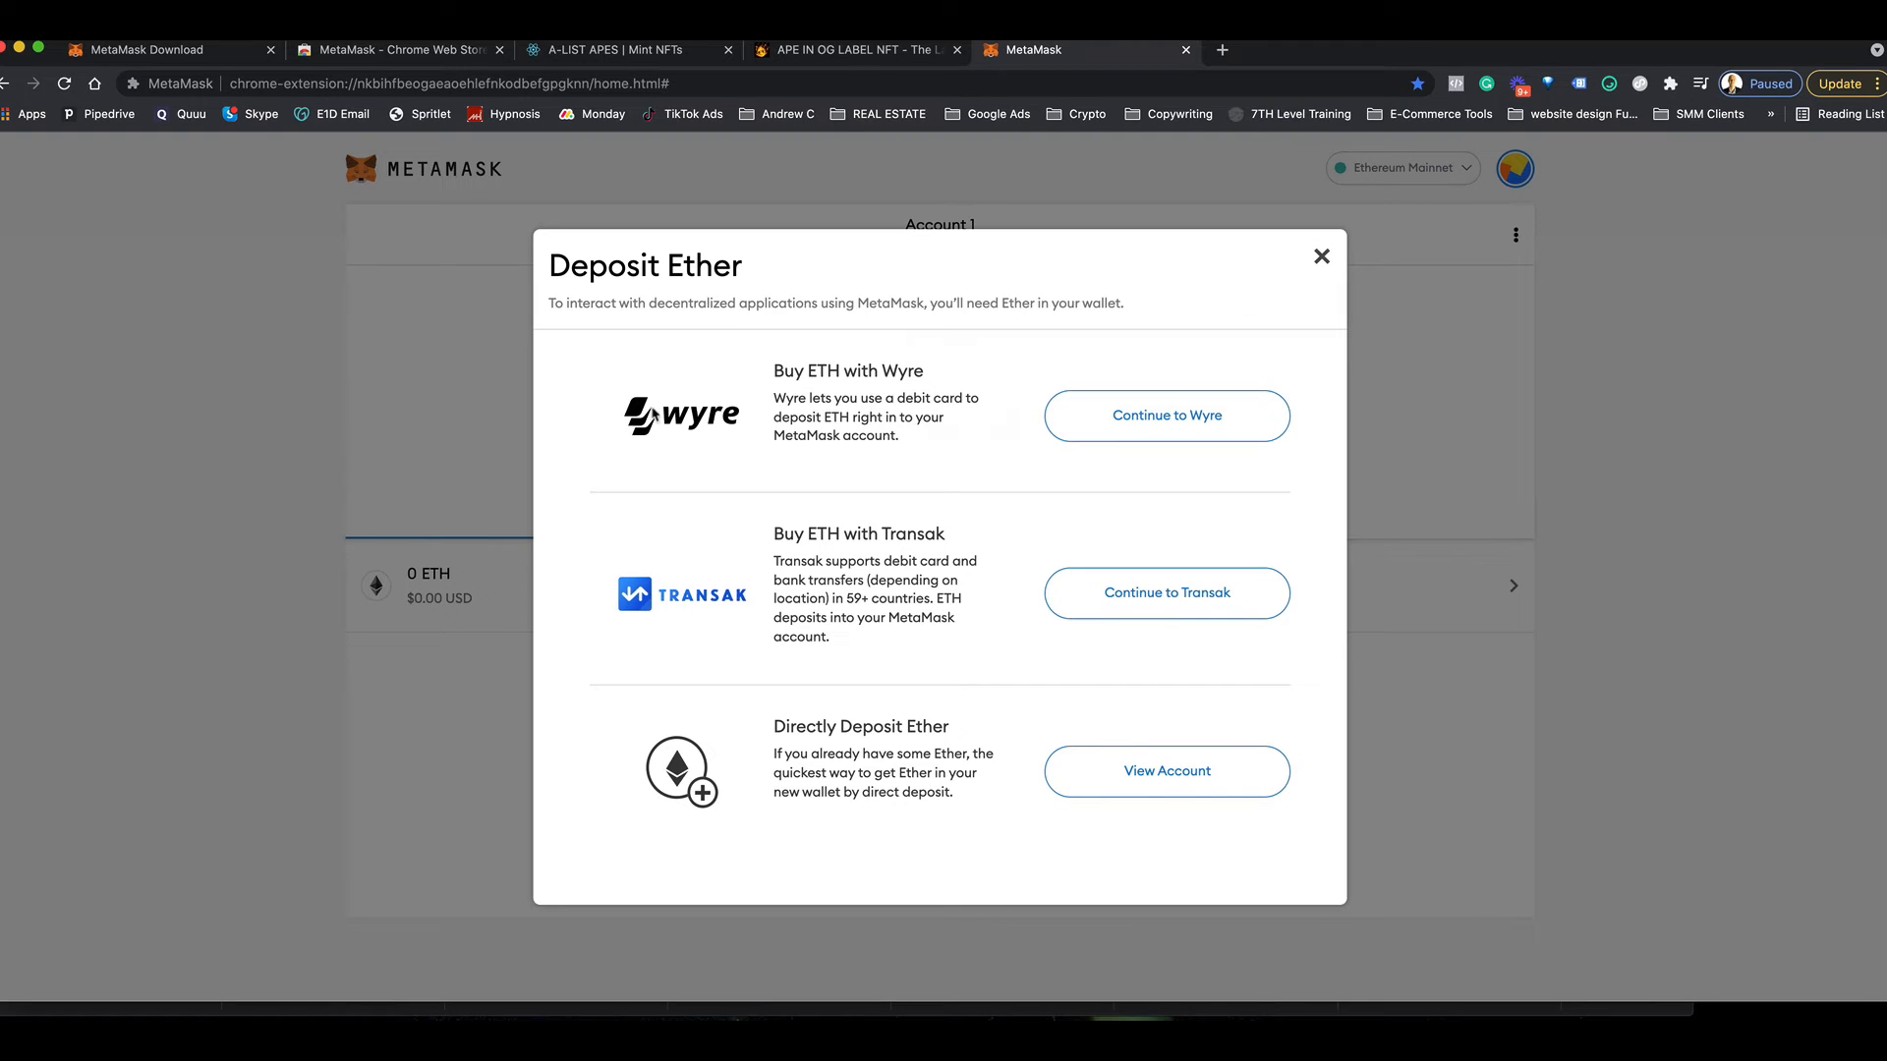
{"action": "left_click_drag", "start_coordinate": [593, 302], "coordinate": [1048, 302]}
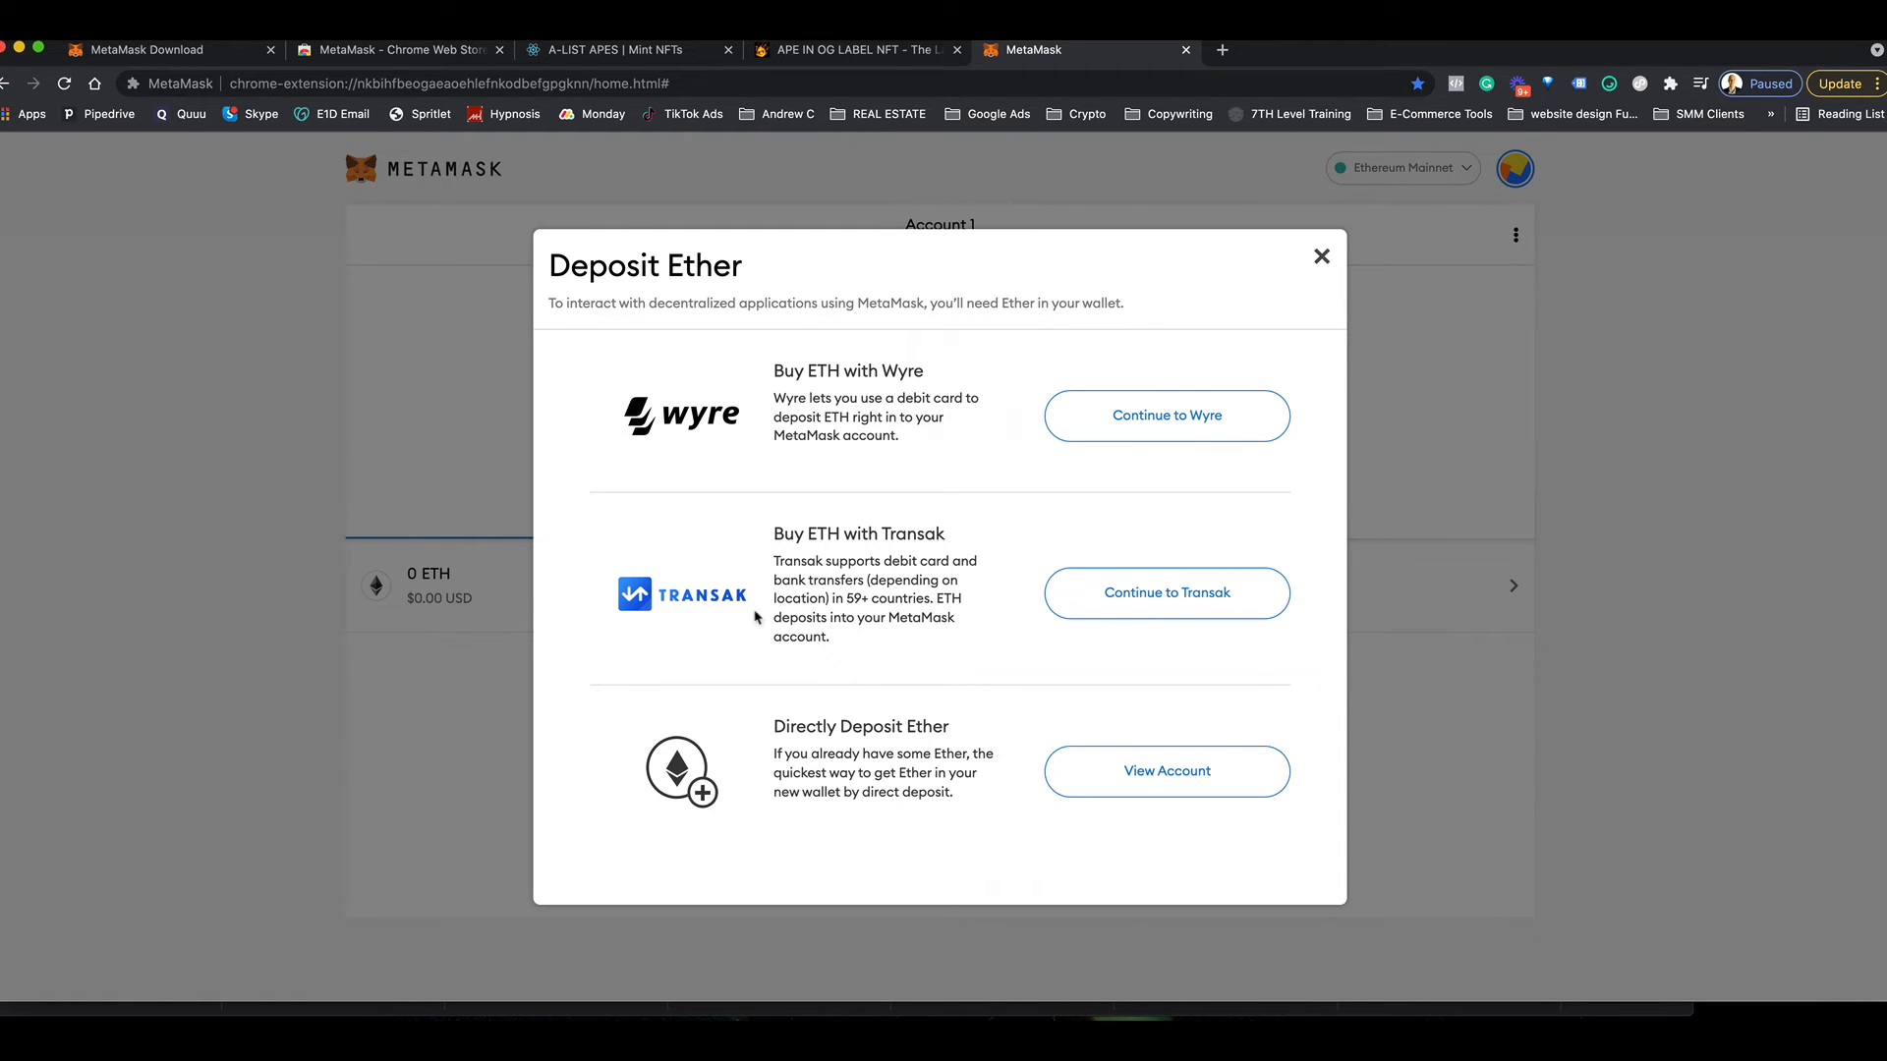
{"action": "mouse_move", "coordinate": [1321, 257]}
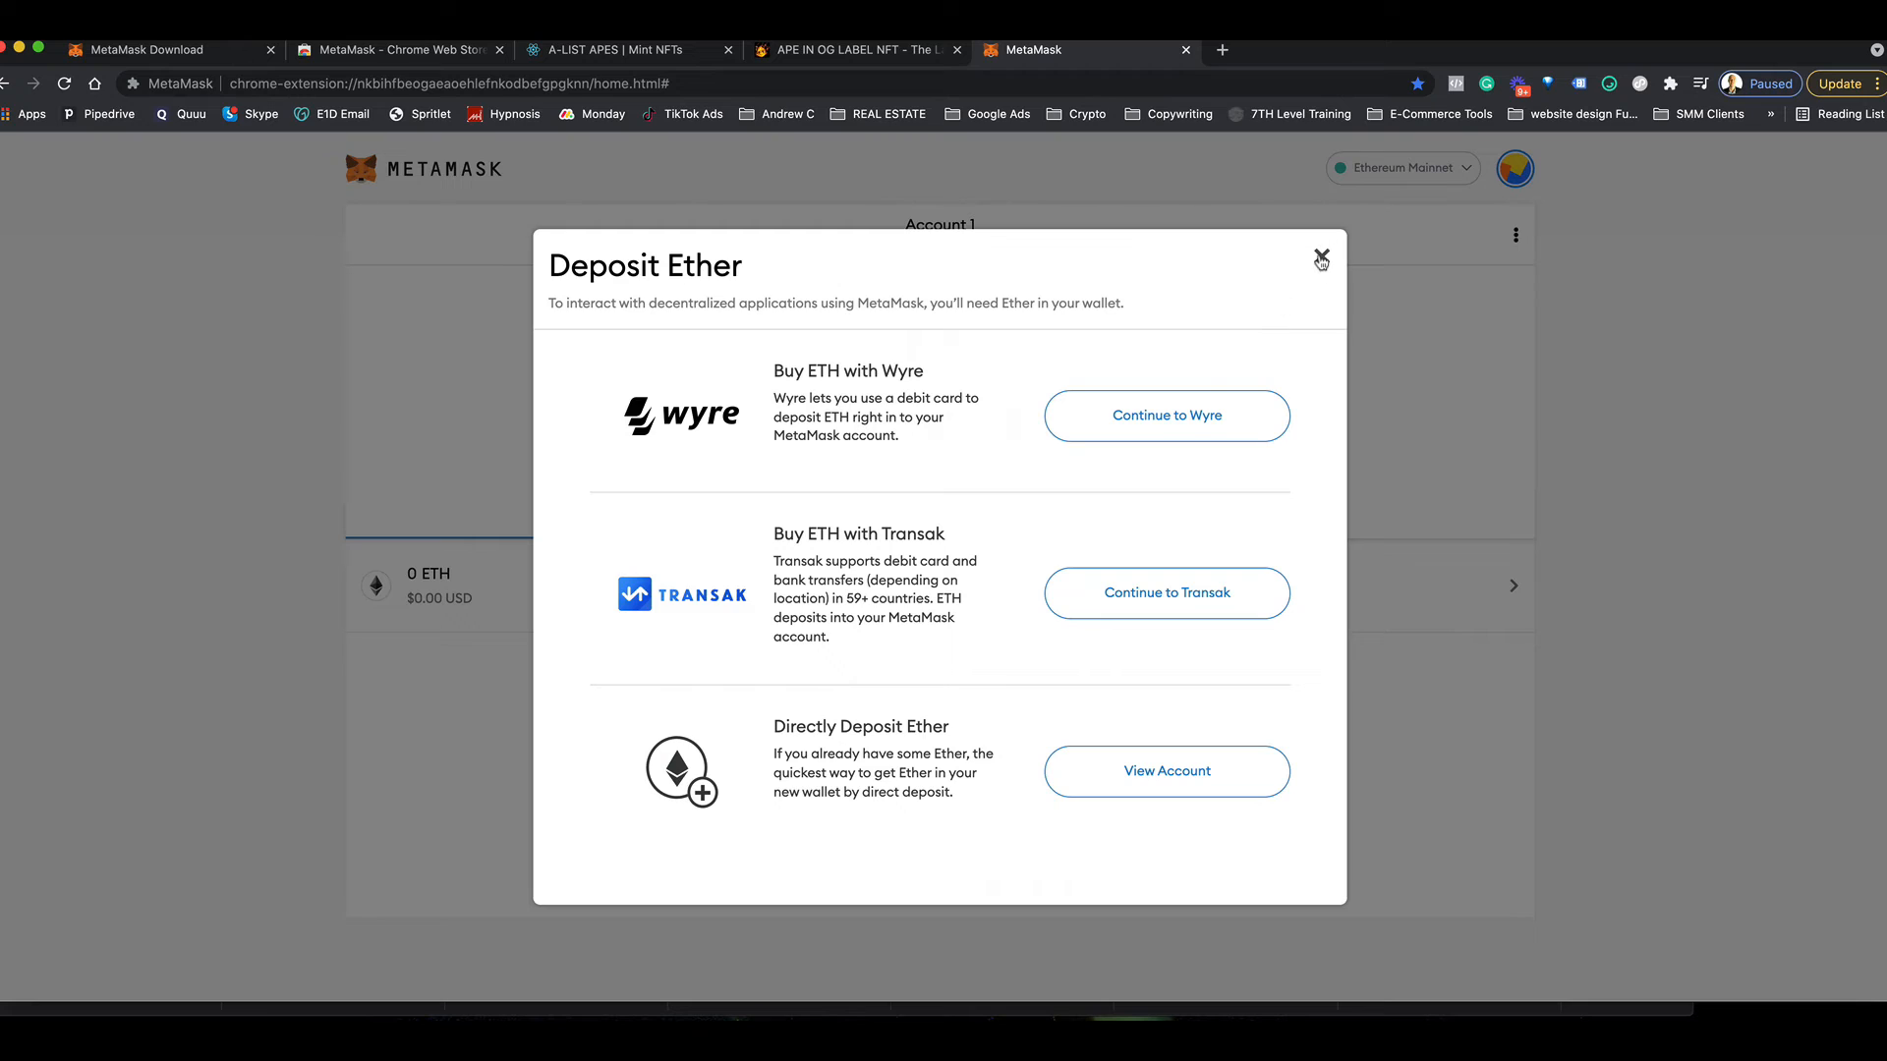
{"action": "mouse_move", "coordinate": [1293, 480]}
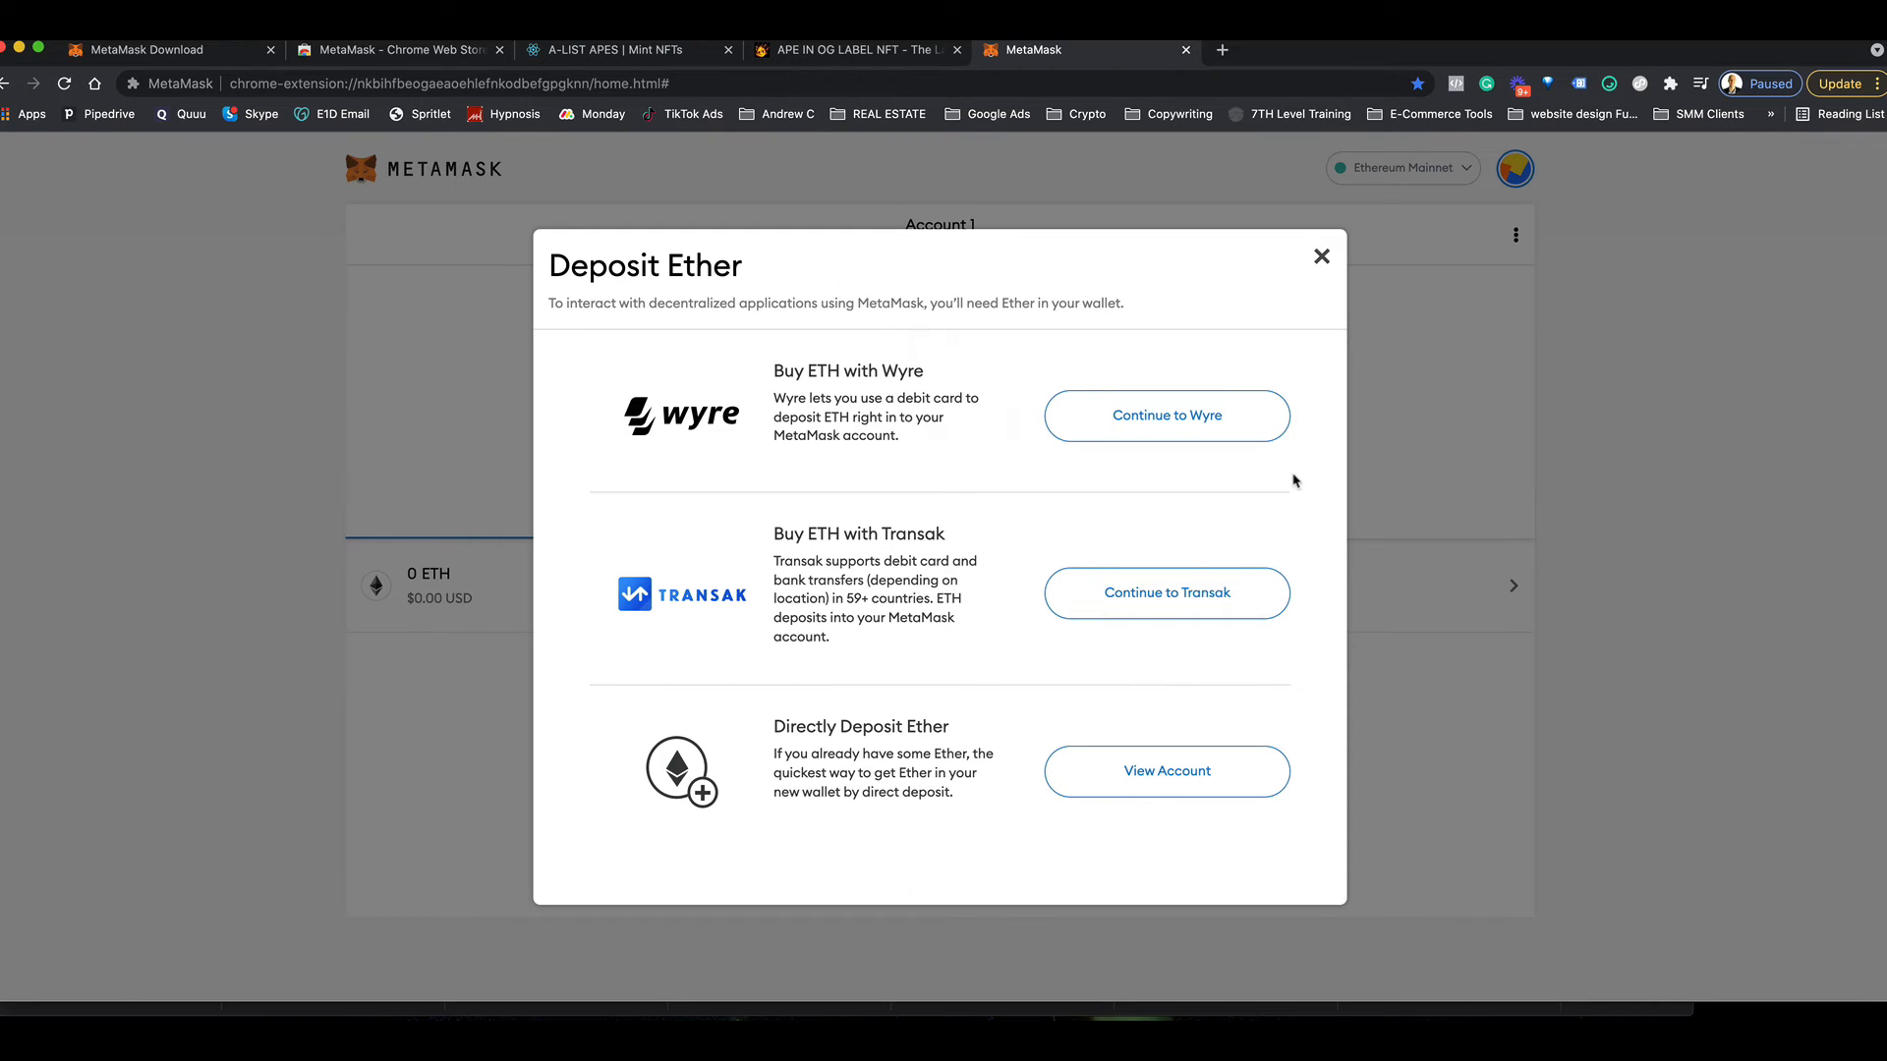
{"action": "mouse_move", "coordinate": [750, 488]}
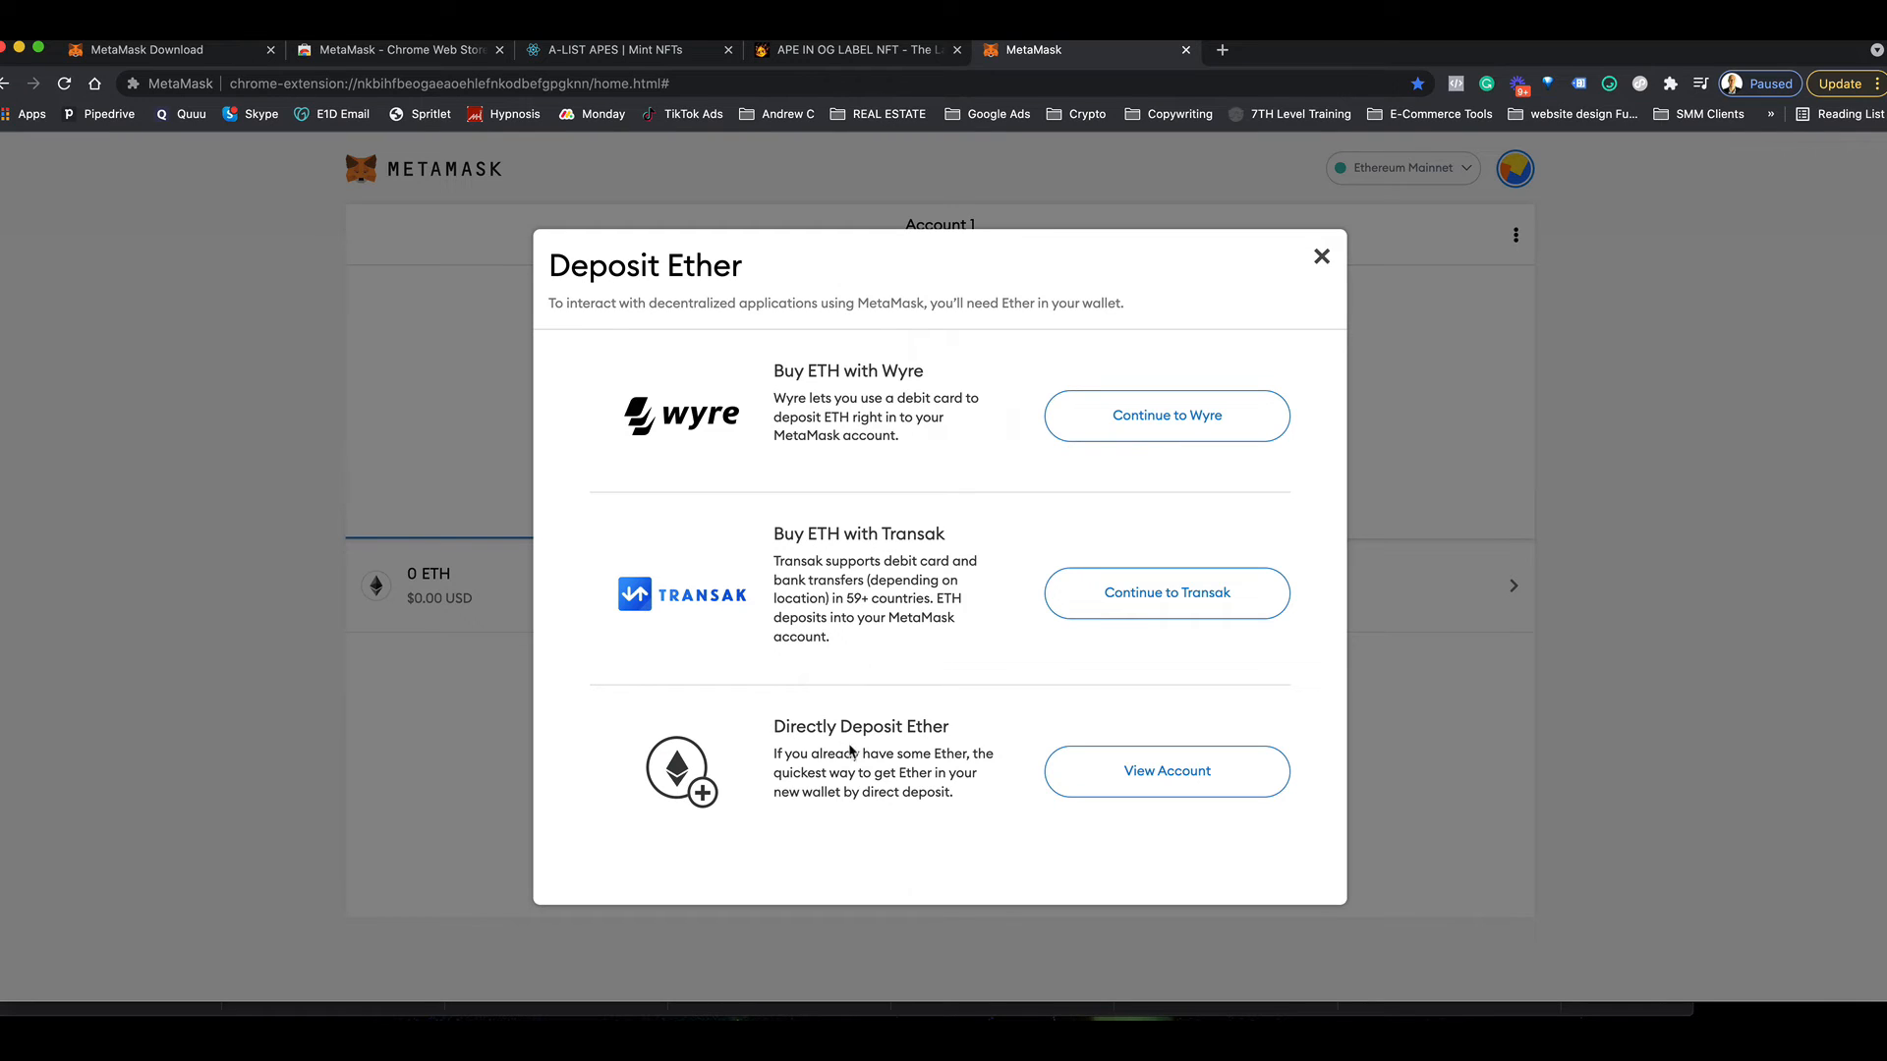
{"action": "mouse_move", "coordinate": [1012, 753]}
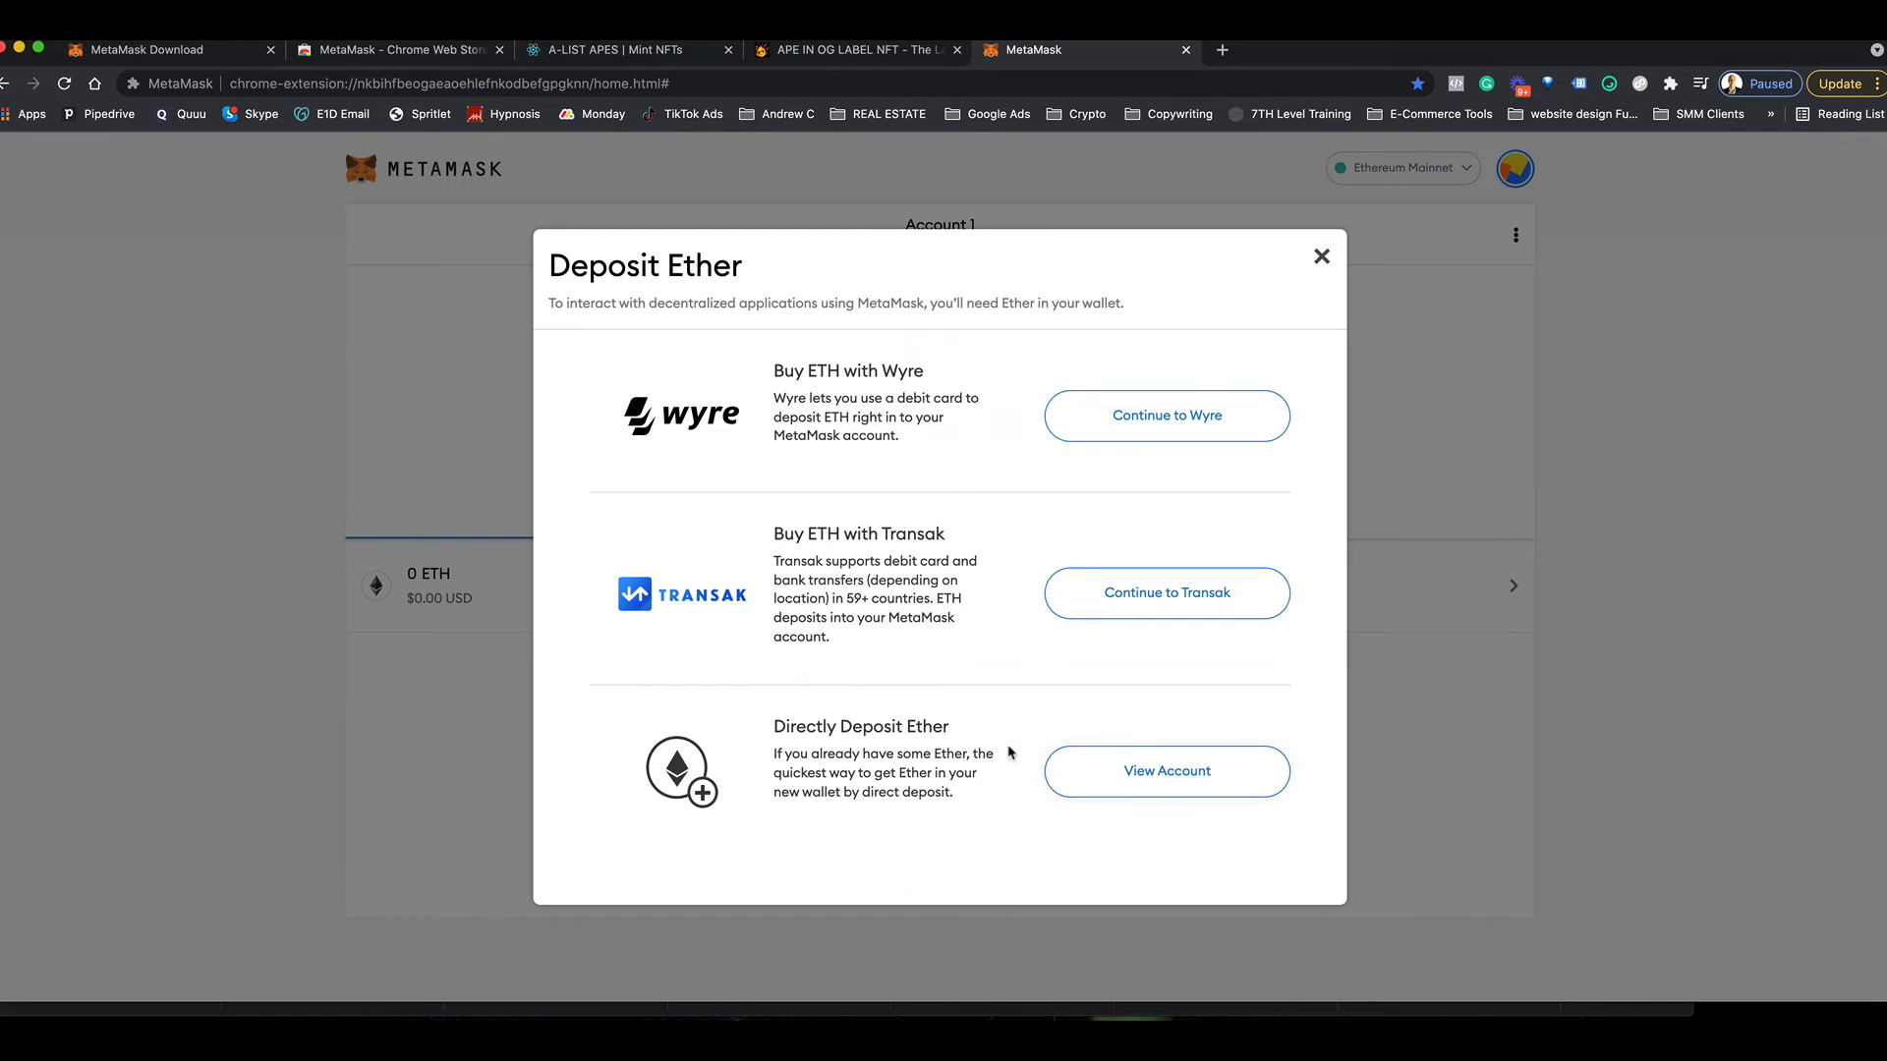
{"action": "mouse_move", "coordinate": [1320, 255]}
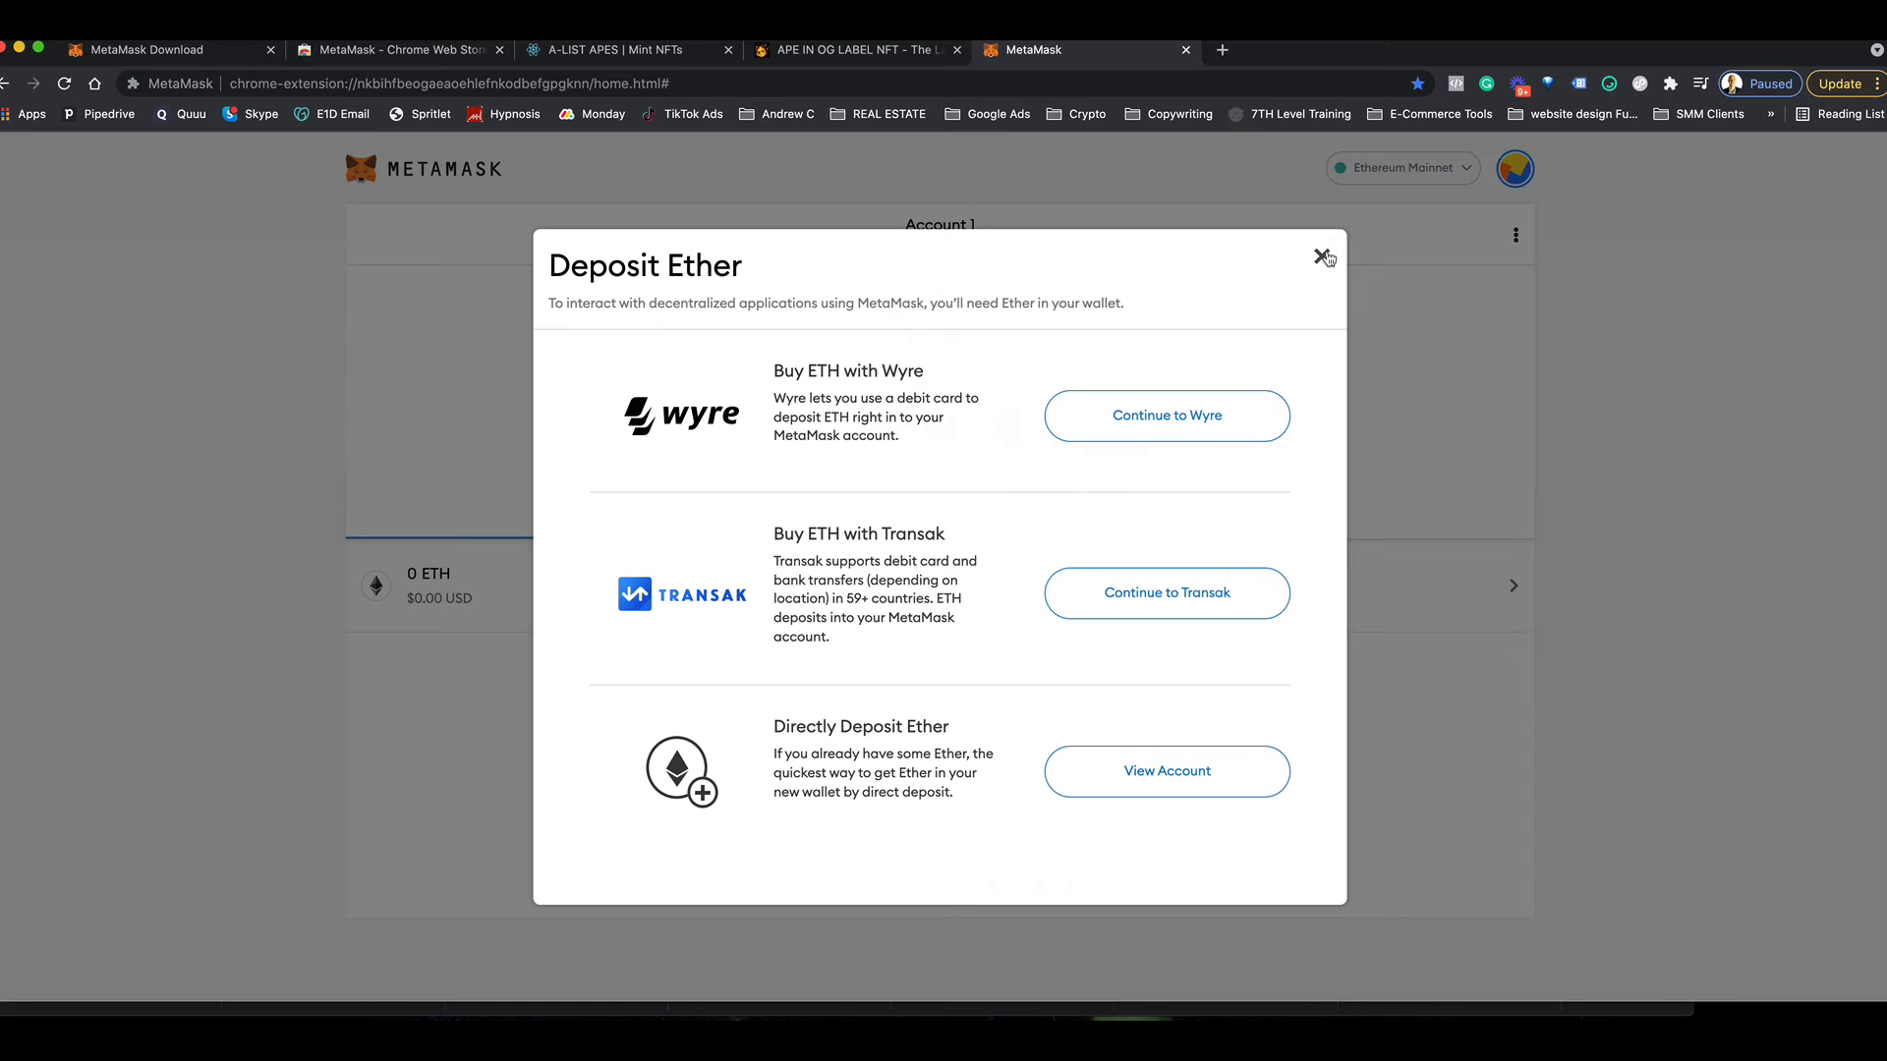
{"action": "mouse_move", "coordinate": [1278, 364]}
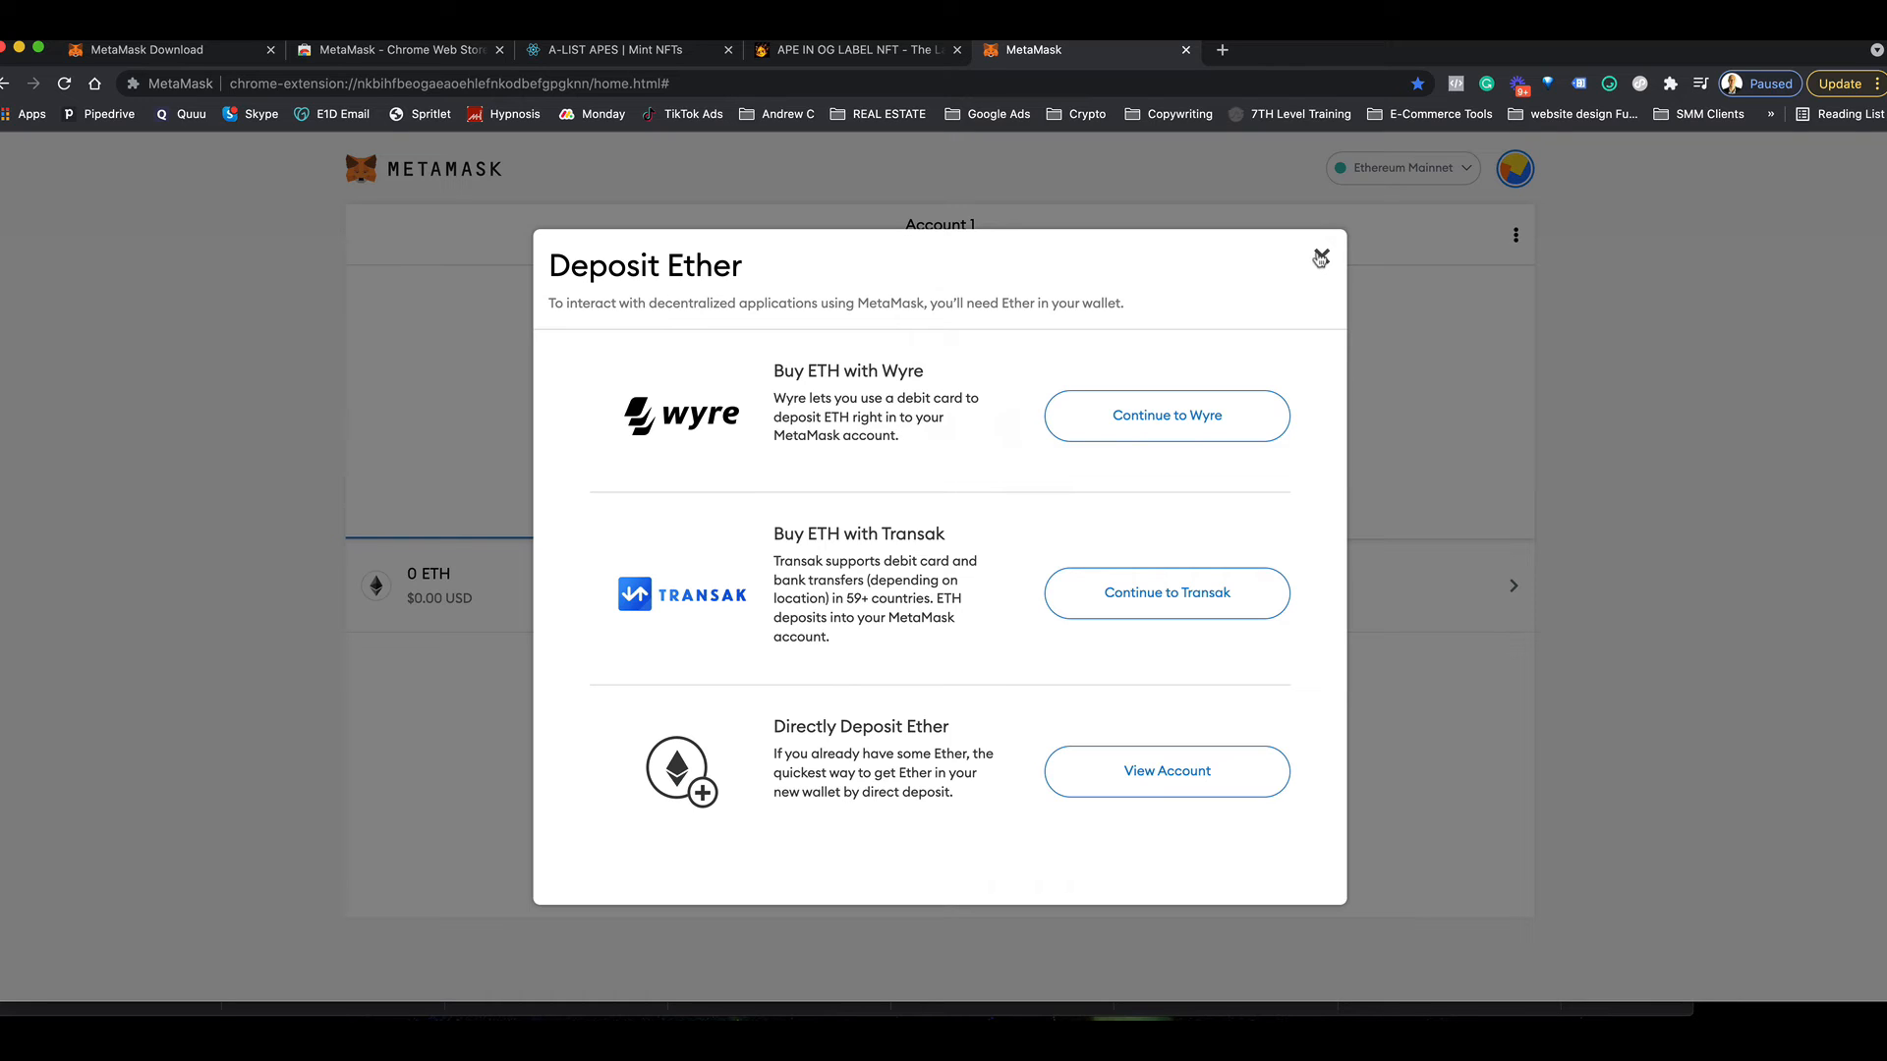
- Close the Deposit Ether dialog, return to the A-LIST APES tab and pin MetaMask from the Extensions menu
{"action": "left_click", "coordinate": [1320, 255]}
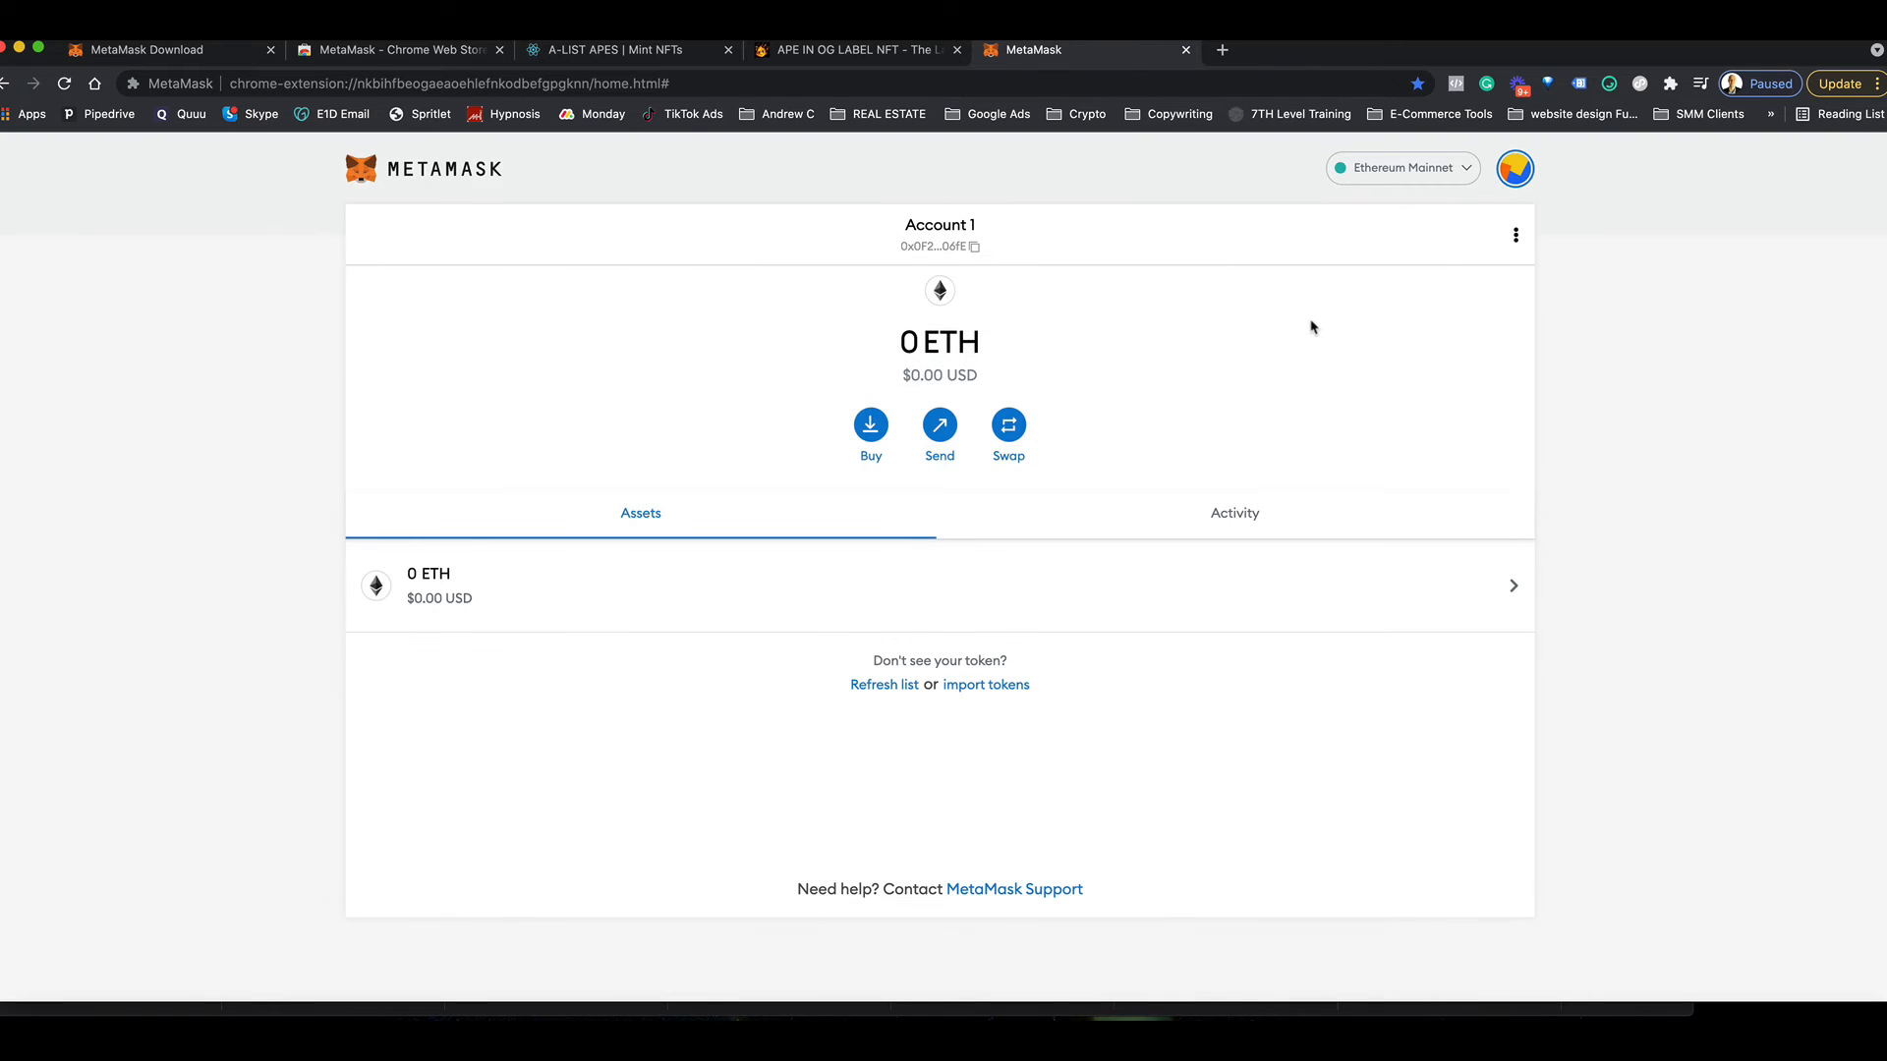
{"action": "mouse_move", "coordinate": [739, 222]}
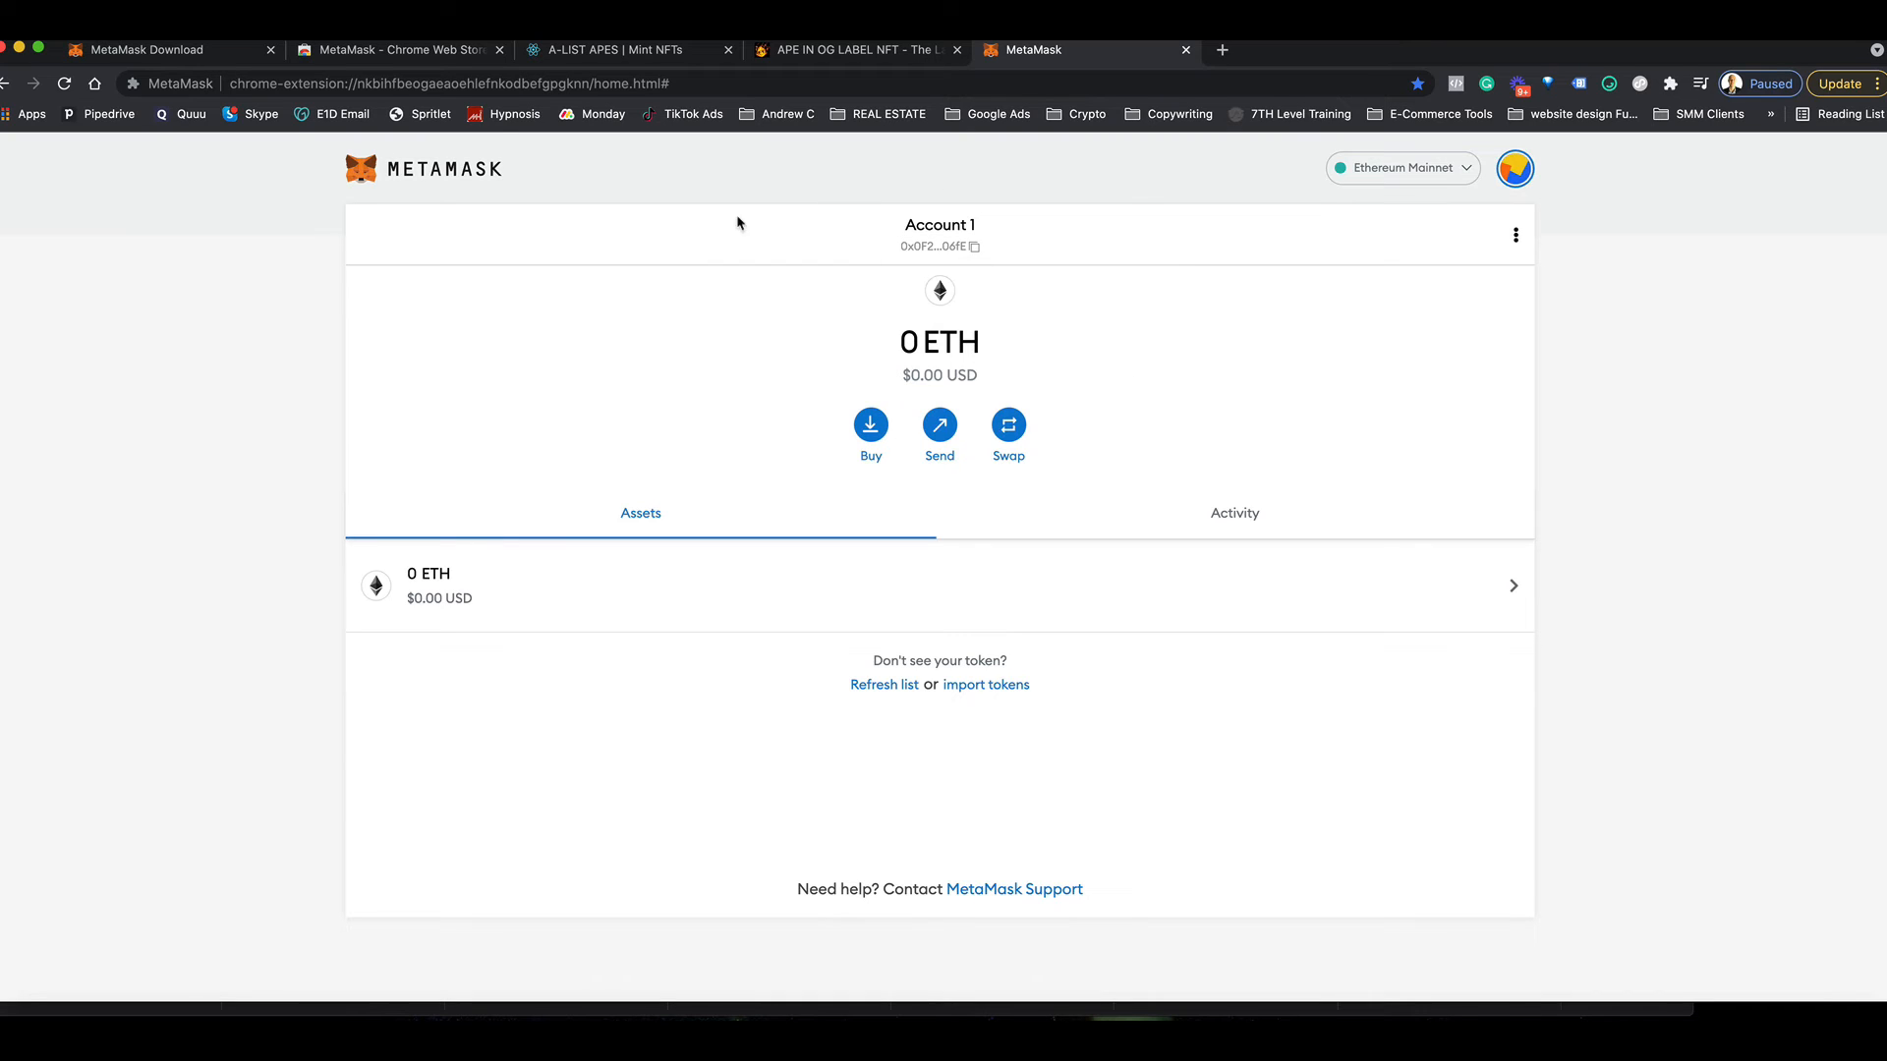
{"action": "mouse_move", "coordinate": [1168, 409]}
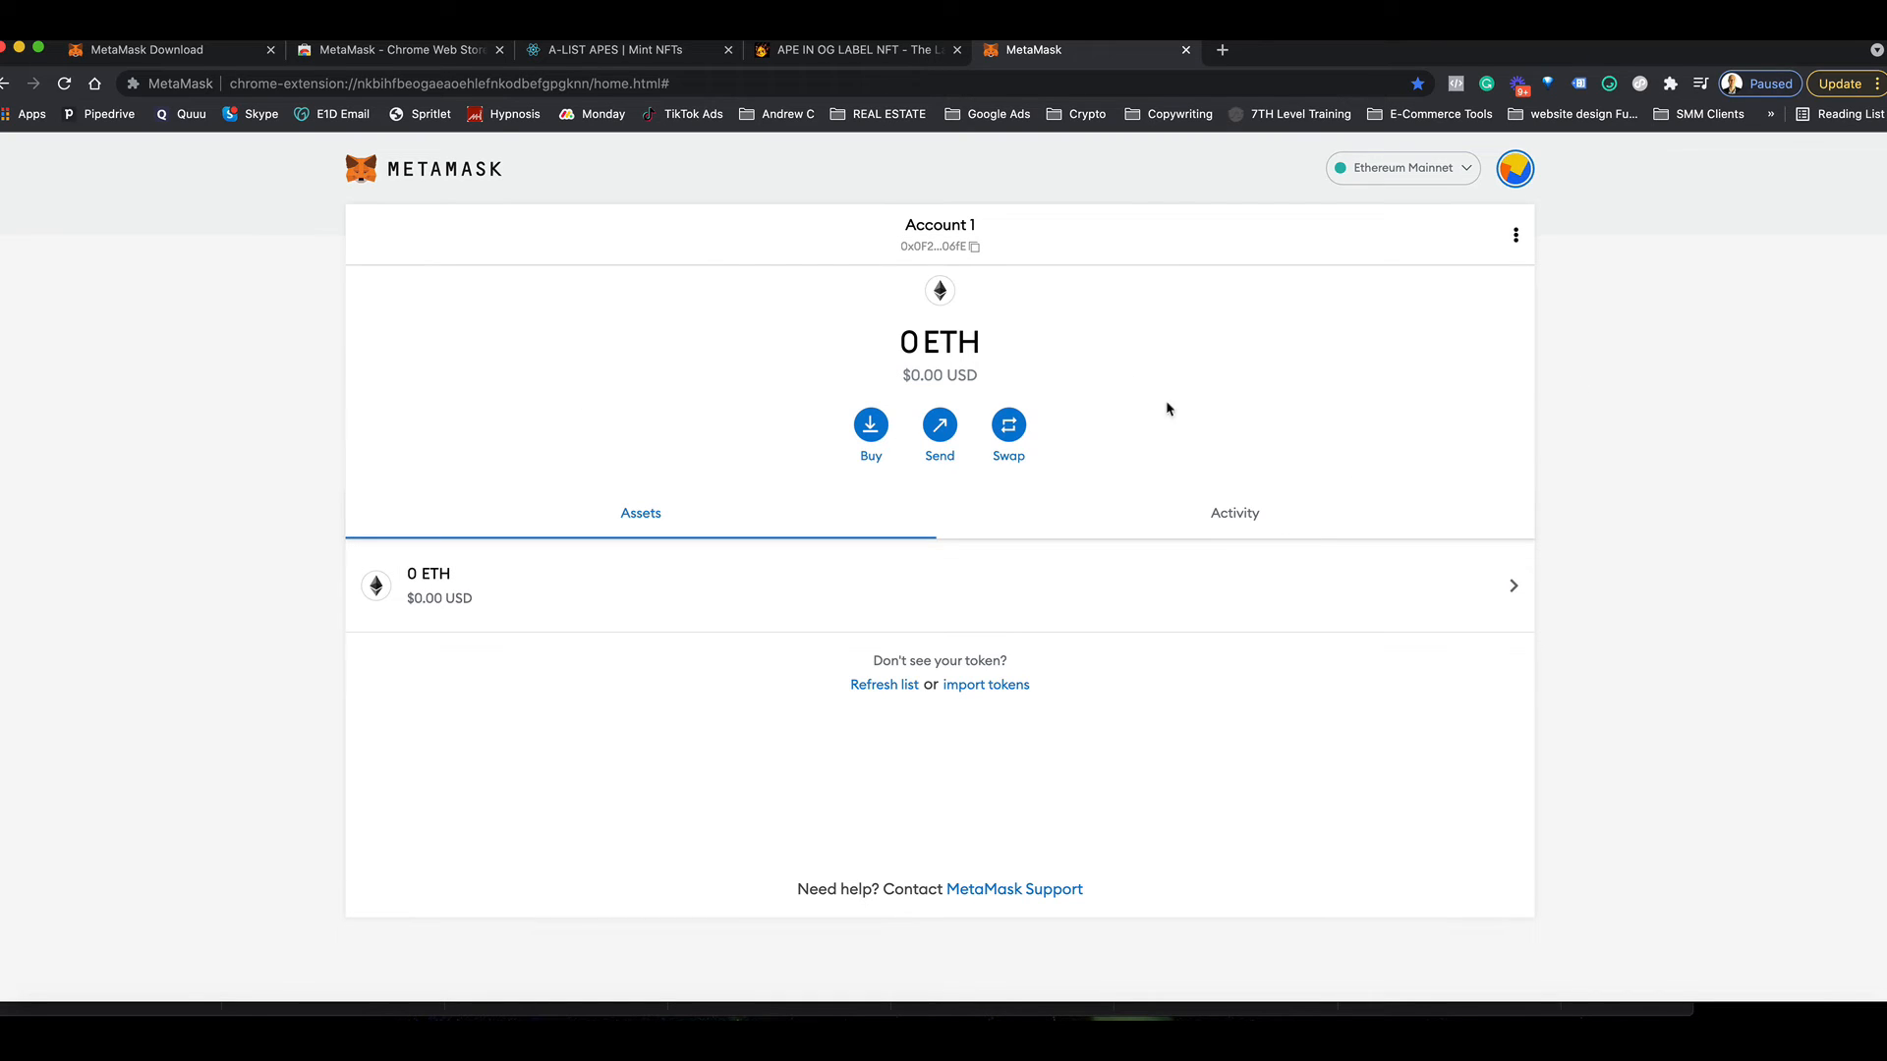
{"action": "mouse_move", "coordinate": [1120, 314]}
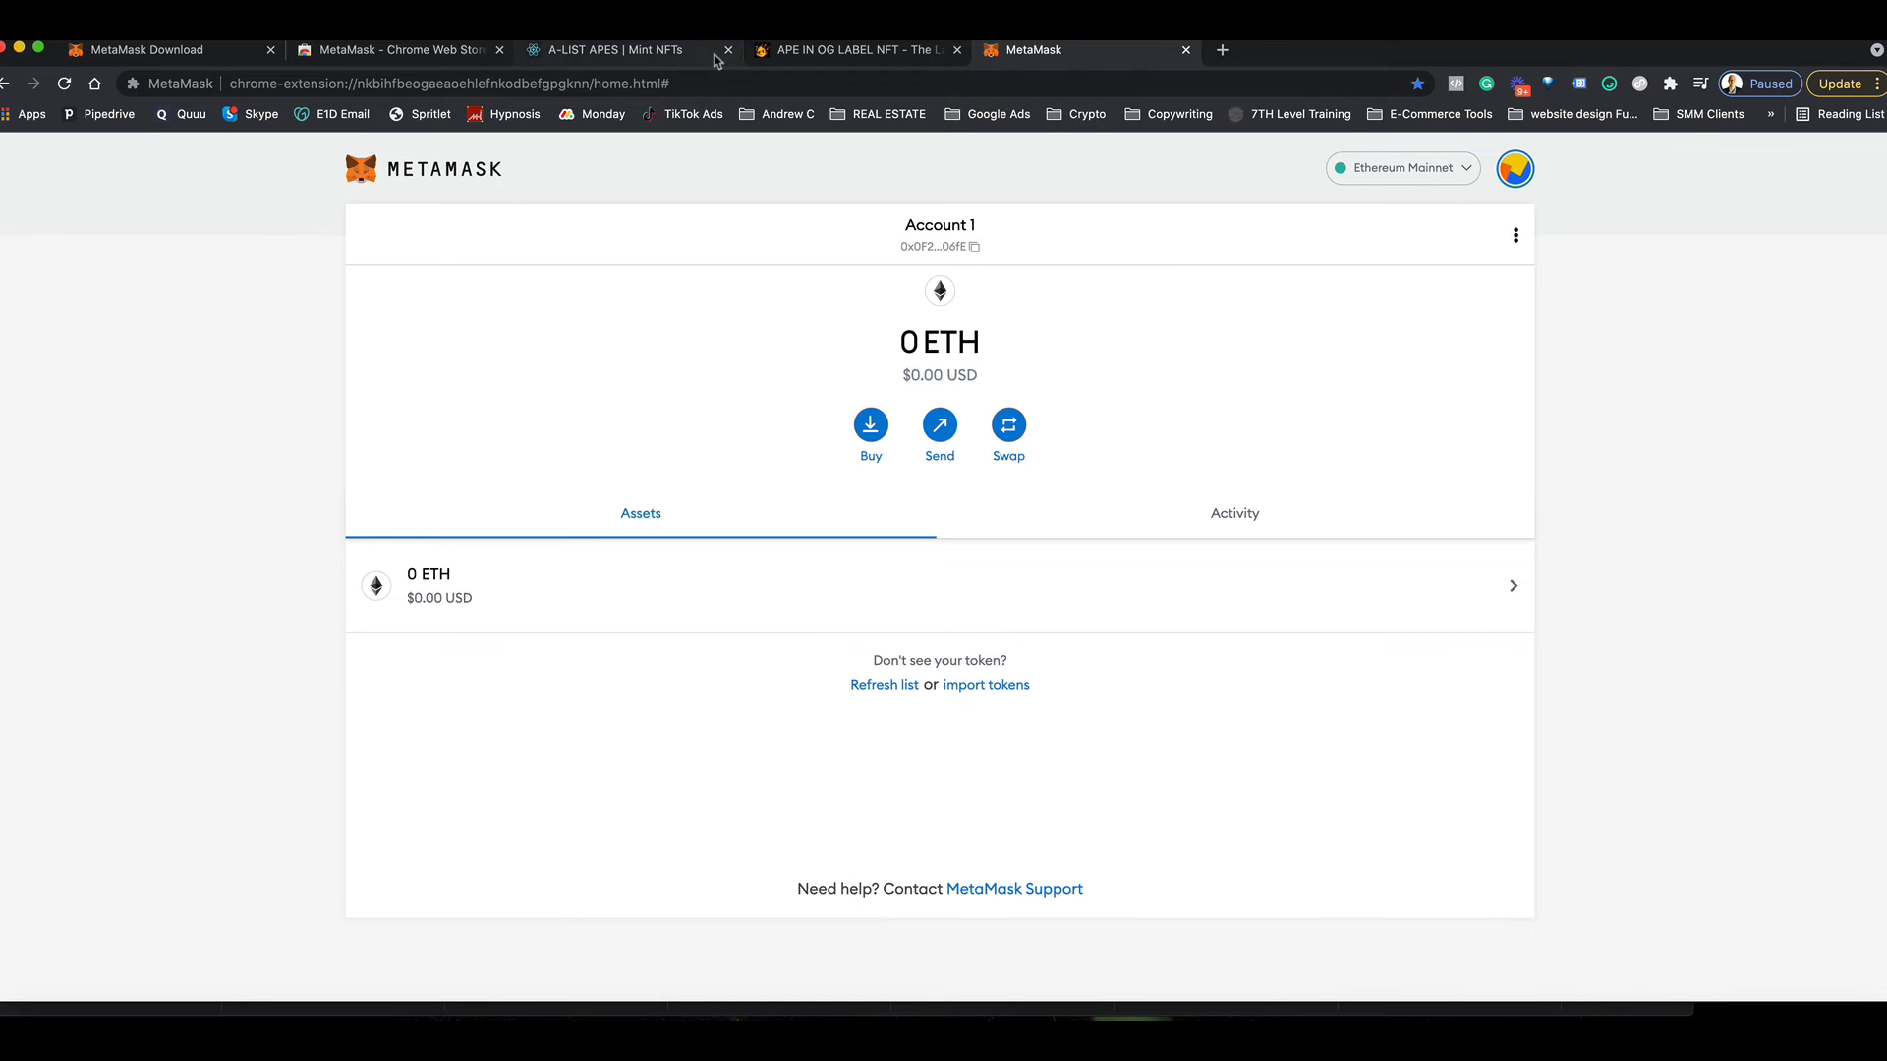
{"action": "left_click", "coordinate": [613, 49]}
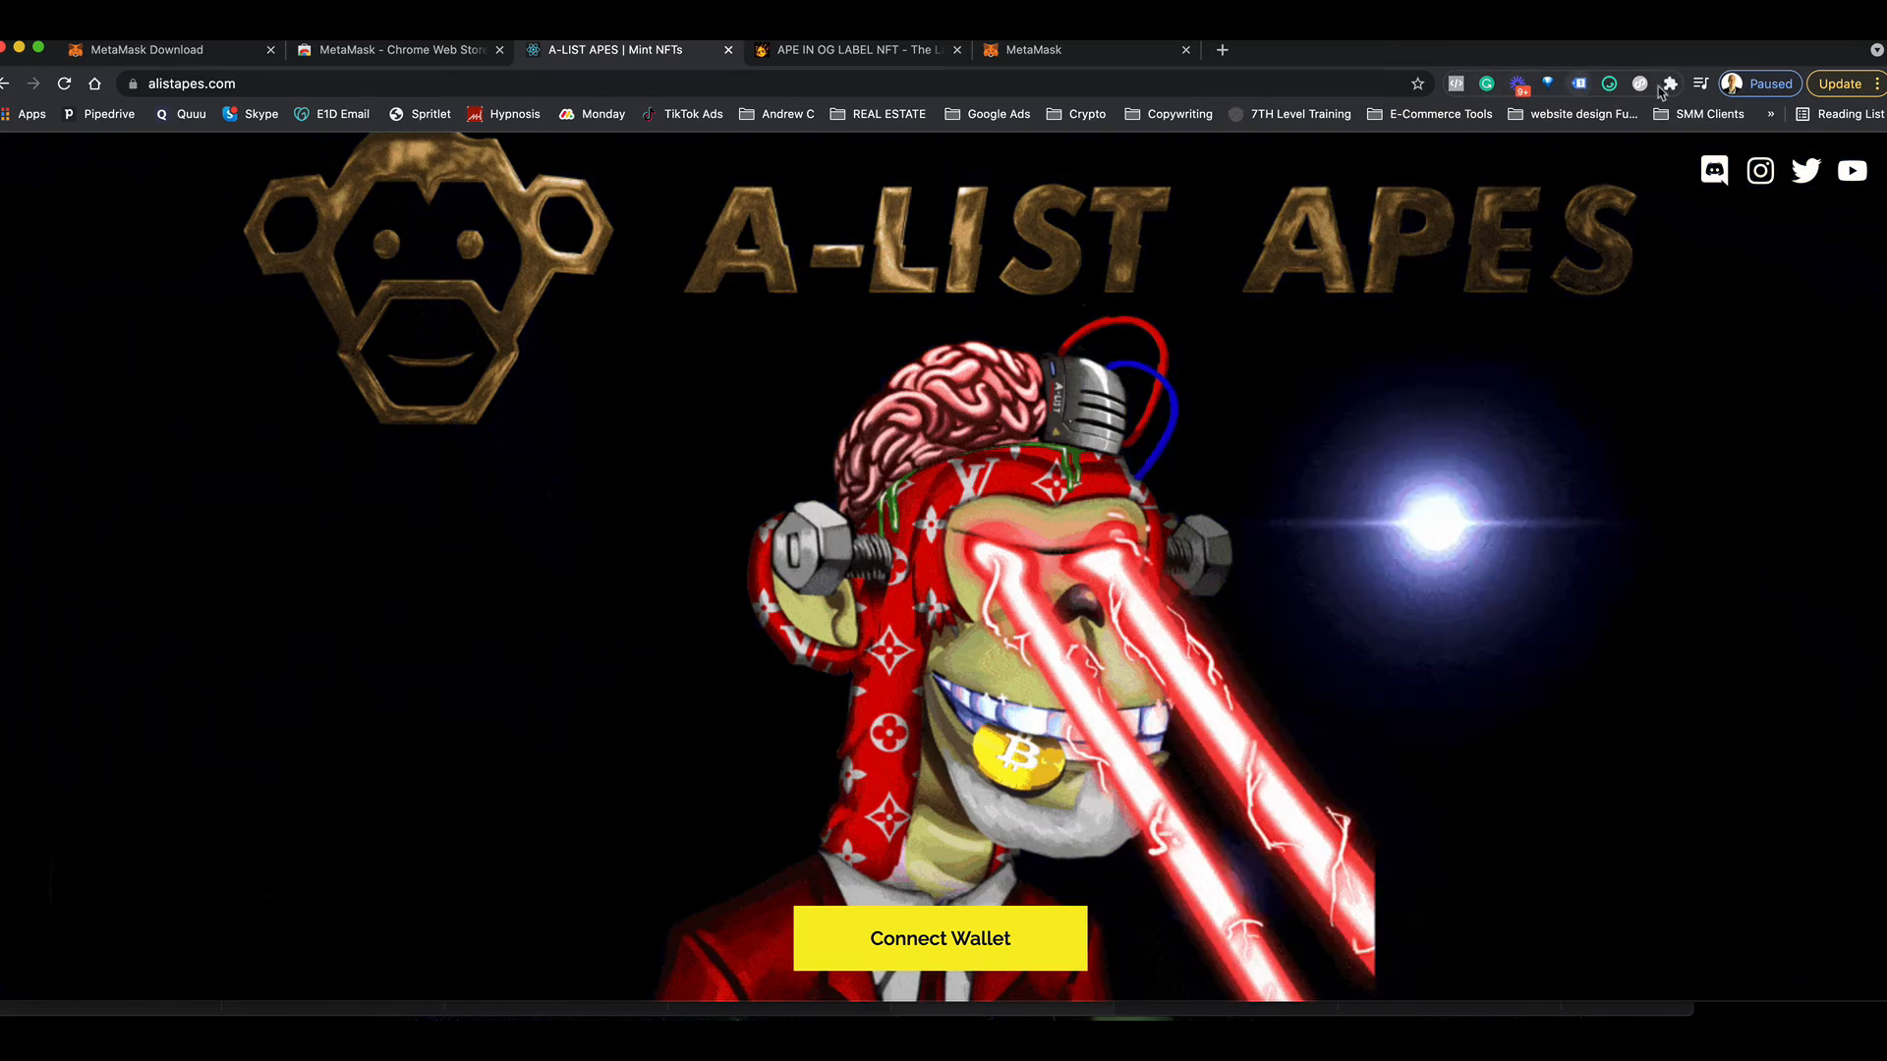
{"action": "left_click", "coordinate": [1667, 83]}
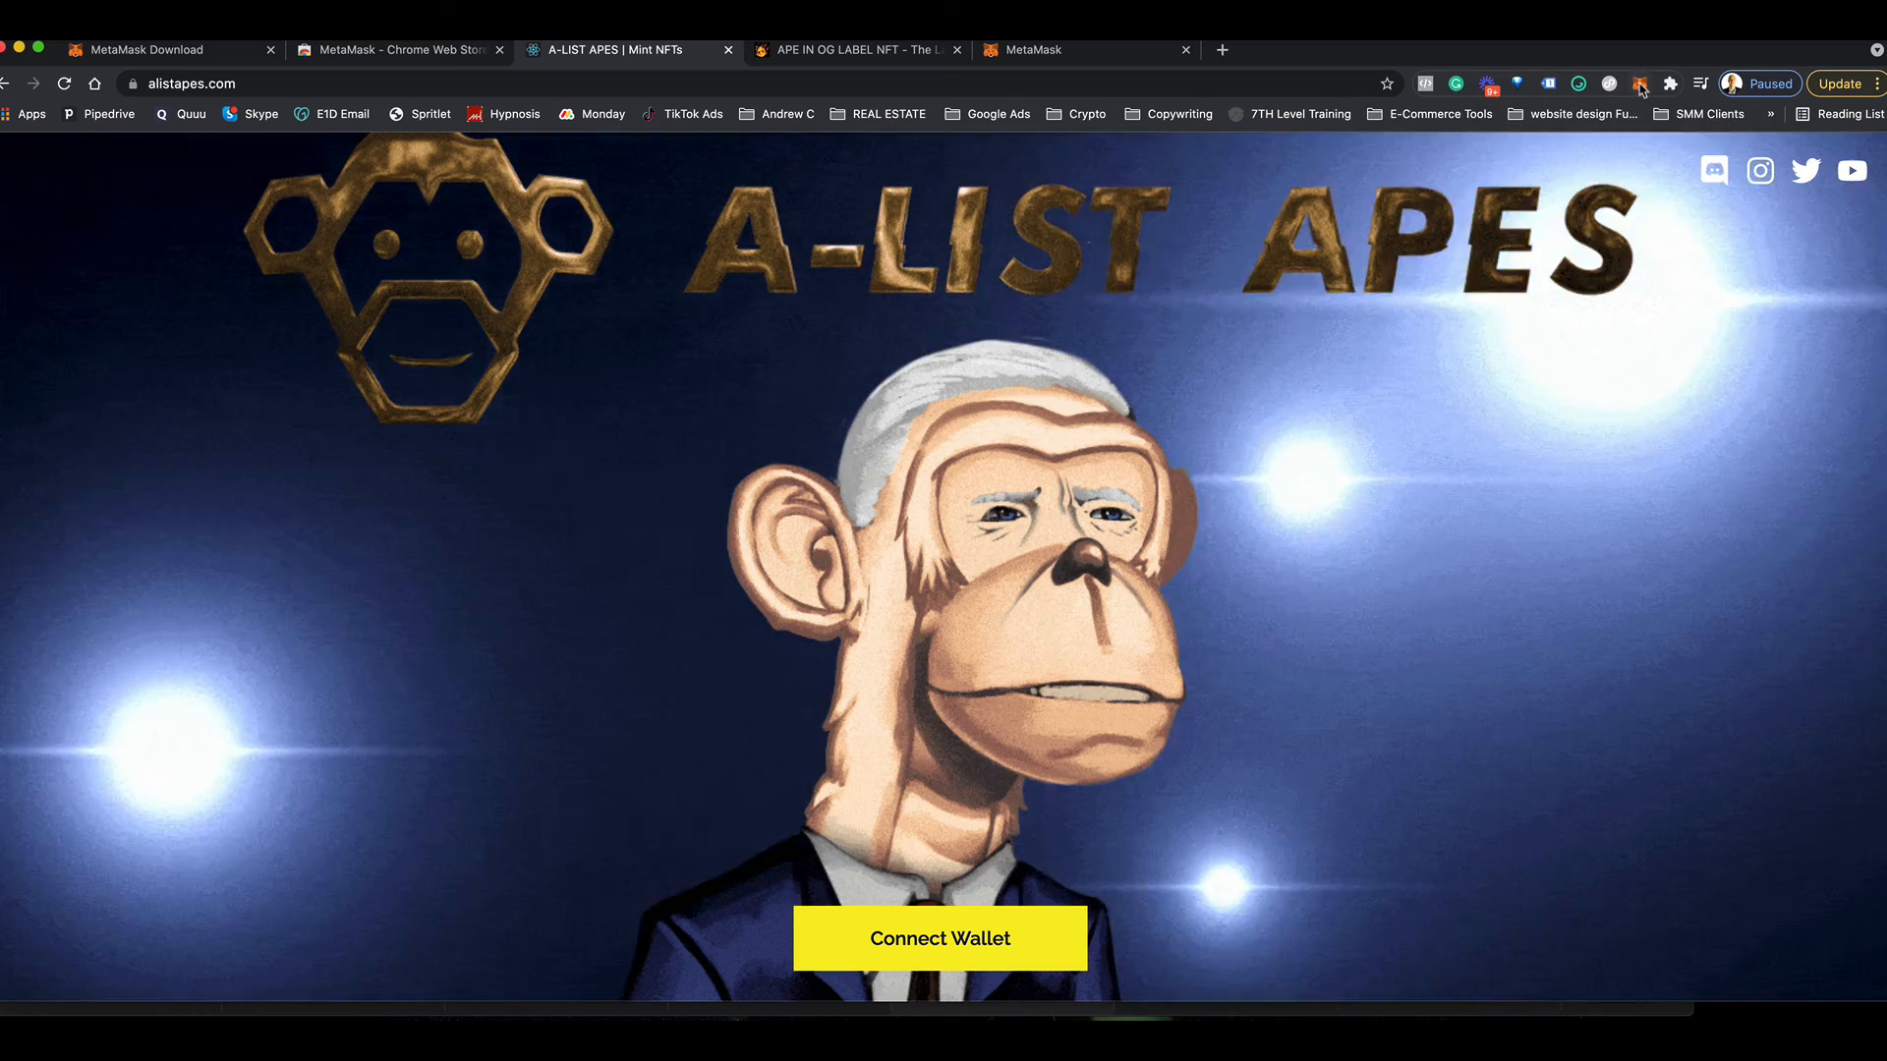
{"action": "left_click", "coordinate": [1643, 55]}
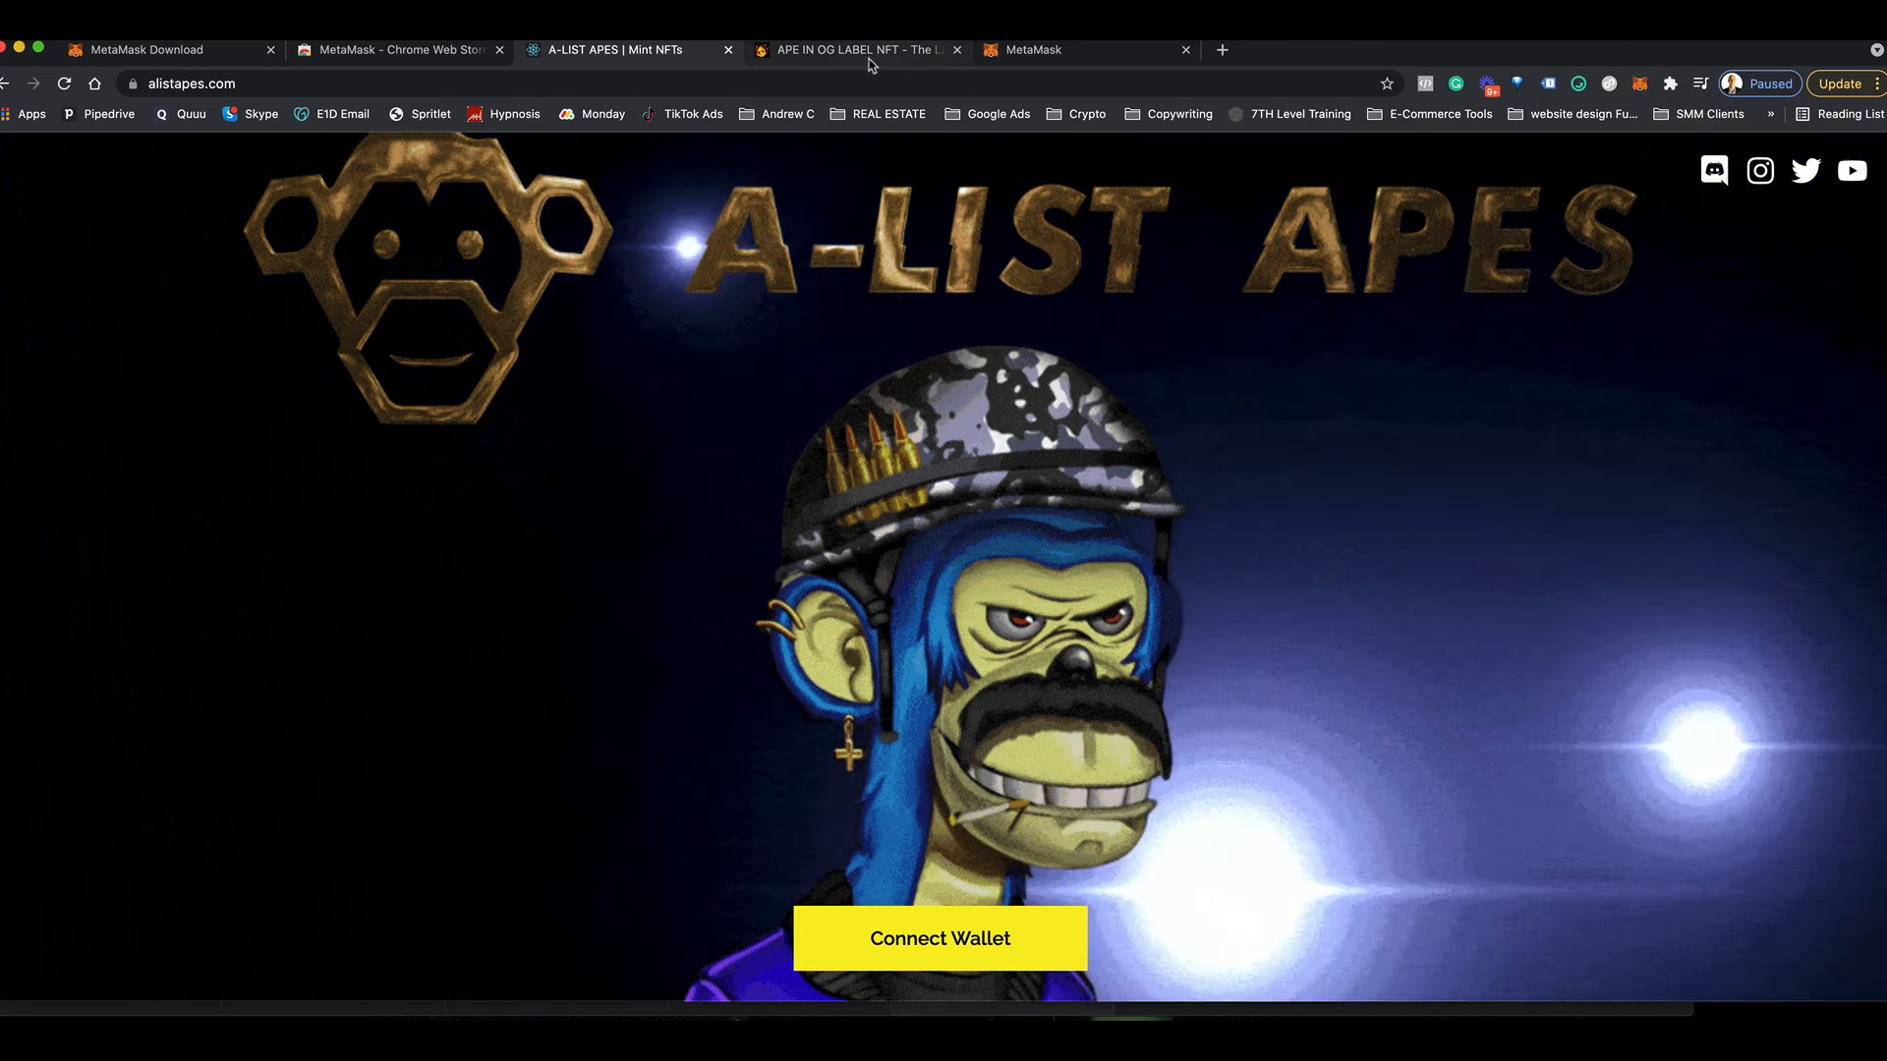
- Switch to the apein.com mint page and set the token amount slider to 4
{"action": "left_click", "coordinate": [853, 50]}
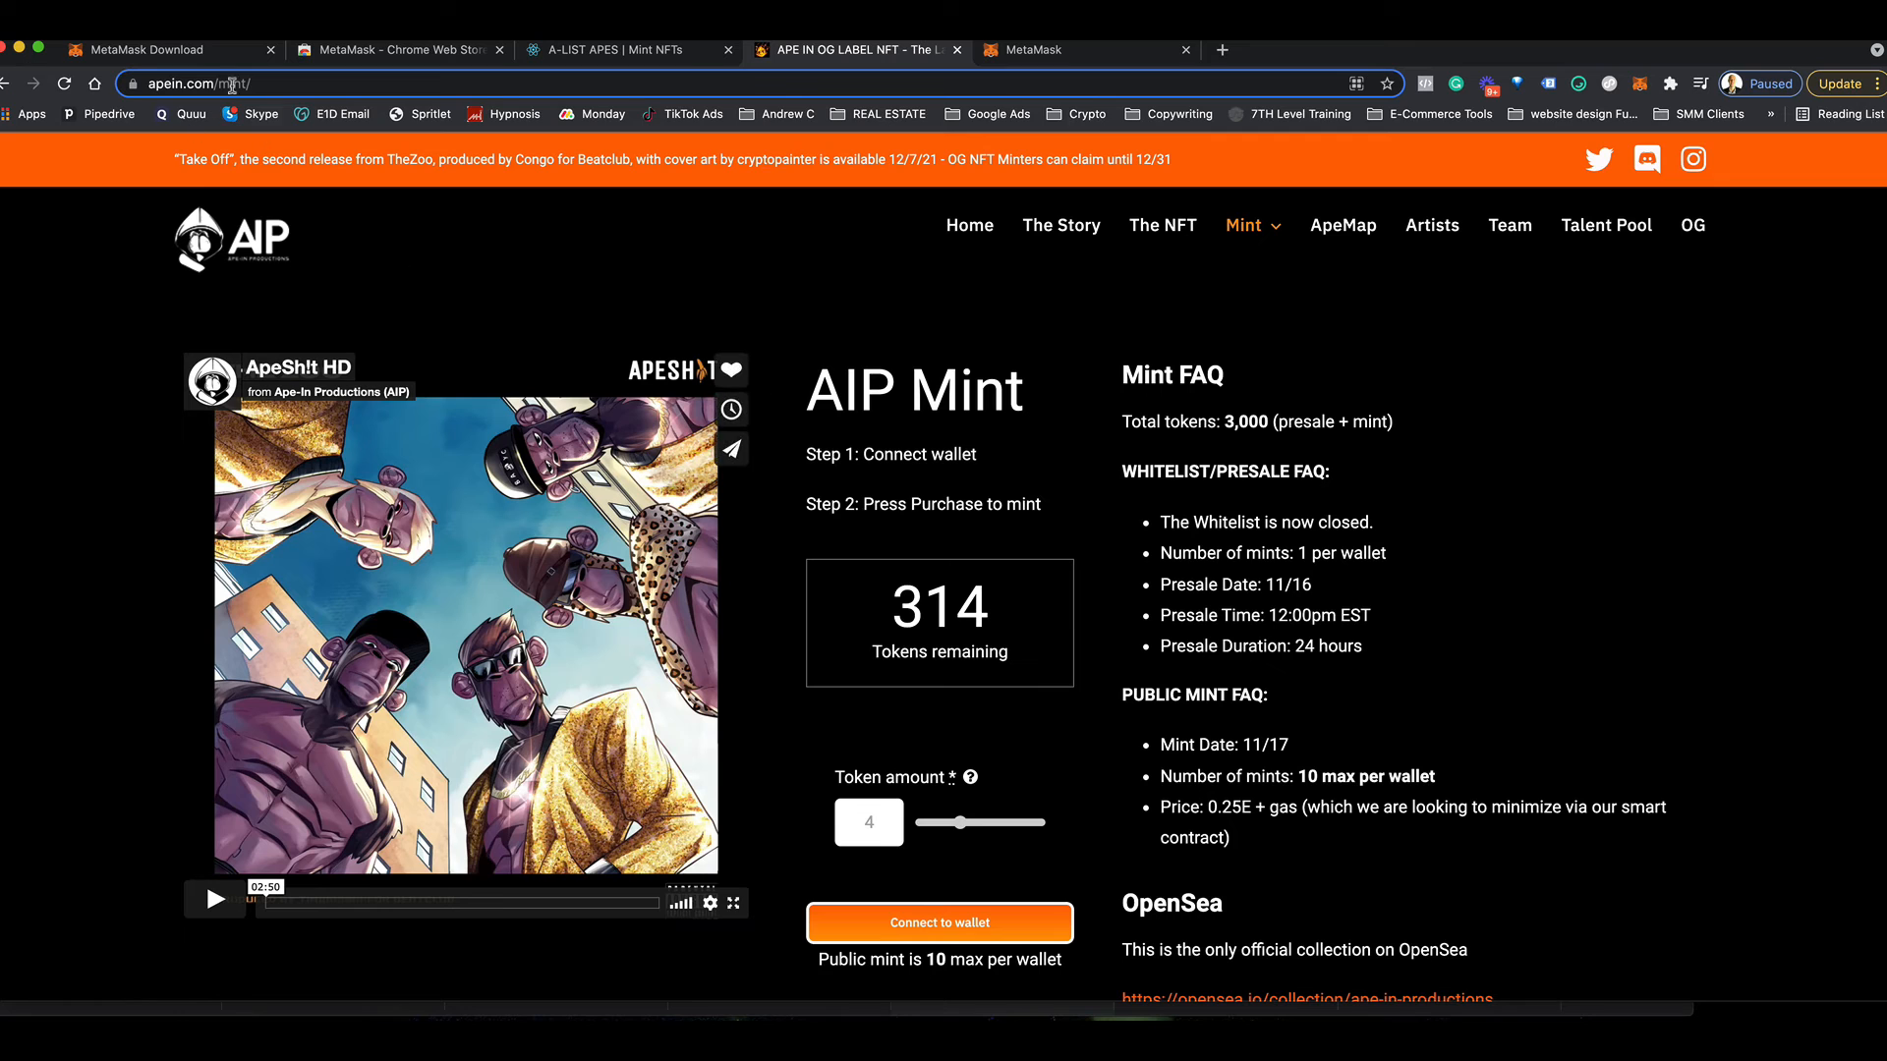
{"action": "mouse_move", "coordinate": [1063, 264]}
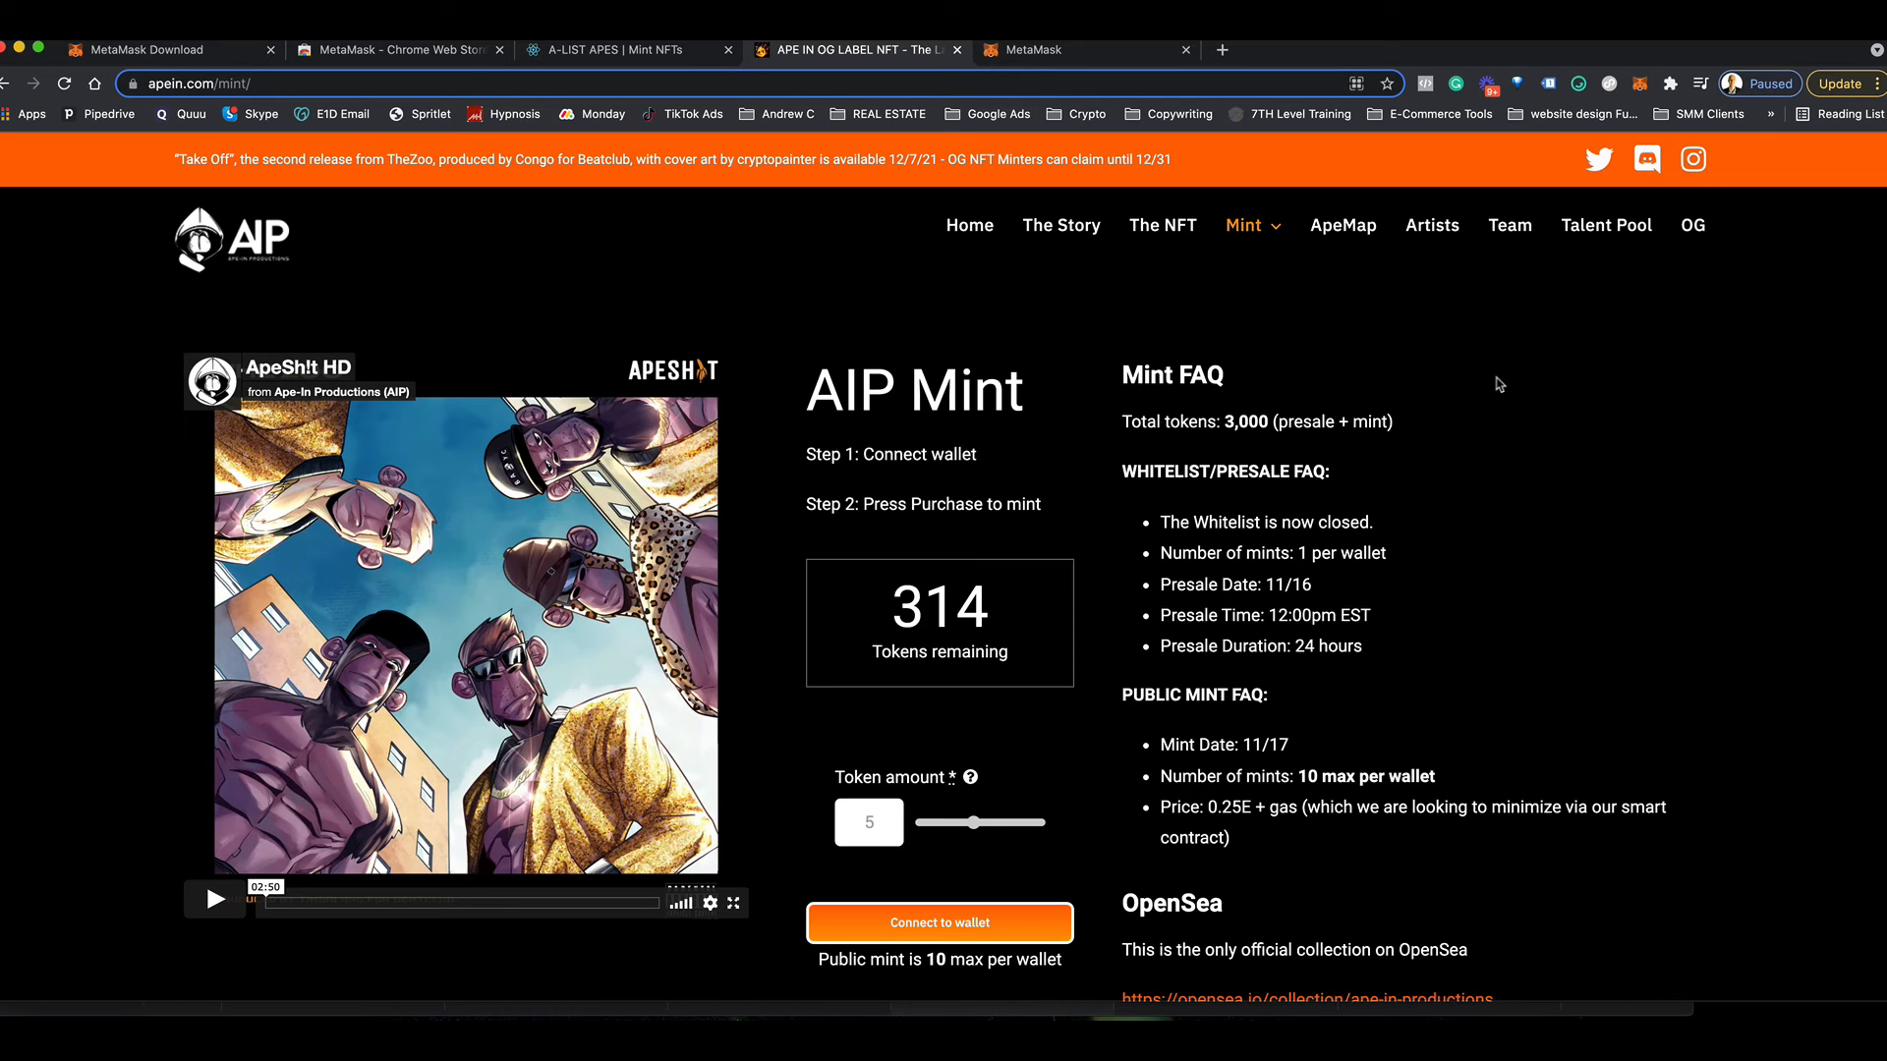
{"action": "mouse_move", "coordinate": [984, 853]}
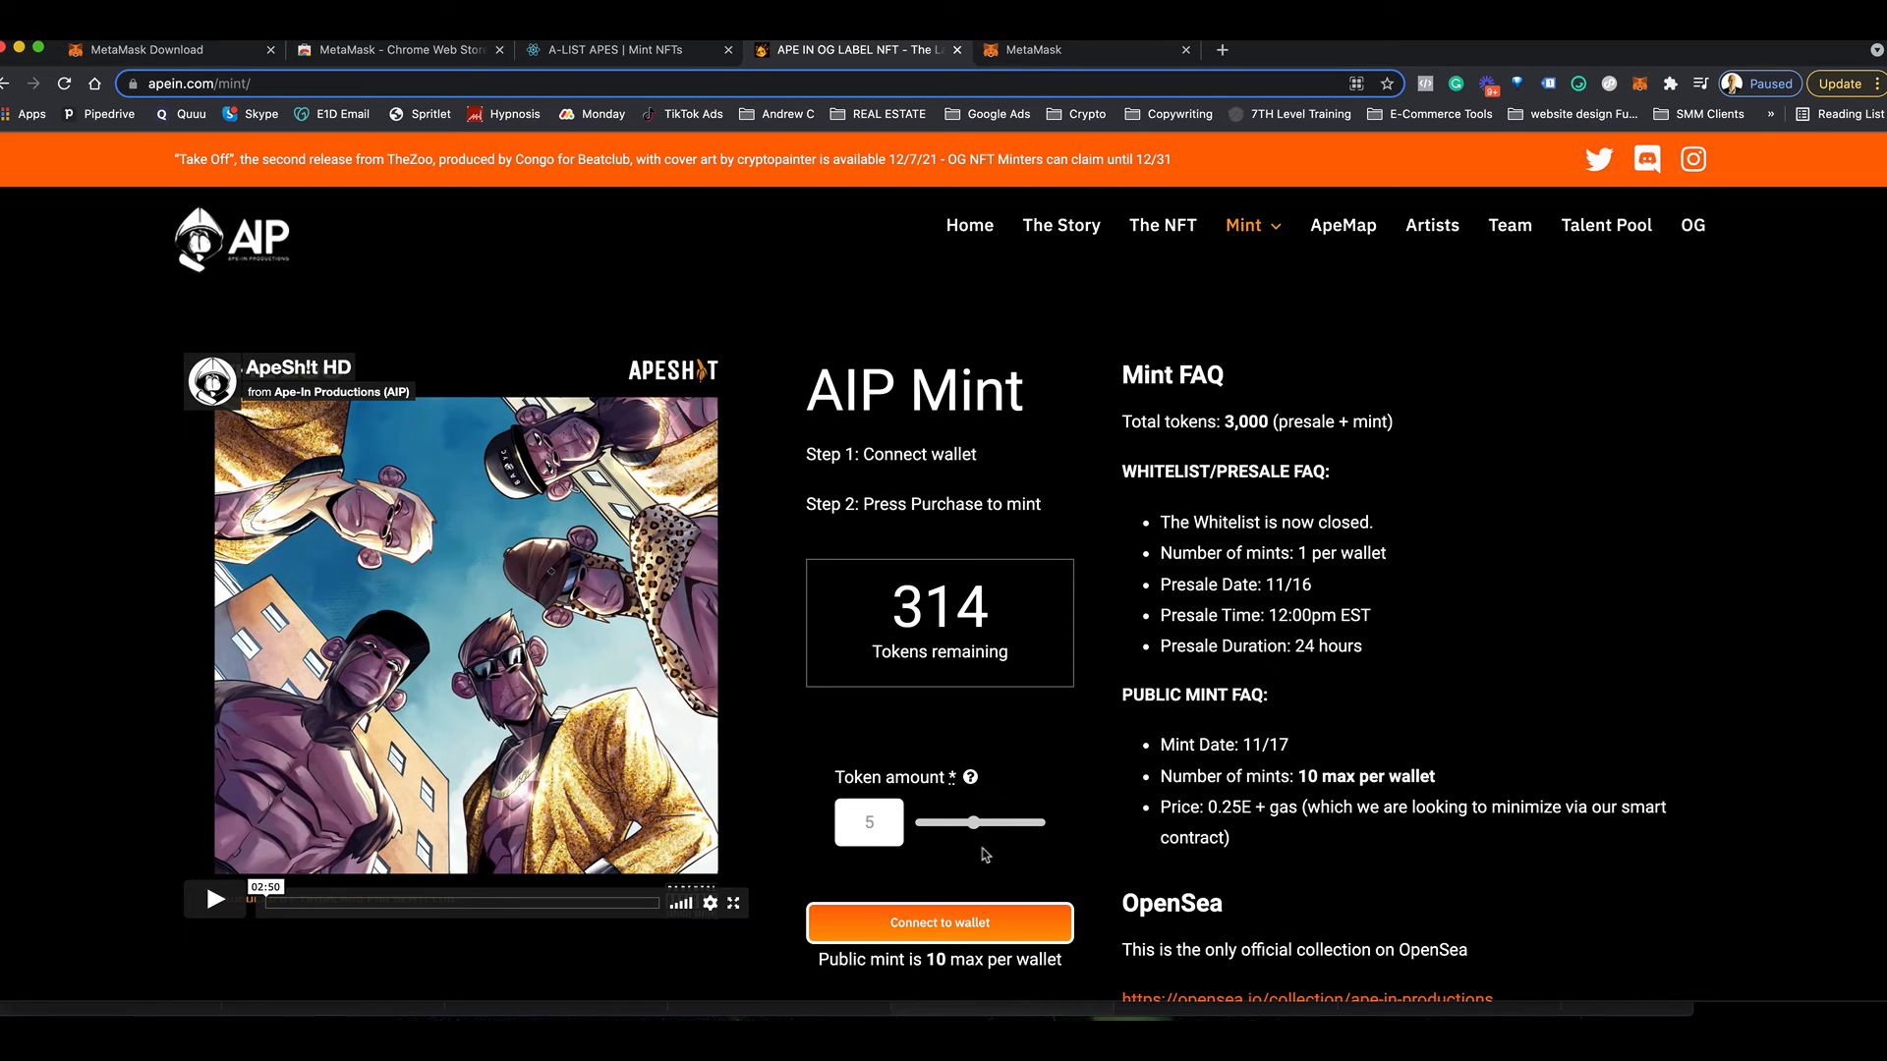
{"action": "left_click_drag", "start_coordinate": [963, 823], "coordinate": [942, 825]}
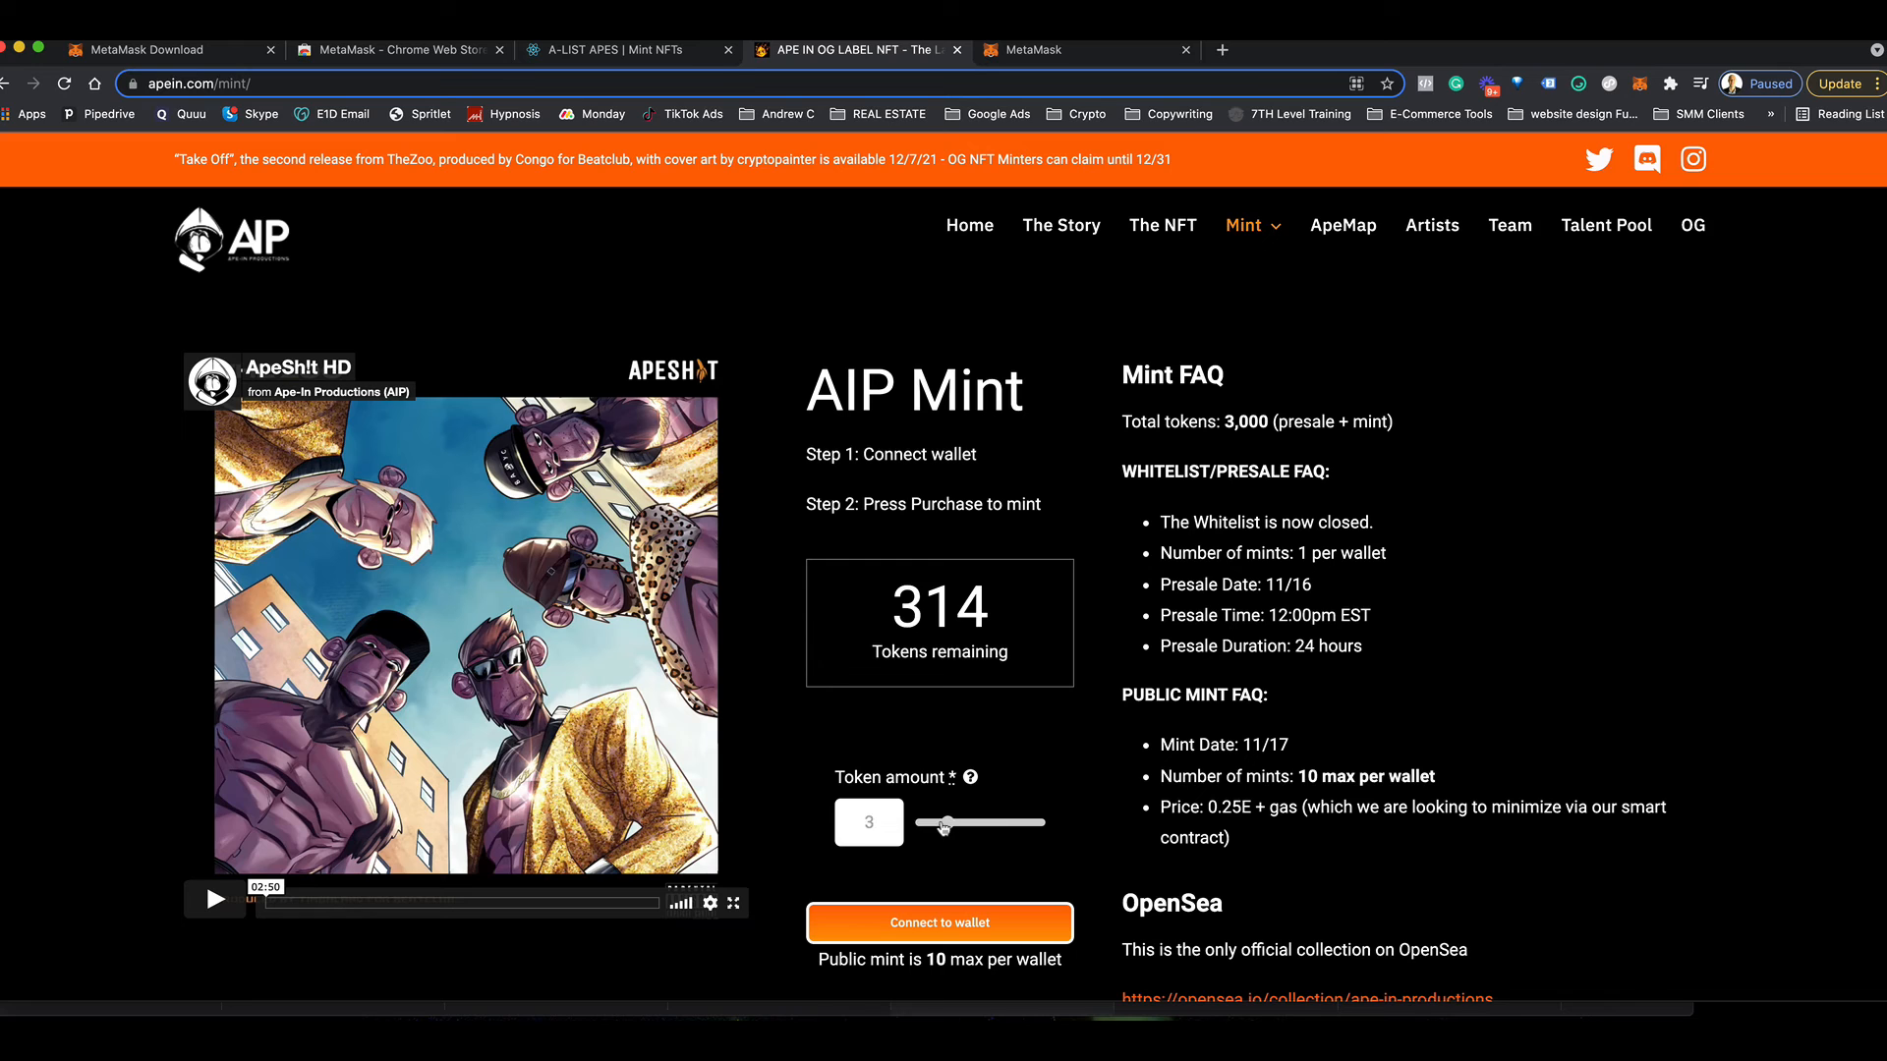
{"action": "left_click_drag", "start_coordinate": [942, 823], "coordinate": [957, 824]}
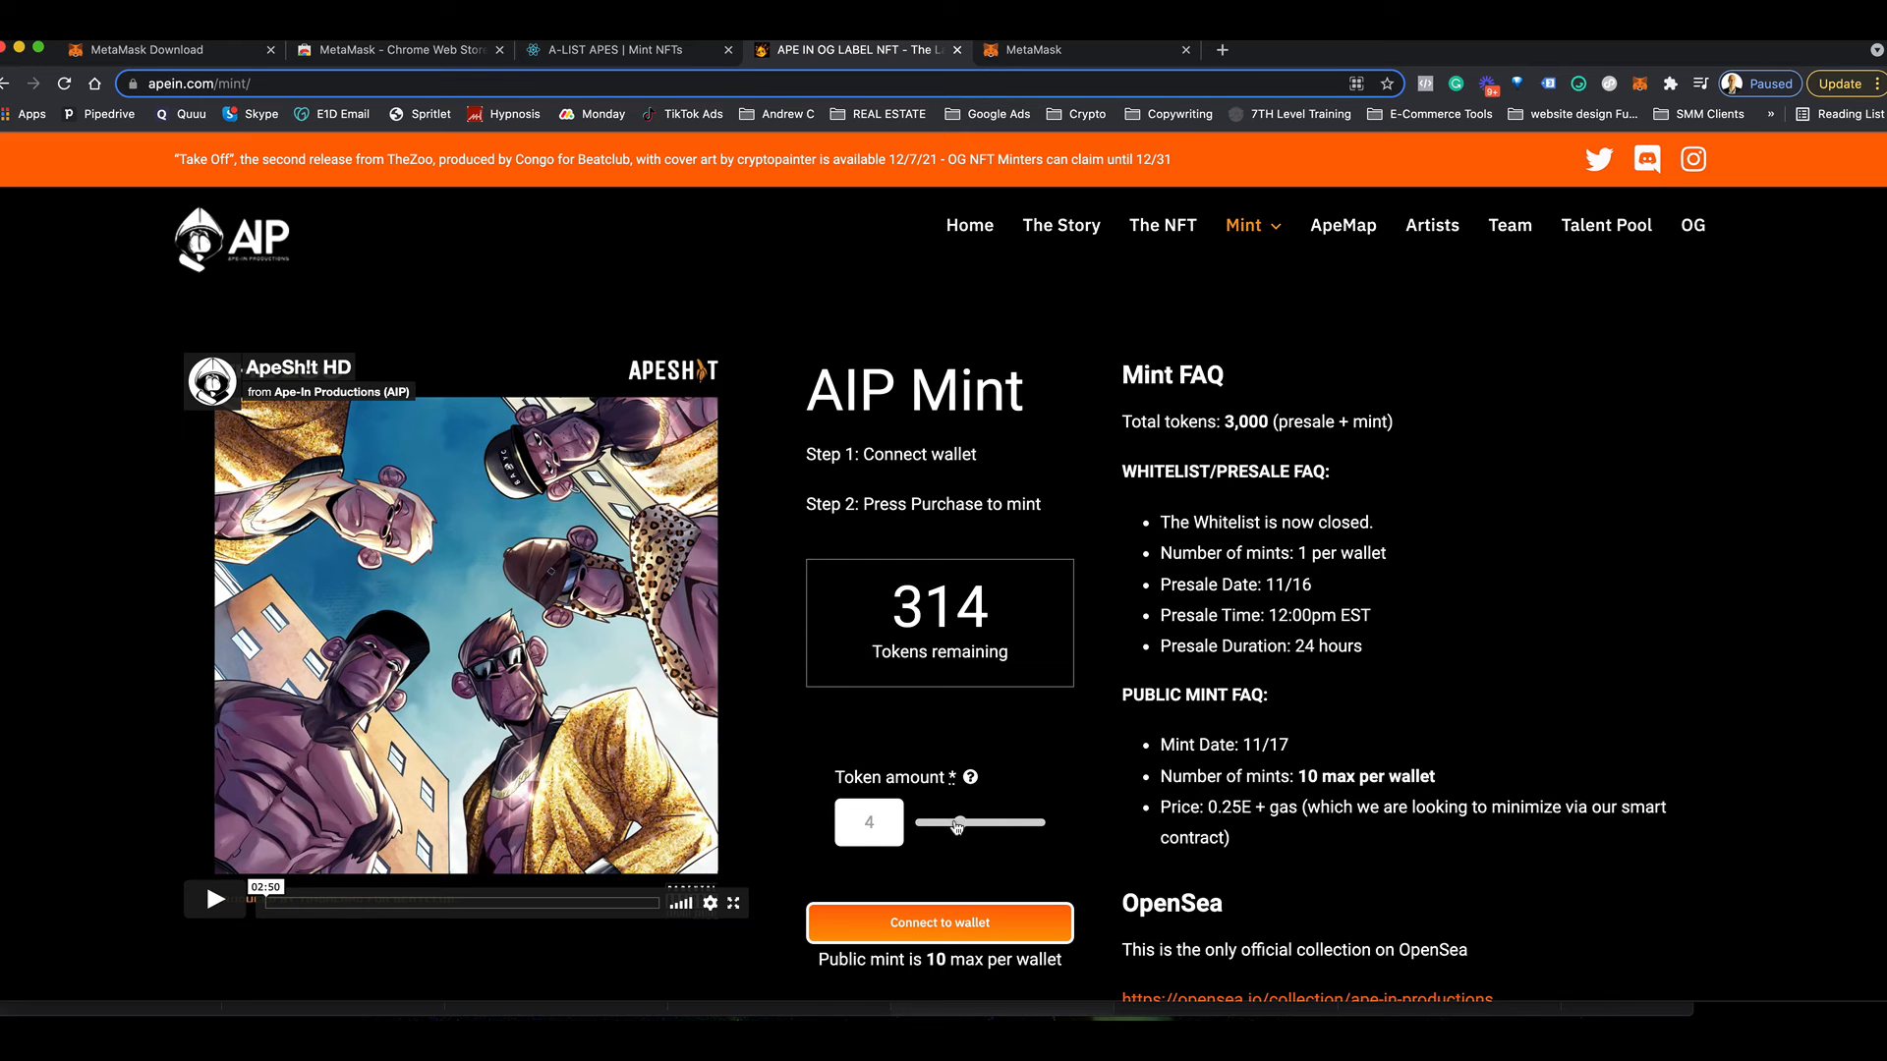
- Connect to wallet, choose MetaMask and approve the first account so Purchase is offered
{"action": "left_click", "coordinate": [939, 923]}
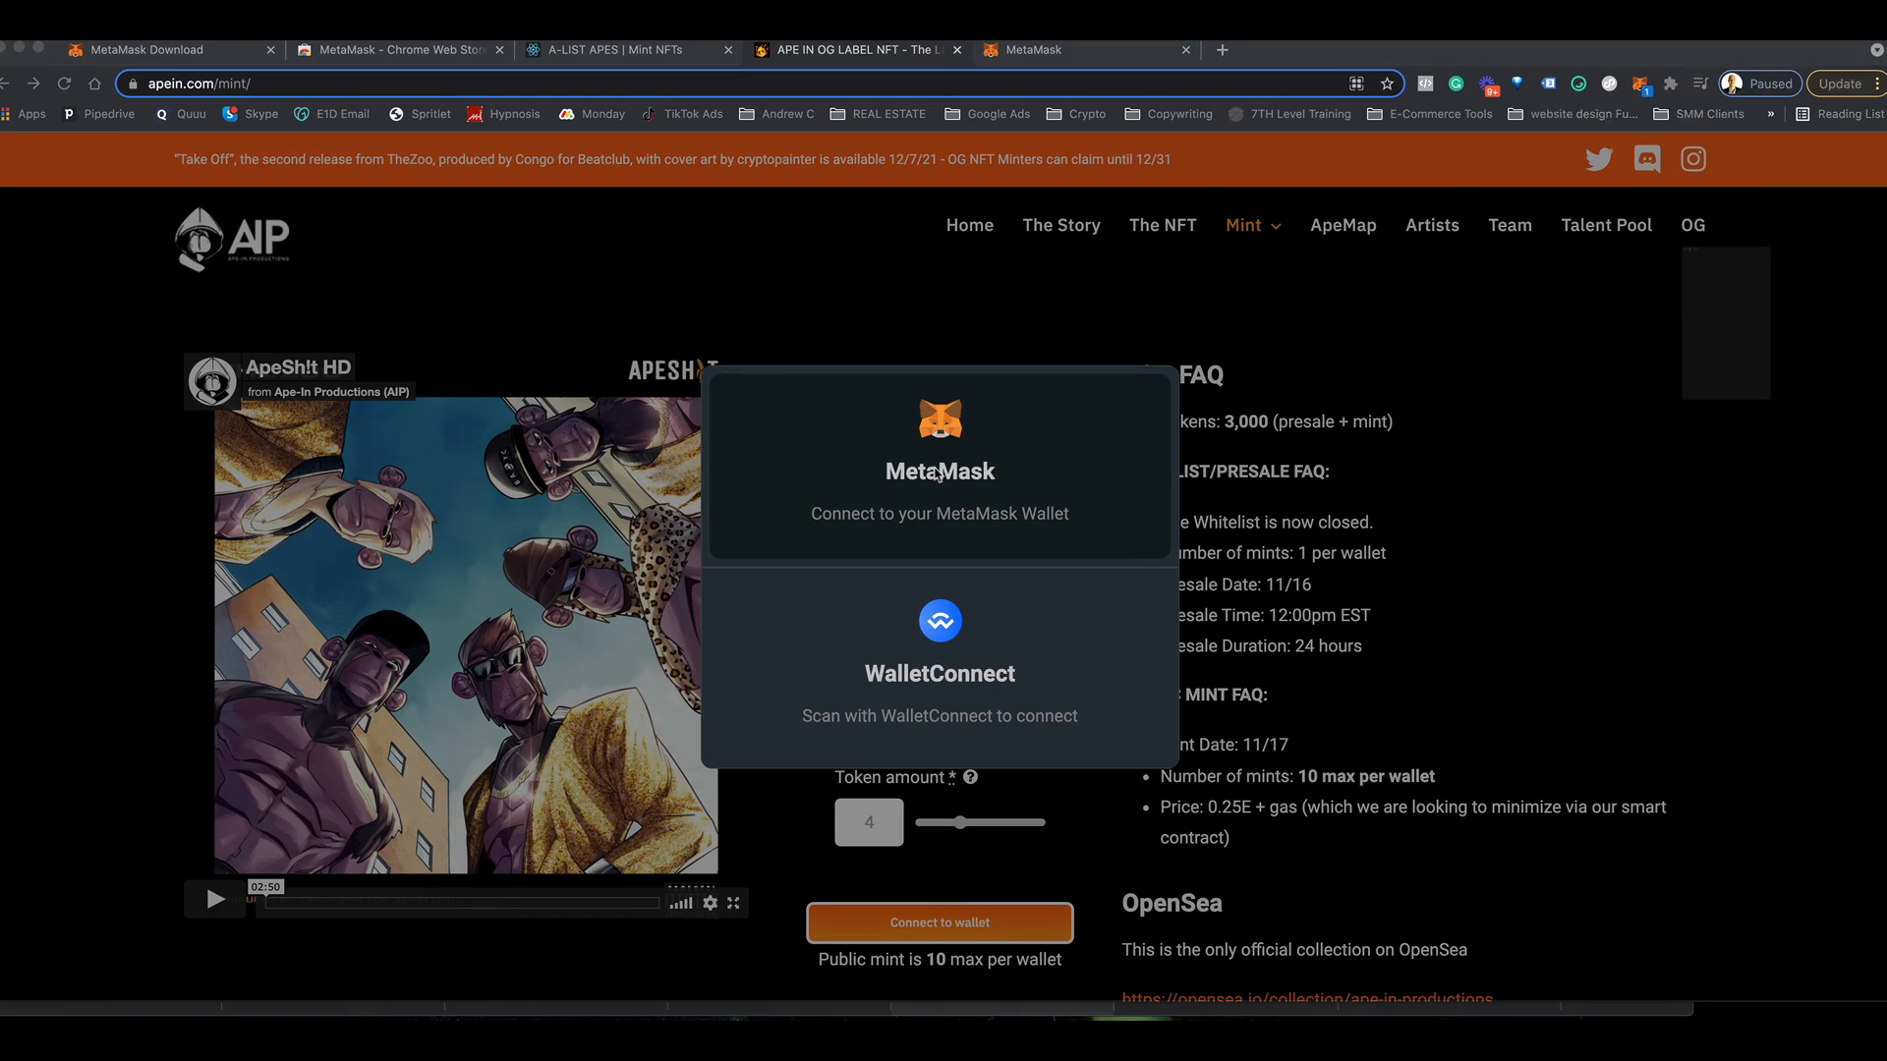
{"action": "left_click", "coordinate": [940, 472]}
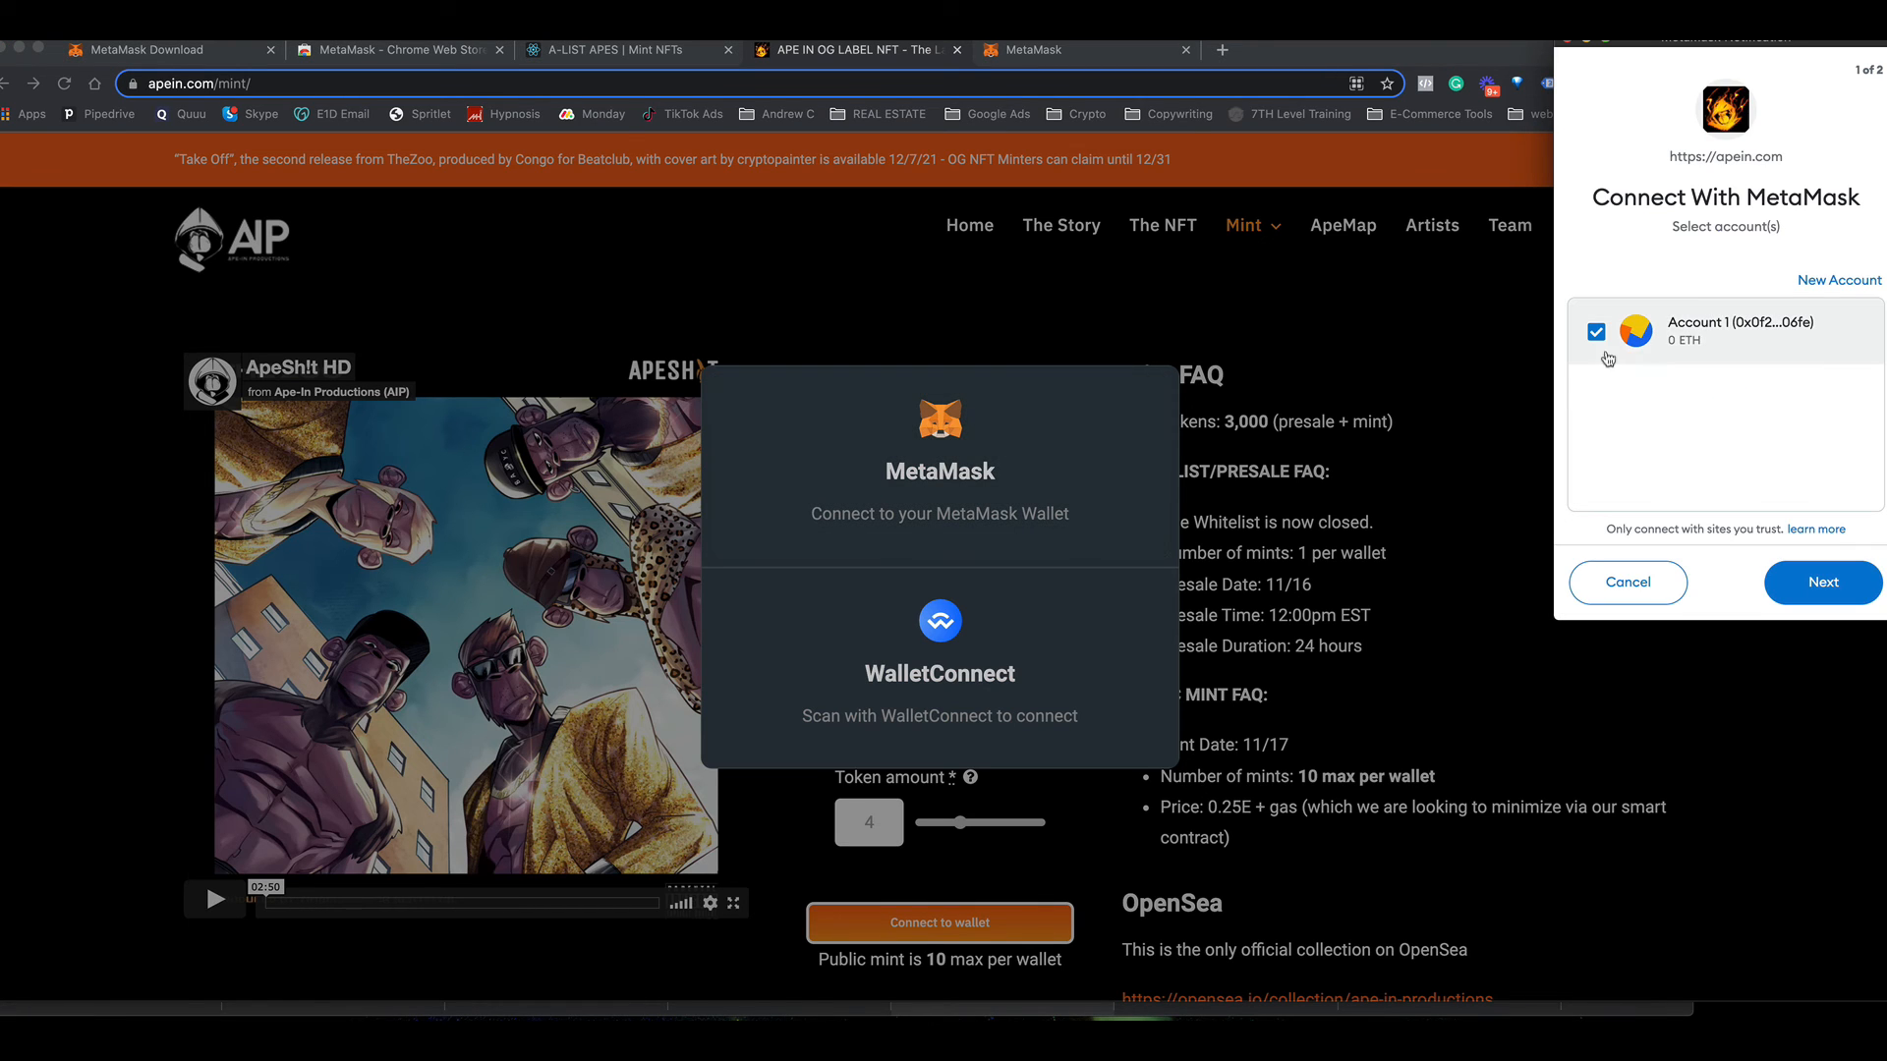
{"action": "mouse_move", "coordinate": [1849, 591]}
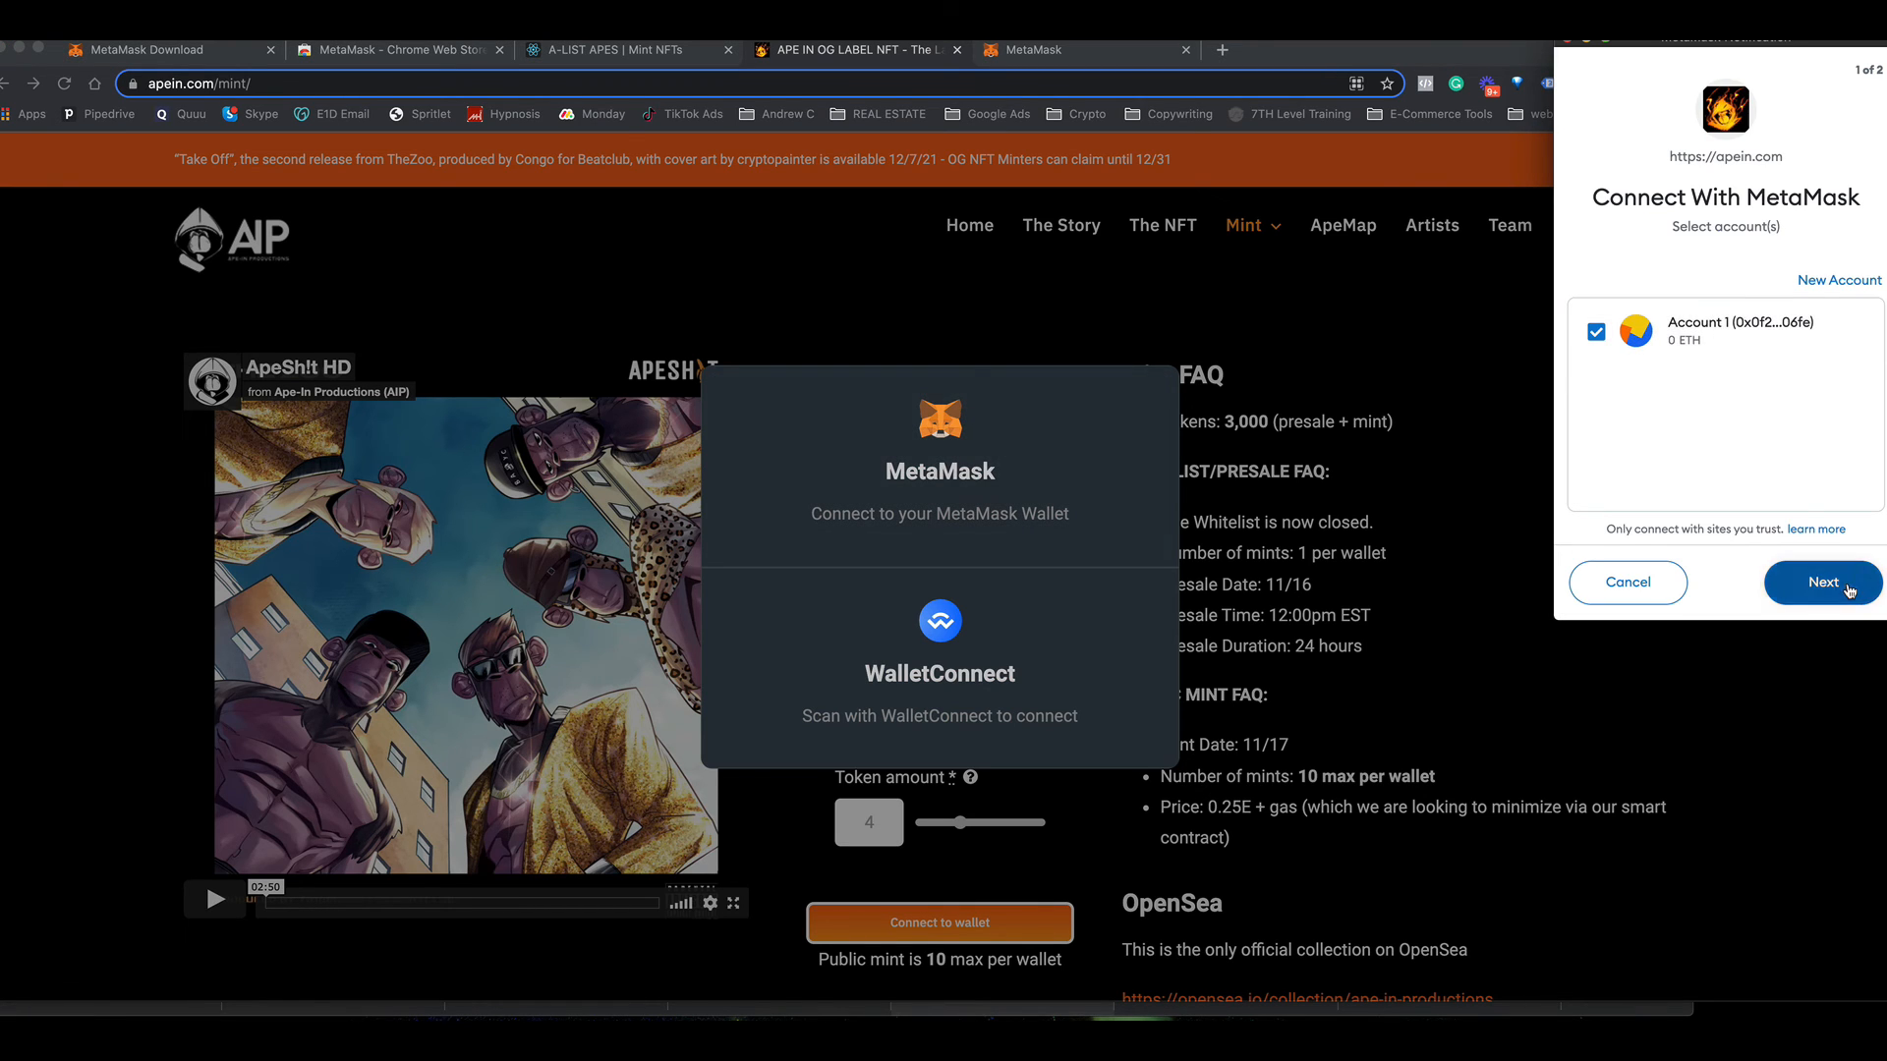
{"action": "left_click", "coordinate": [1822, 582]}
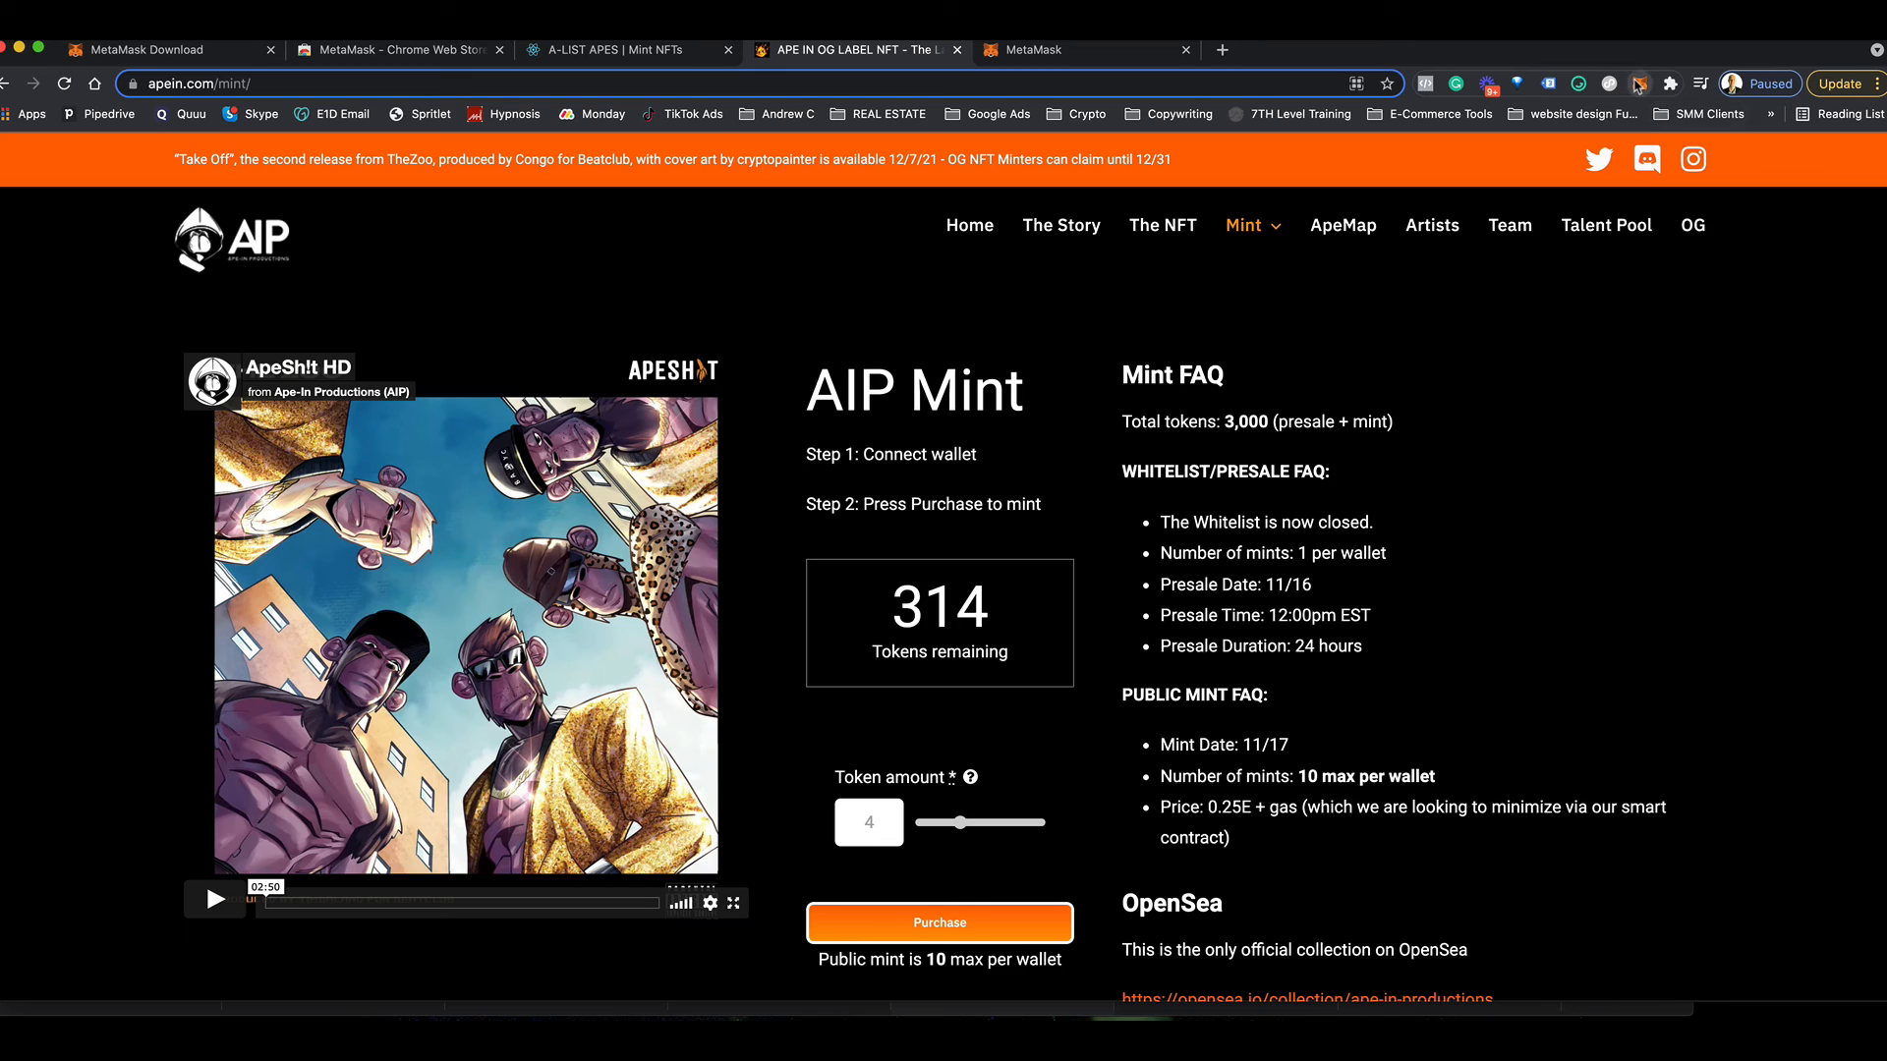
{"action": "left_click", "coordinate": [1637, 82]}
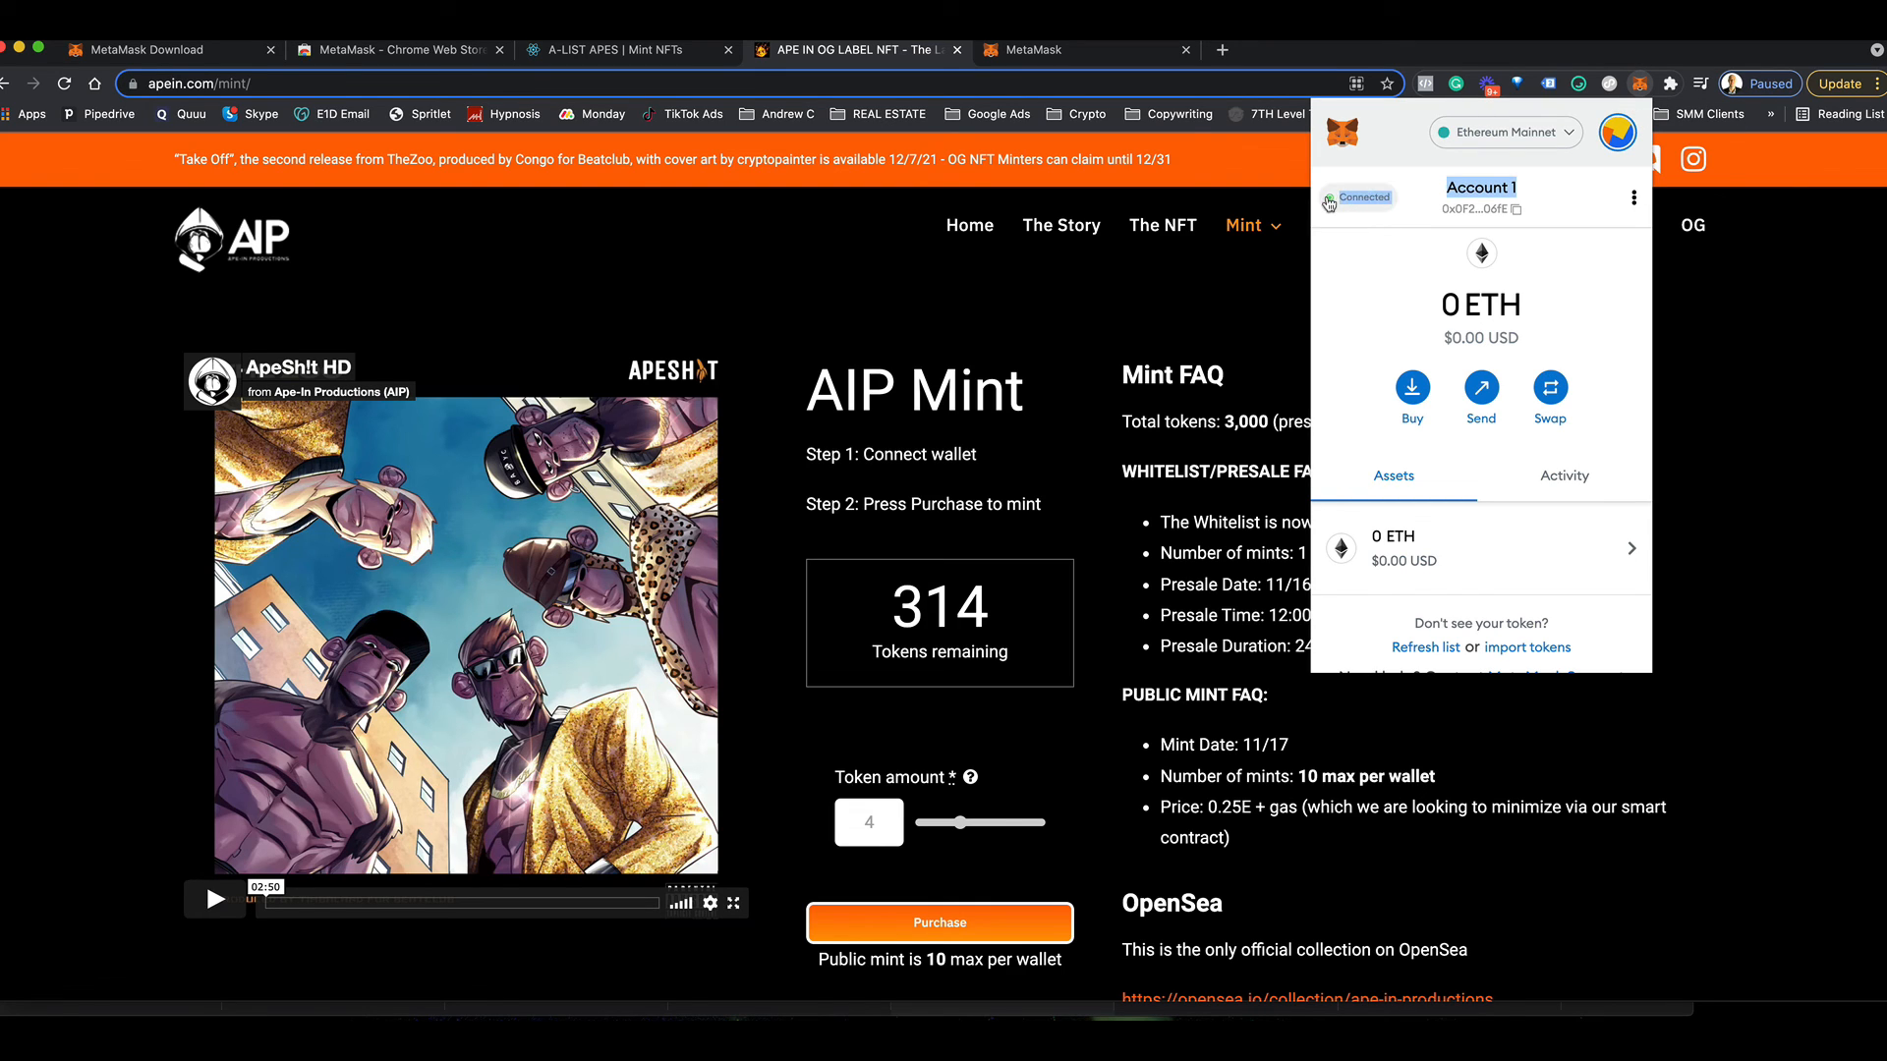
{"action": "left_click", "coordinate": [1215, 317]}
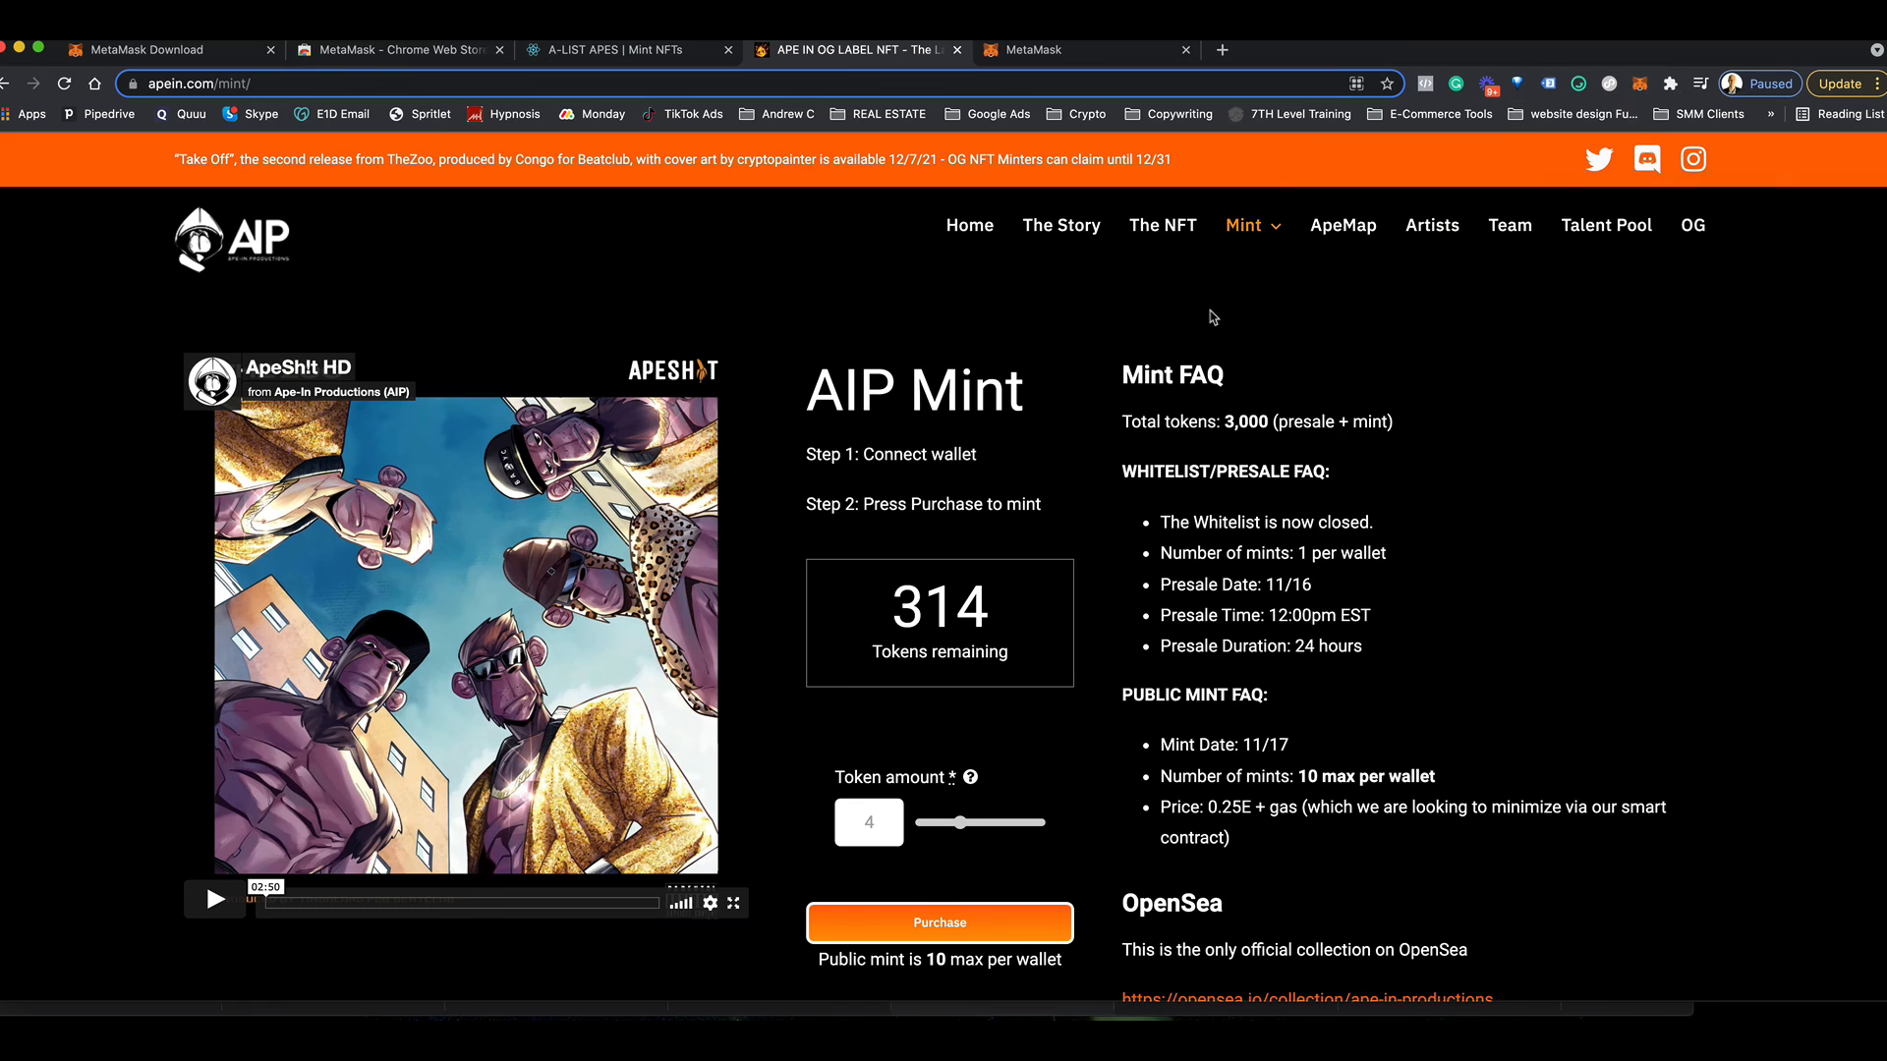
{"action": "mouse_move", "coordinate": [994, 790]}
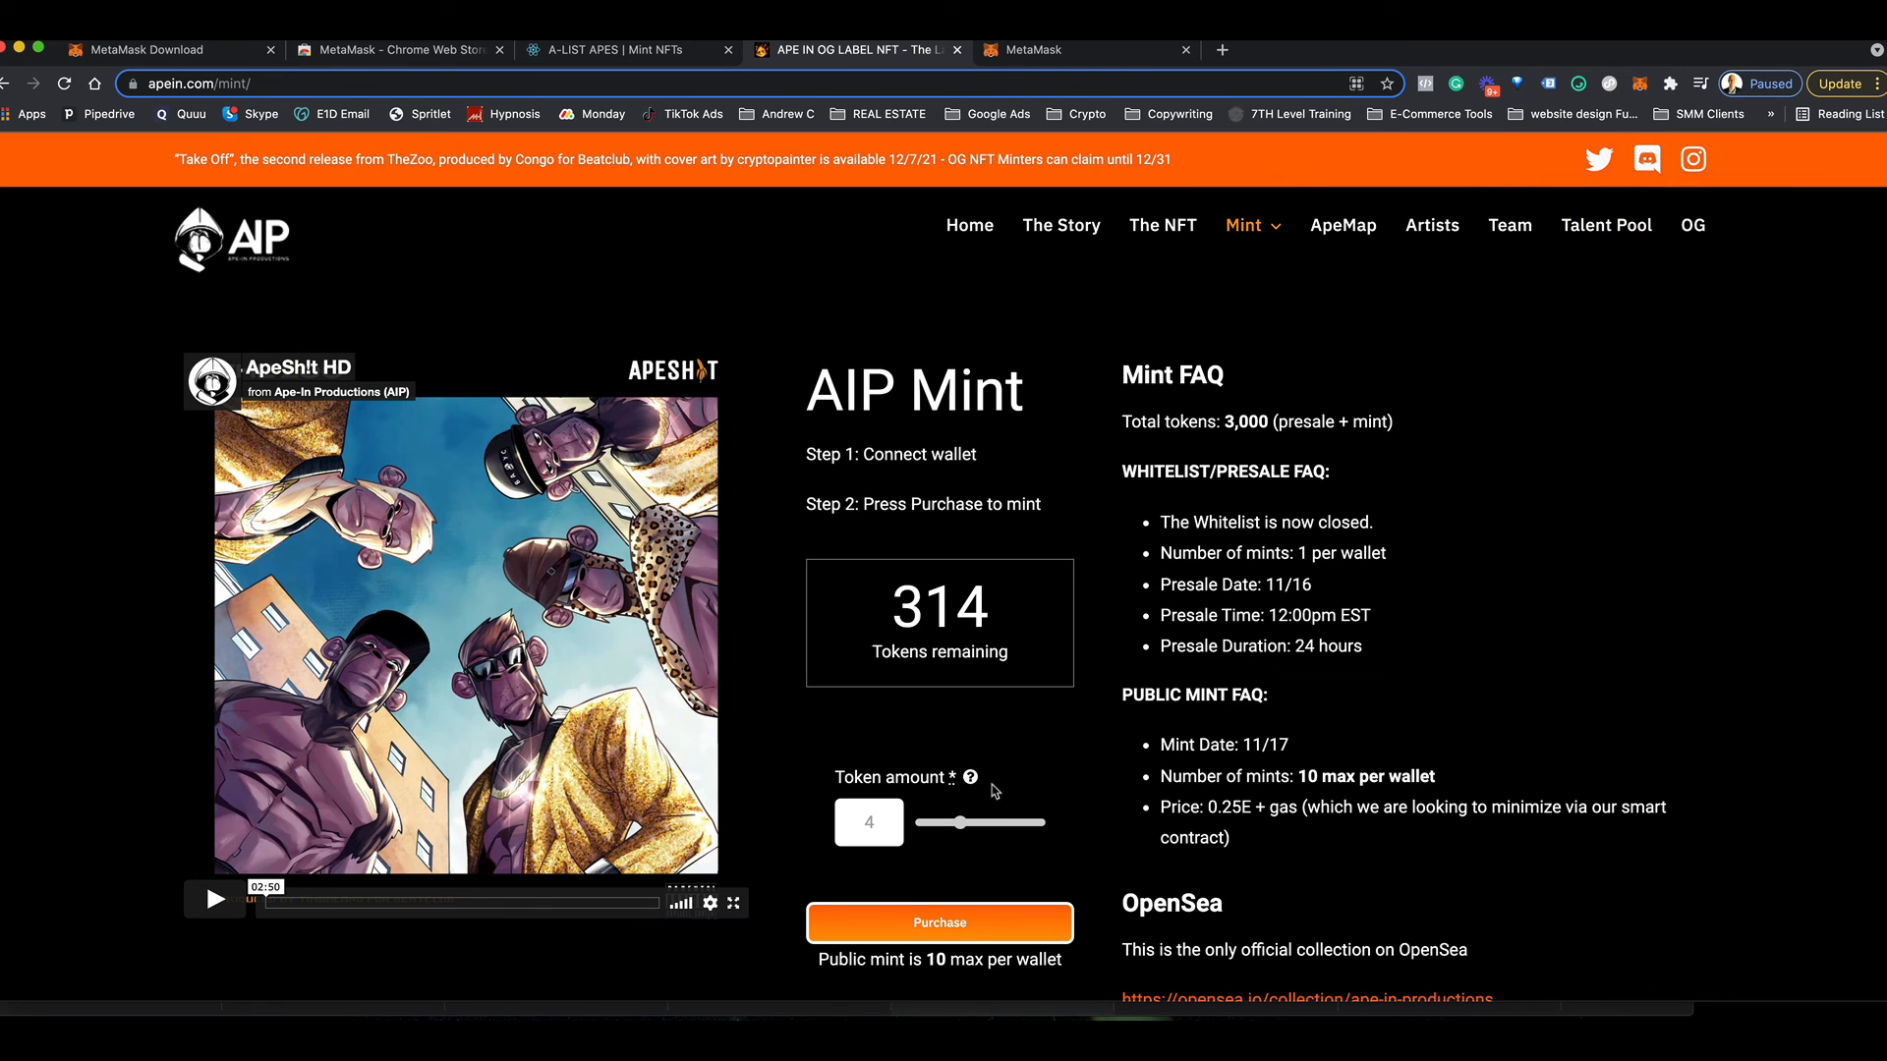
{"action": "scroll", "scroll_direction": "down", "scroll_amount": 3}
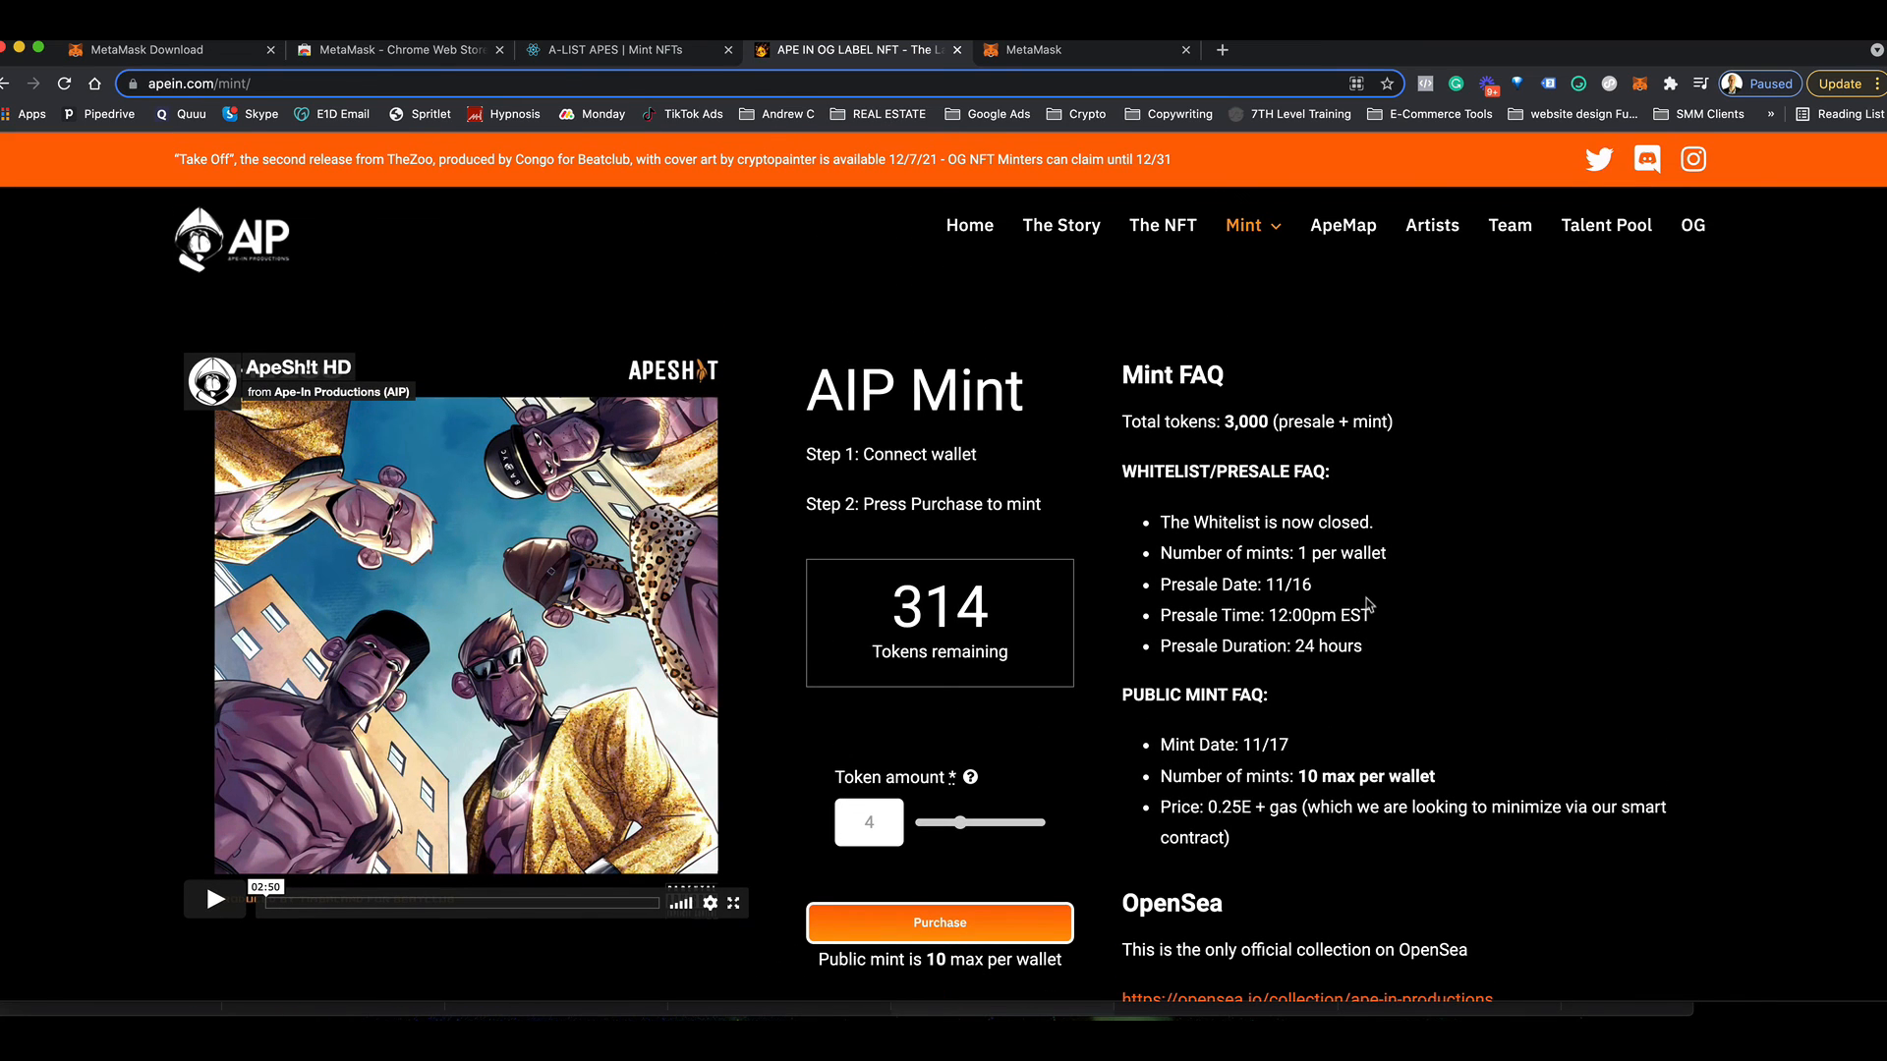
{"action": "mouse_move", "coordinate": [1372, 582]}
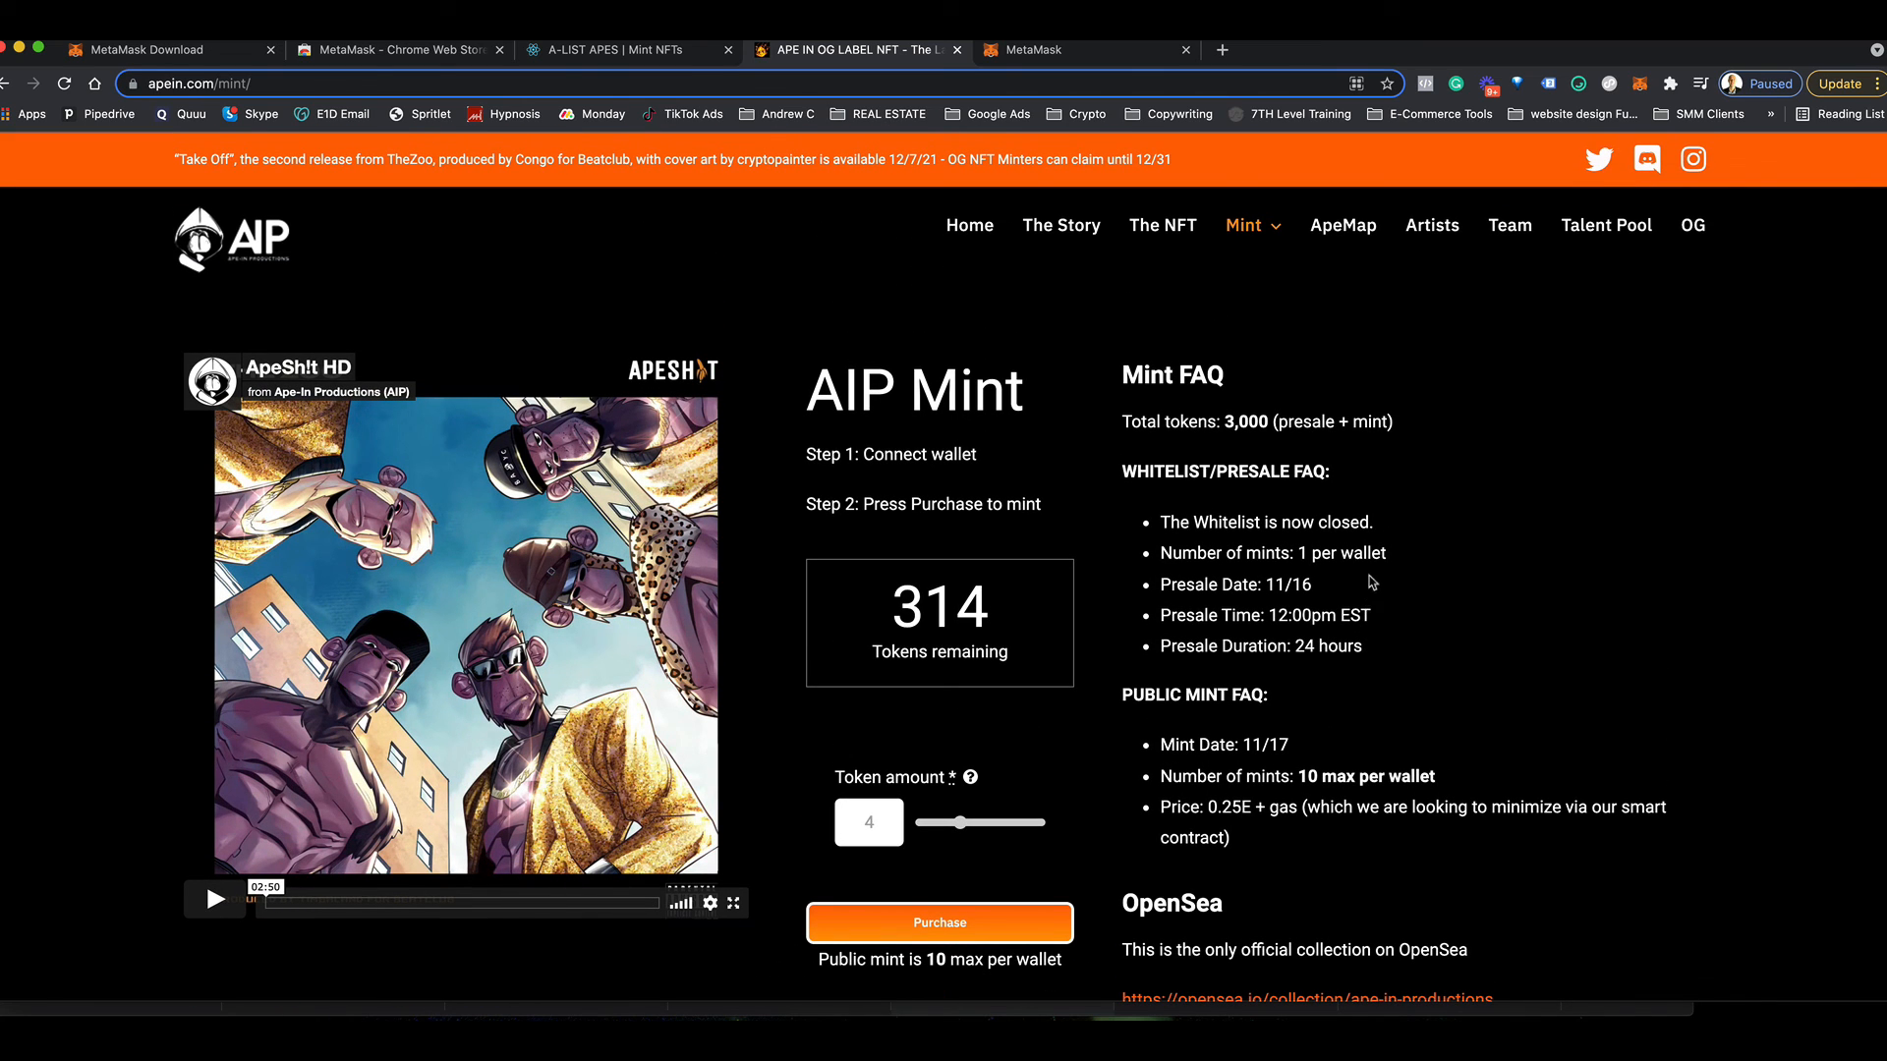
{"action": "mouse_move", "coordinate": [1122, 295]}
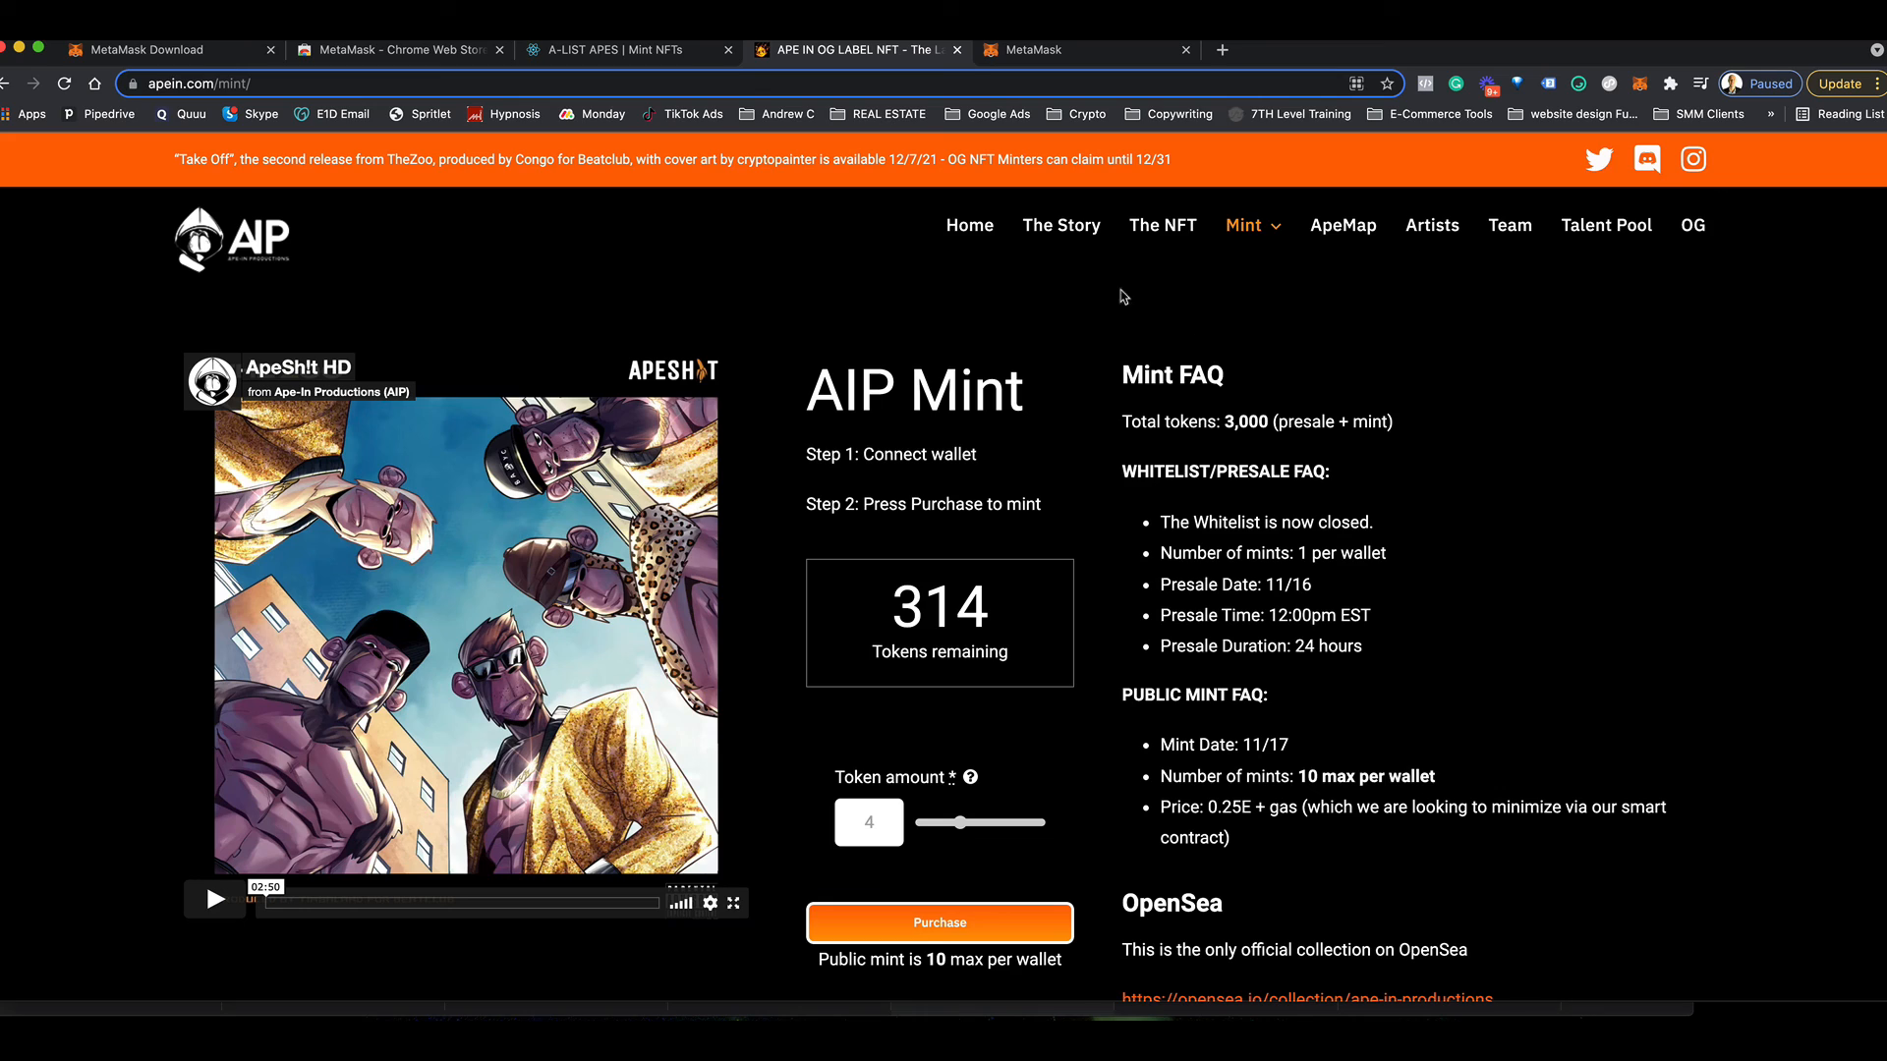
{"action": "mouse_move", "coordinate": [1091, 293]}
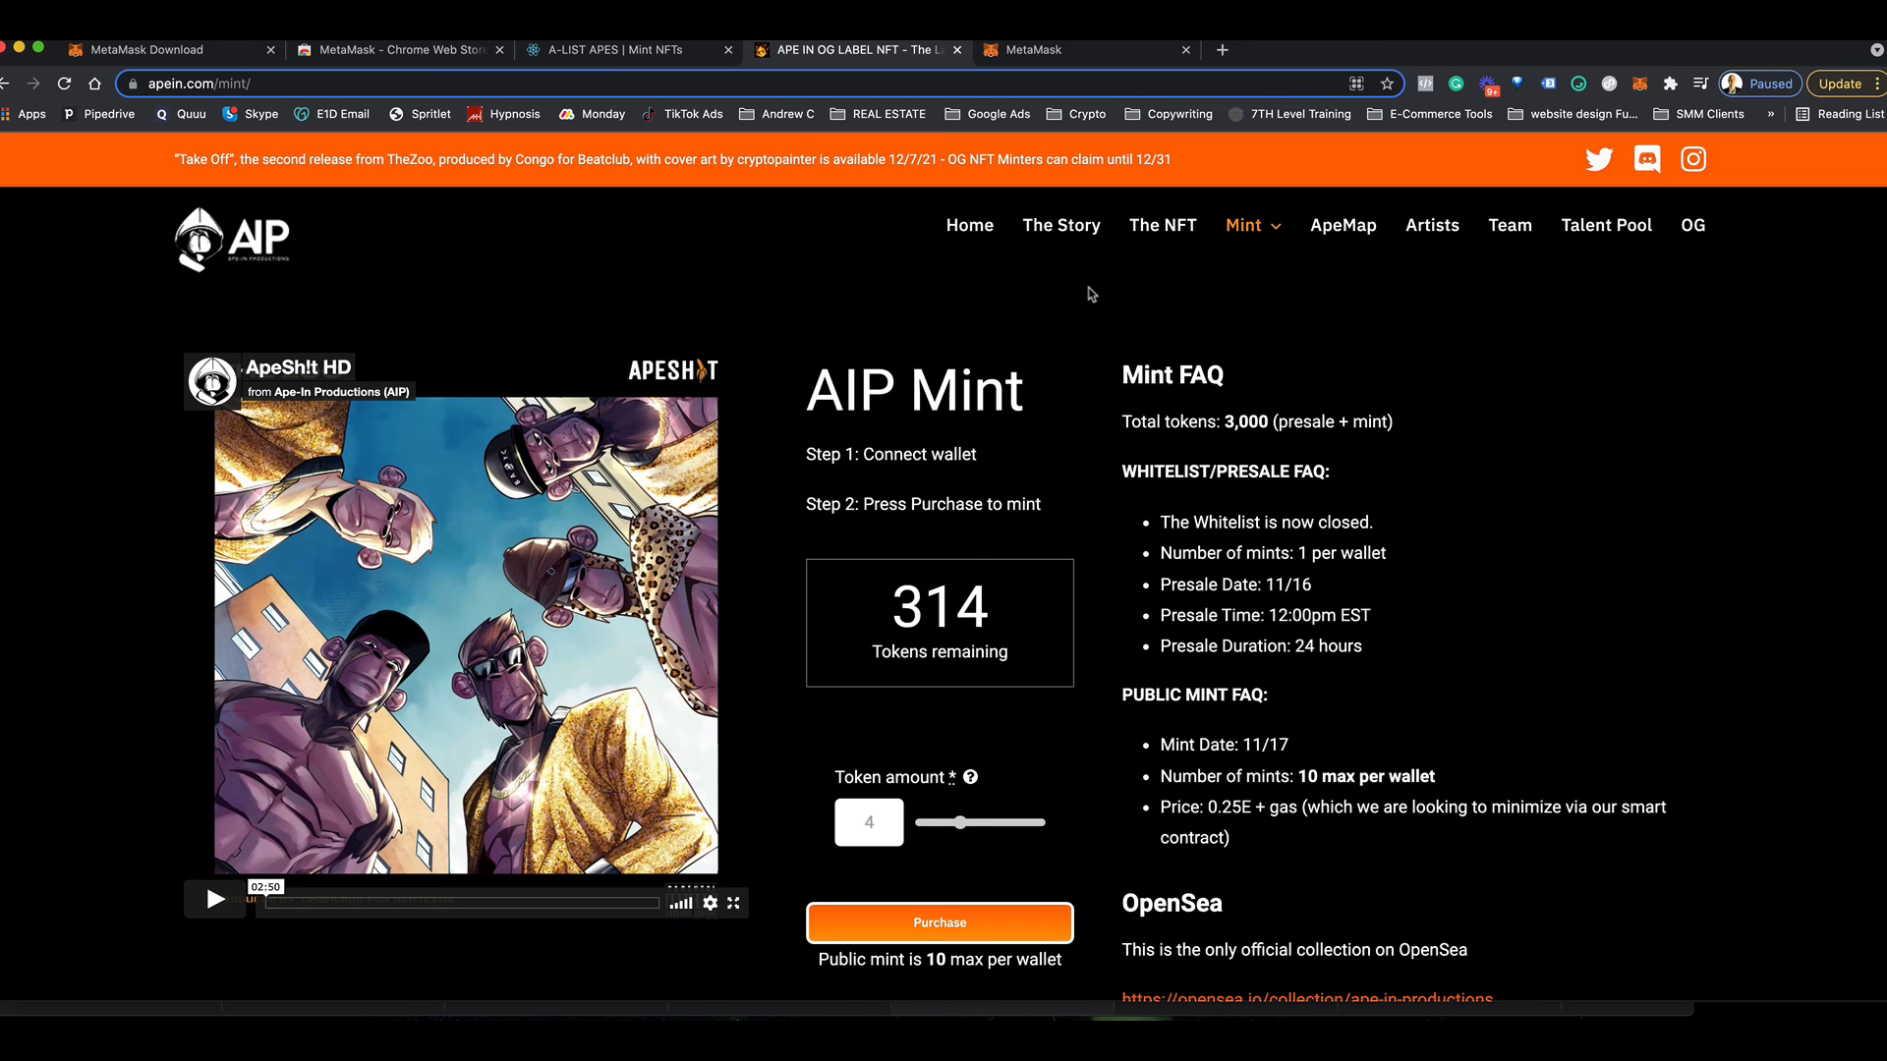
{"action": "mouse_move", "coordinate": [1399, 478]}
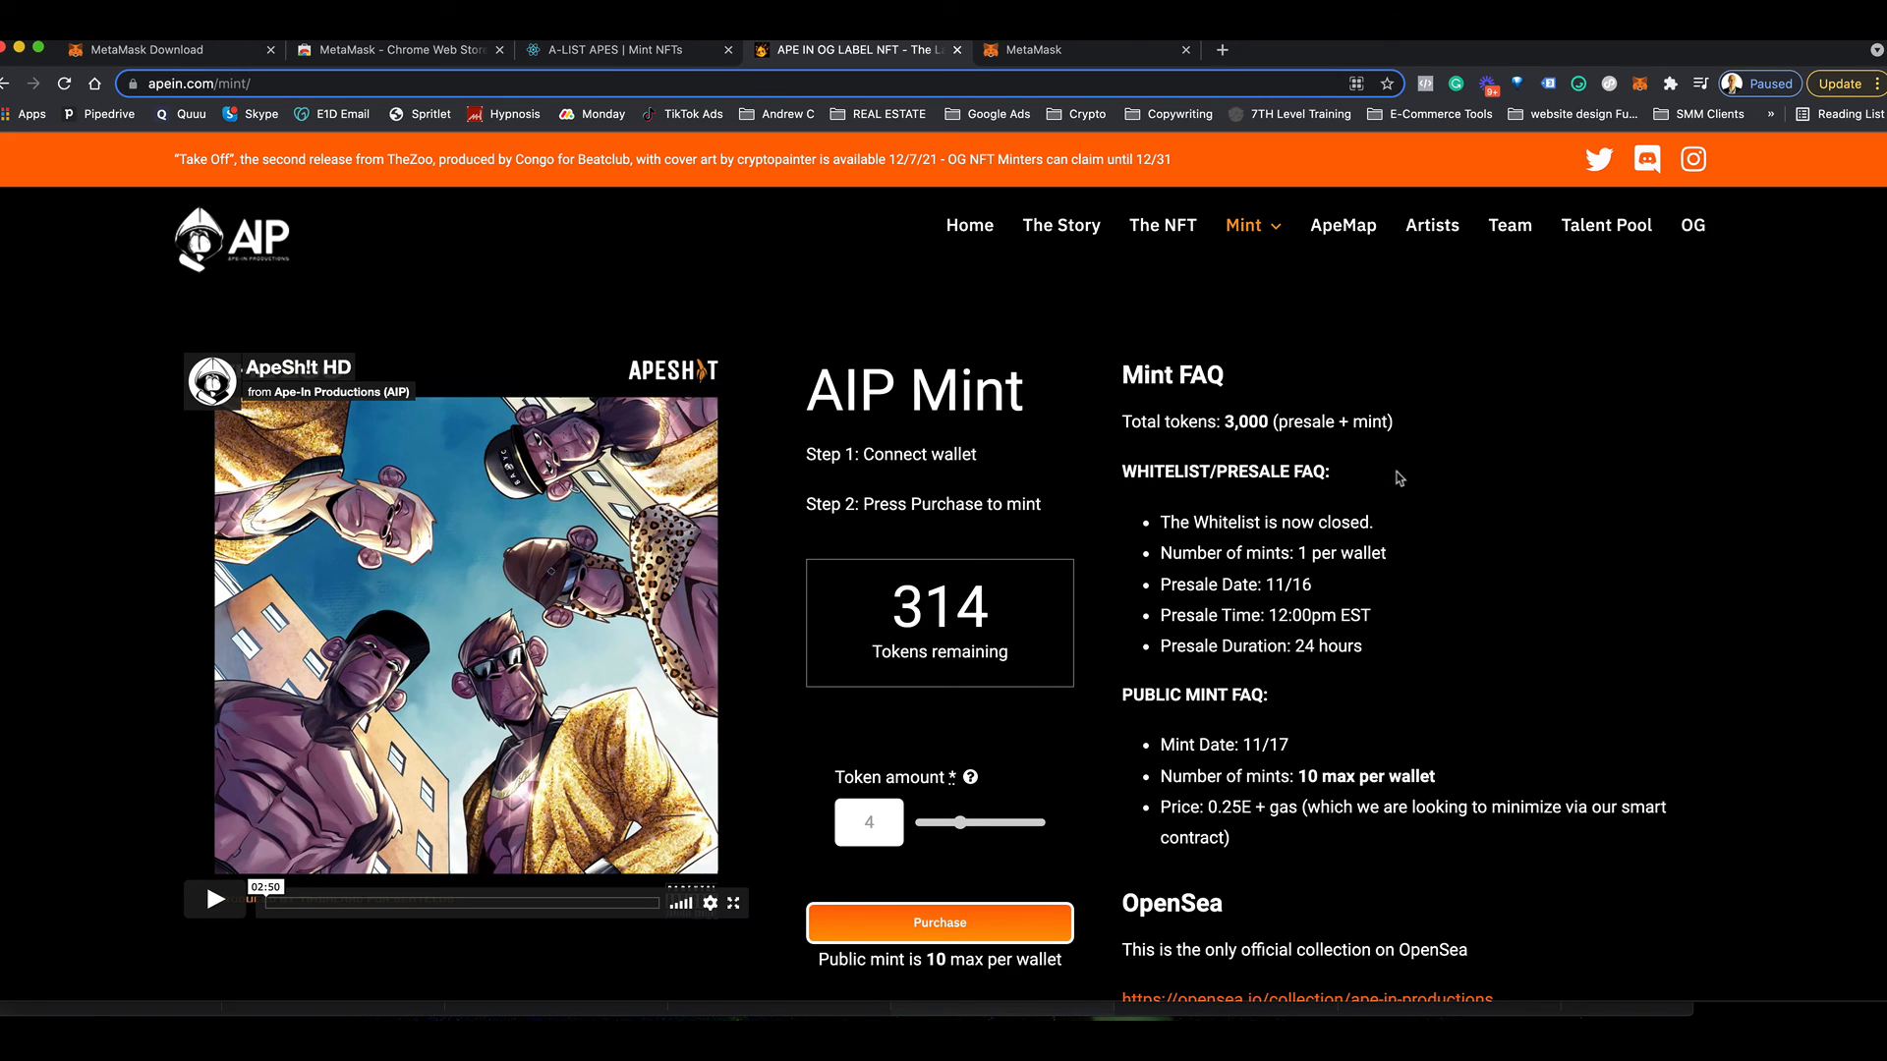
{"action": "mouse_move", "coordinate": [1286, 387]}
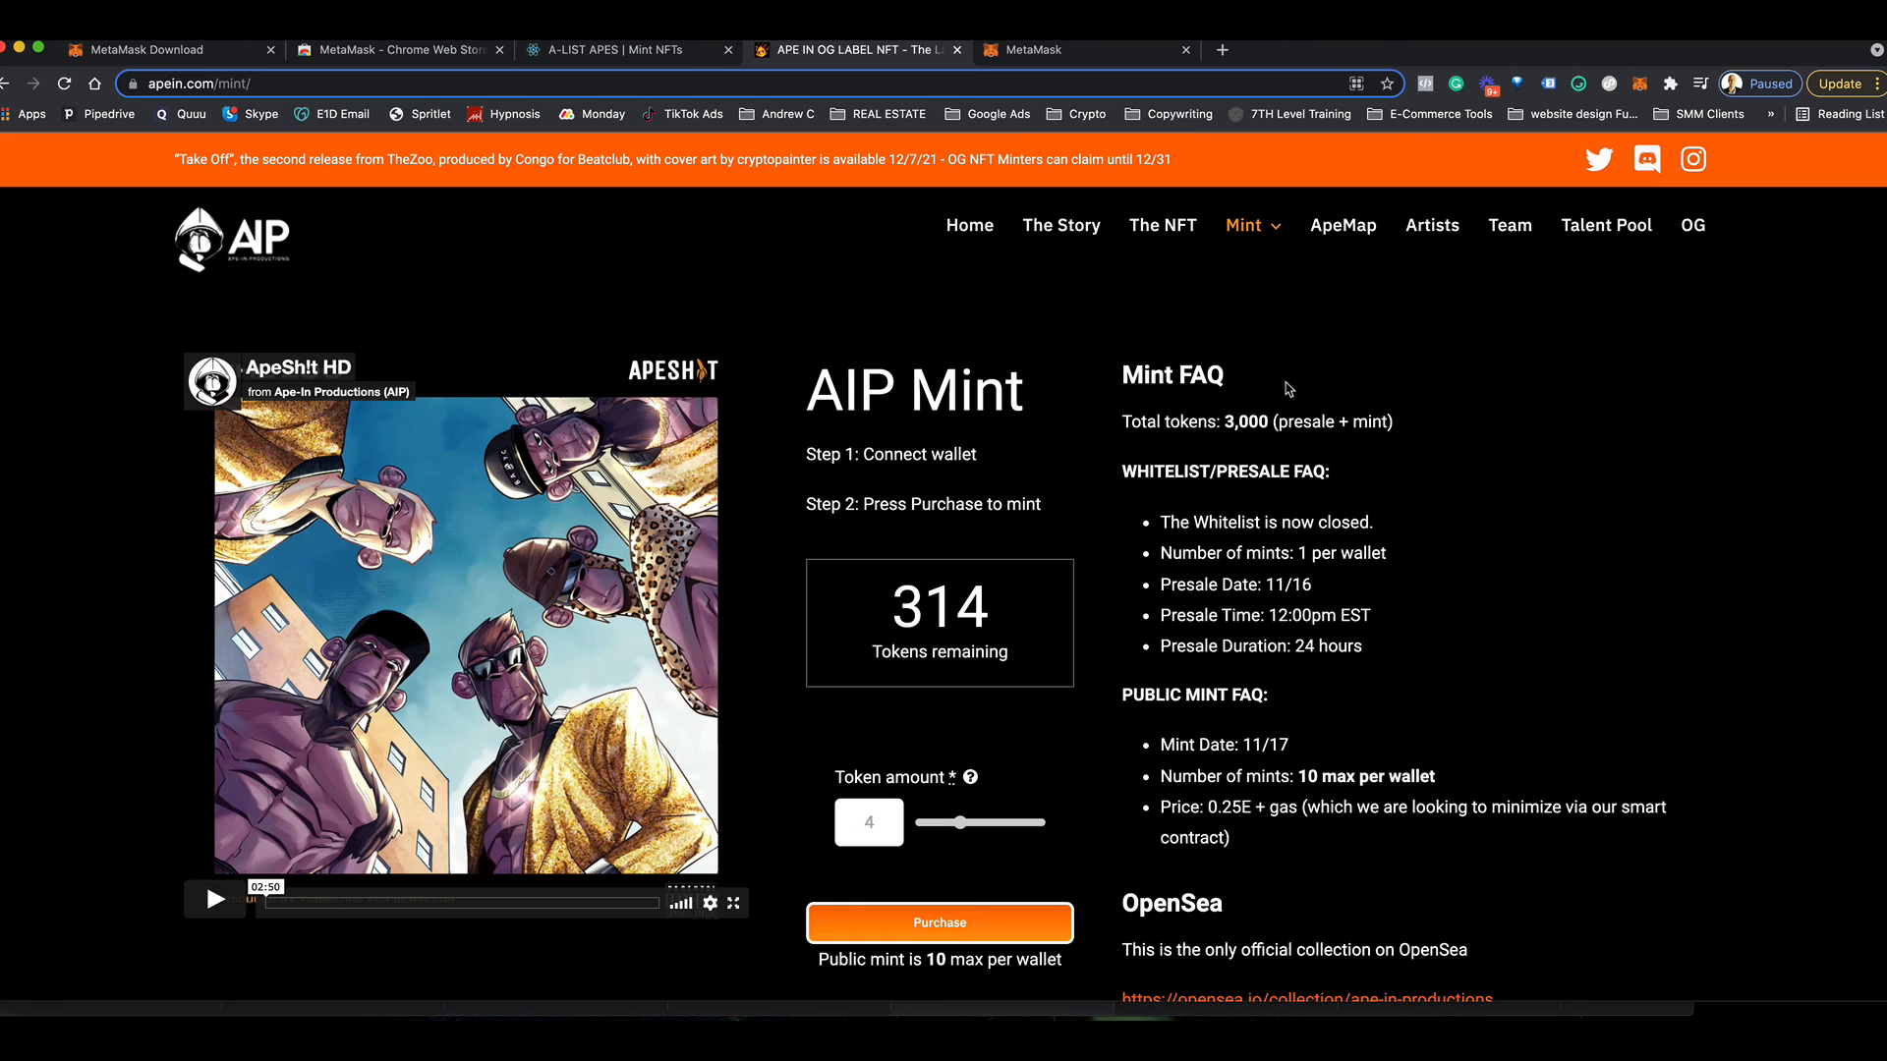